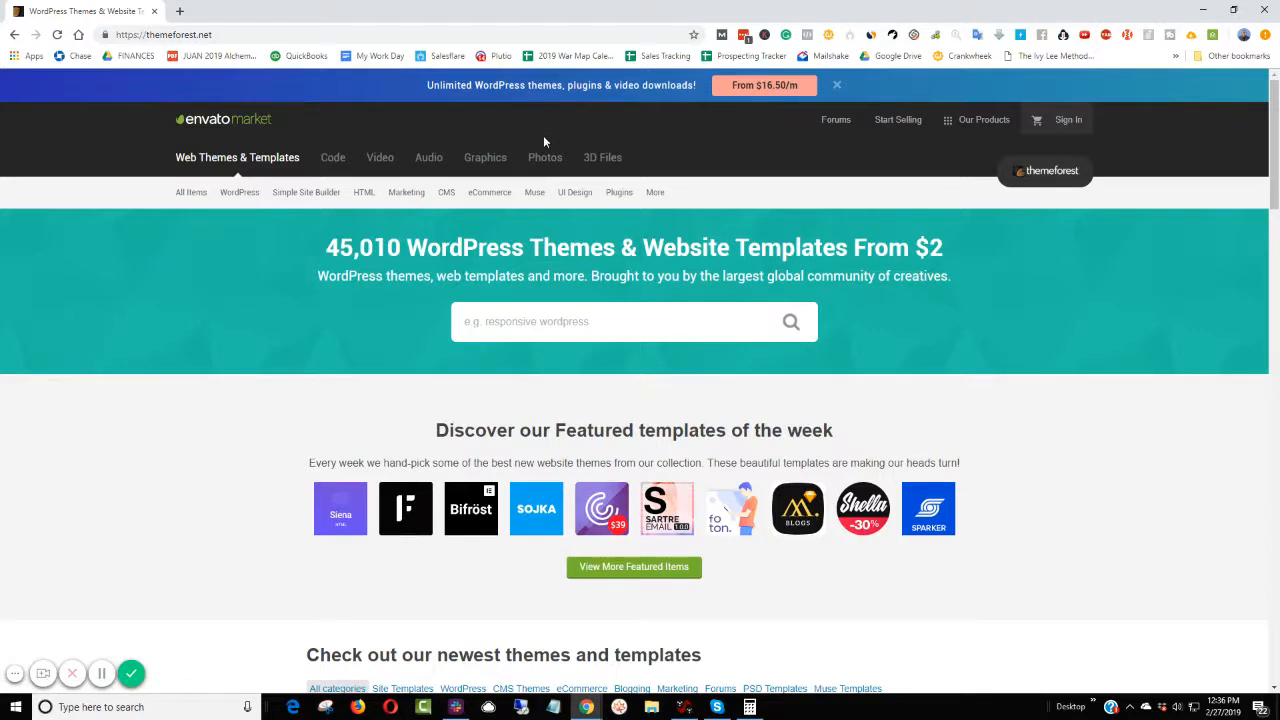
{"action": "mouse_move", "coordinate": [544, 156]}
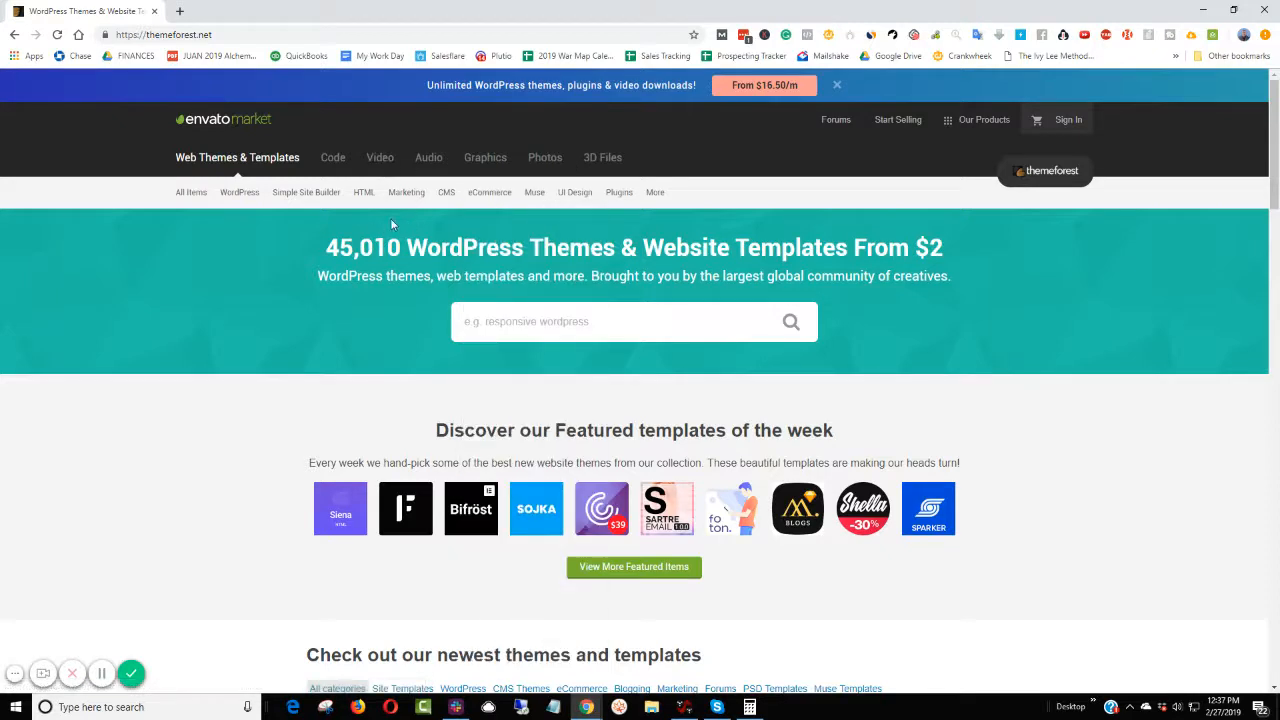
- Search ThemeForest for 'dentist' to list the 150 matching WordPress themes
{"action": "left_click", "coordinate": [488, 192]}
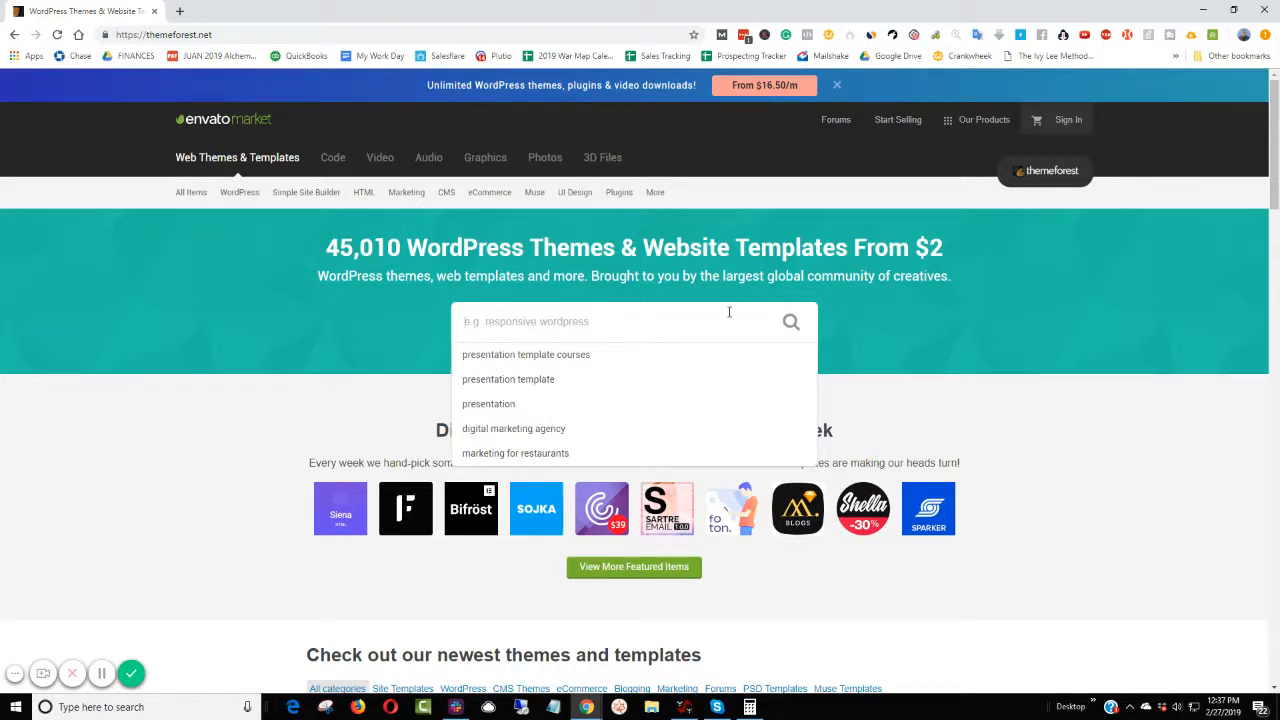
{"action": "type", "text": "dentist"}
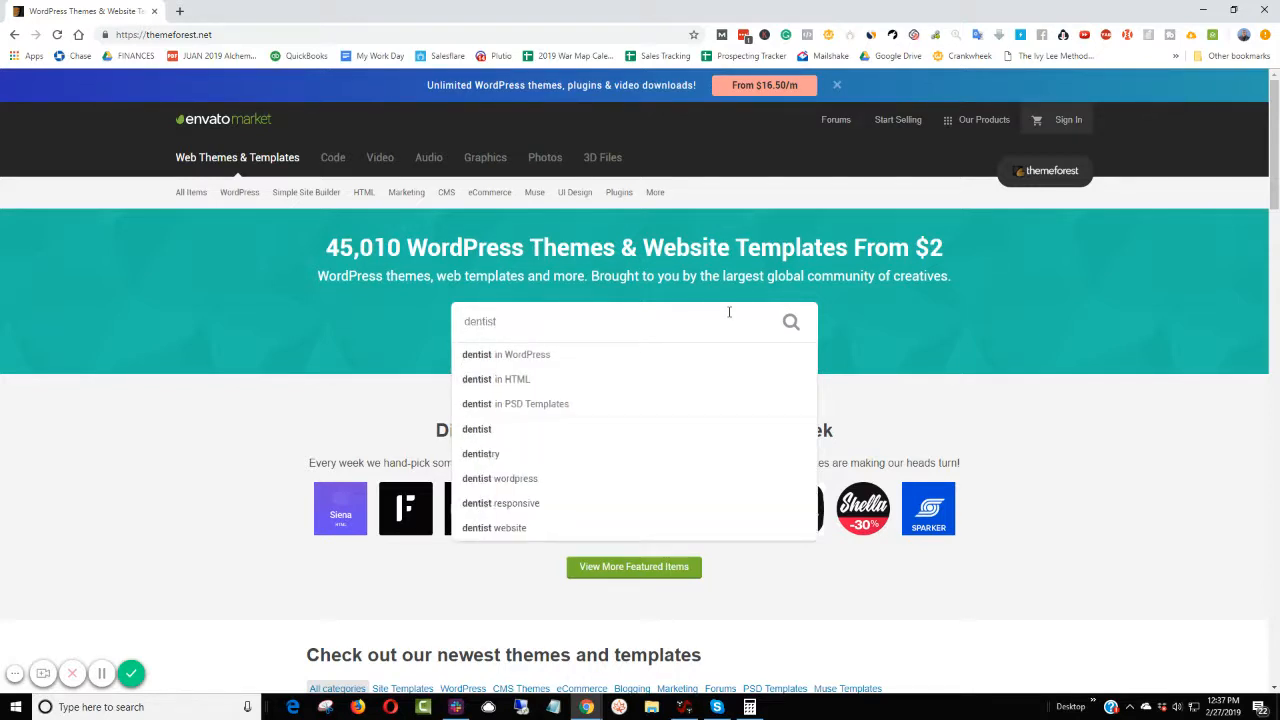
{"action": "left_click", "coordinate": [506, 354]}
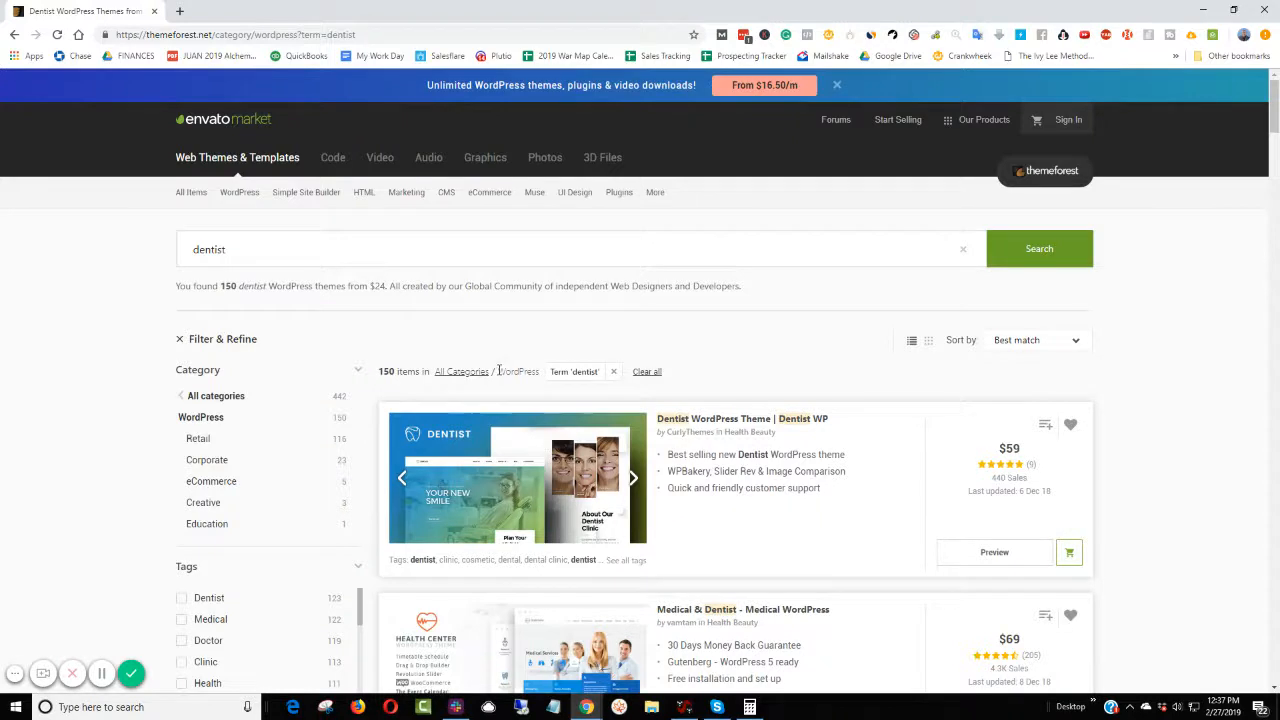
{"action": "mouse_move", "coordinate": [548, 358]}
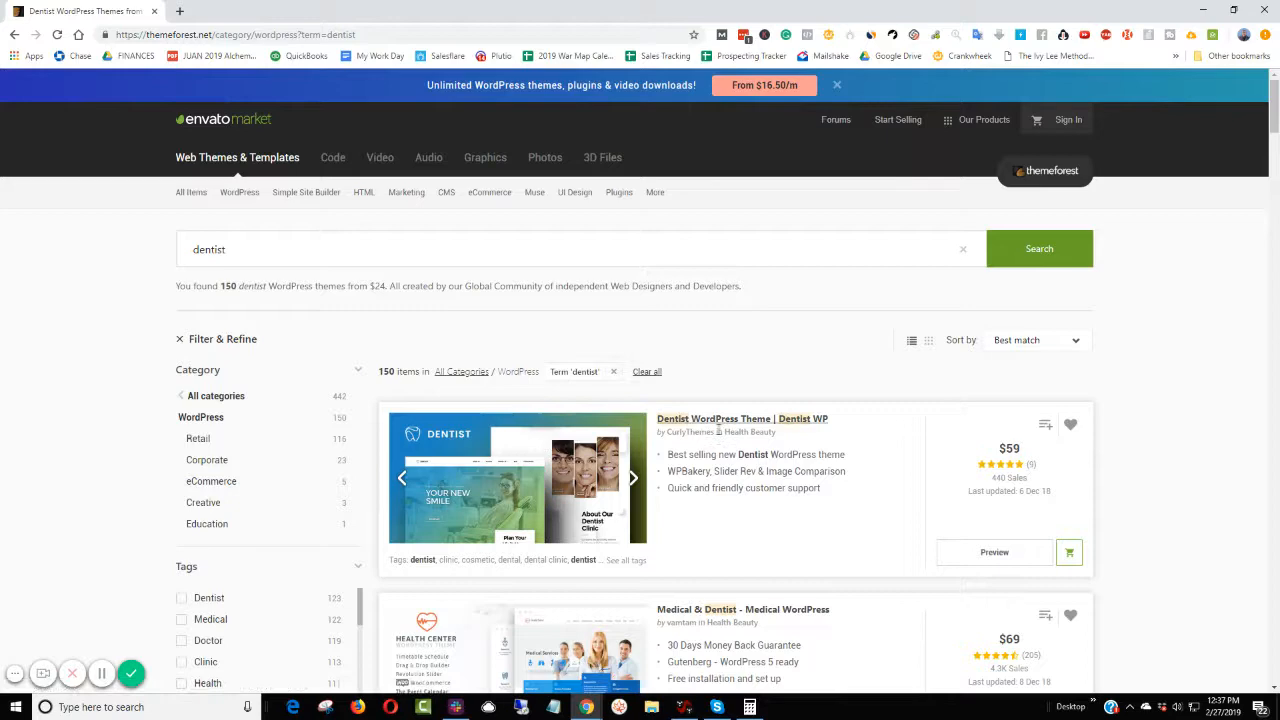
- Open the Dentist WP theme's details and launch its Live Preview in a new tab
{"action": "left_click", "coordinate": [742, 418]}
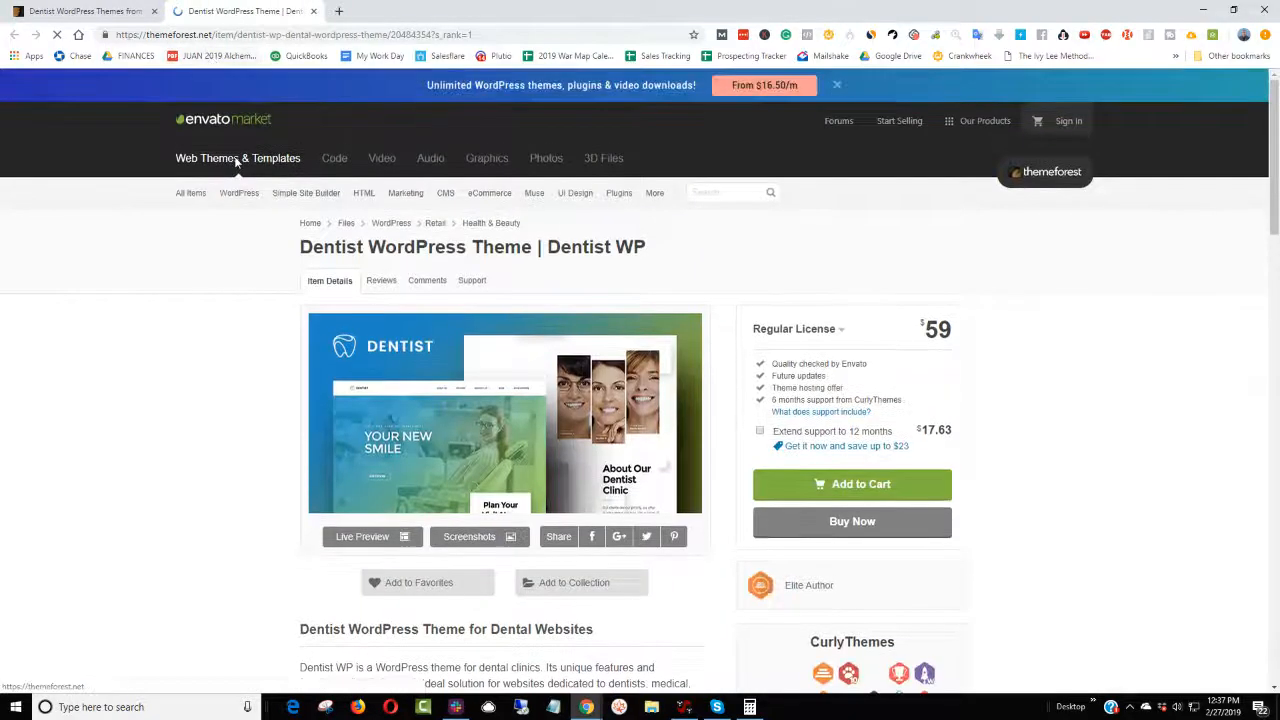
{"action": "right_click", "coordinate": [362, 536]}
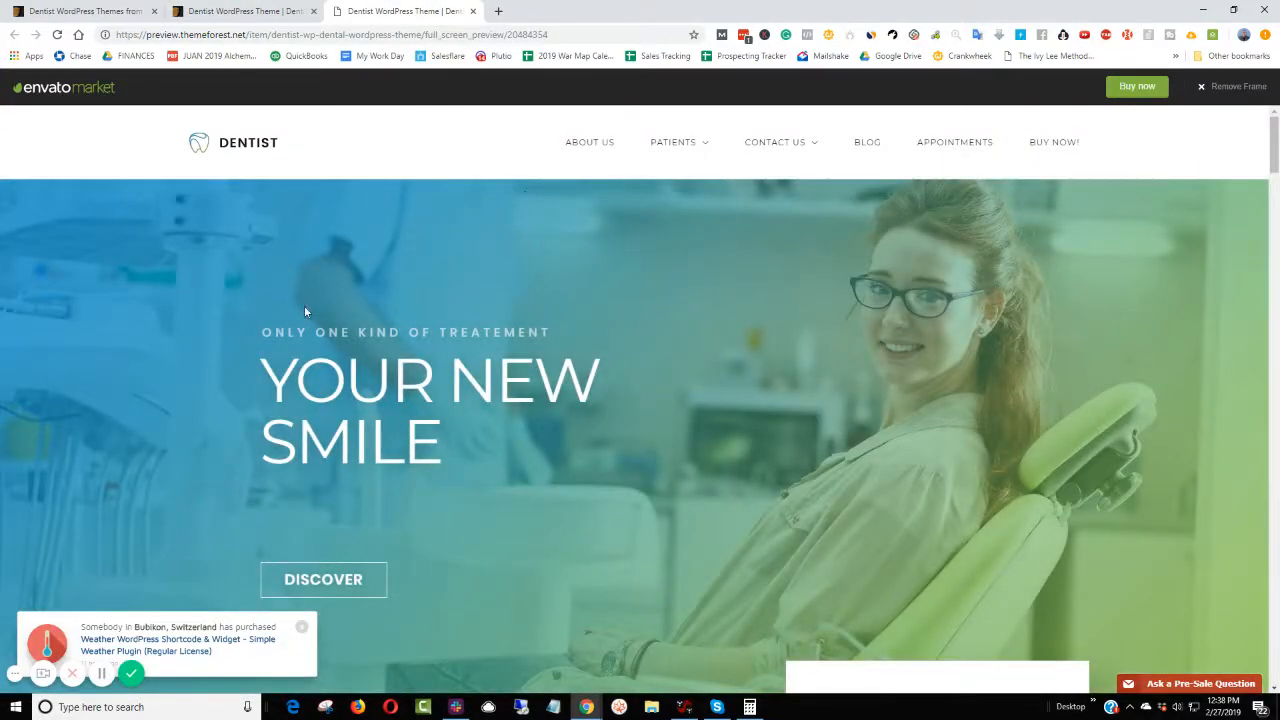
{"action": "mouse_move", "coordinate": [380, 296]}
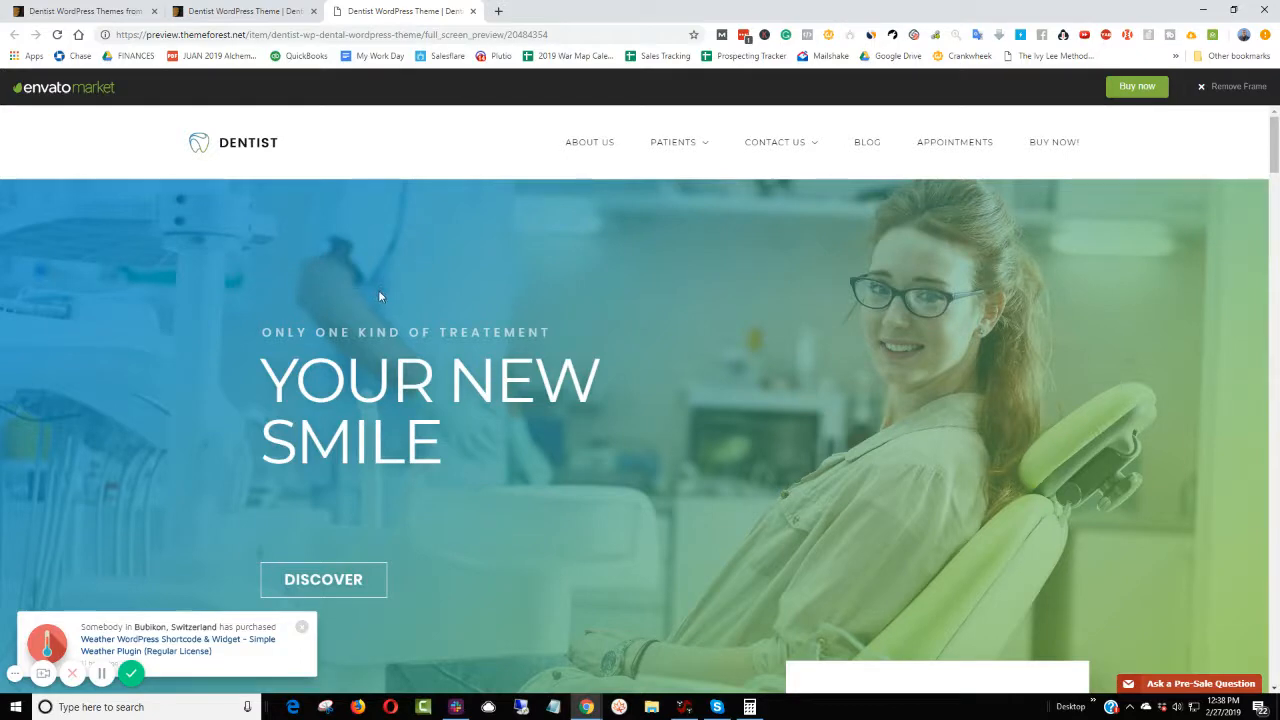
- Scroll through the Dentist WP demo homepage to review its sections
{"action": "scroll", "scroll_direction": "down", "scroll_amount": 3}
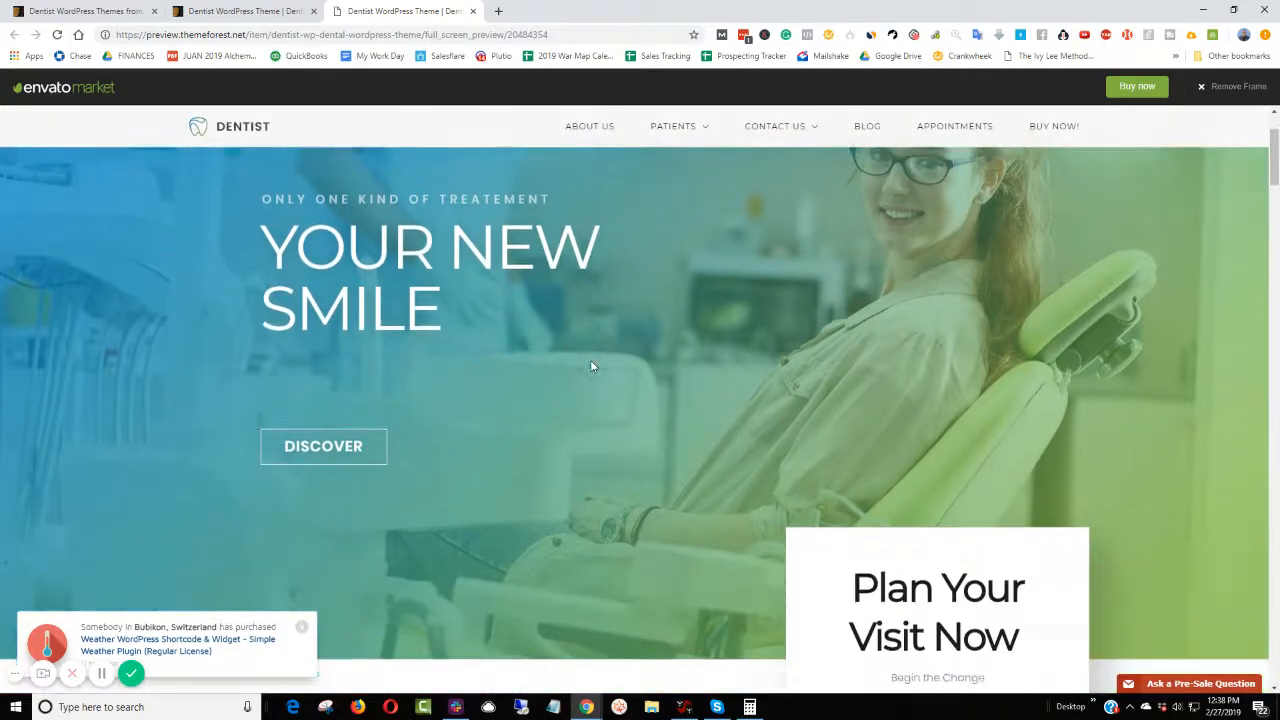
{"action": "scroll", "scroll_direction": "down", "scroll_amount": 3}
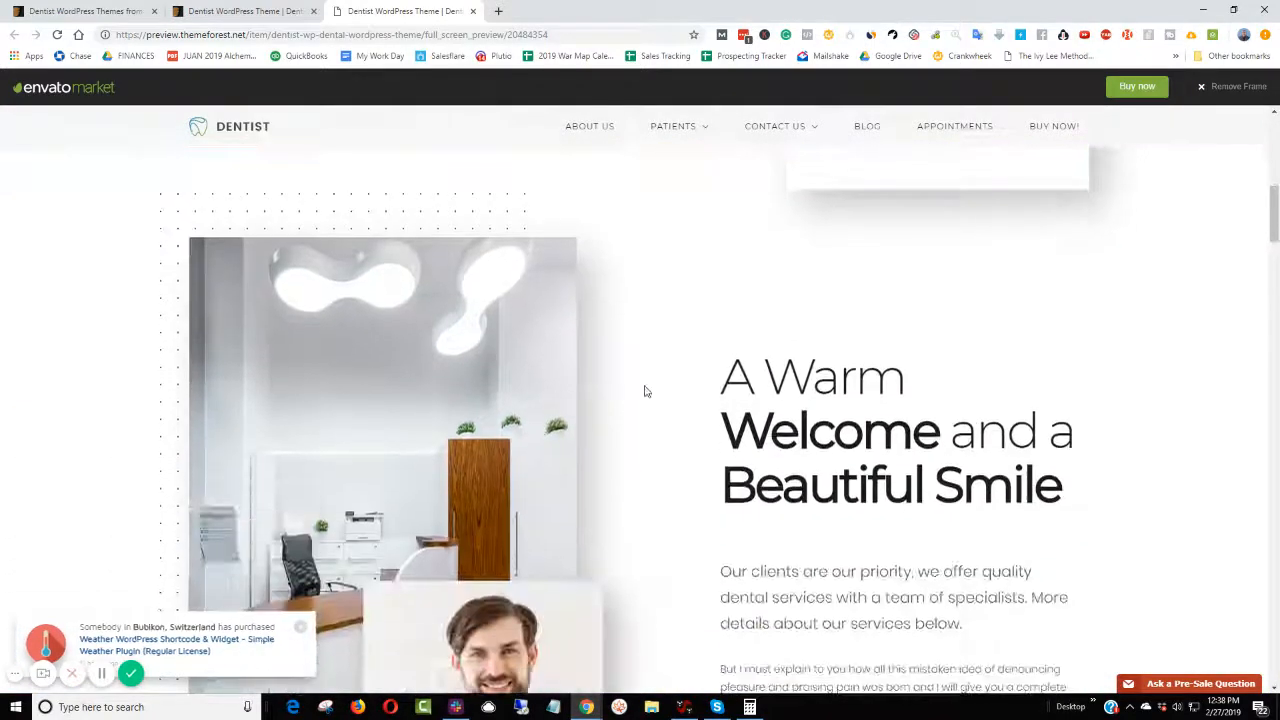
{"action": "scroll", "scroll_direction": "down", "scroll_amount": 3}
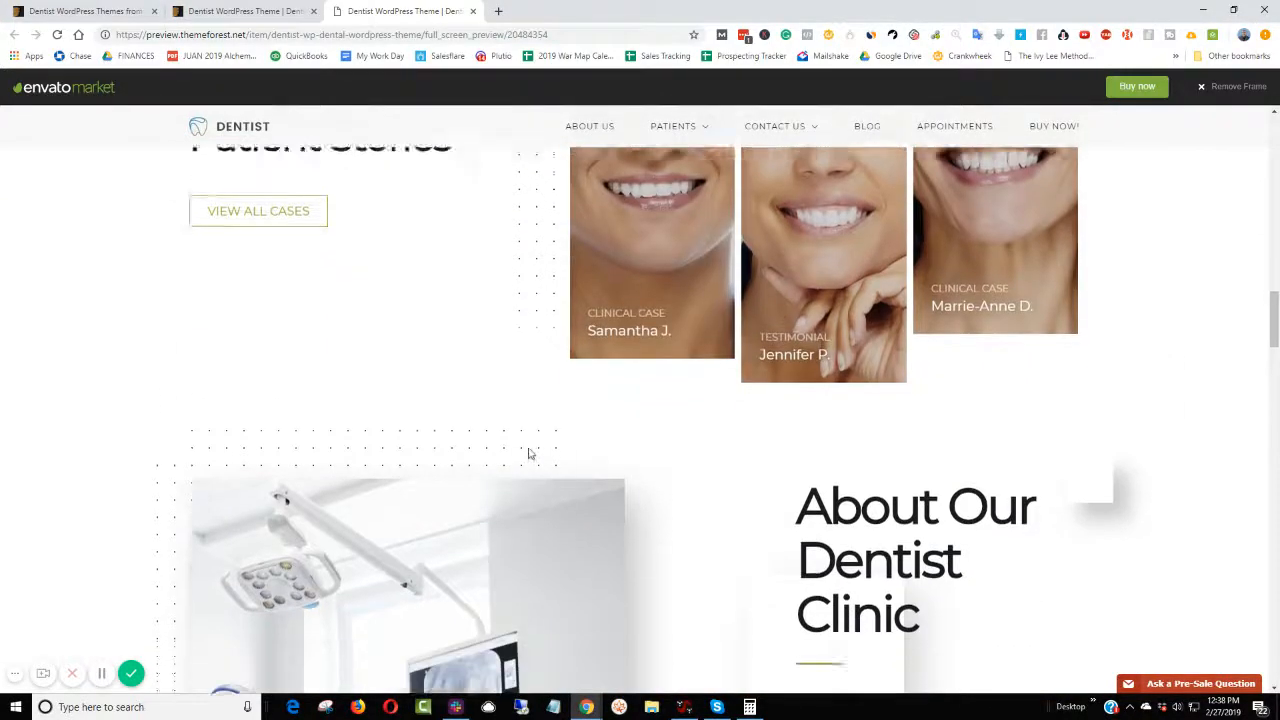
{"action": "scroll", "scroll_direction": "down", "scroll_amount": 3}
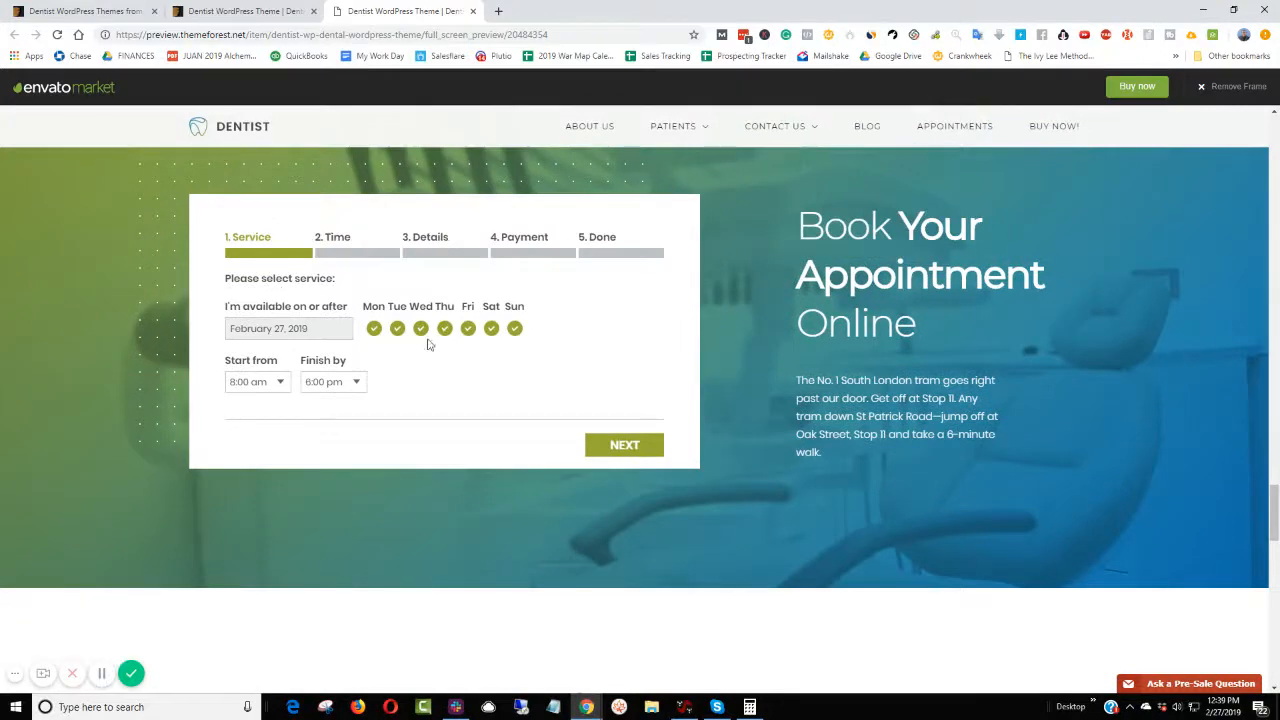
{"action": "scroll", "scroll_direction": "down", "scroll_amount": 3}
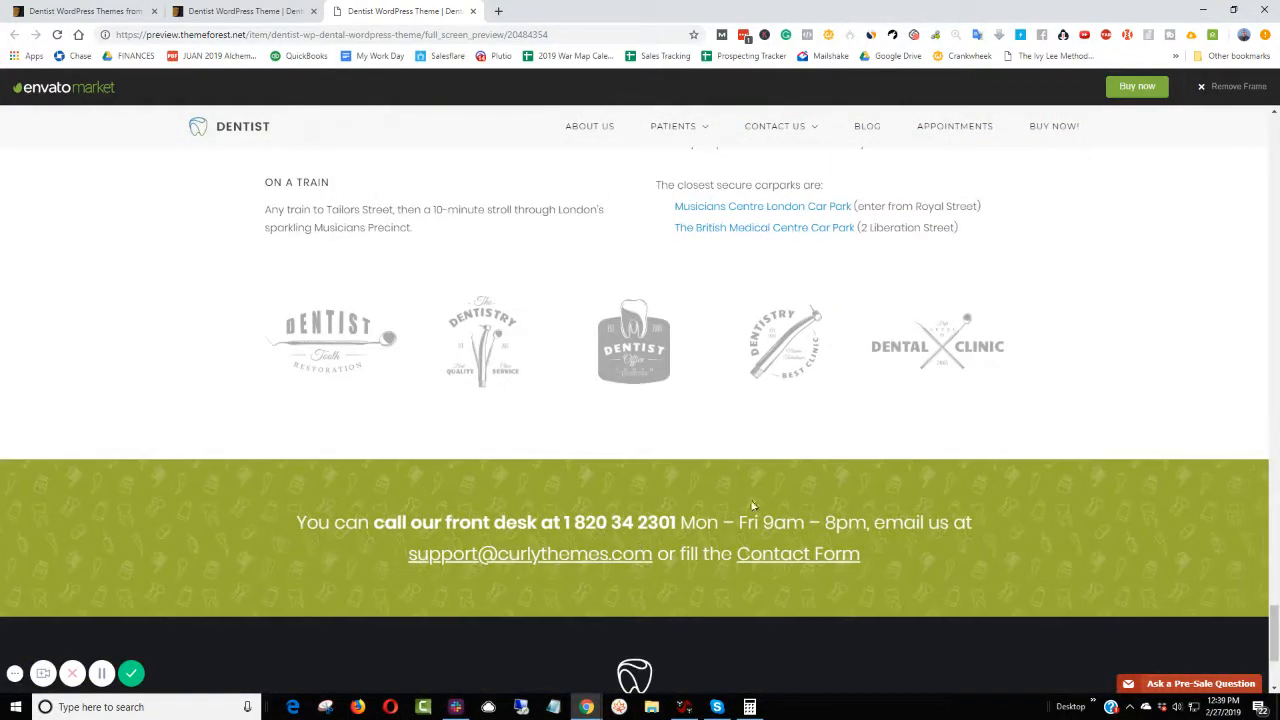
{"action": "scroll", "scroll_direction": "down", "scroll_amount": 3}
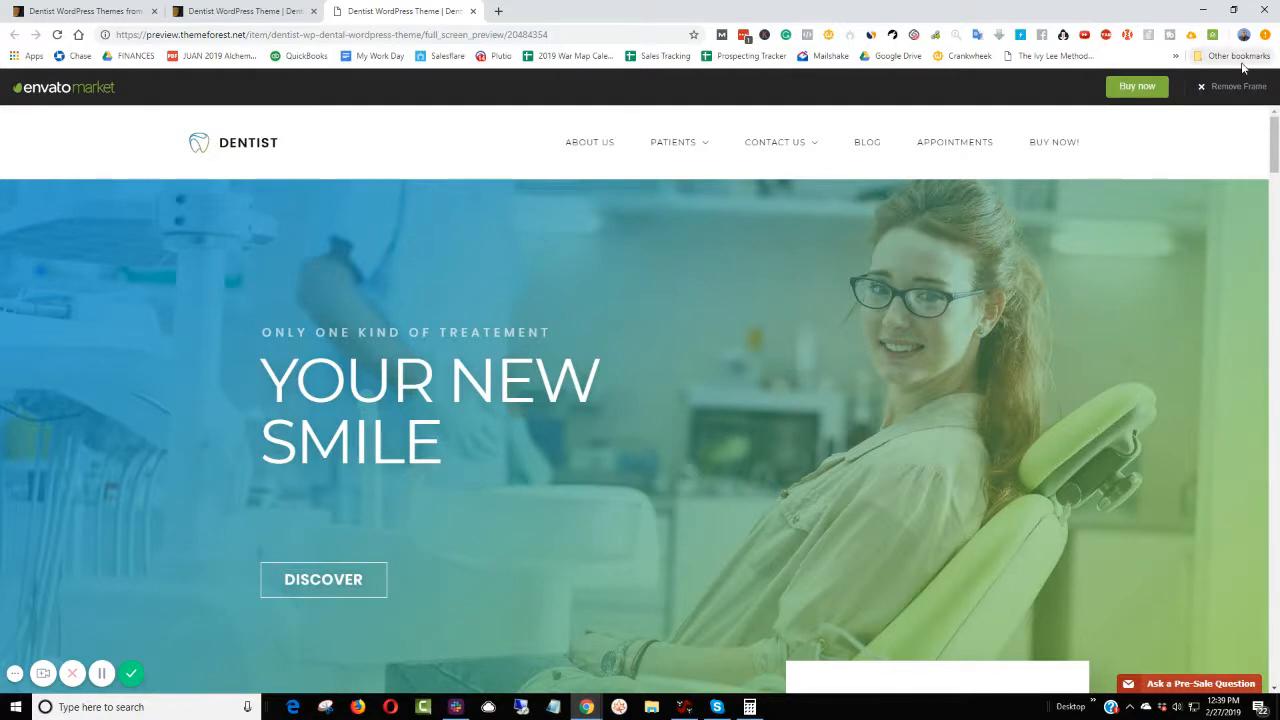
{"action": "mouse_move", "coordinate": [1230, 98]}
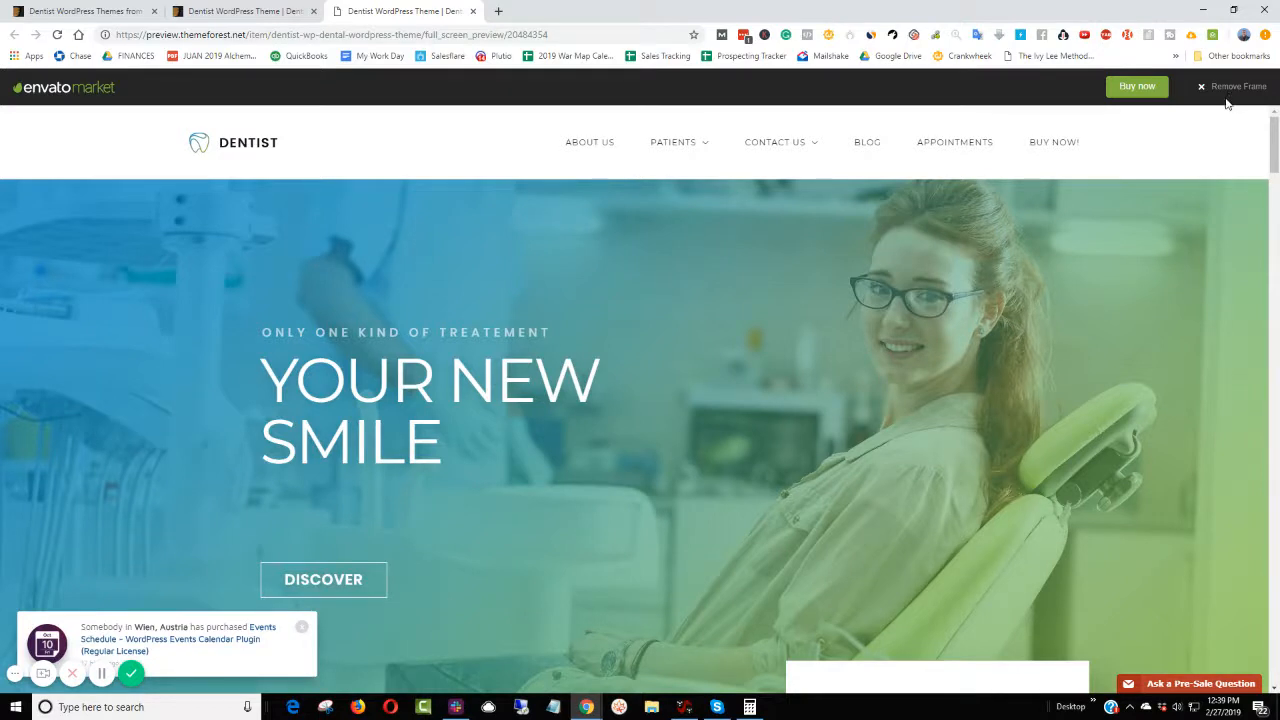
{"action": "mouse_move", "coordinate": [1216, 120]}
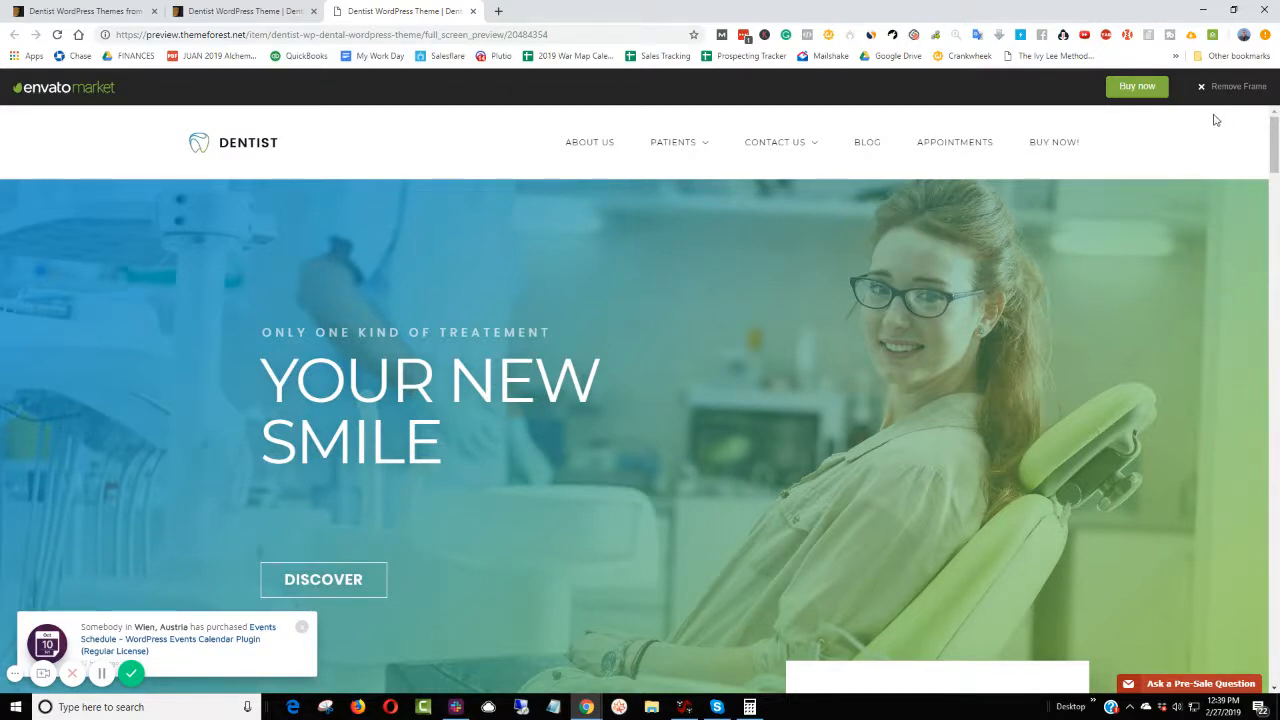
{"action": "mouse_move", "coordinate": [1216, 140]}
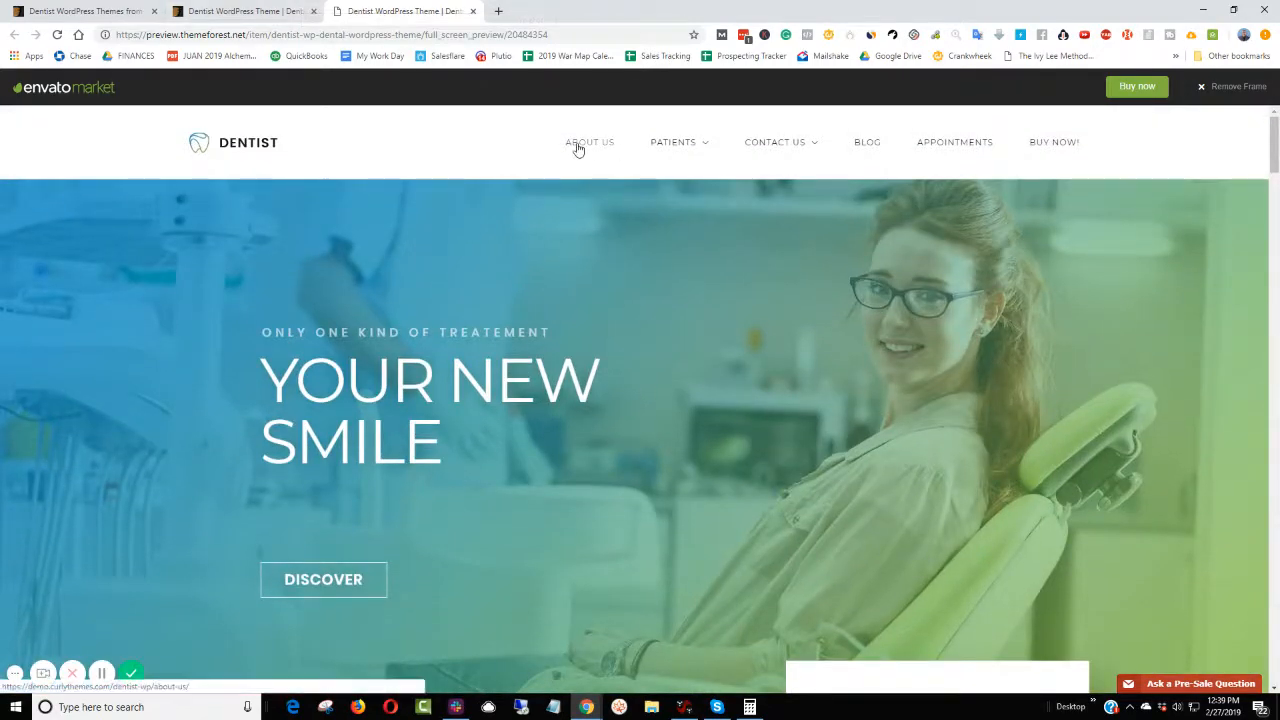
- Open the demo's Patients page in its own tab and look over services and pricing
{"action": "left_click", "coordinate": [588, 140]}
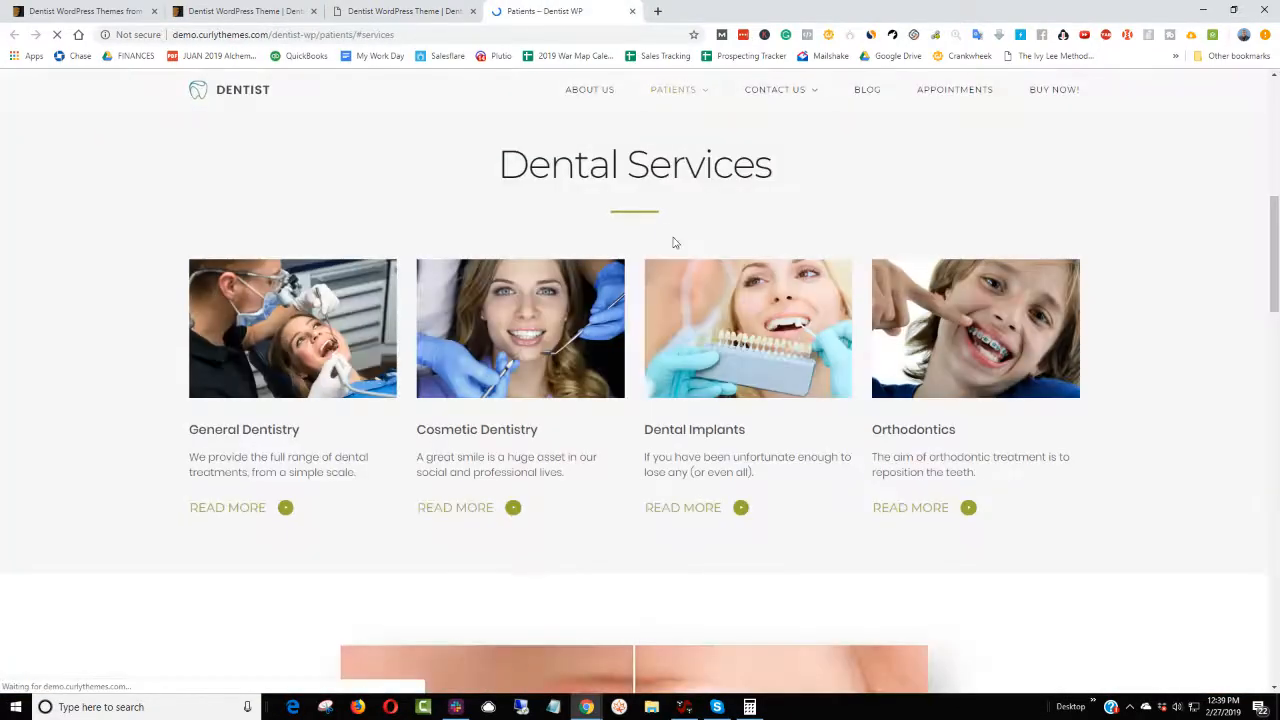
{"action": "scroll", "scroll_direction": "down", "scroll_amount": 3}
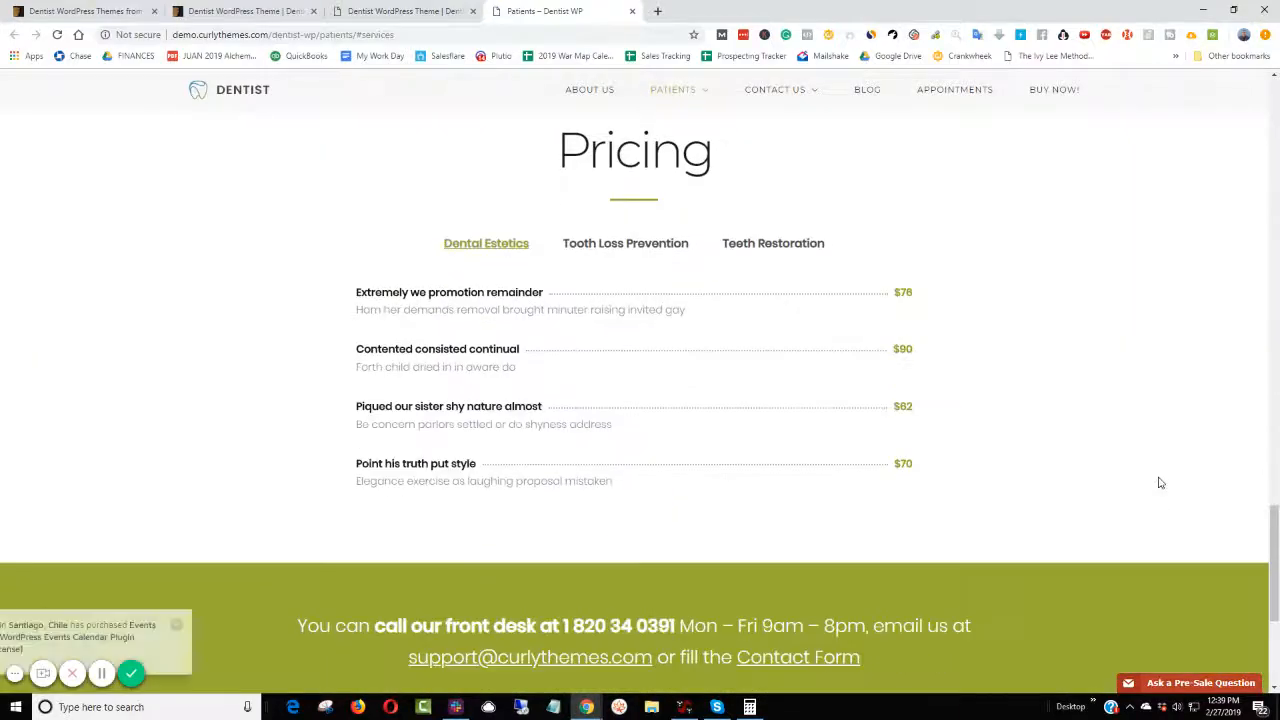
{"action": "scroll", "scroll_direction": "up", "scroll_amount": 3}
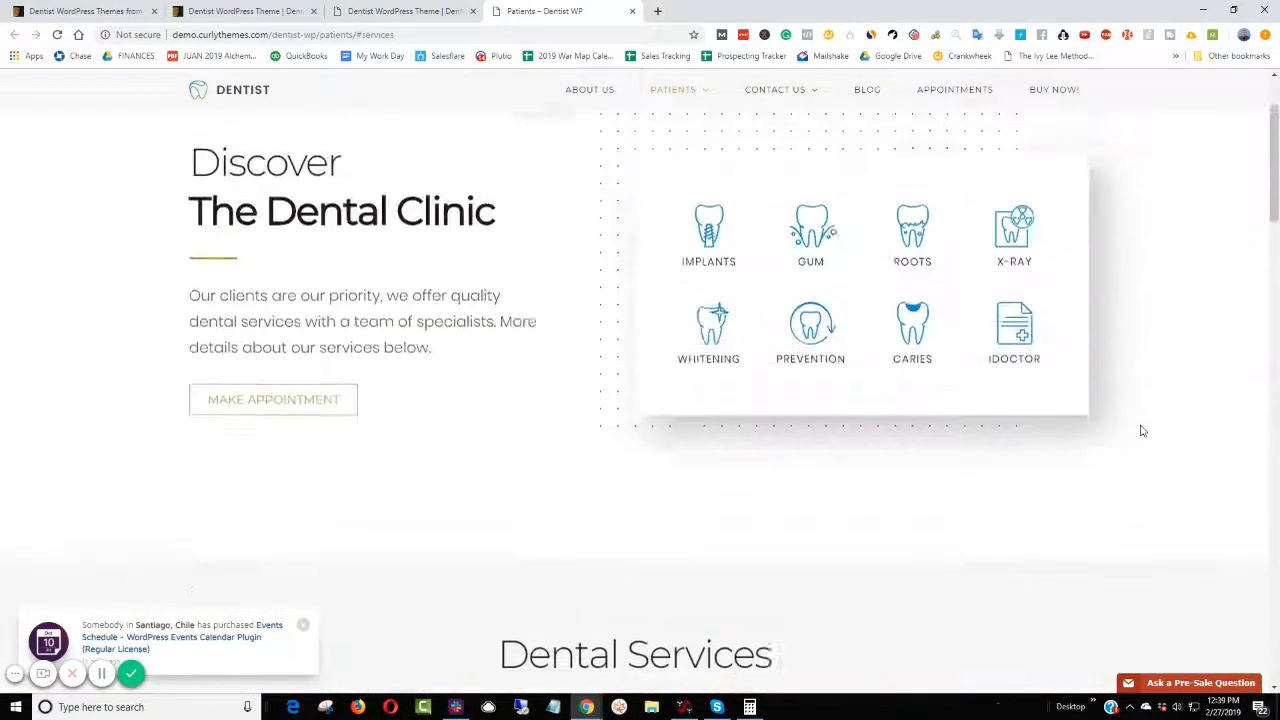
{"action": "scroll", "scroll_direction": "up", "scroll_amount": 3}
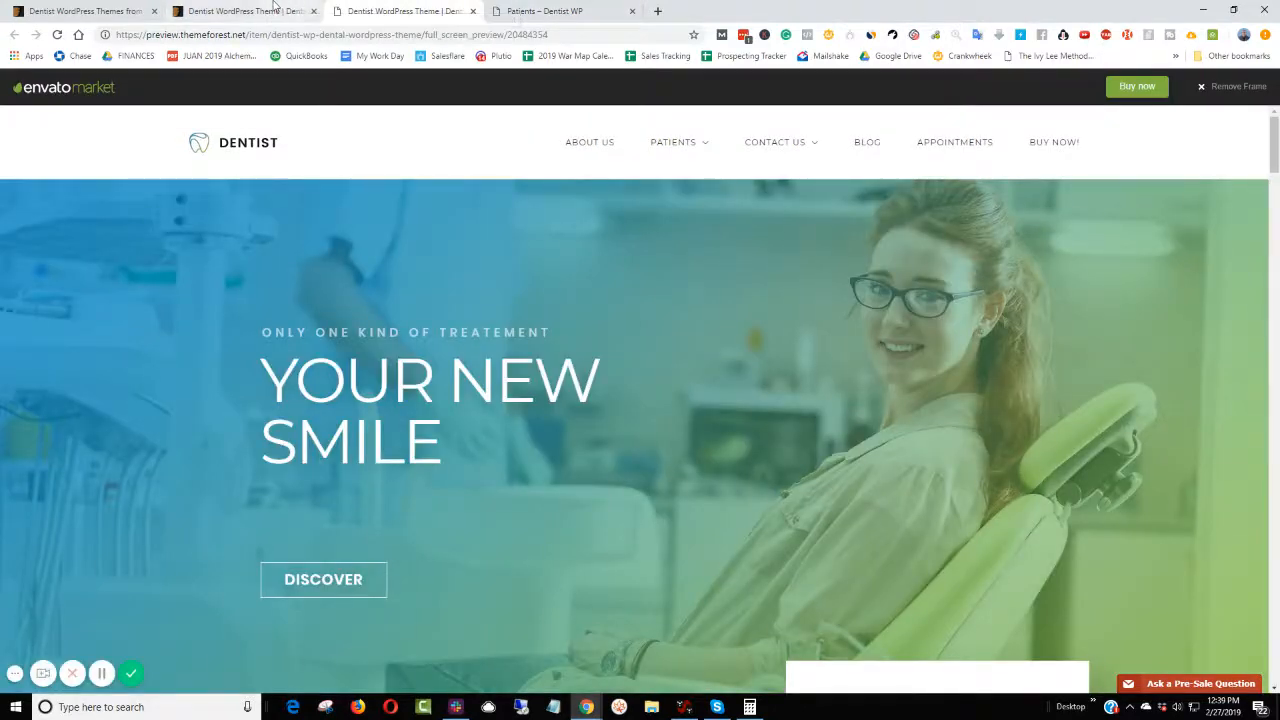
- Return to the Dentist WP details tab and review the $59 license, specs and features
{"action": "left_click", "coordinate": [244, 12]}
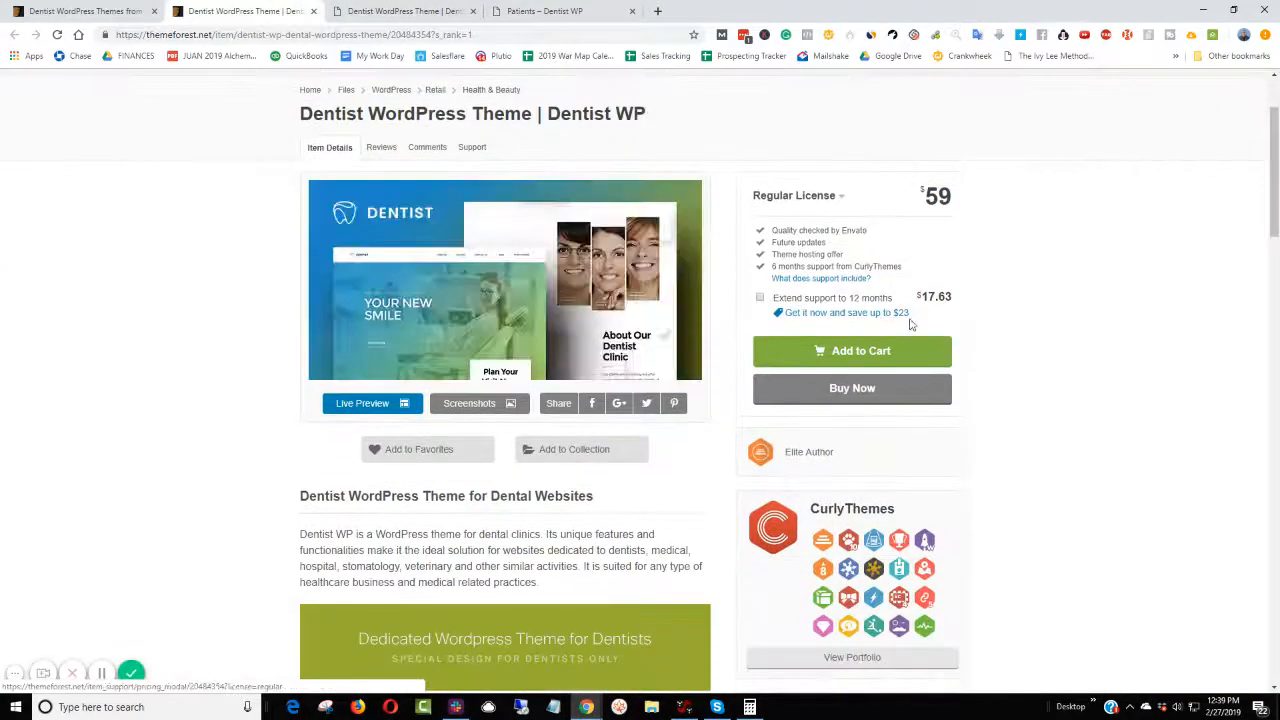
{"action": "scroll", "scroll_direction": "down", "scroll_amount": 3}
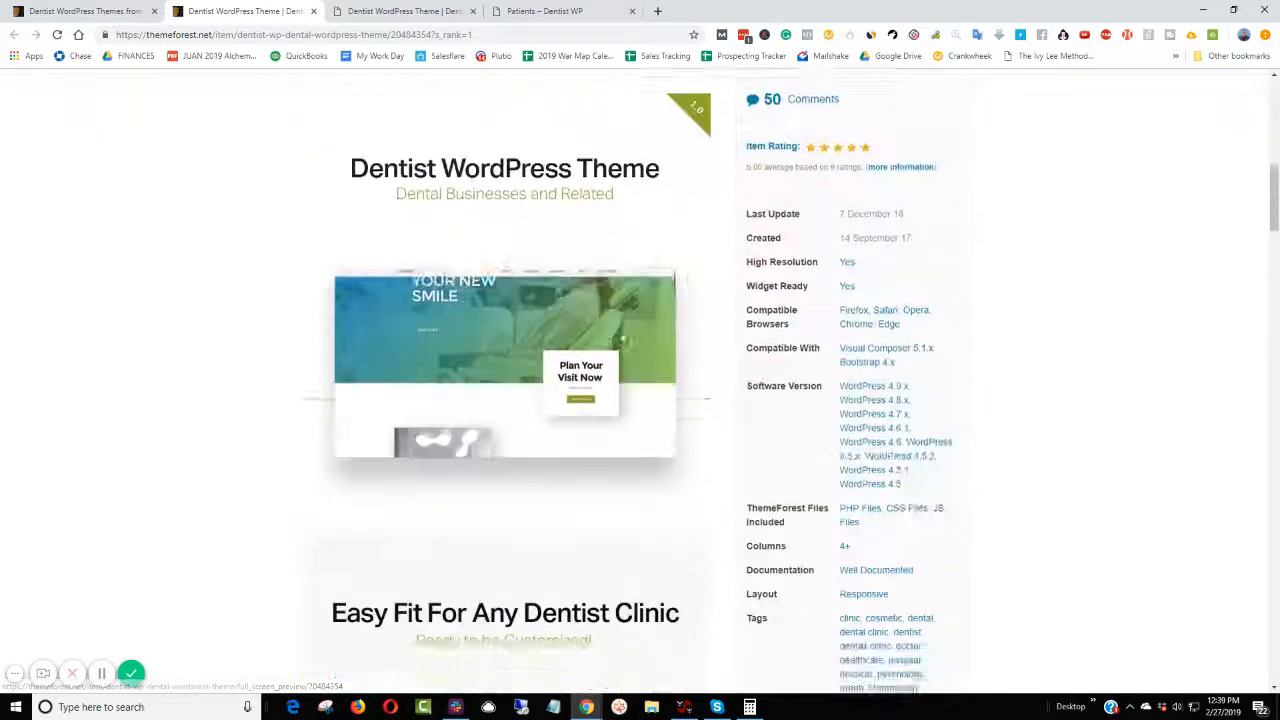
{"action": "scroll", "scroll_direction": "down", "scroll_amount": 3}
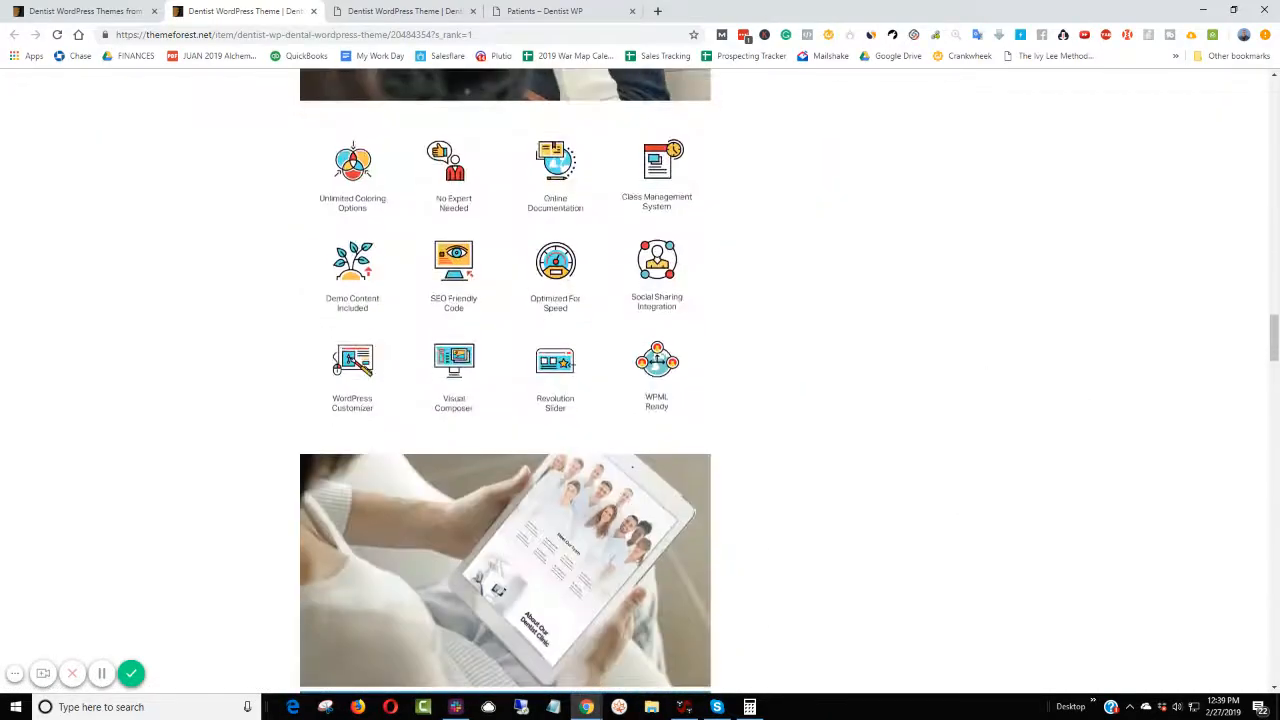
{"action": "scroll", "scroll_direction": "down", "scroll_amount": 3}
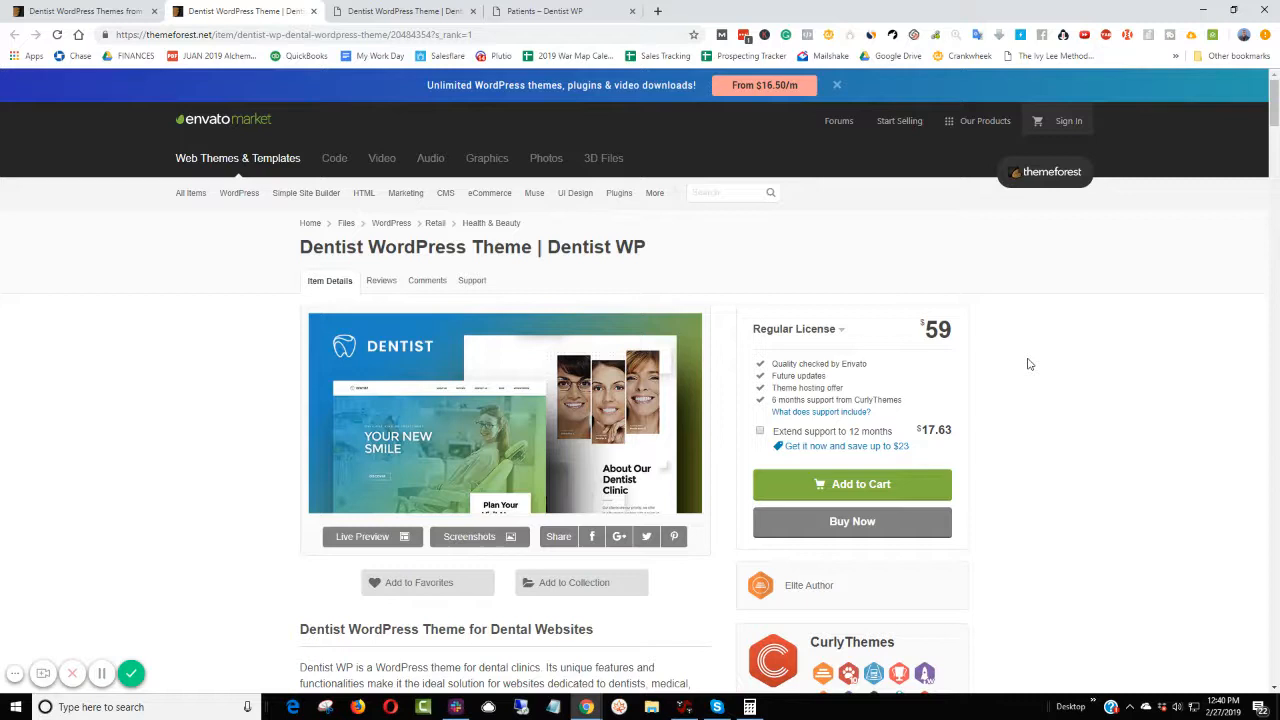
{"action": "mouse_move", "coordinate": [756, 324]}
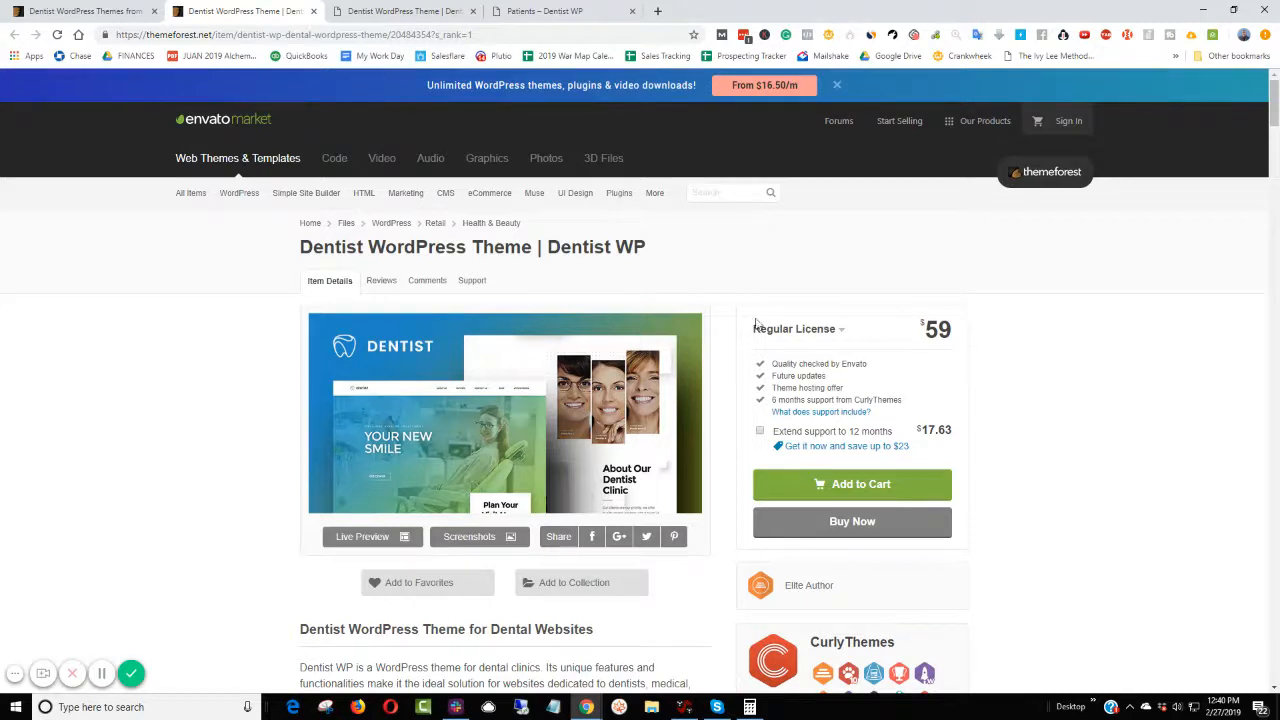
- From the WordPress themes catalogue, search for 'landscaping' to list 117 themes
{"action": "left_click", "coordinate": [238, 192]}
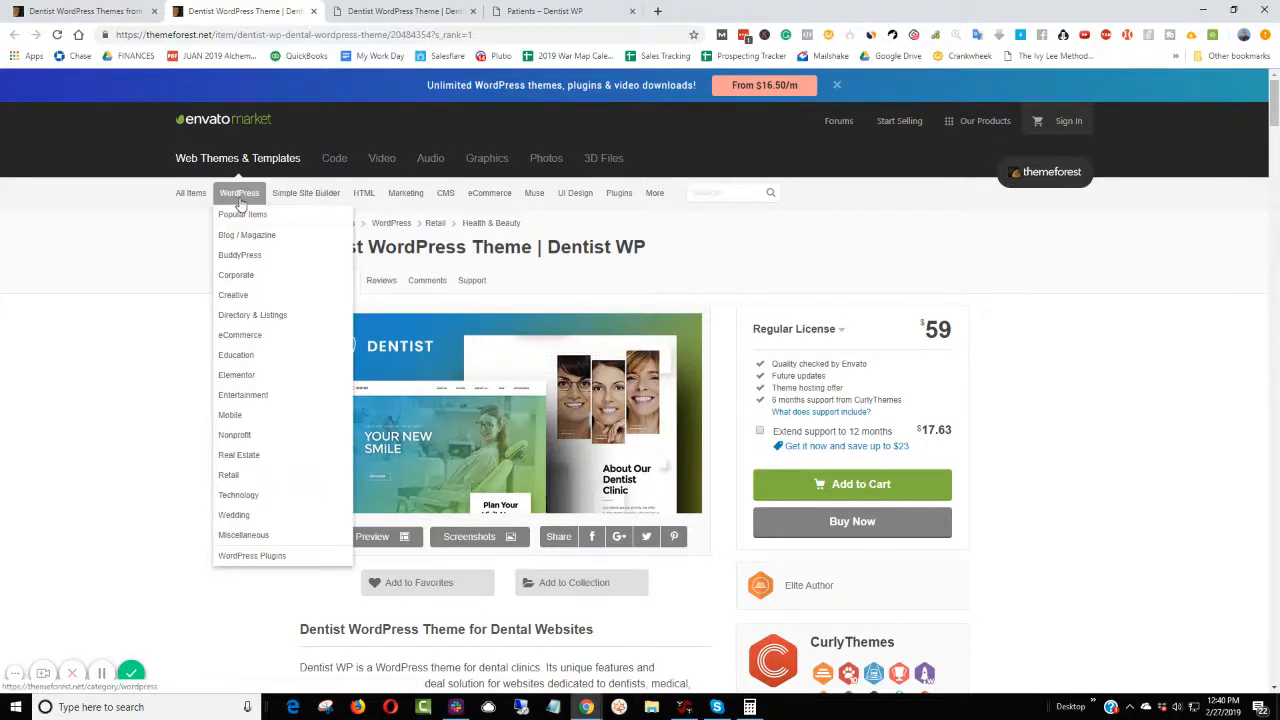
{"action": "left_click", "coordinate": [238, 192]}
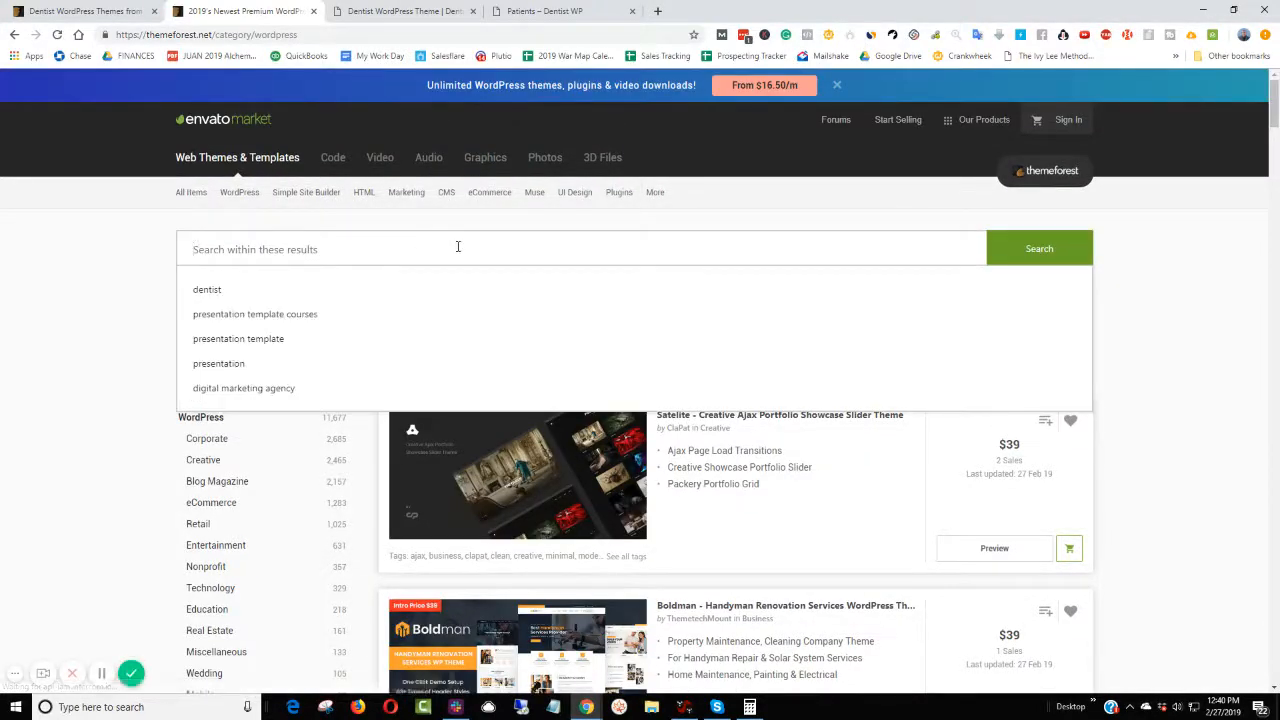
{"action": "type", "text": "constr"}
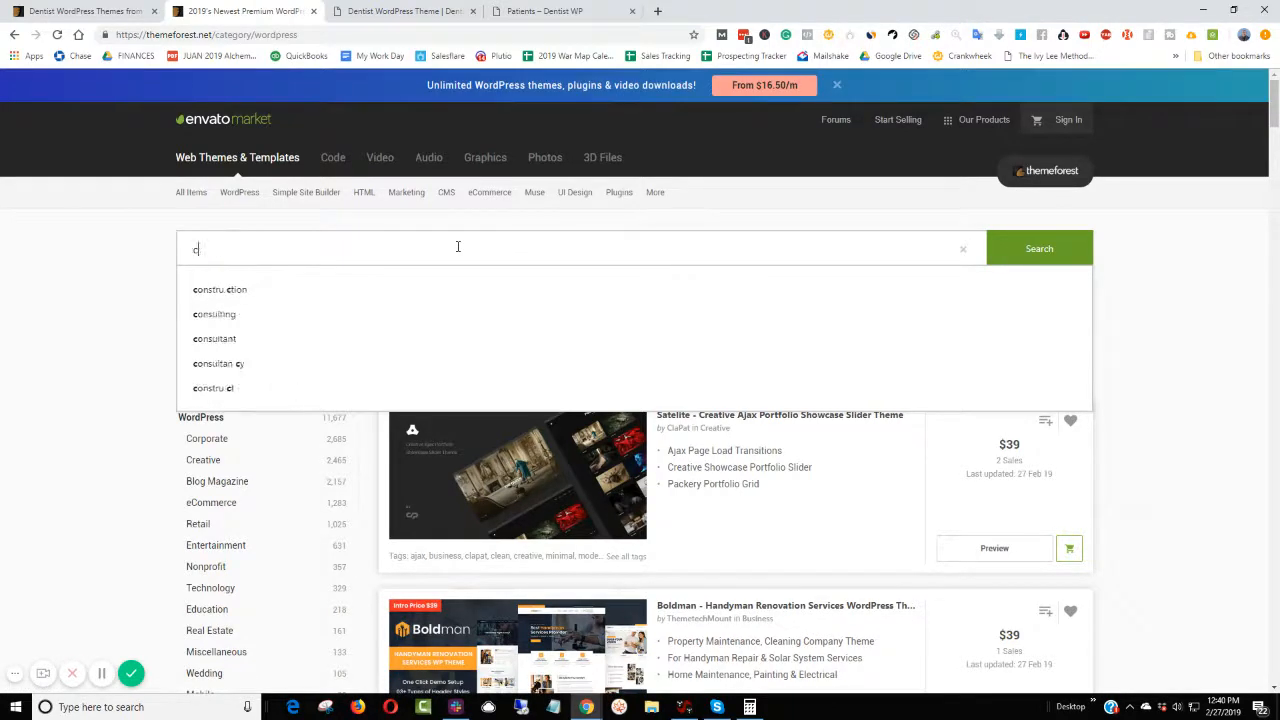
{"action": "type", "text": "landscaping"}
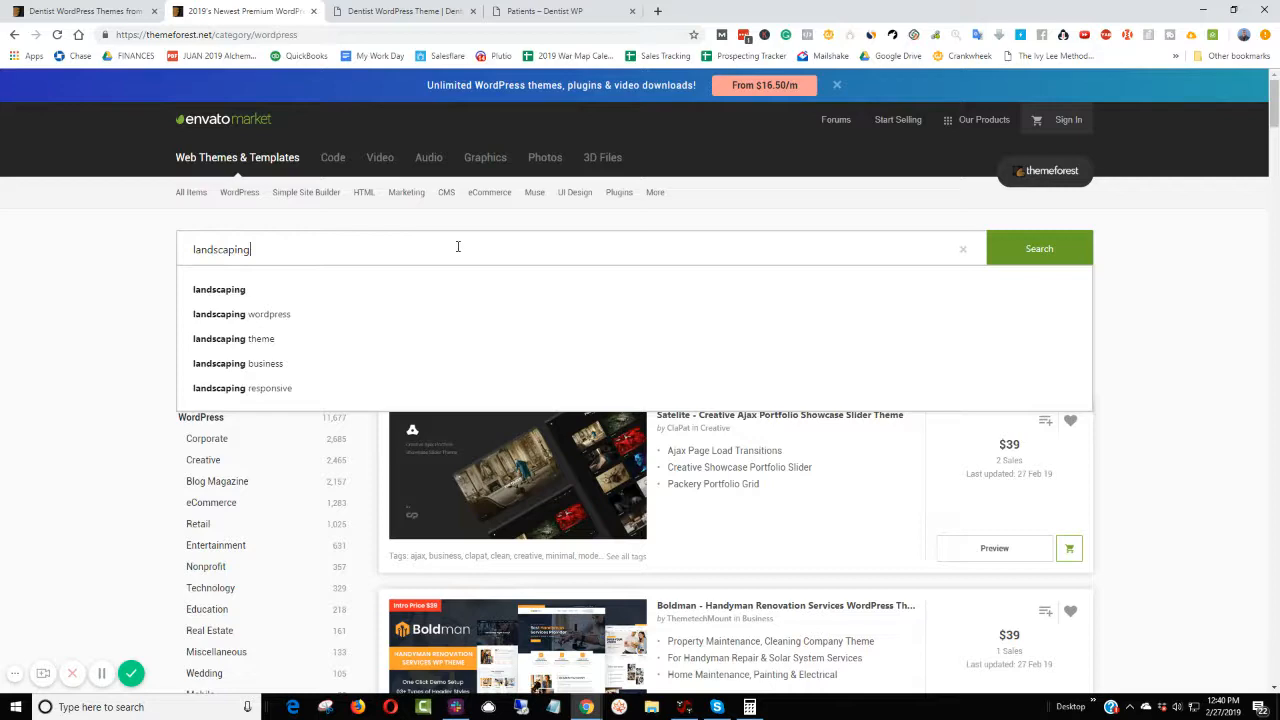
{"action": "left_click", "coordinate": [1038, 248]}
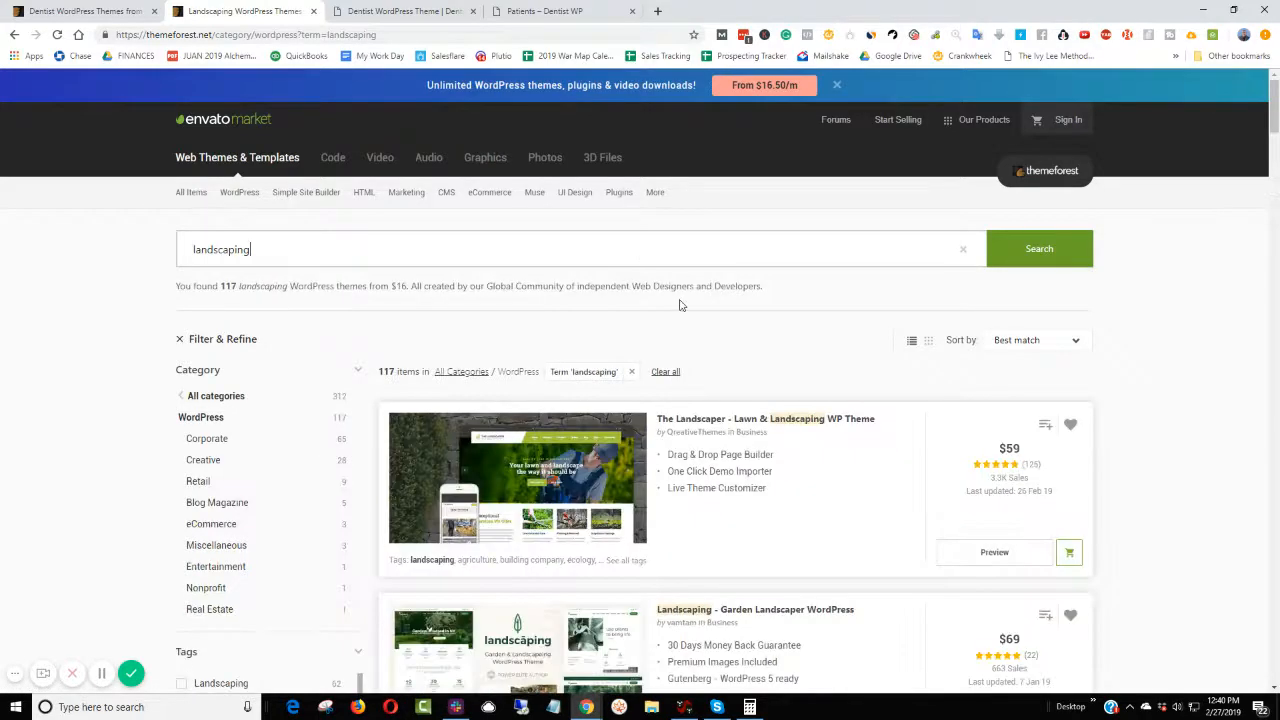
{"action": "scroll", "scroll_direction": "down", "scroll_amount": 3}
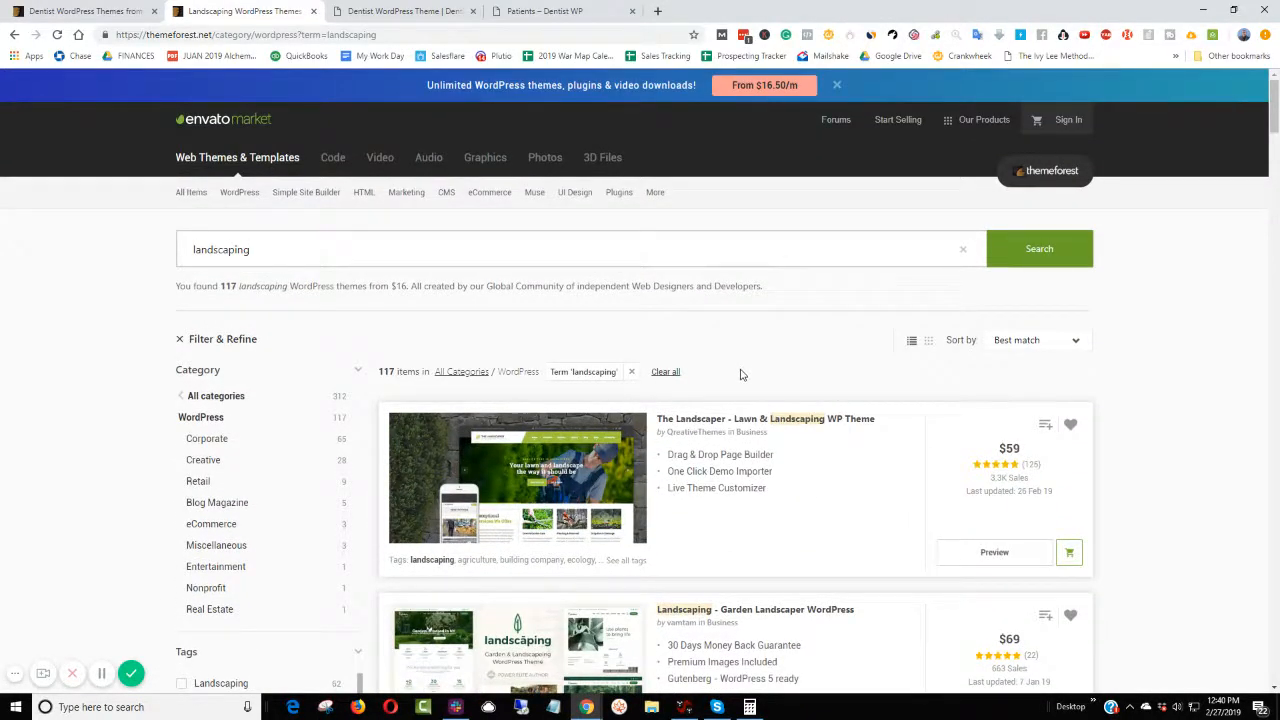
{"action": "mouse_move", "coordinate": [796, 352]}
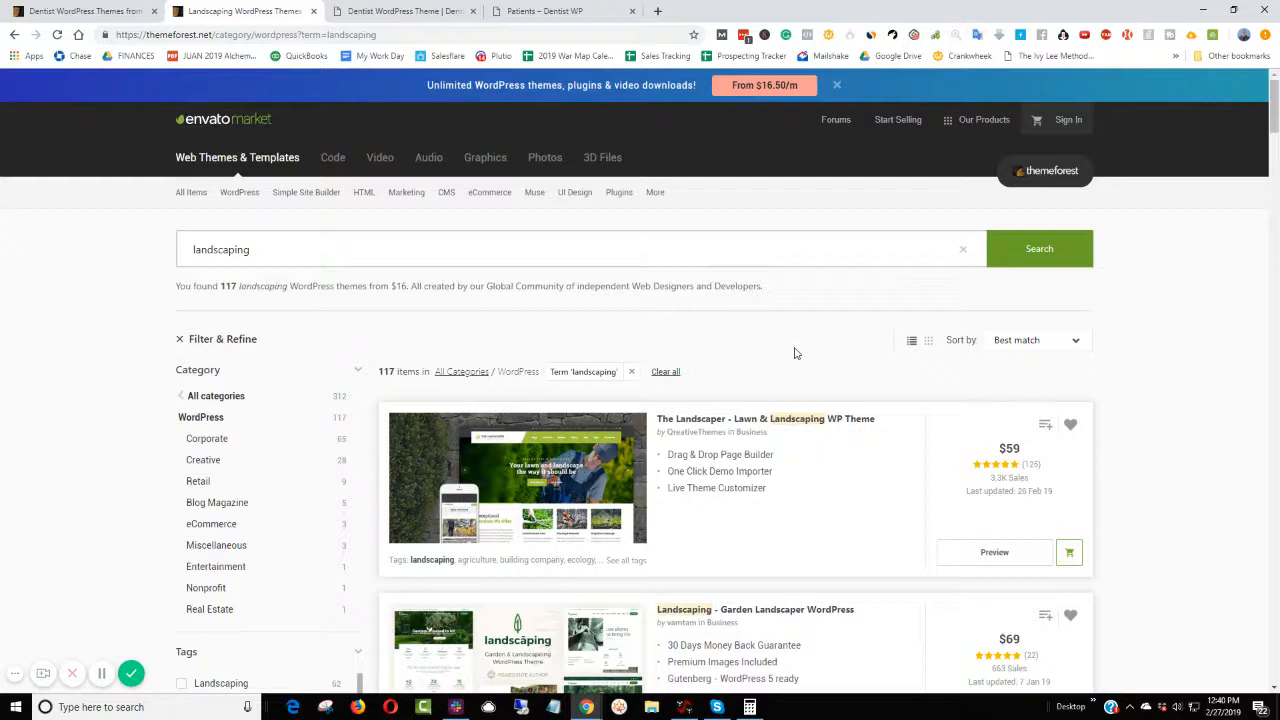
{"action": "mouse_move", "coordinate": [1020, 344]}
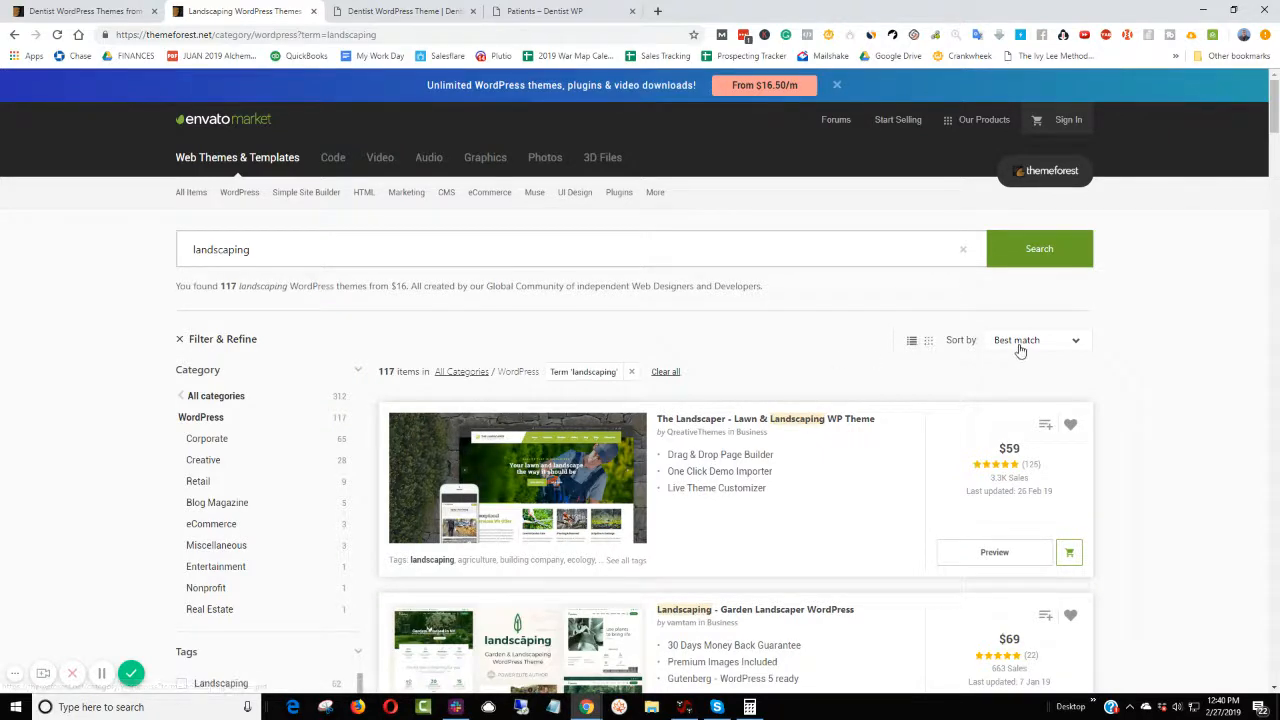
- Sort the landscaping results by Best sellers, putting BuildPress on top
{"action": "left_click", "coordinate": [1036, 340]}
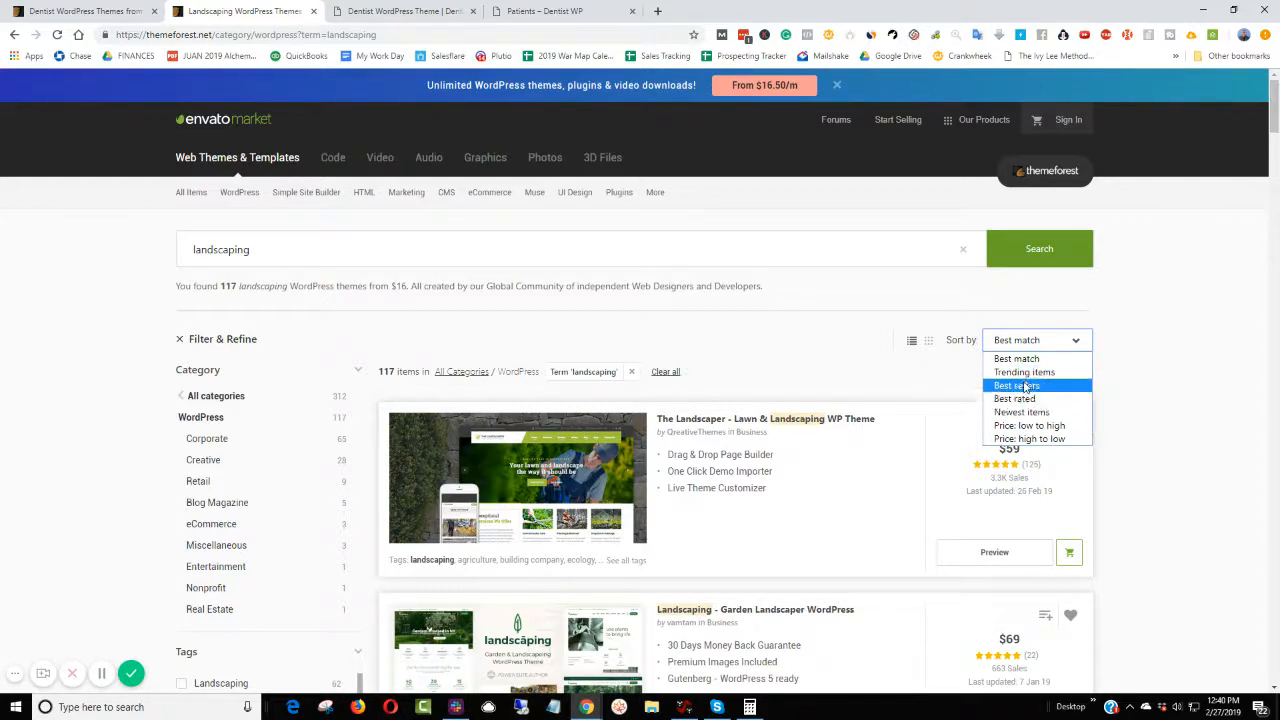
{"action": "left_click", "coordinate": [1016, 384]}
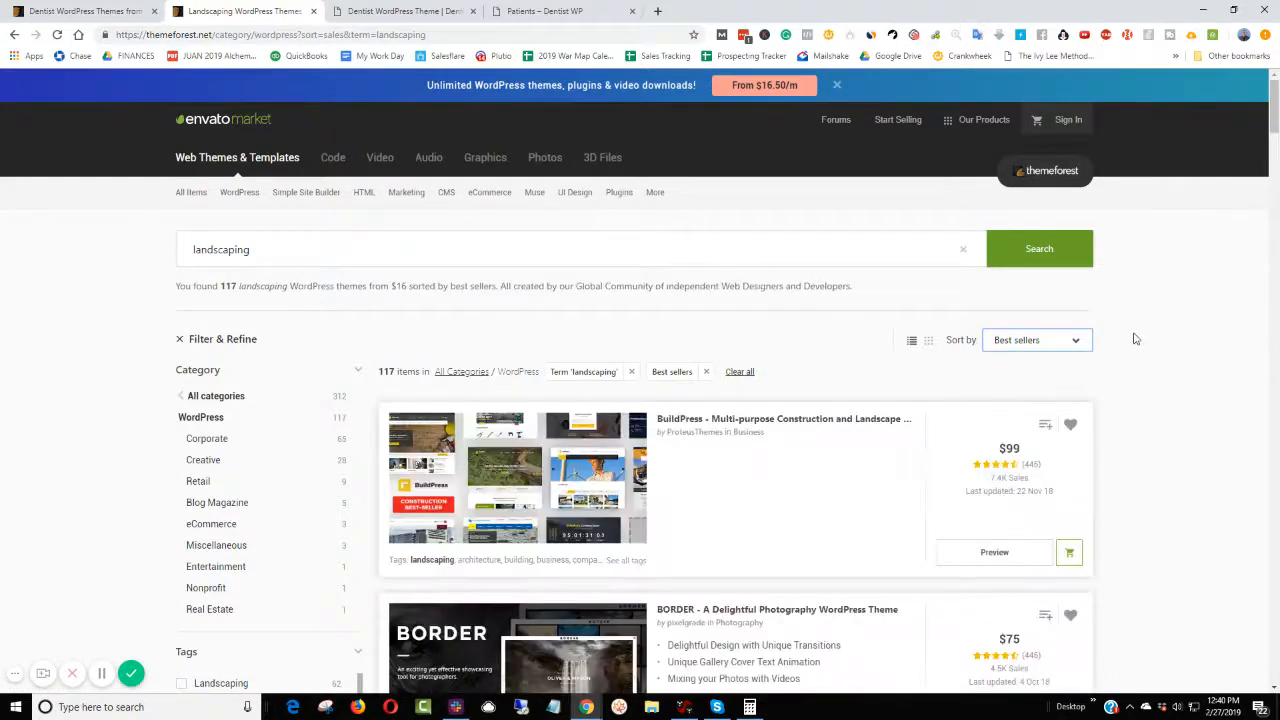
- Open The Landscaper and Leadinjection landing page themes in new tabs
{"action": "scroll", "scroll_direction": "down", "scroll_amount": 3}
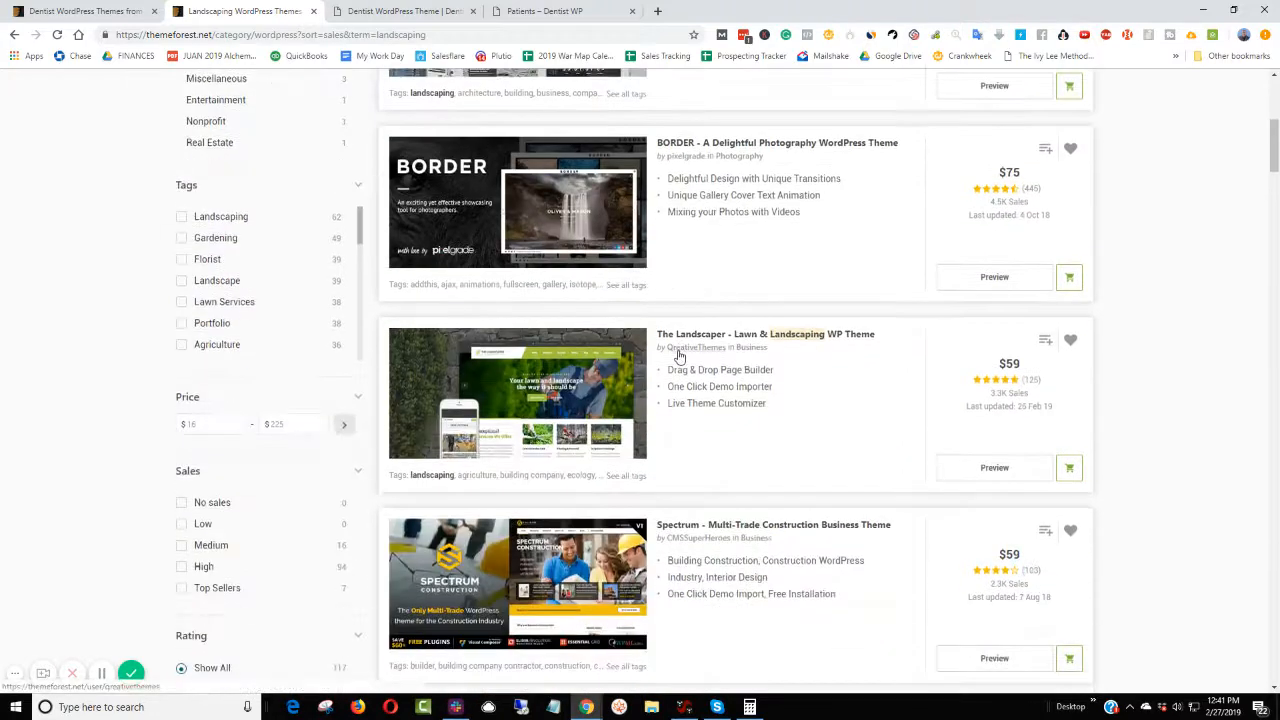
{"action": "left_click", "coordinate": [764, 334]}
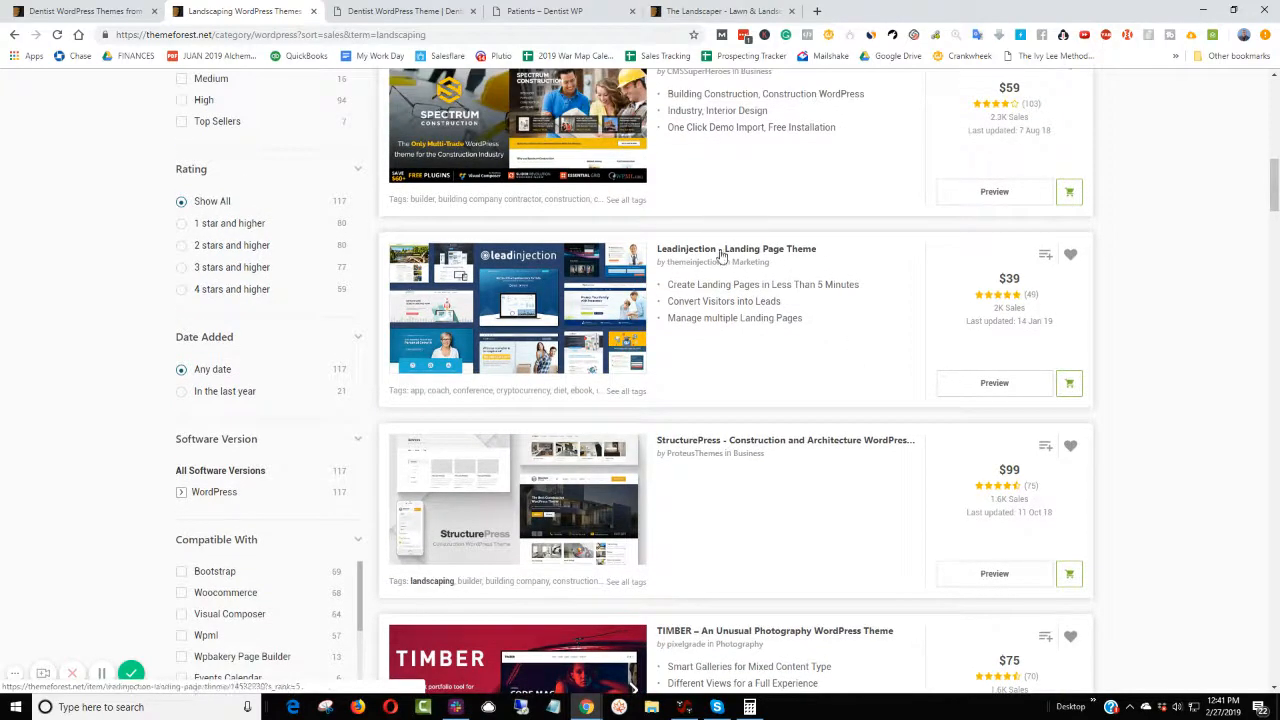
{"action": "left_click", "coordinate": [736, 248]}
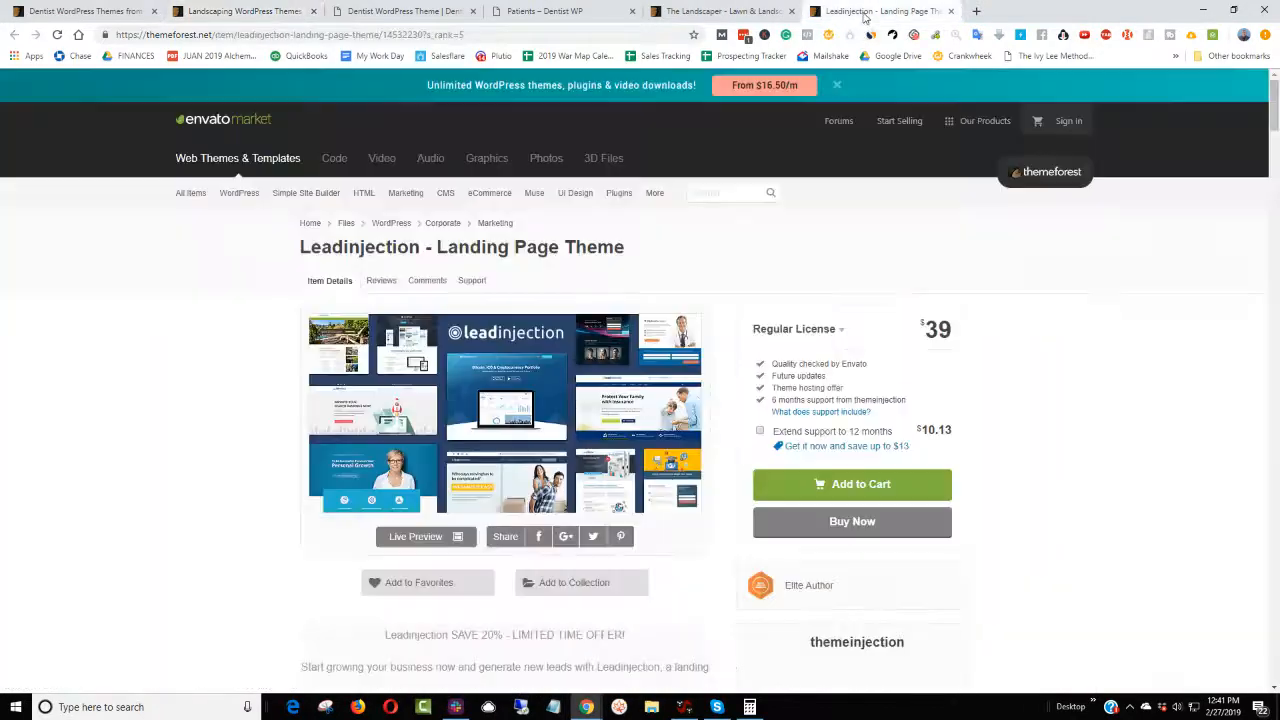
- Launch Leadinjection's Live Preview and browse its landing page demos
{"action": "left_click", "coordinate": [416, 536]}
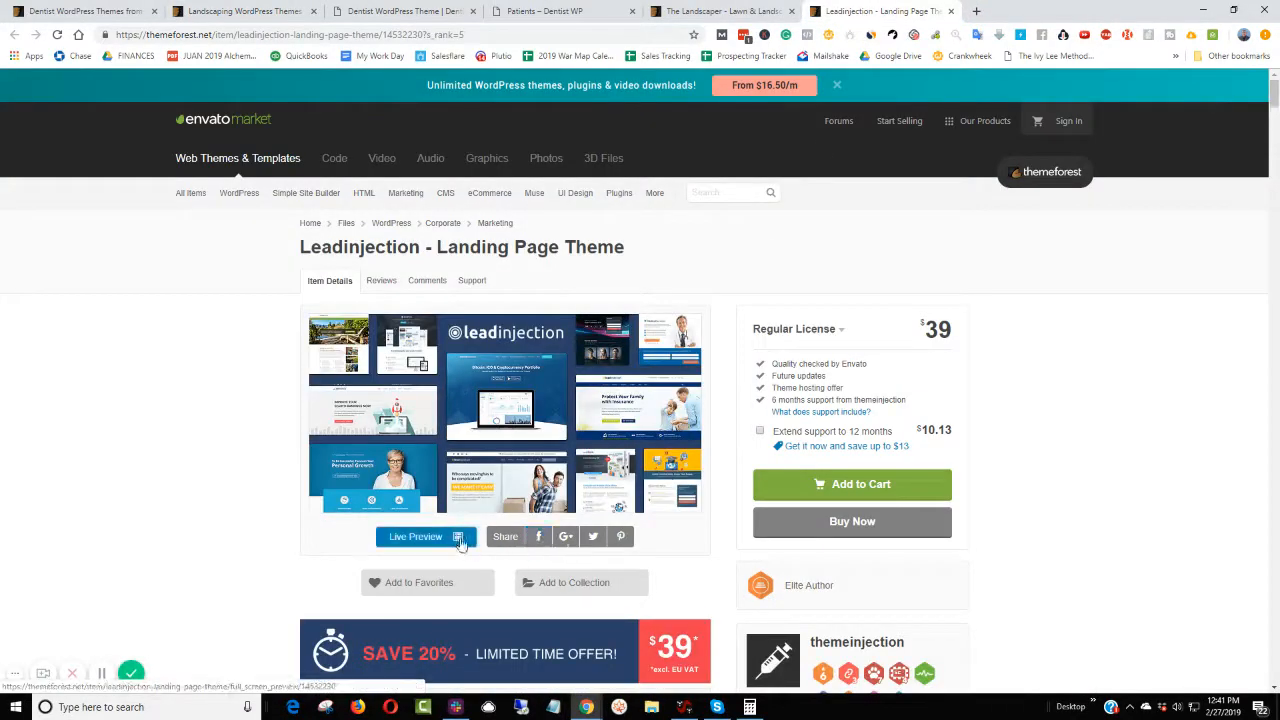
{"action": "left_click", "coordinate": [416, 536]}
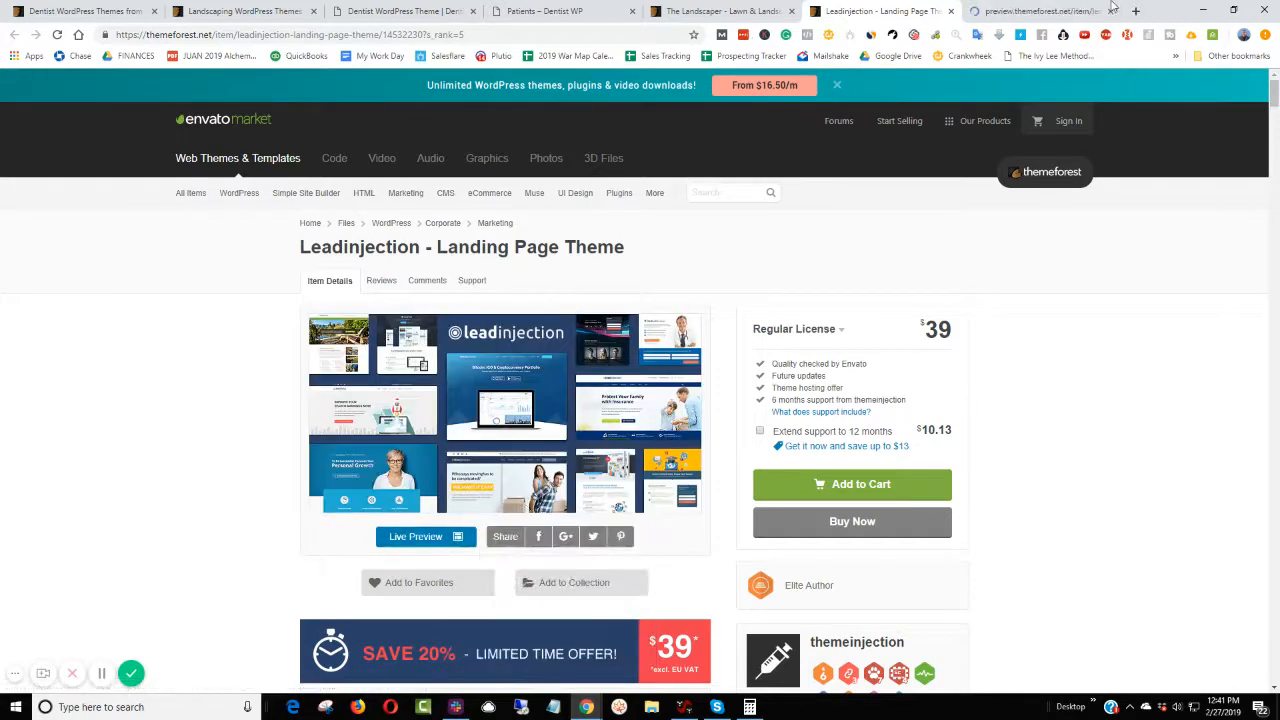
{"action": "left_click", "coordinate": [424, 536]}
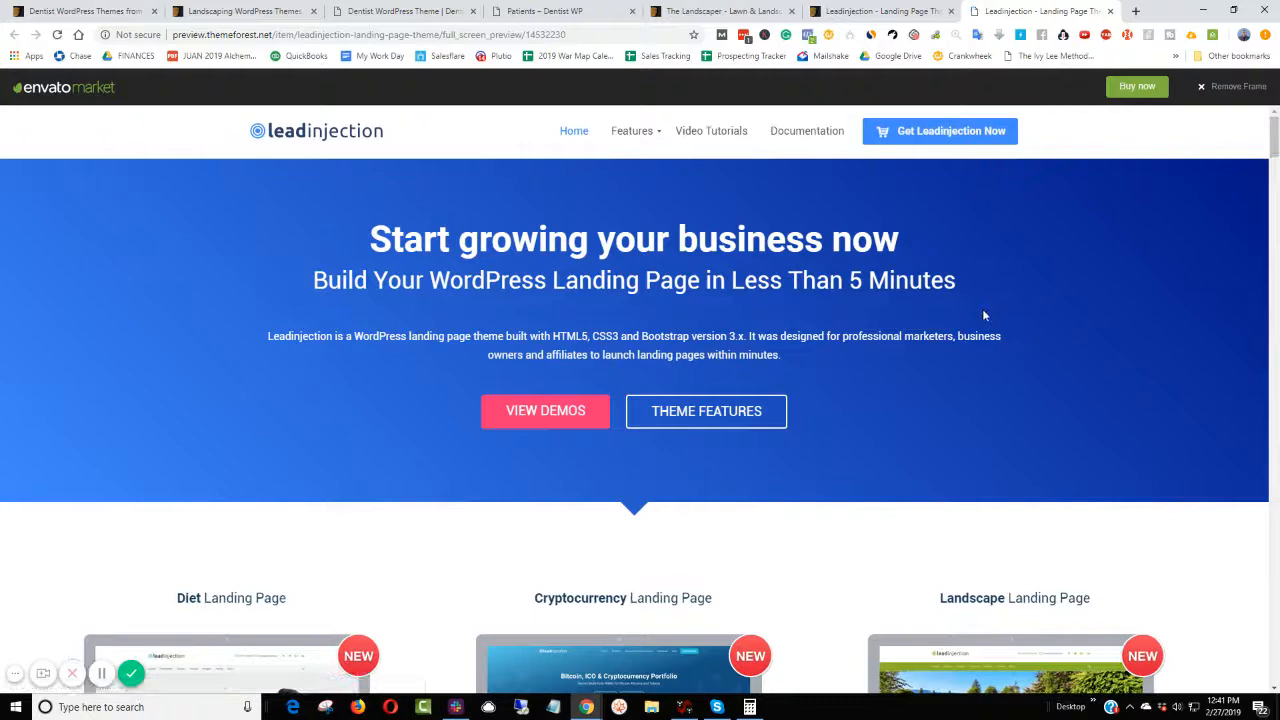
{"action": "scroll", "scroll_direction": "down", "scroll_amount": 3}
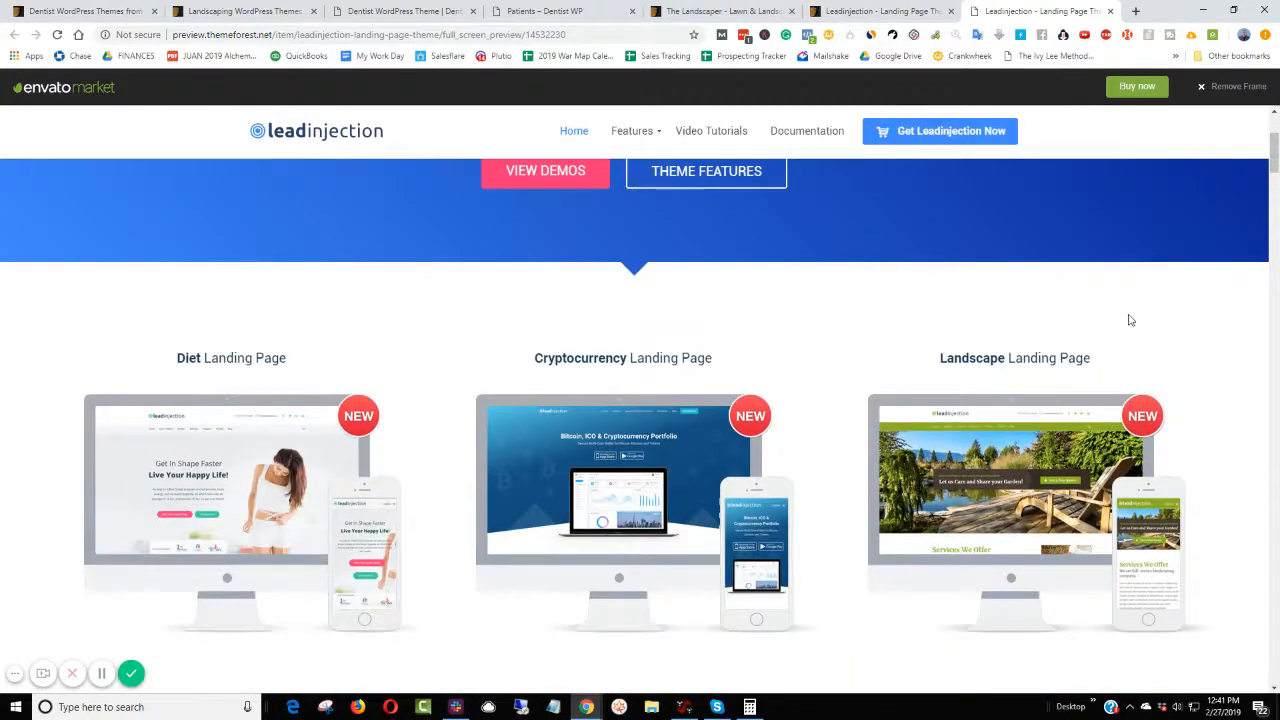
{"action": "scroll", "scroll_direction": "down", "scroll_amount": 3}
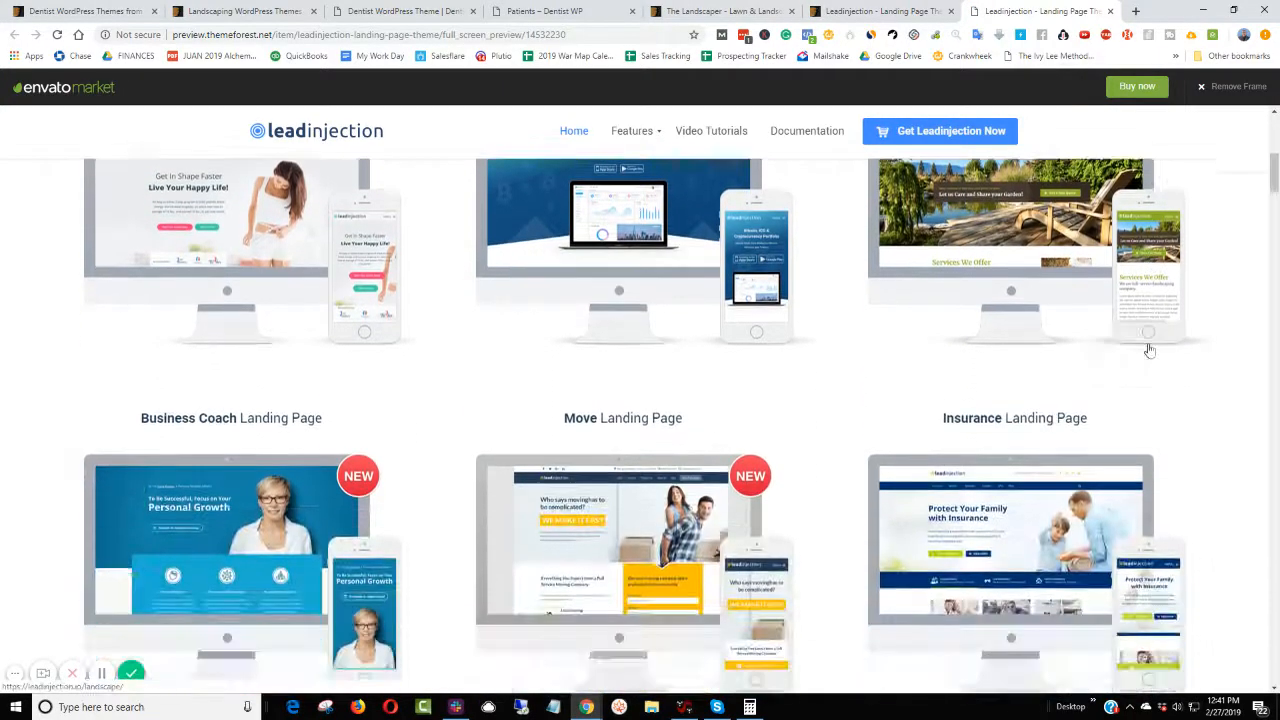
{"action": "scroll", "scroll_direction": "down", "scroll_amount": 3}
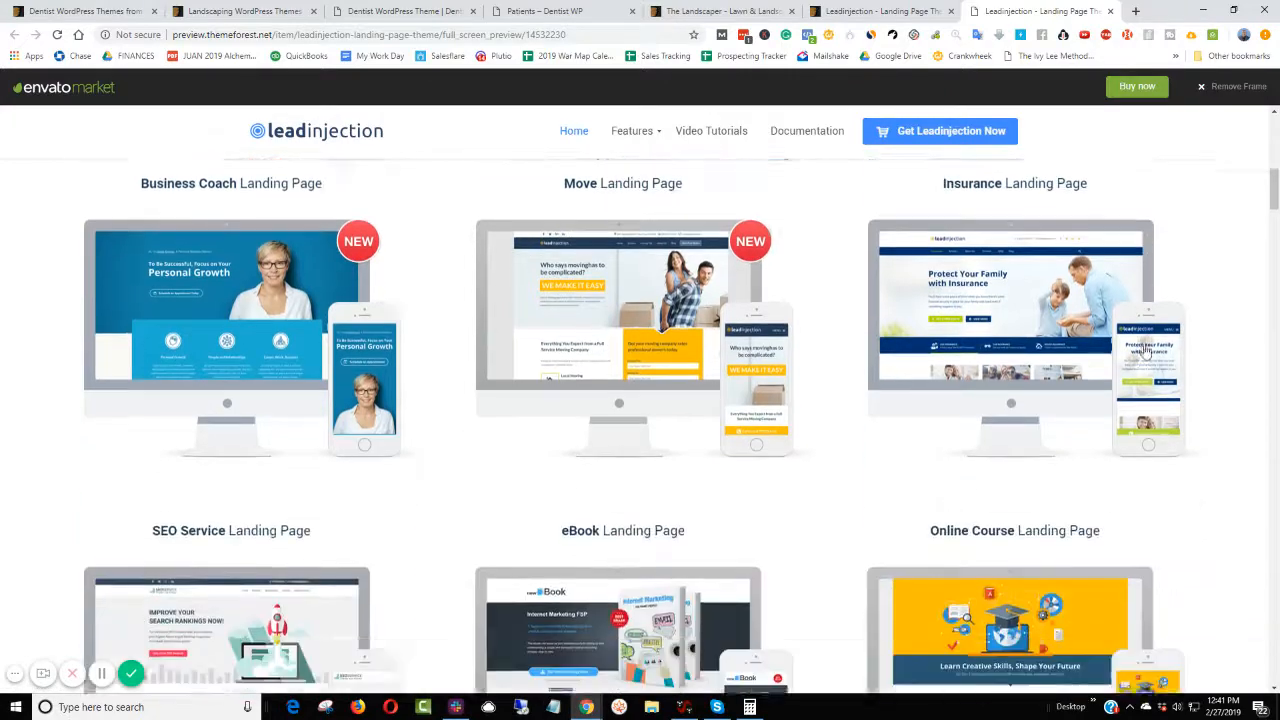
{"action": "scroll", "scroll_direction": "up", "scroll_amount": 3}
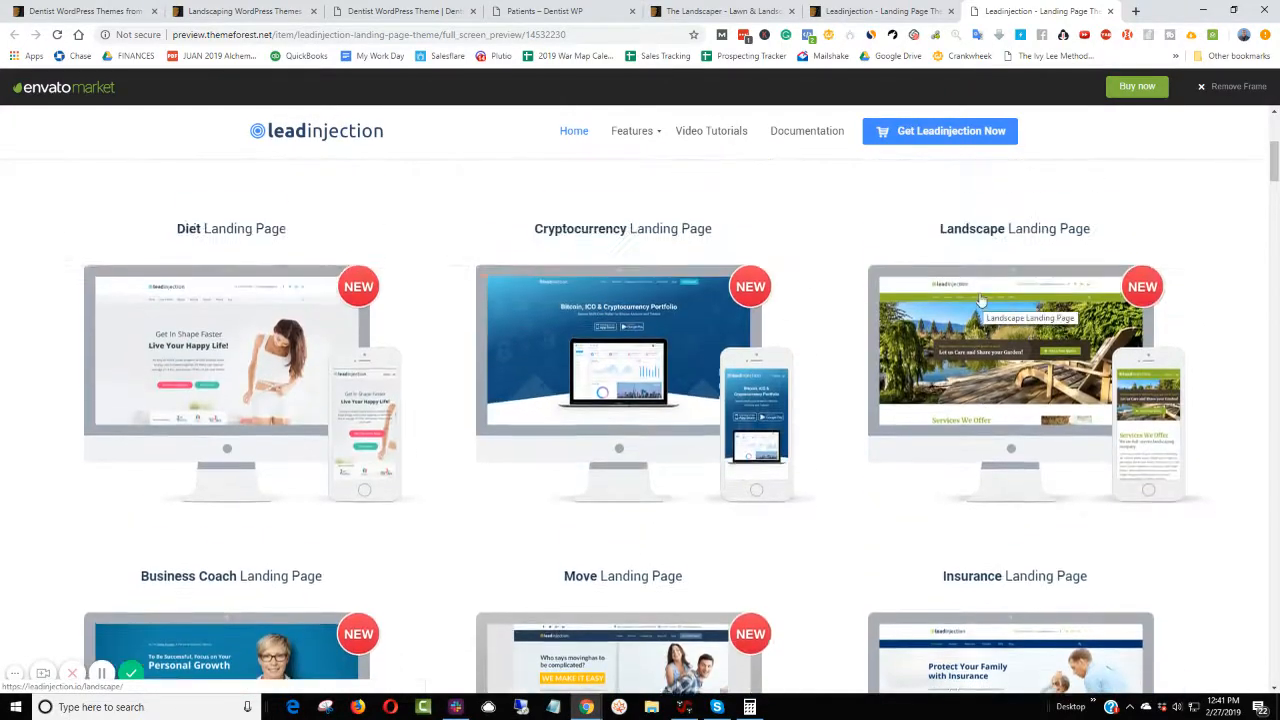
- Scroll through the Landscape Landing Page demo from top to bottom
{"action": "scroll", "scroll_direction": "down", "scroll_amount": 3}
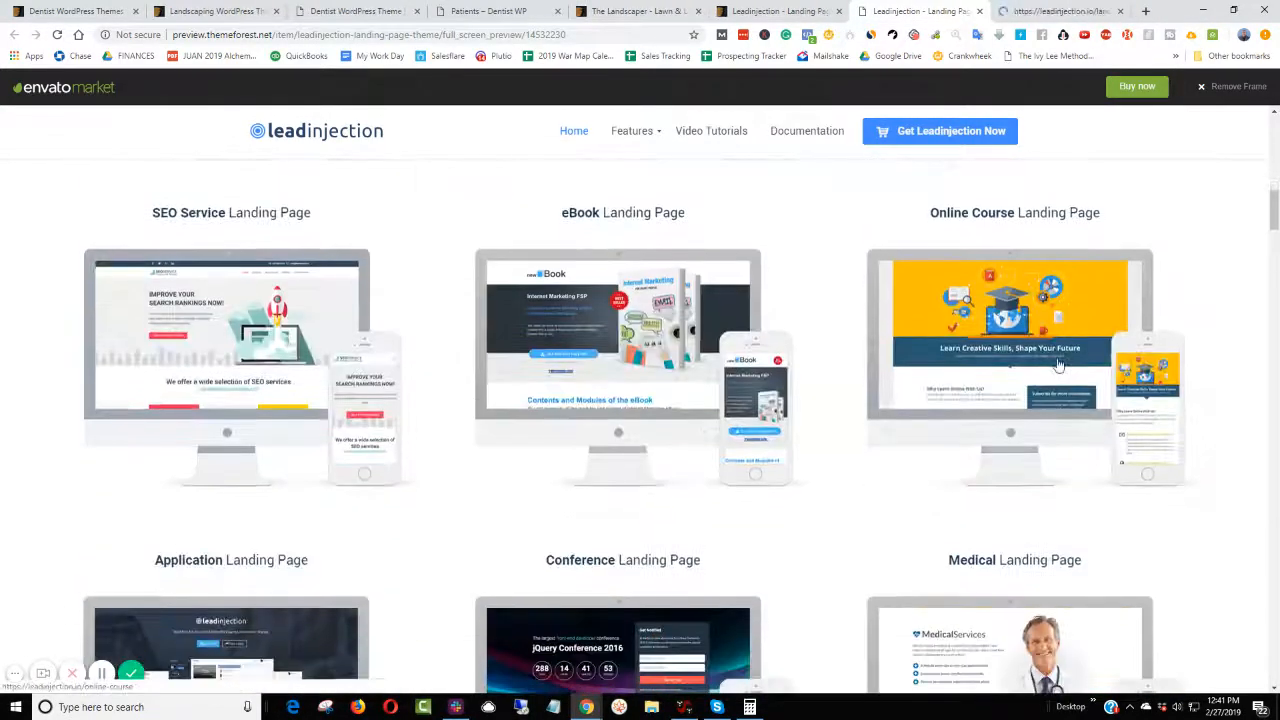
{"action": "scroll", "scroll_direction": "down", "scroll_amount": 3}
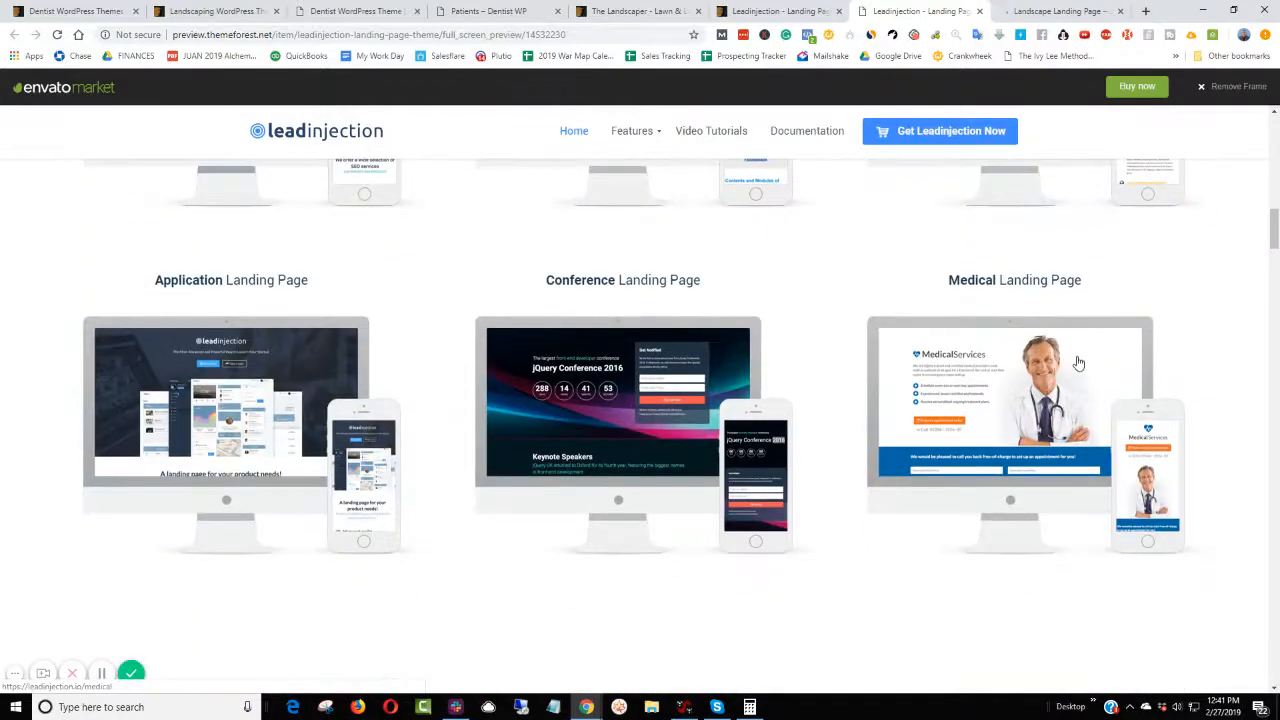
{"action": "scroll", "scroll_direction": "down", "scroll_amount": 3}
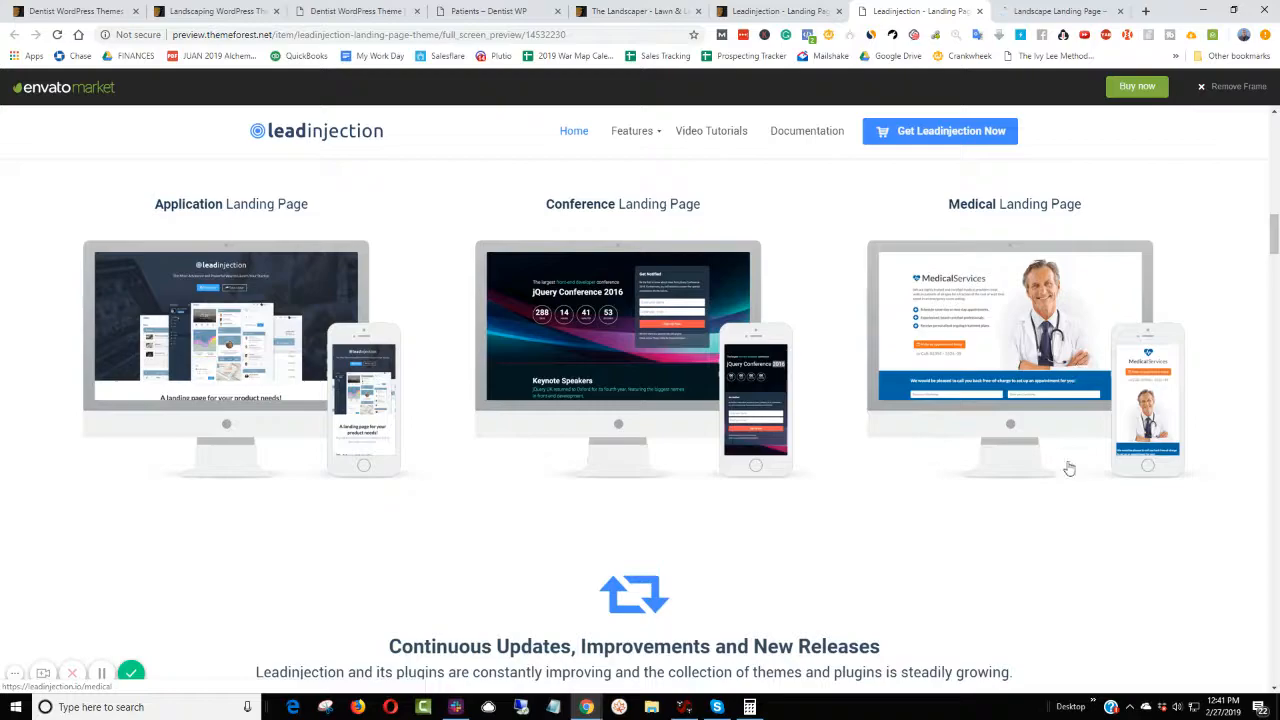
{"action": "scroll", "scroll_direction": "down", "scroll_amount": 3}
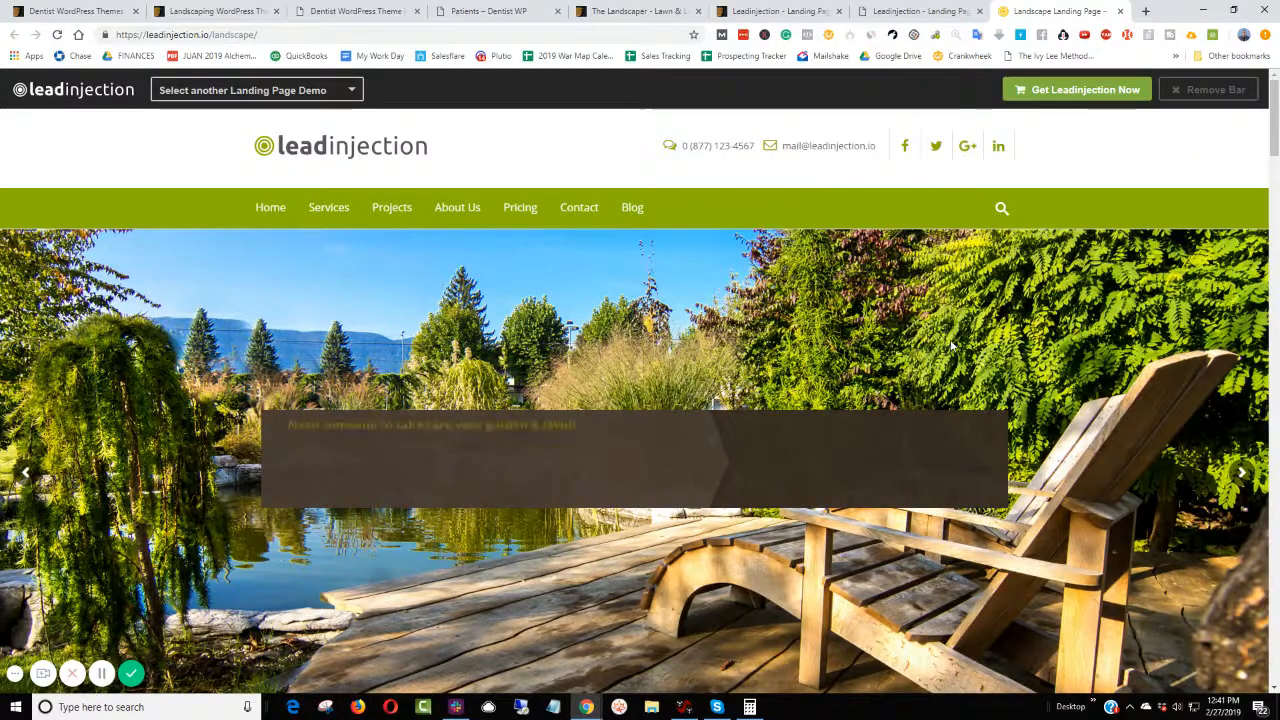
{"action": "scroll", "scroll_direction": "down", "scroll_amount": 3}
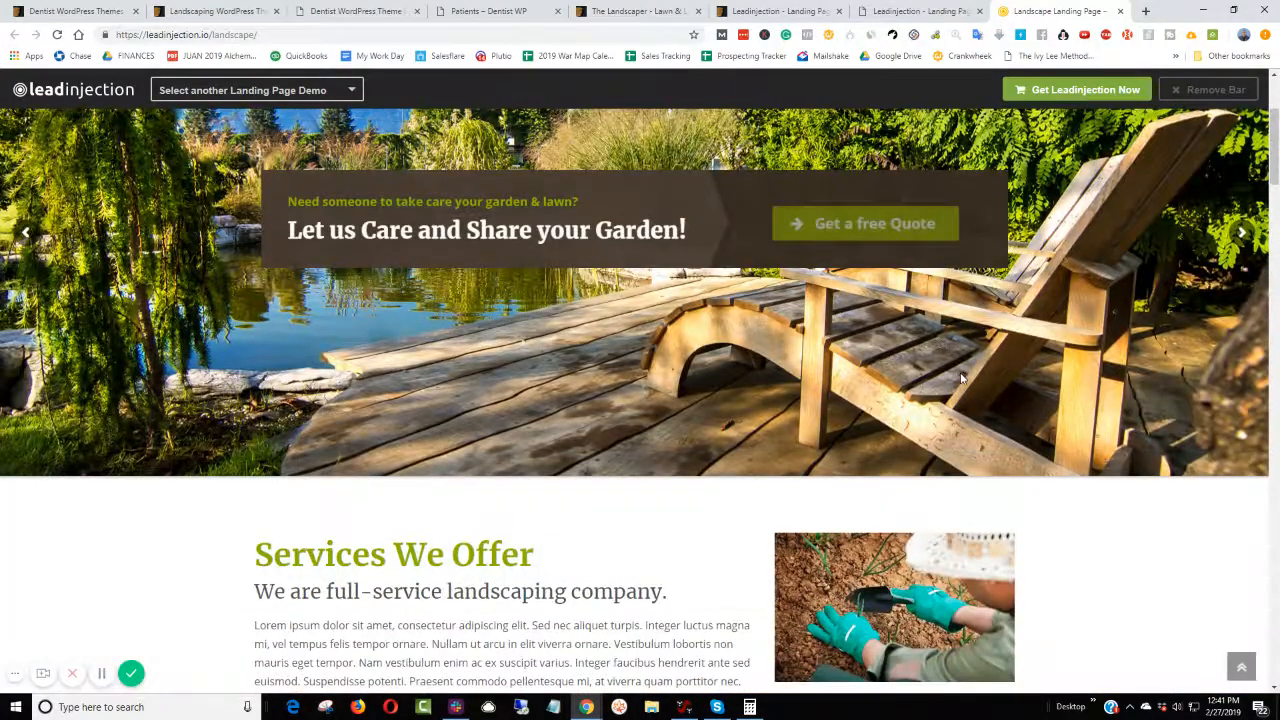
{"action": "scroll", "scroll_direction": "down", "scroll_amount": 3}
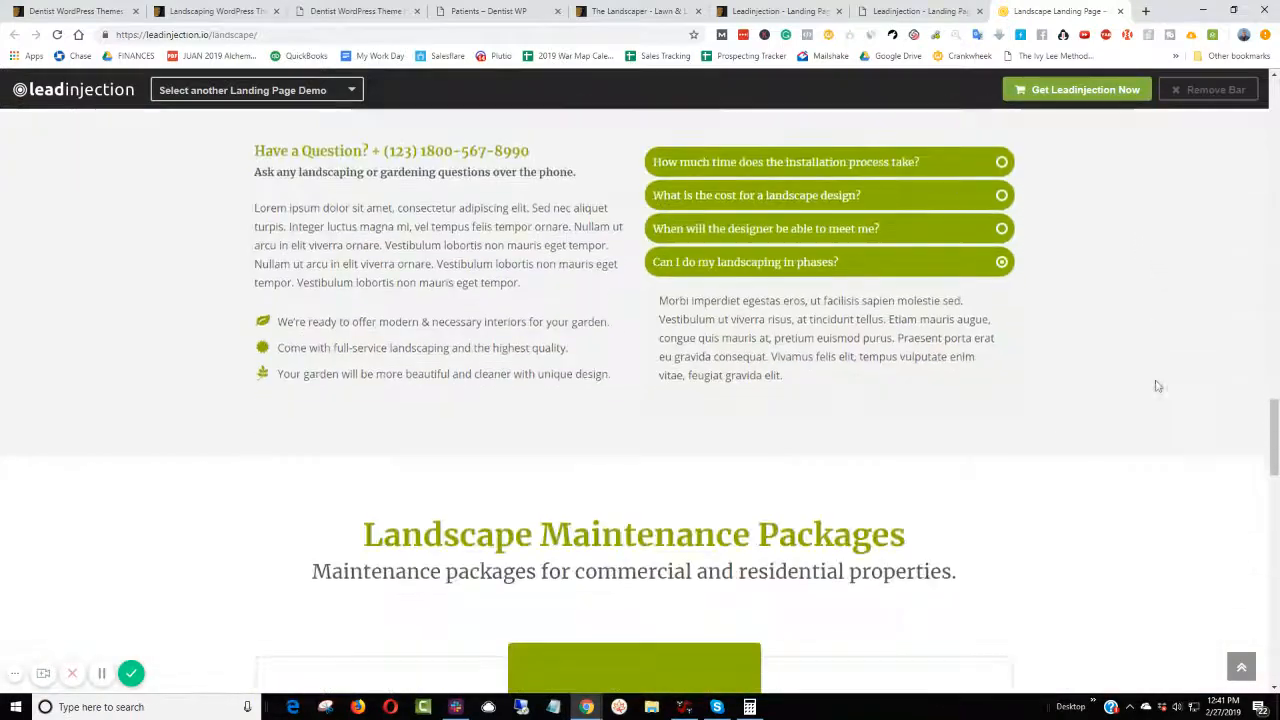
{"action": "scroll", "scroll_direction": "down", "scroll_amount": 3}
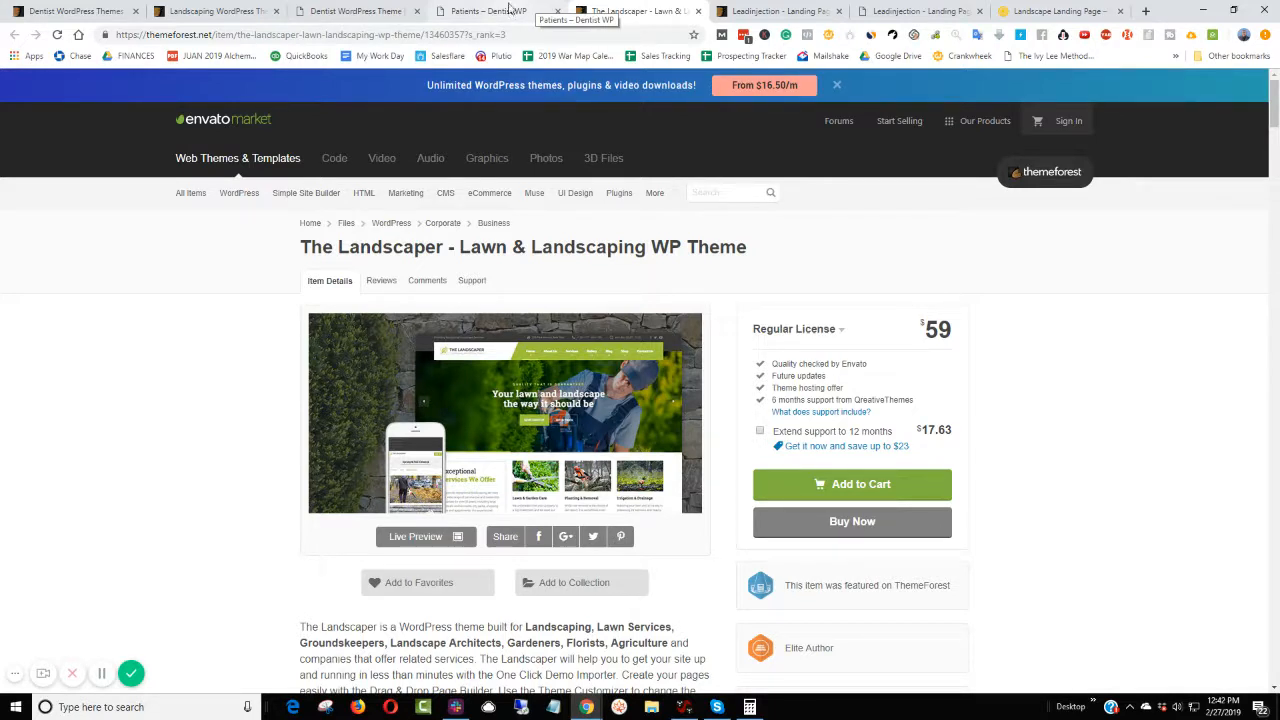
- In a new tab, search Google for 'templatemonster'
{"action": "left_click", "coordinate": [1146, 12]}
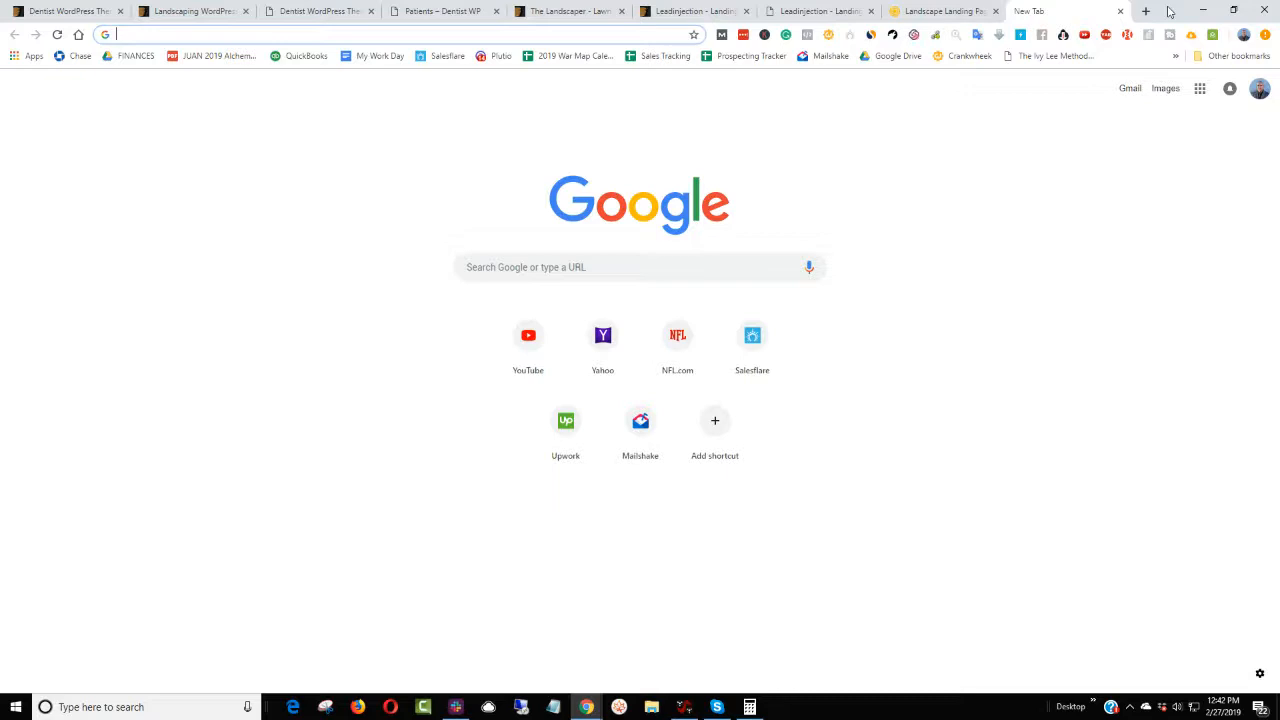
{"action": "type", "text": "theme"}
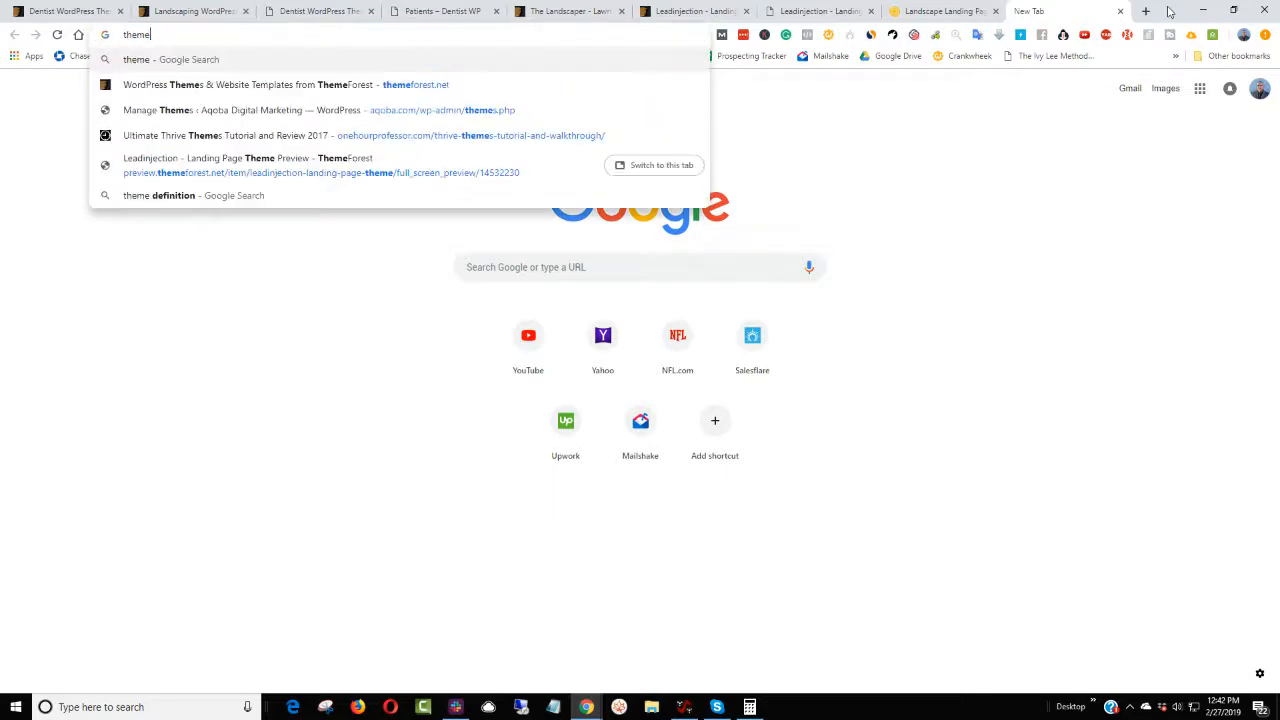
{"action": "type", "text": "templatemonster&rlz=1C1SQJL_enUS770US770&oq=templatemonster&aqs=chrome.0.0l6.7847j1j"}
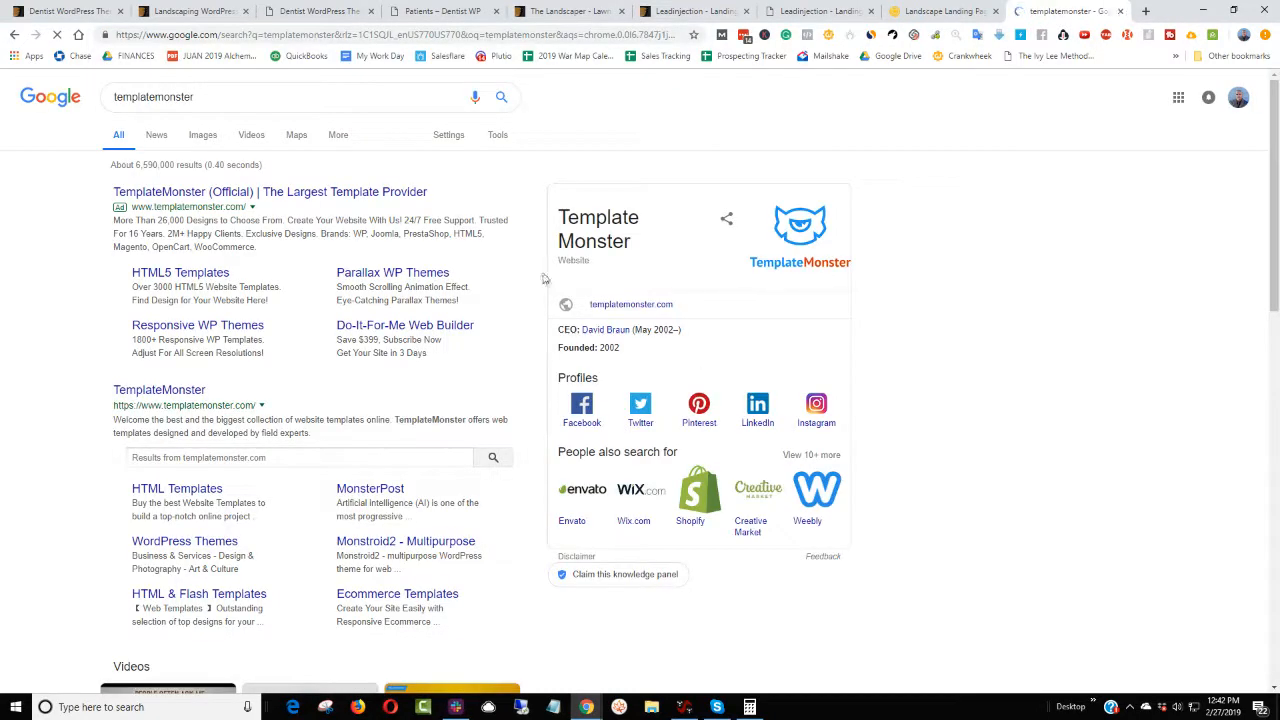
- Go to TemplateMonster's official site and browse its WordPress Themes section
{"action": "left_click", "coordinate": [270, 192]}
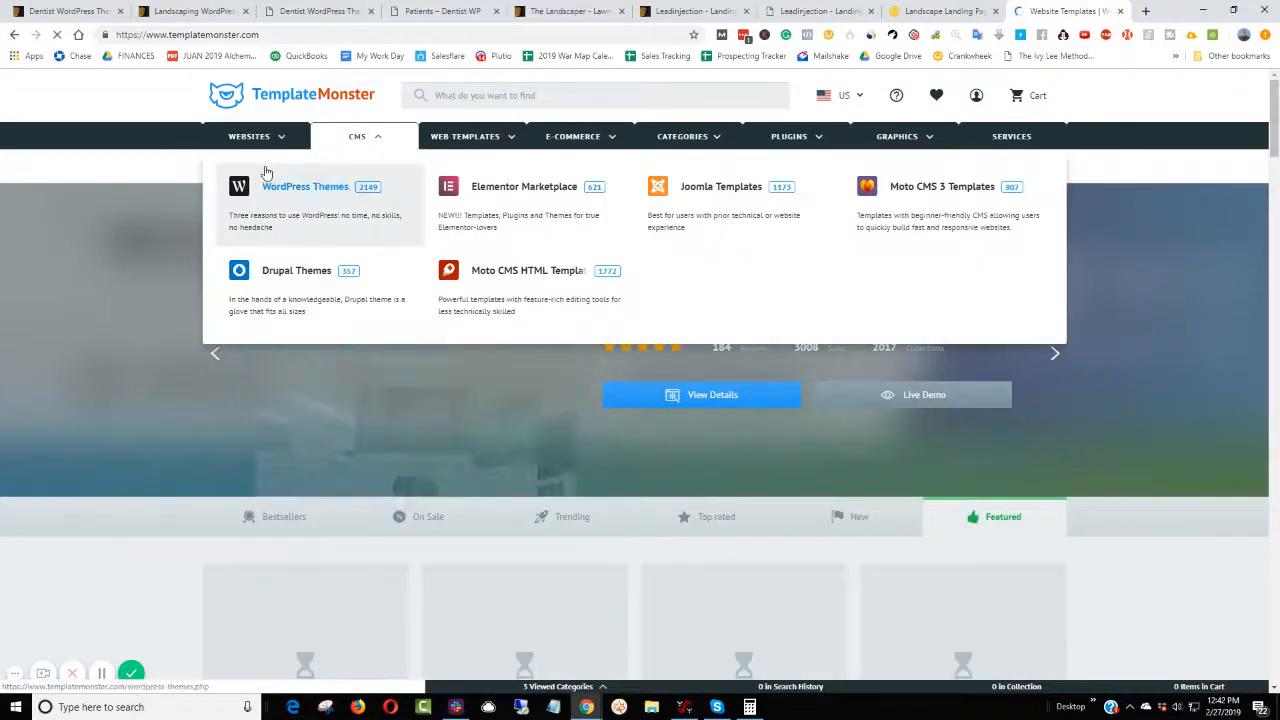
{"action": "left_click", "coordinate": [304, 186]}
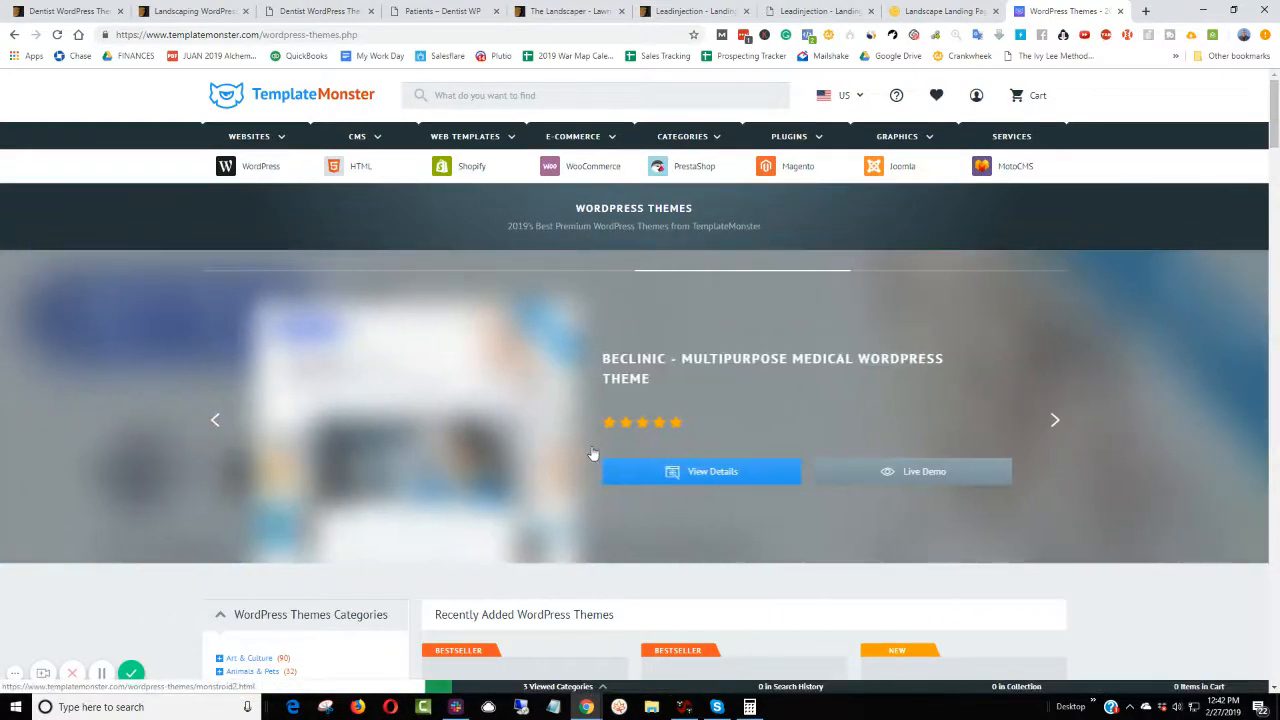
{"action": "scroll", "scroll_direction": "down", "scroll_amount": 3}
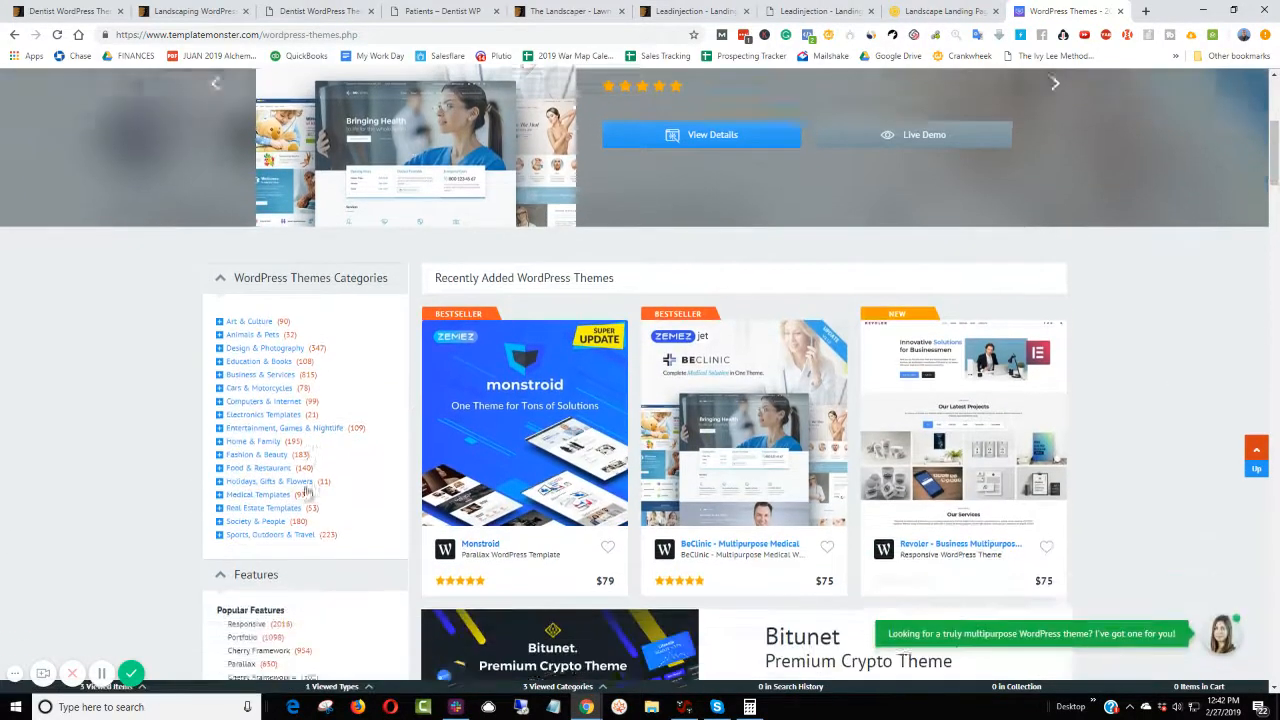
{"action": "scroll", "scroll_direction": "down", "scroll_amount": 3}
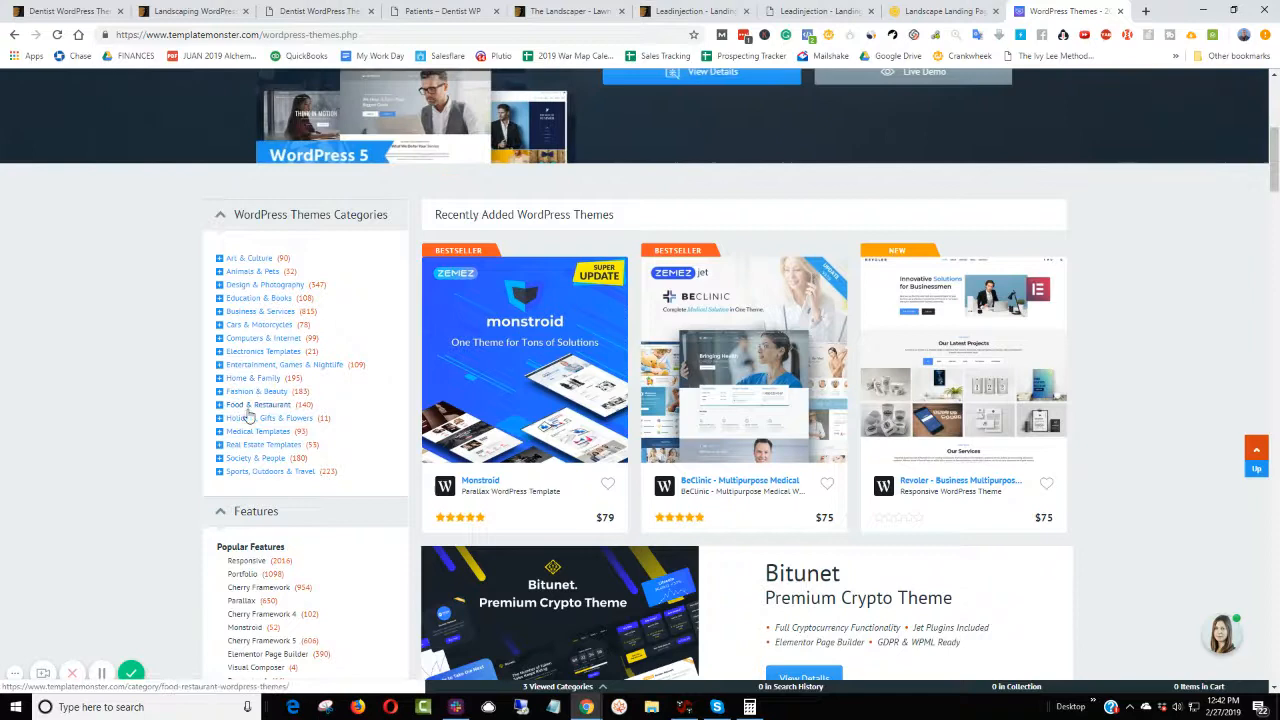
- Filter to Food & Restaurant WordPress themes and scroll the templates
{"action": "left_click", "coordinate": [264, 404]}
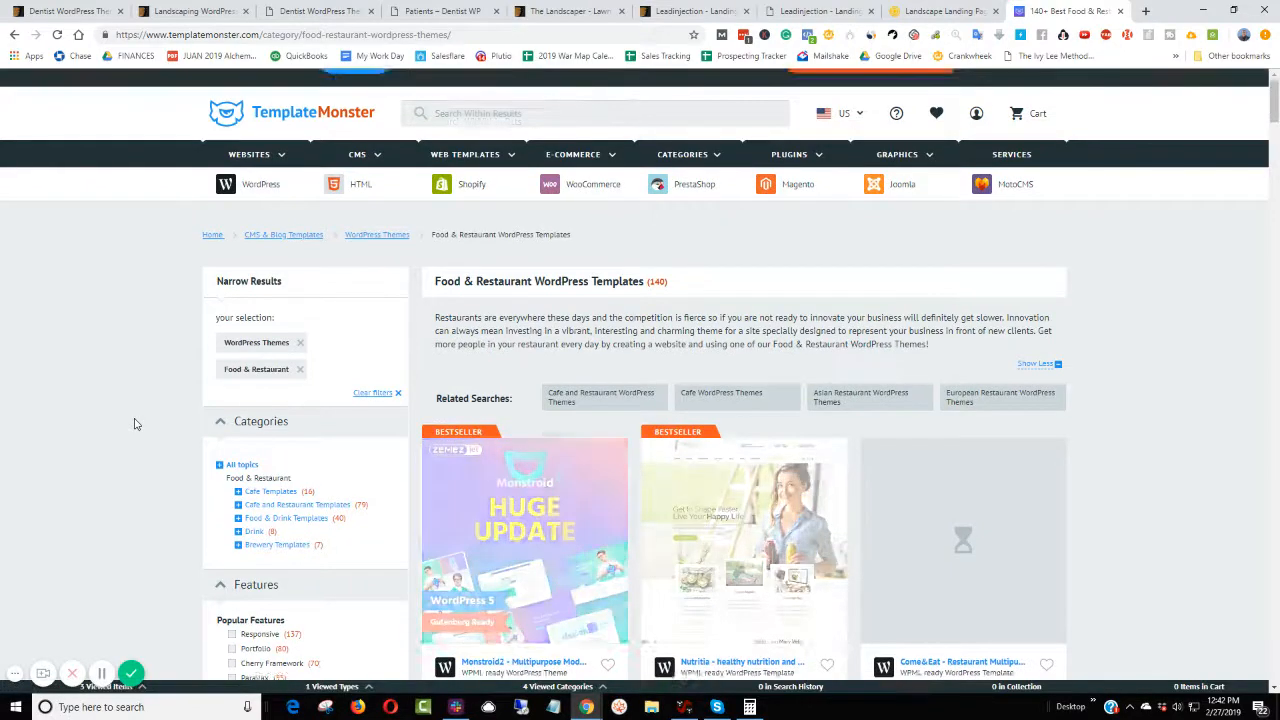
{"action": "scroll", "scroll_direction": "down", "scroll_amount": 3}
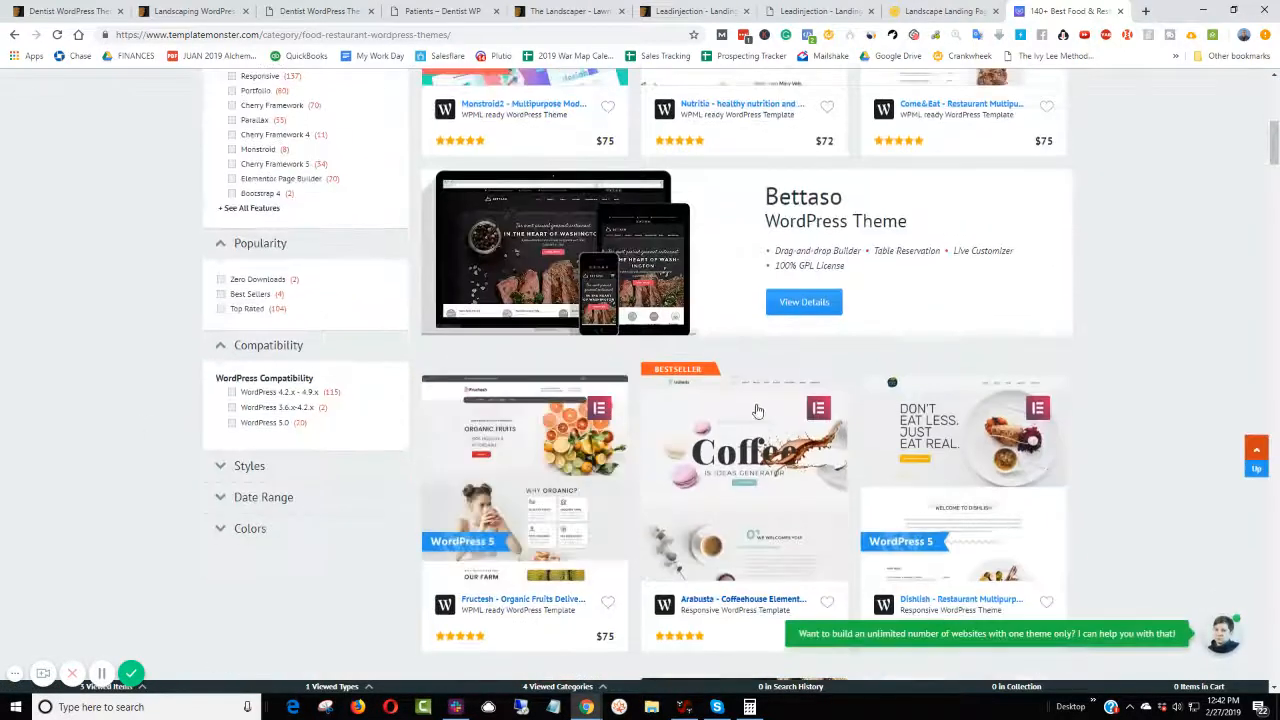
{"action": "scroll", "scroll_direction": "down", "scroll_amount": 3}
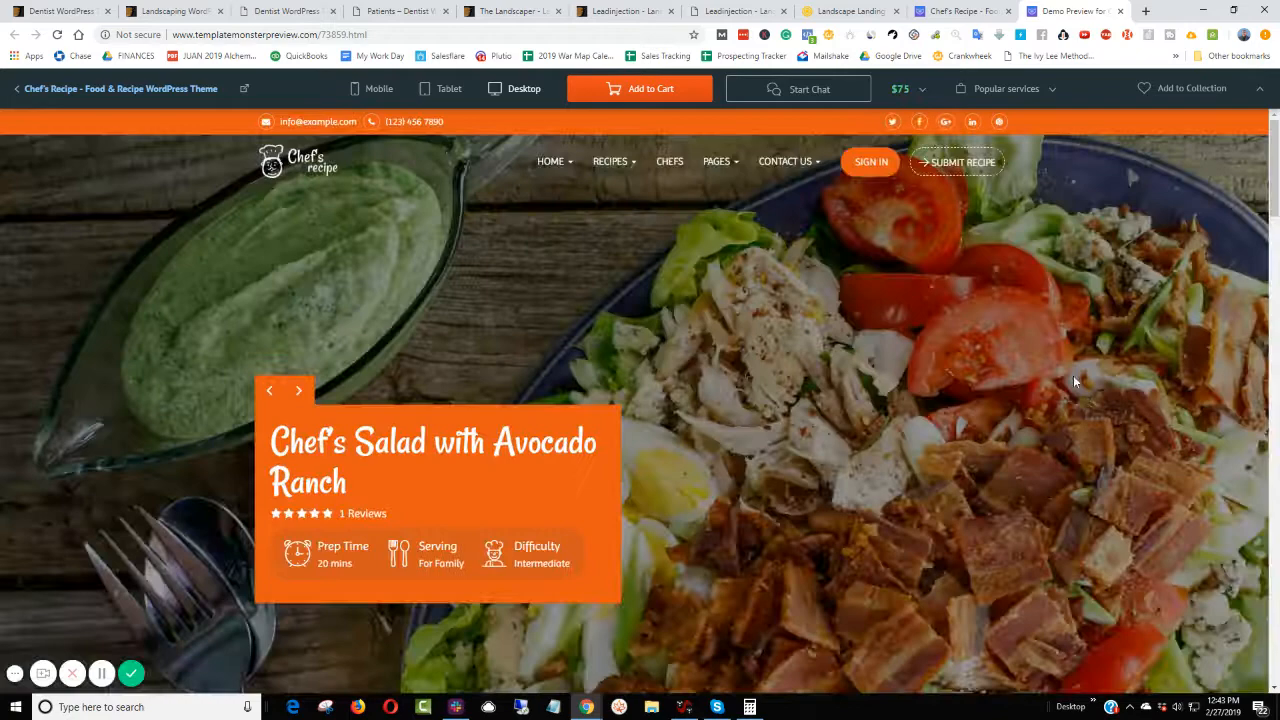
- Scroll the Chef's Recipe demo to the footer and back, then return to The Landscaper tab
{"action": "scroll", "scroll_direction": "down", "scroll_amount": 3}
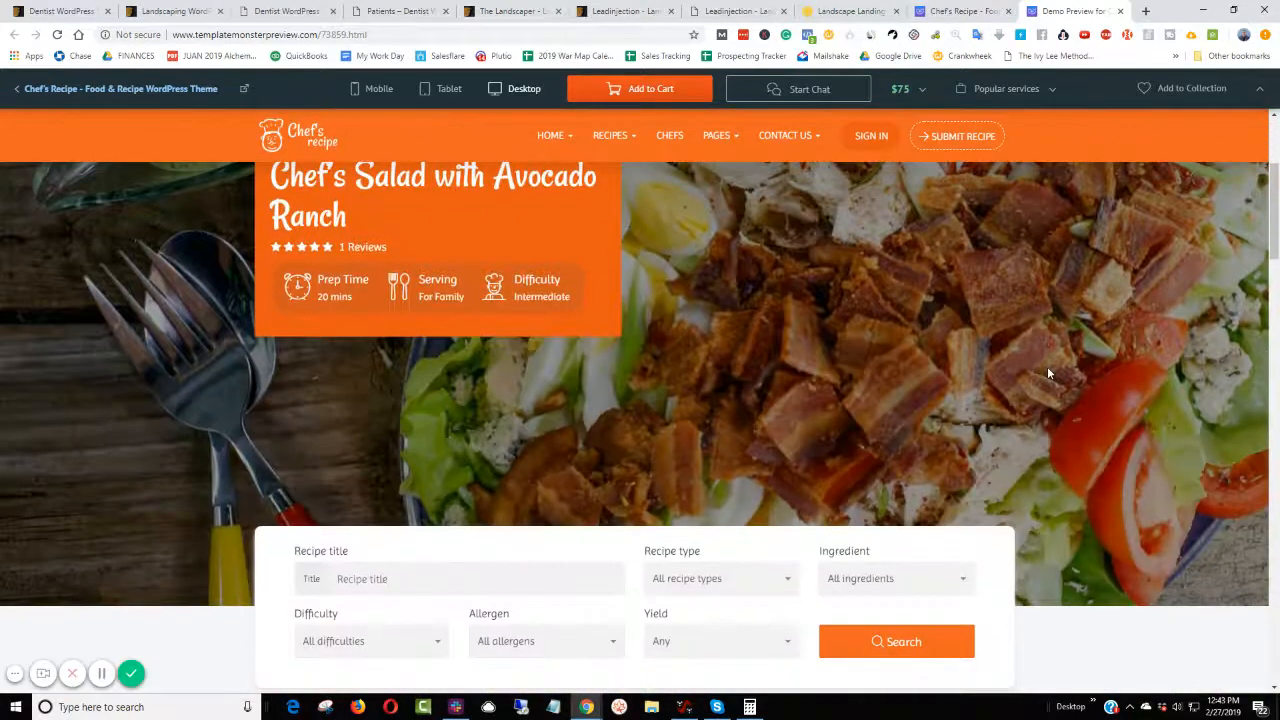
{"action": "scroll", "scroll_direction": "down", "scroll_amount": 3}
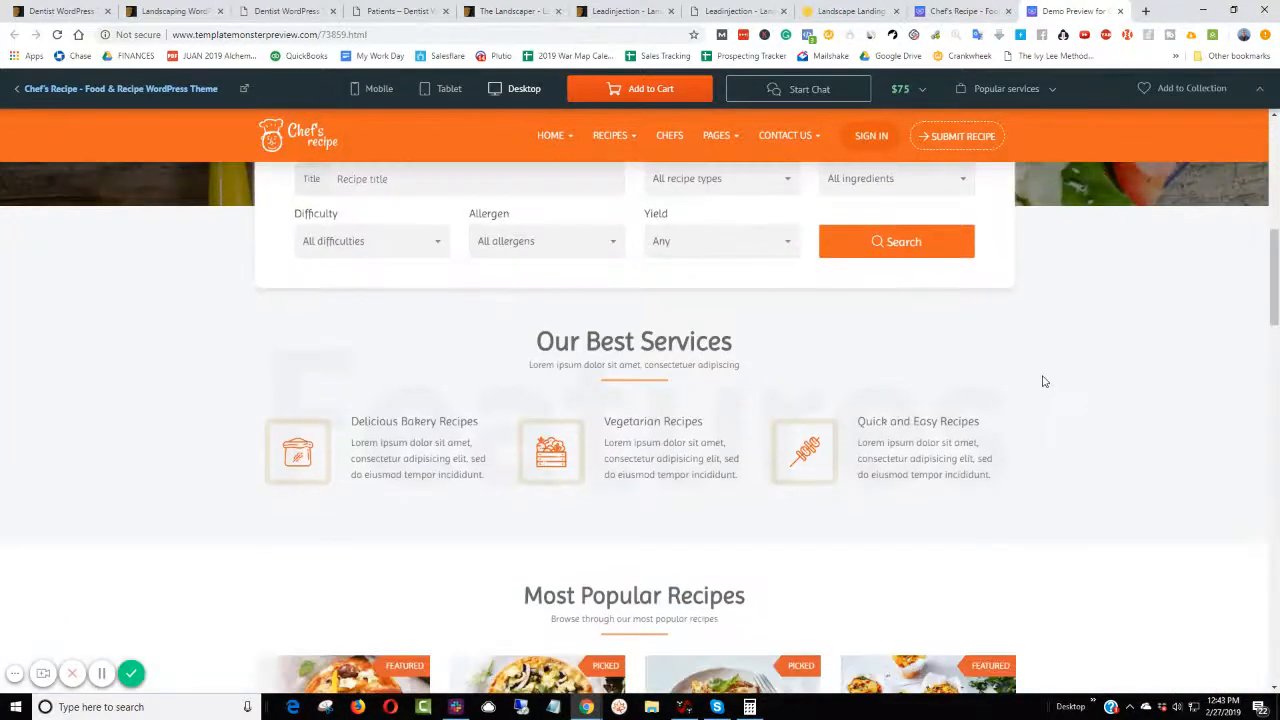
{"action": "scroll", "scroll_direction": "up", "scroll_amount": 3}
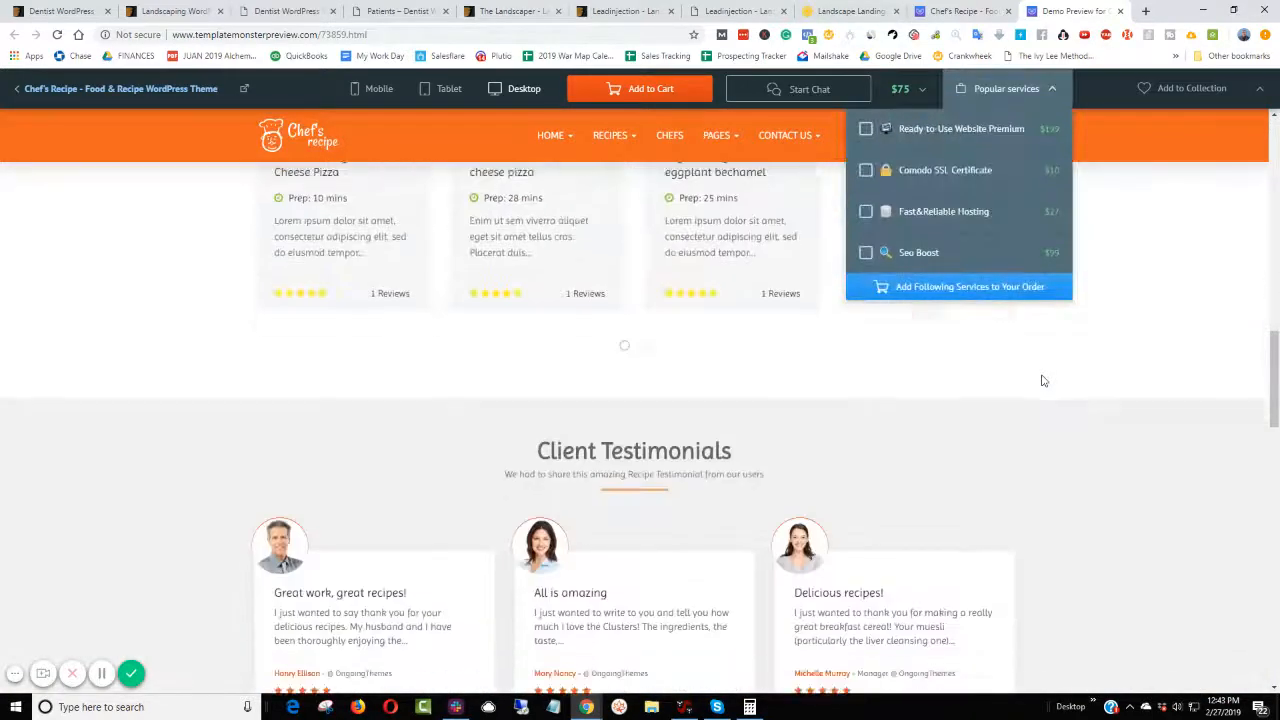
{"action": "scroll", "scroll_direction": "down", "scroll_amount": 3}
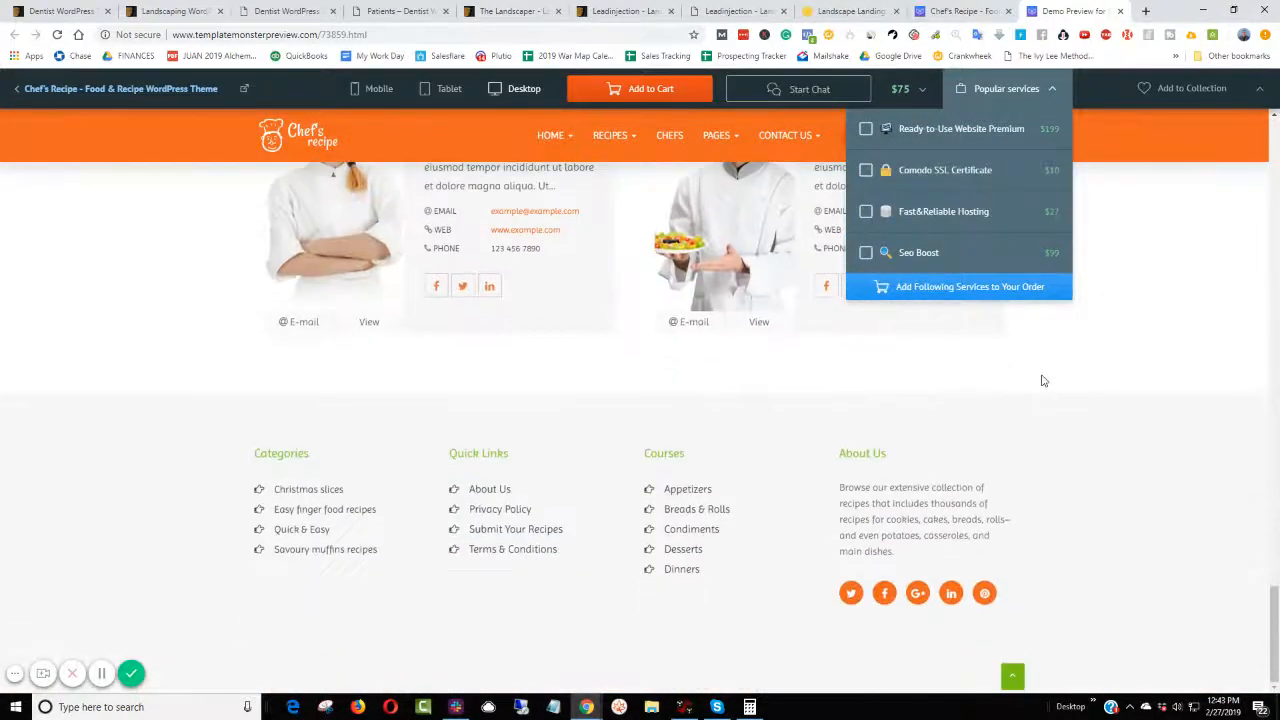
{"action": "scroll", "scroll_direction": "up", "scroll_amount": 3}
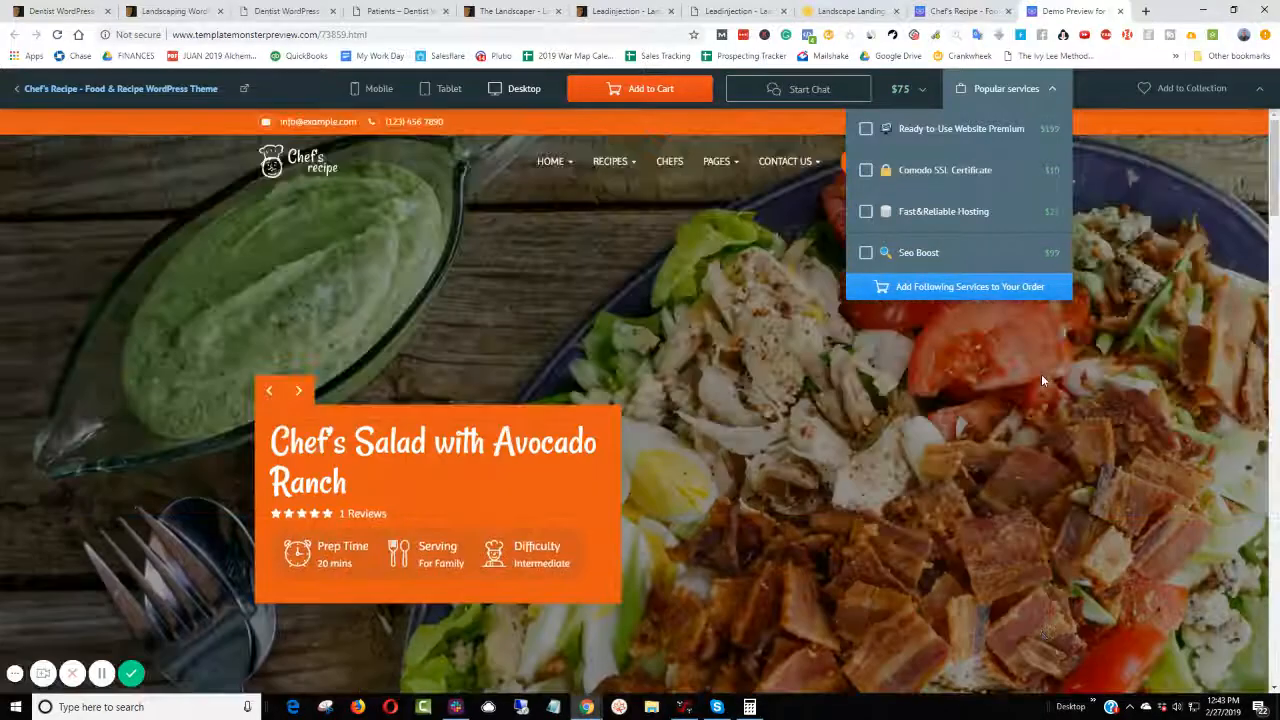
{"action": "left_click", "coordinate": [620, 12]}
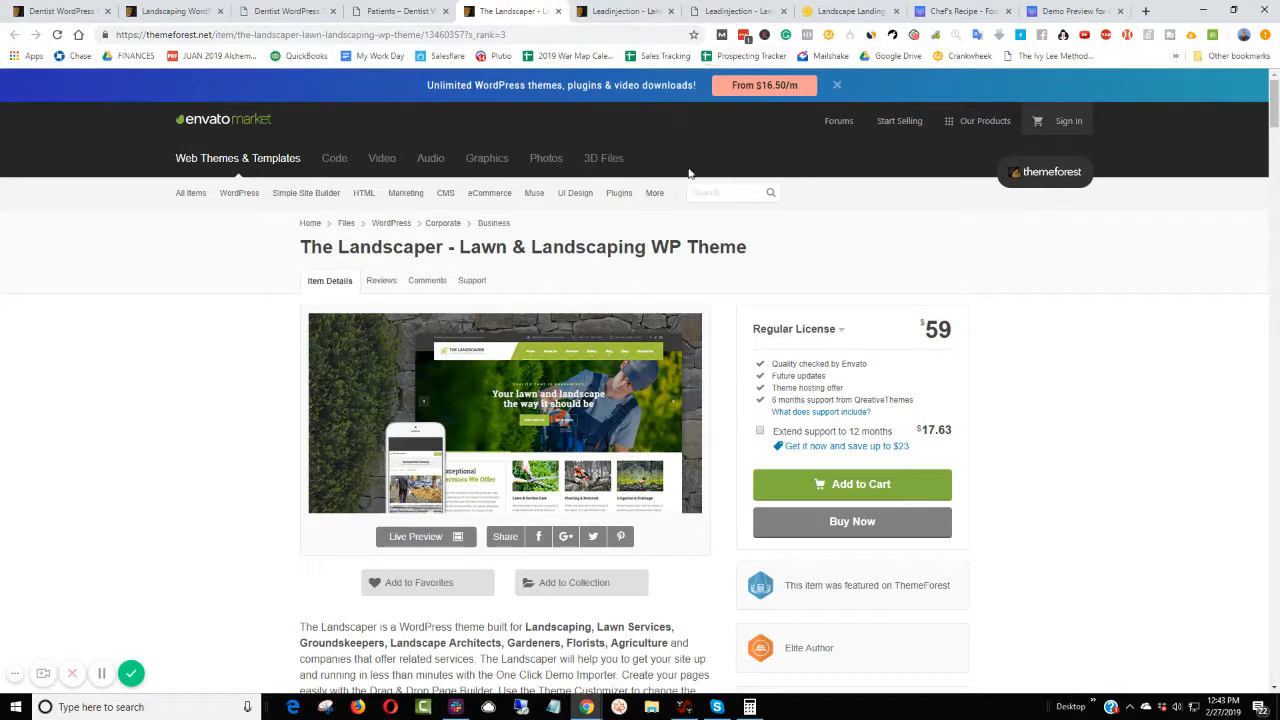
{"action": "mouse_move", "coordinate": [750, 252]}
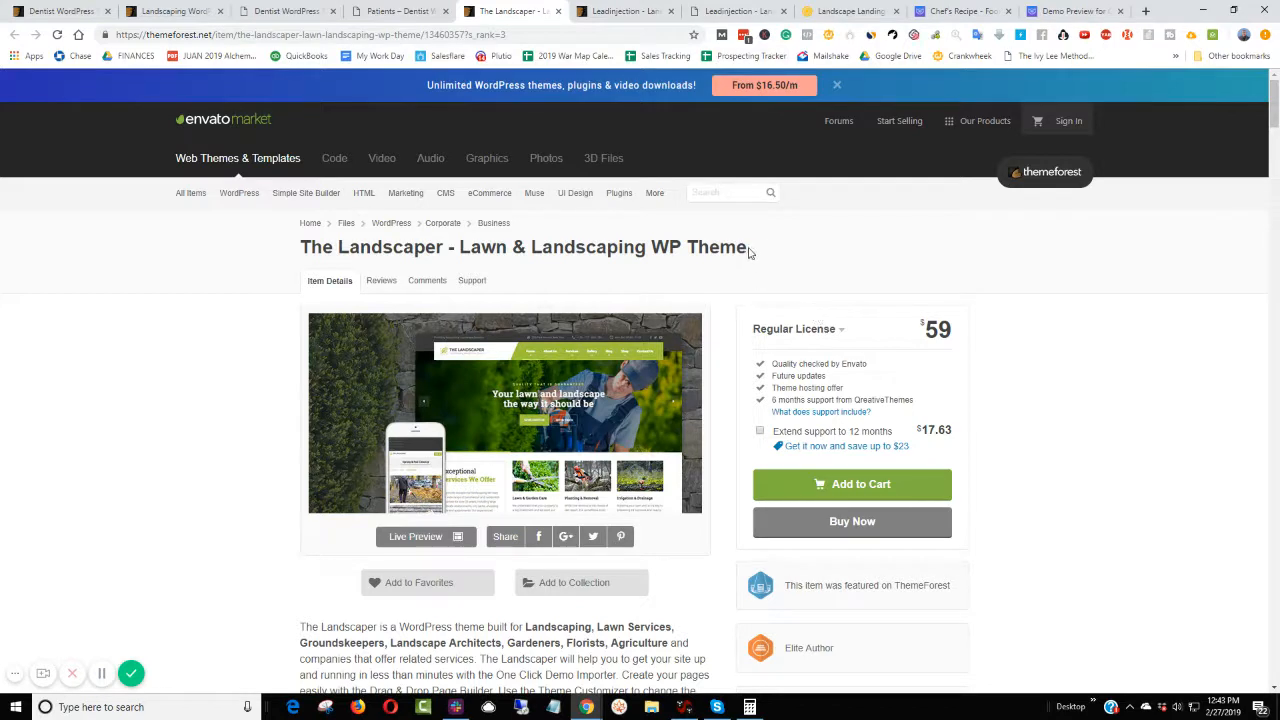
- Scroll through The Landscaper theme's specs and features, then bring up the Fiverr dashboard
{"action": "left_click_drag", "start_coordinate": [396, 248], "coordinate": [746, 248]}
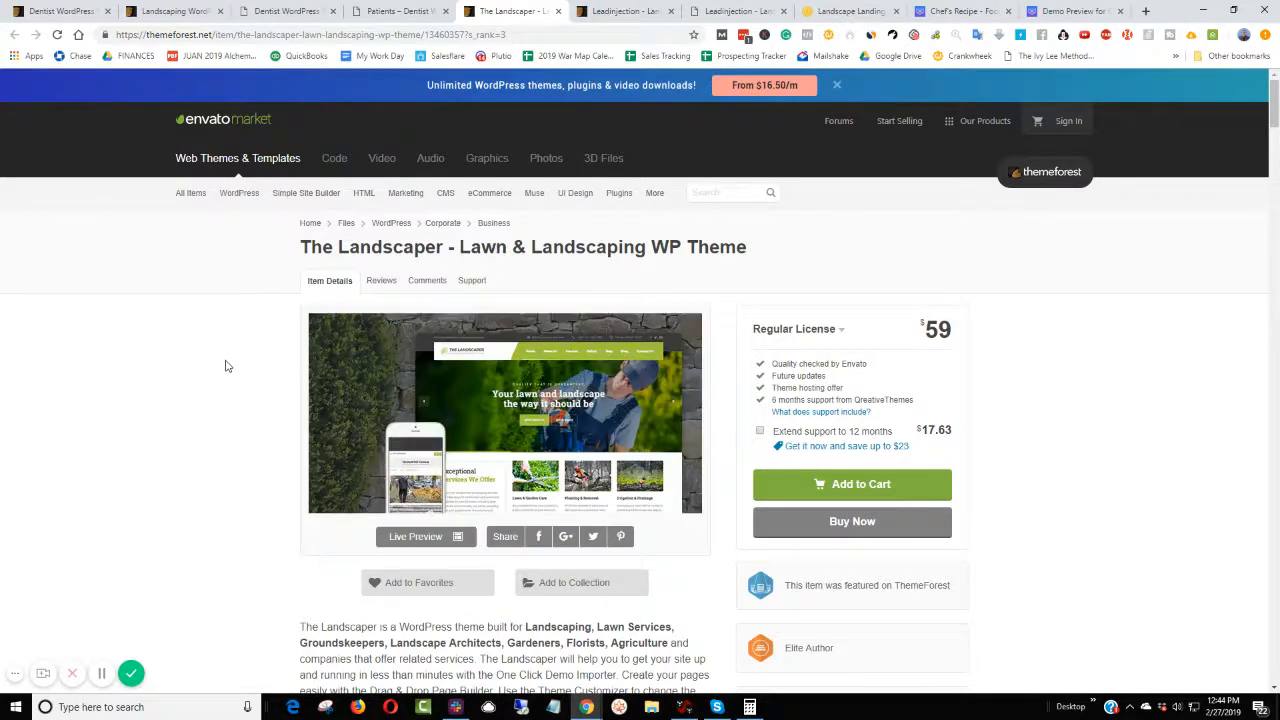
{"action": "scroll", "scroll_direction": "down", "scroll_amount": 3}
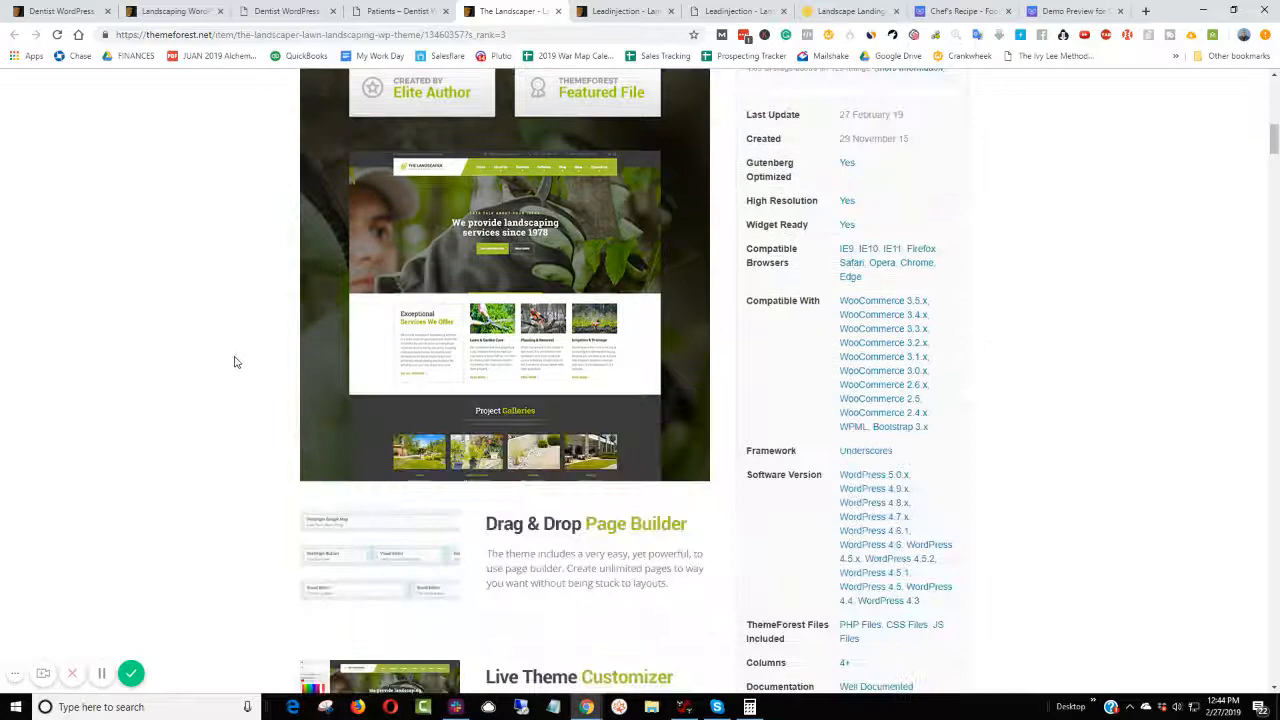
{"action": "scroll", "scroll_direction": "down", "scroll_amount": 3}
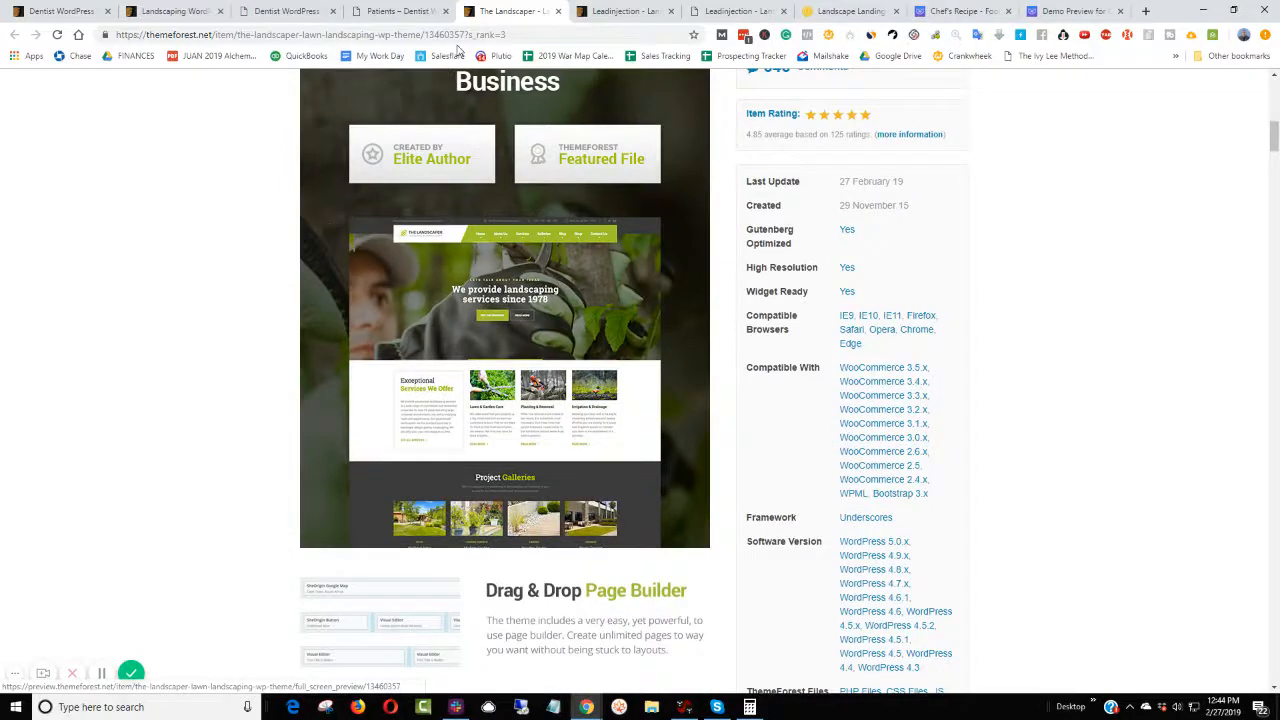
{"action": "mouse_move", "coordinate": [324, 168]}
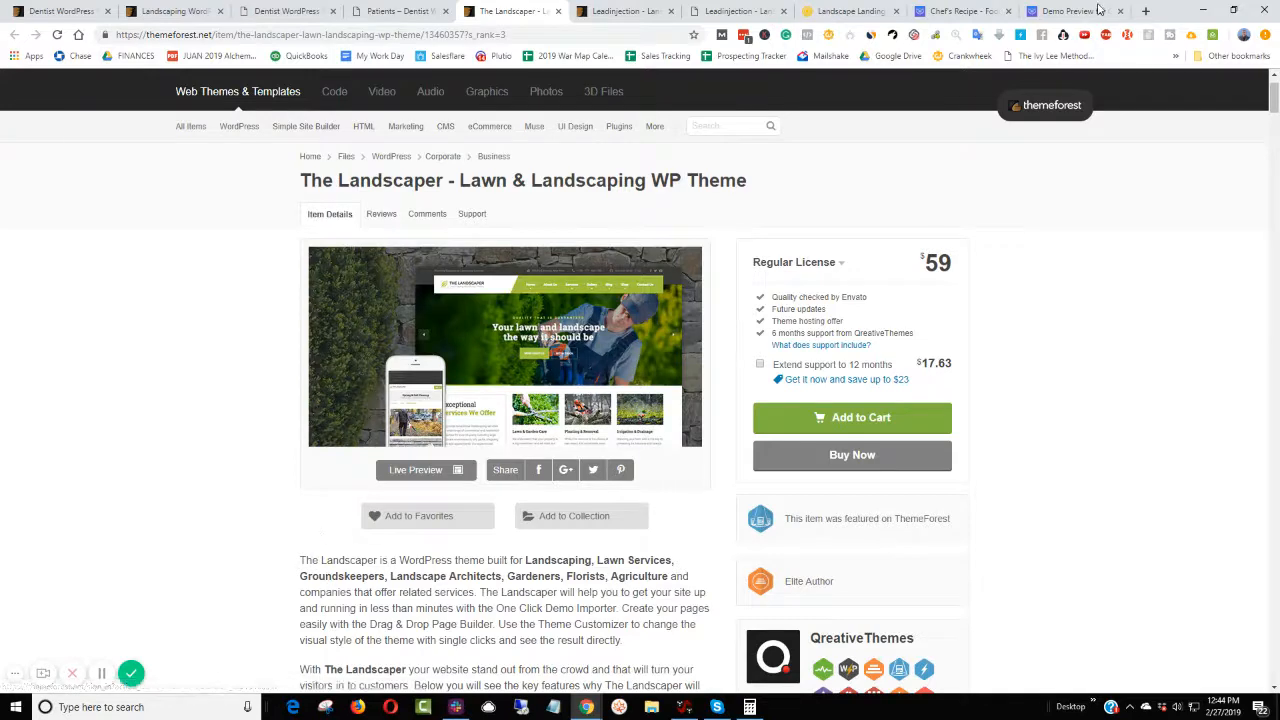
{"action": "left_click", "coordinate": [1146, 12]}
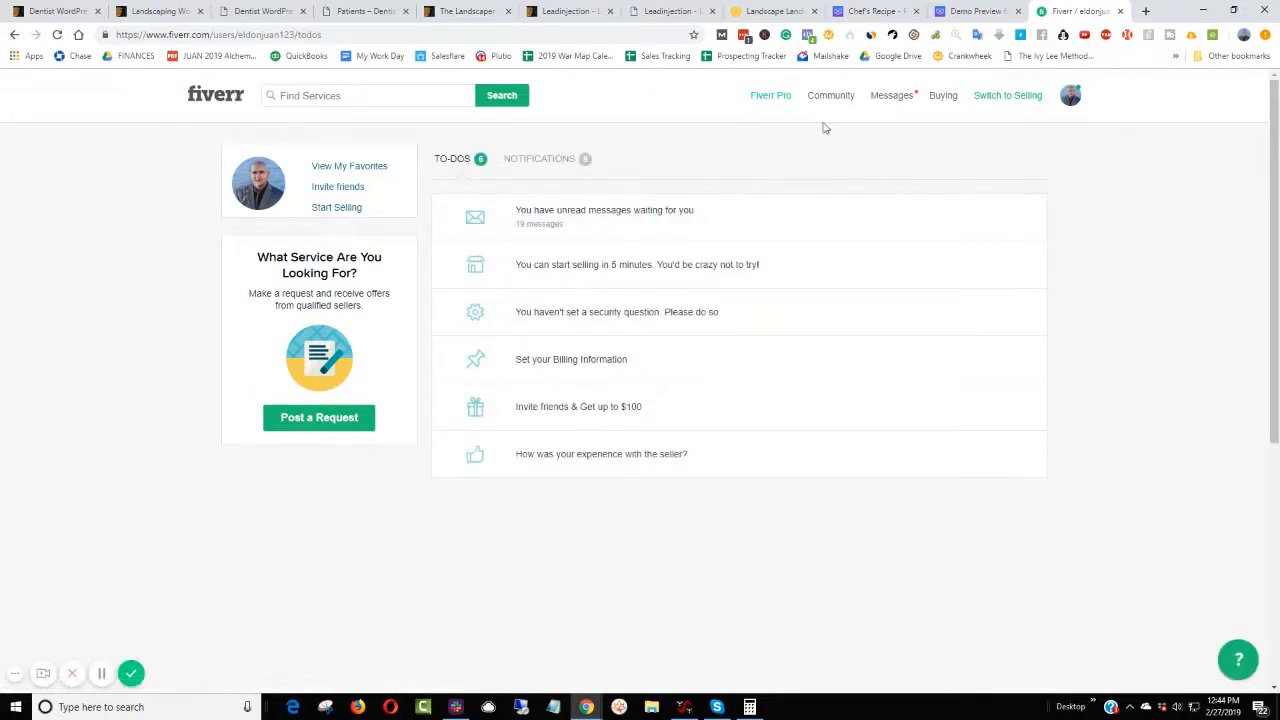
{"action": "mouse_move", "coordinate": [1008, 96]}
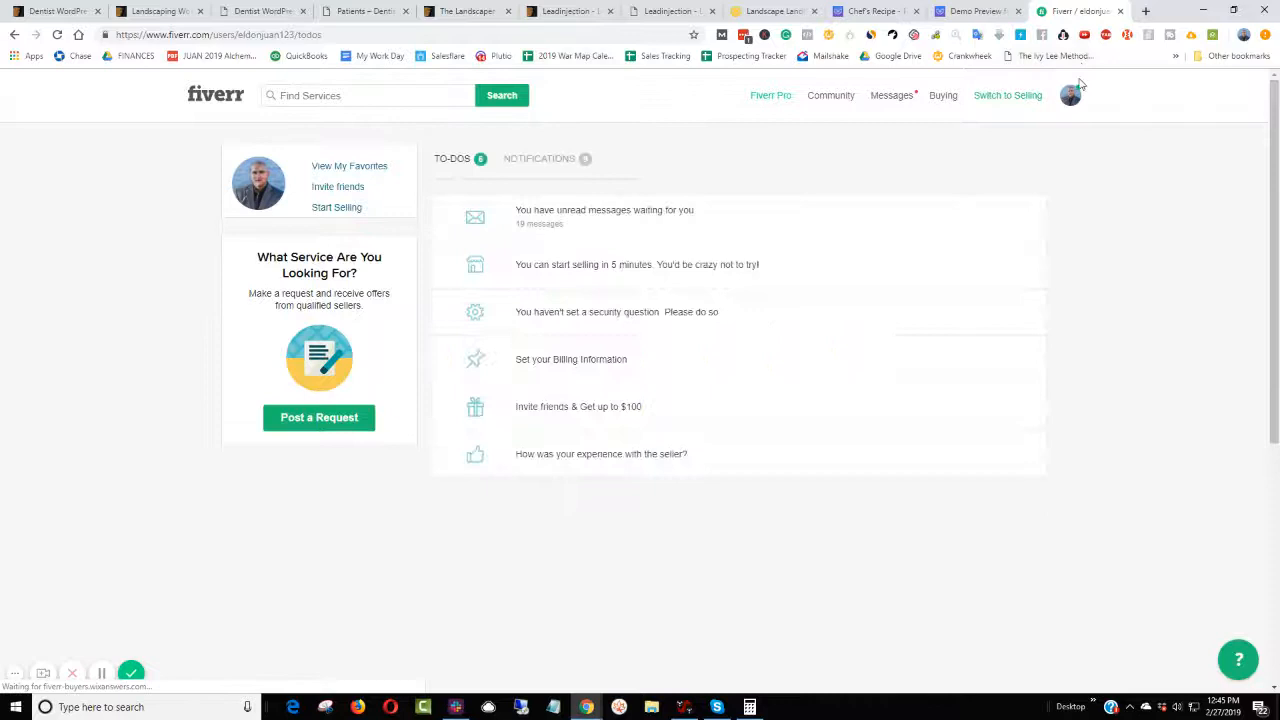
- Search Fiverr for 'website development' and review a gig's packages and FAQ
{"action": "left_click", "coordinate": [368, 96]}
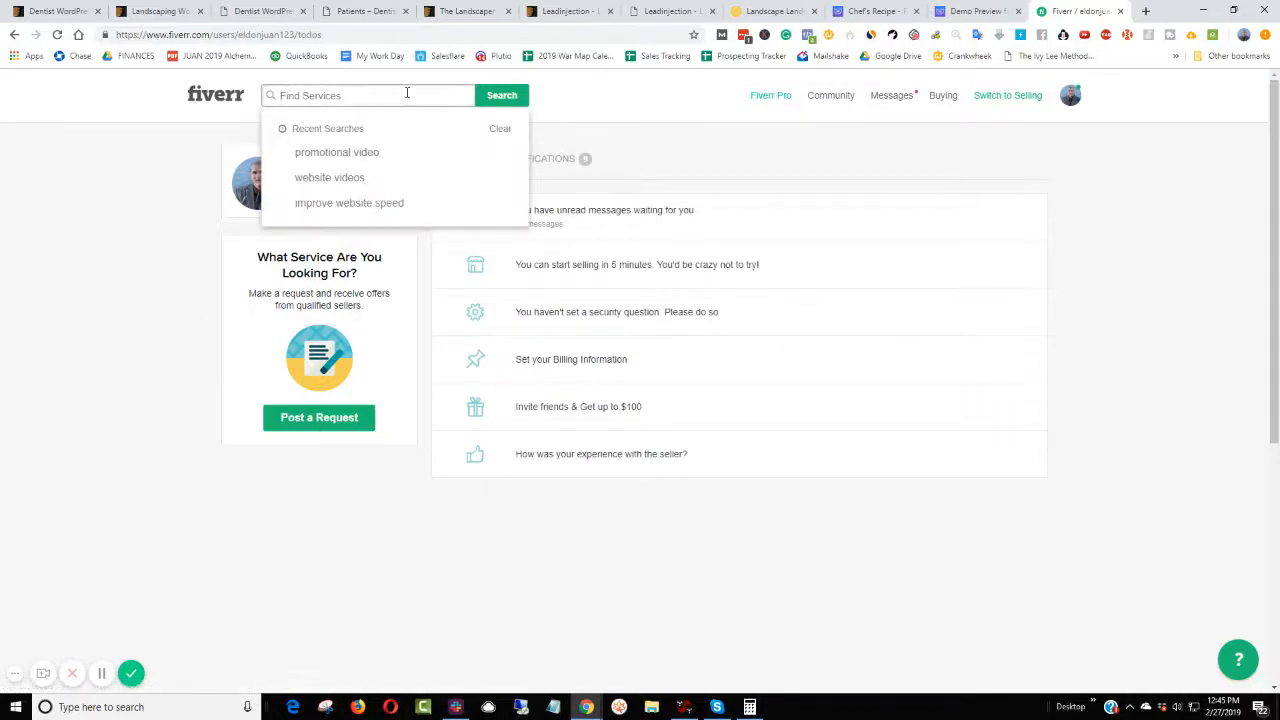
{"action": "type", "text": "website develo"}
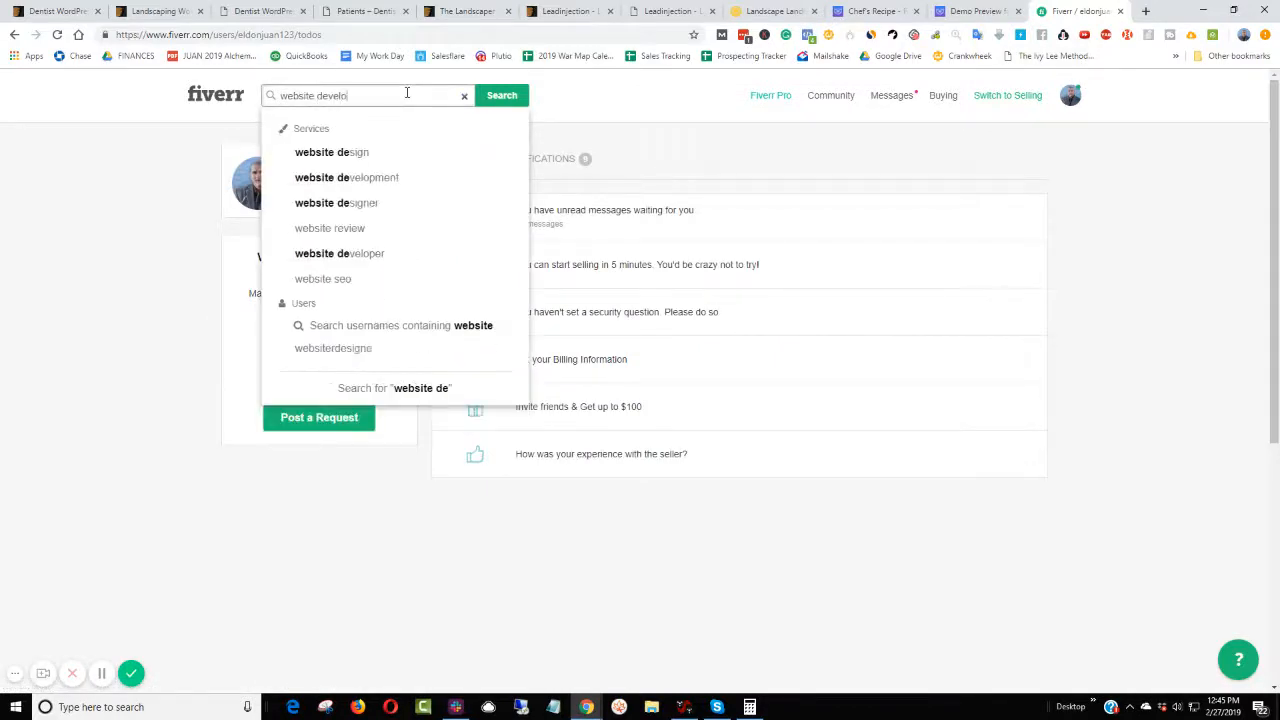
{"action": "left_click", "coordinate": [346, 176]}
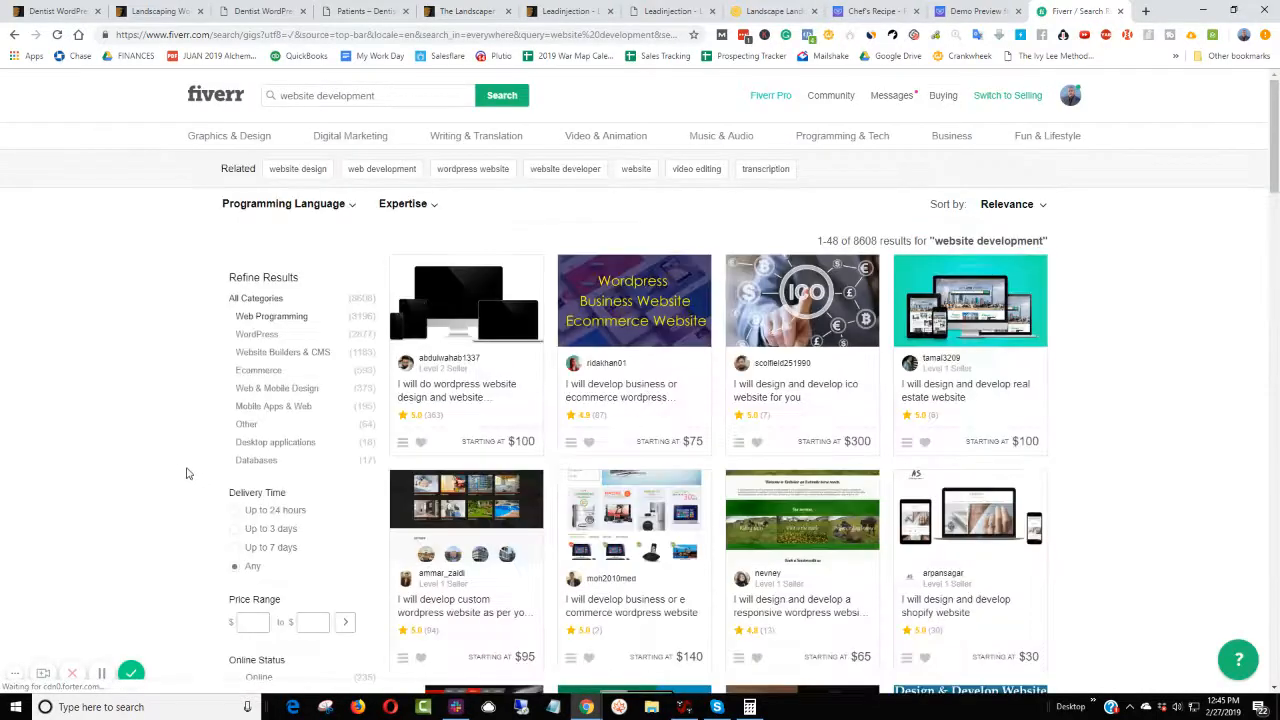
{"action": "mouse_move", "coordinate": [456, 390]}
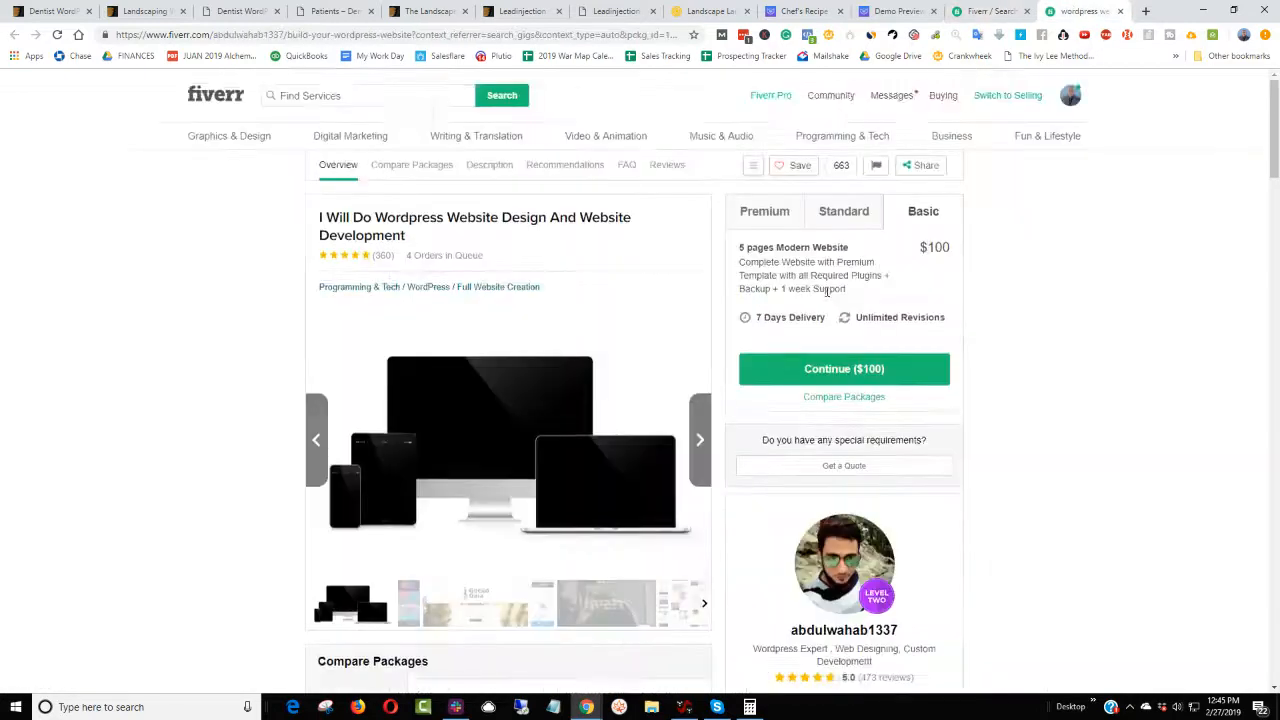
{"action": "scroll", "scroll_direction": "down", "scroll_amount": 3}
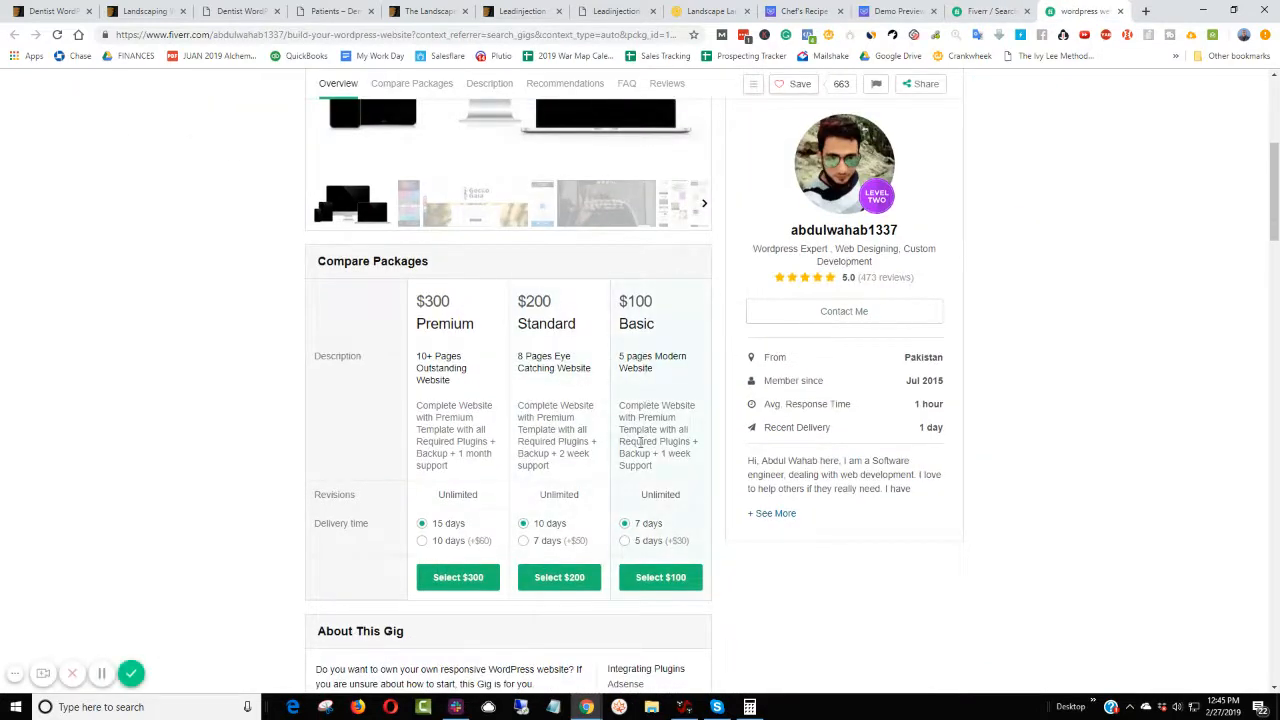
{"action": "scroll", "scroll_direction": "down", "scroll_amount": 3}
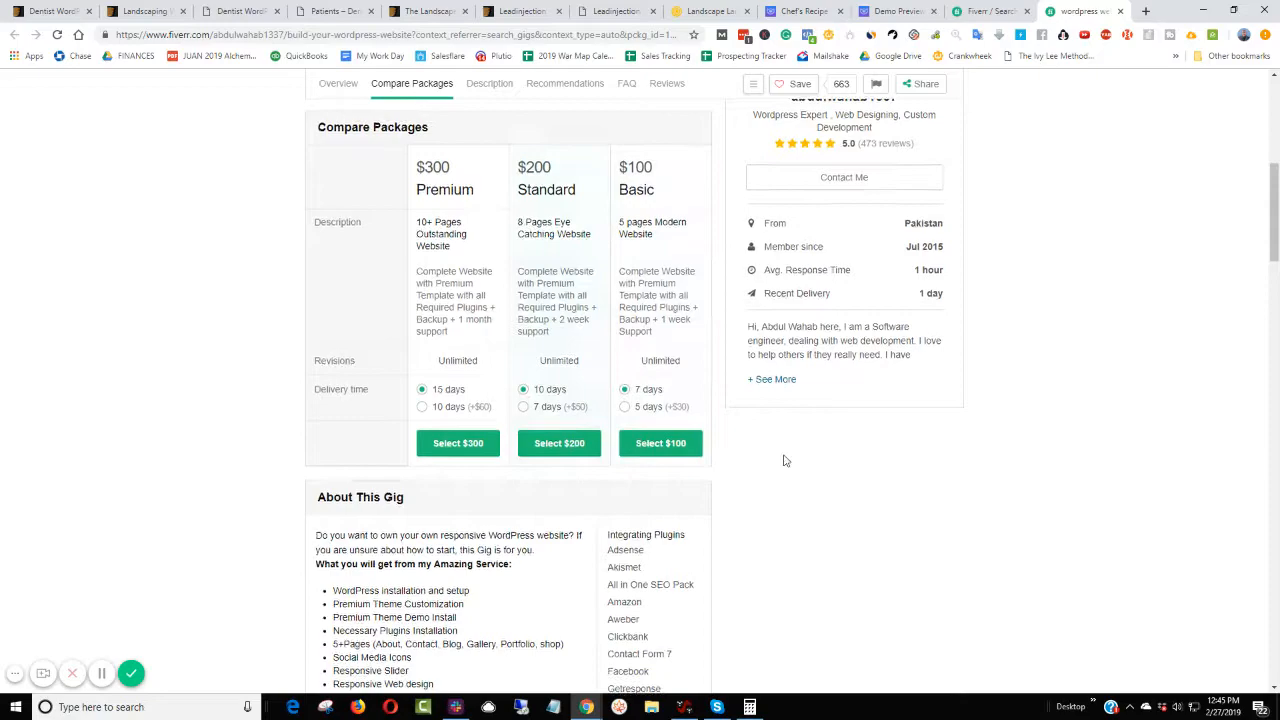
{"action": "left_click", "coordinate": [628, 84]}
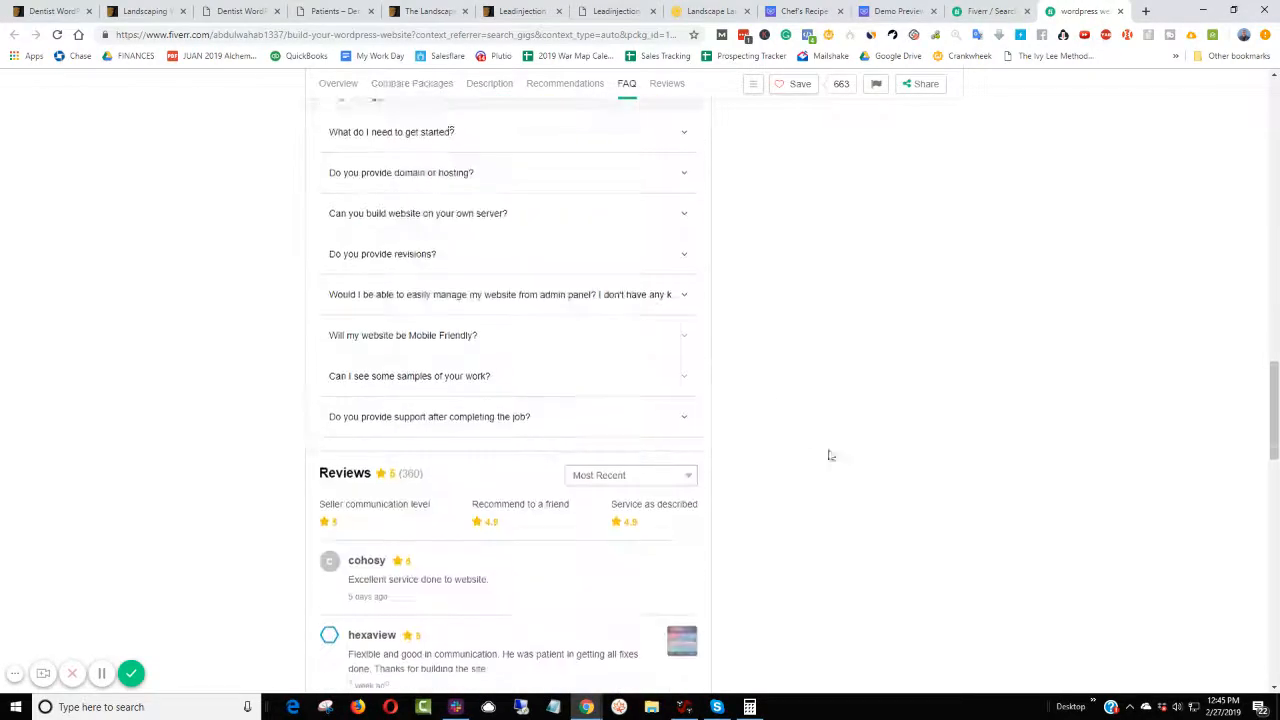
{"action": "left_click", "coordinate": [488, 84]}
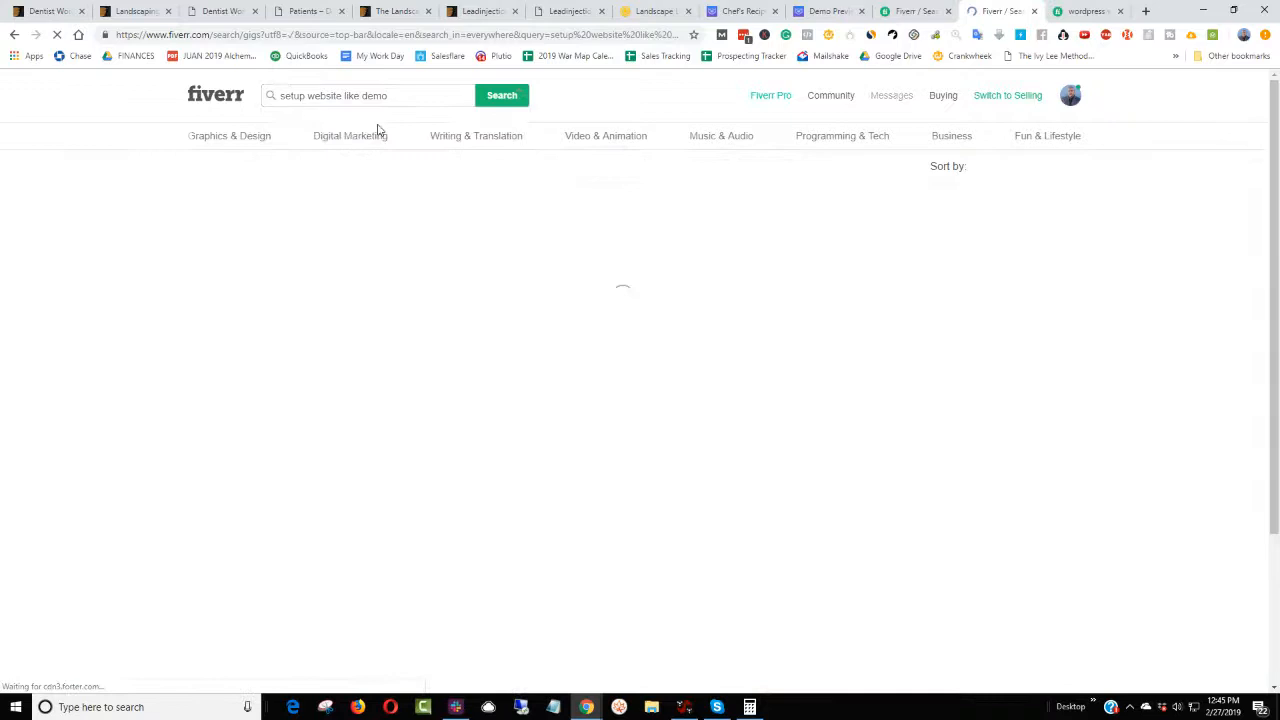
- Search 'setup website like demo', open the demo-setup gig in a new tab, then return to the Leadinjection demo
{"action": "left_click", "coordinate": [500, 96]}
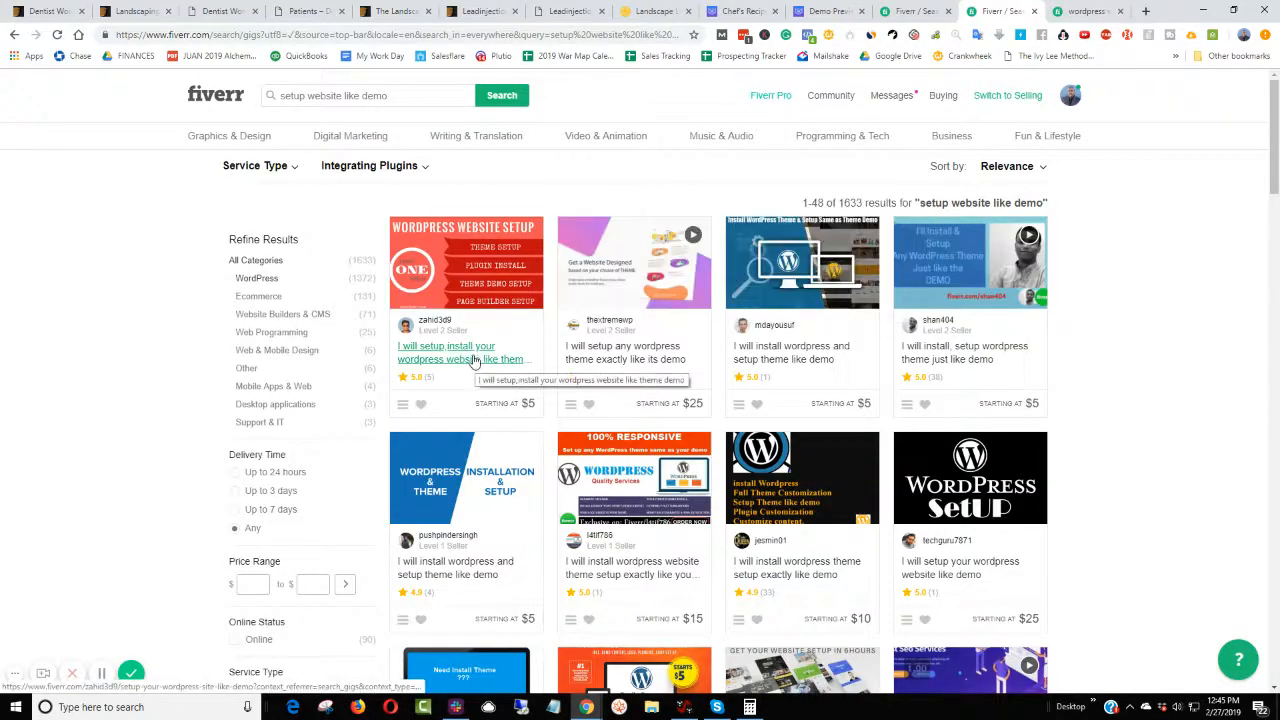
{"action": "right_click", "coordinate": [622, 352]}
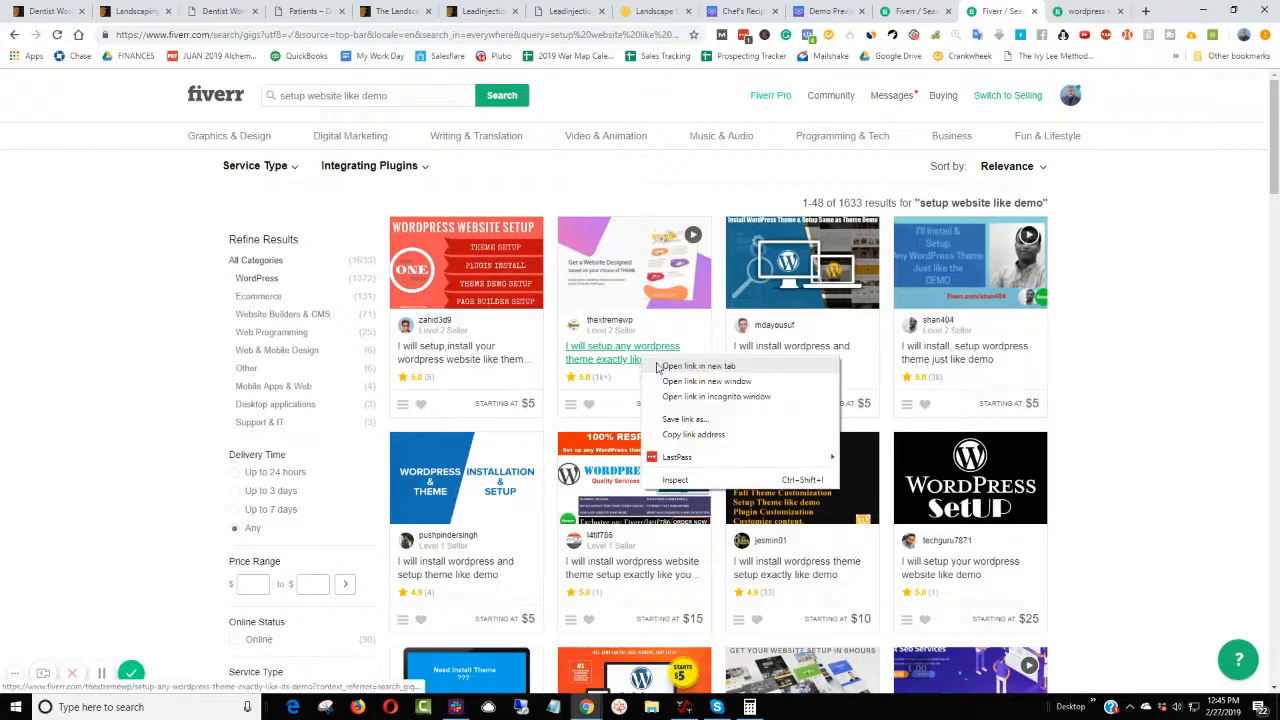
{"action": "left_click", "coordinate": [622, 352]}
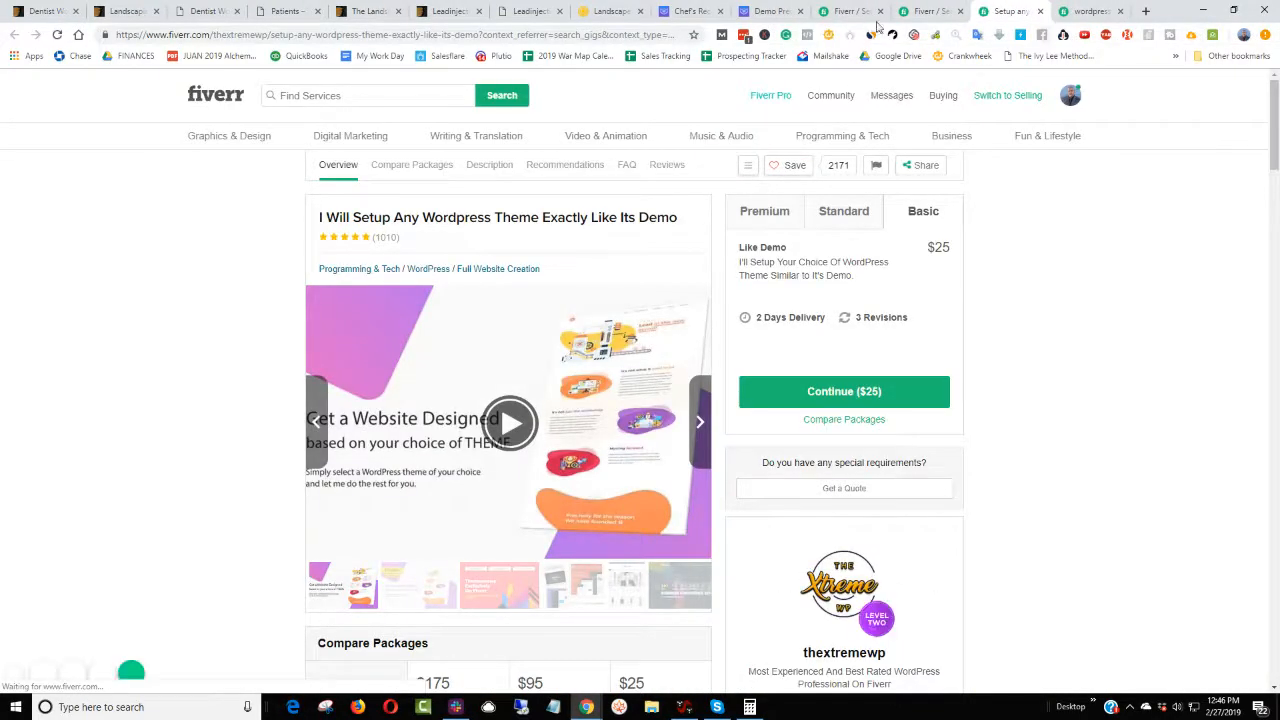
{"action": "left_click", "coordinate": [610, 12]}
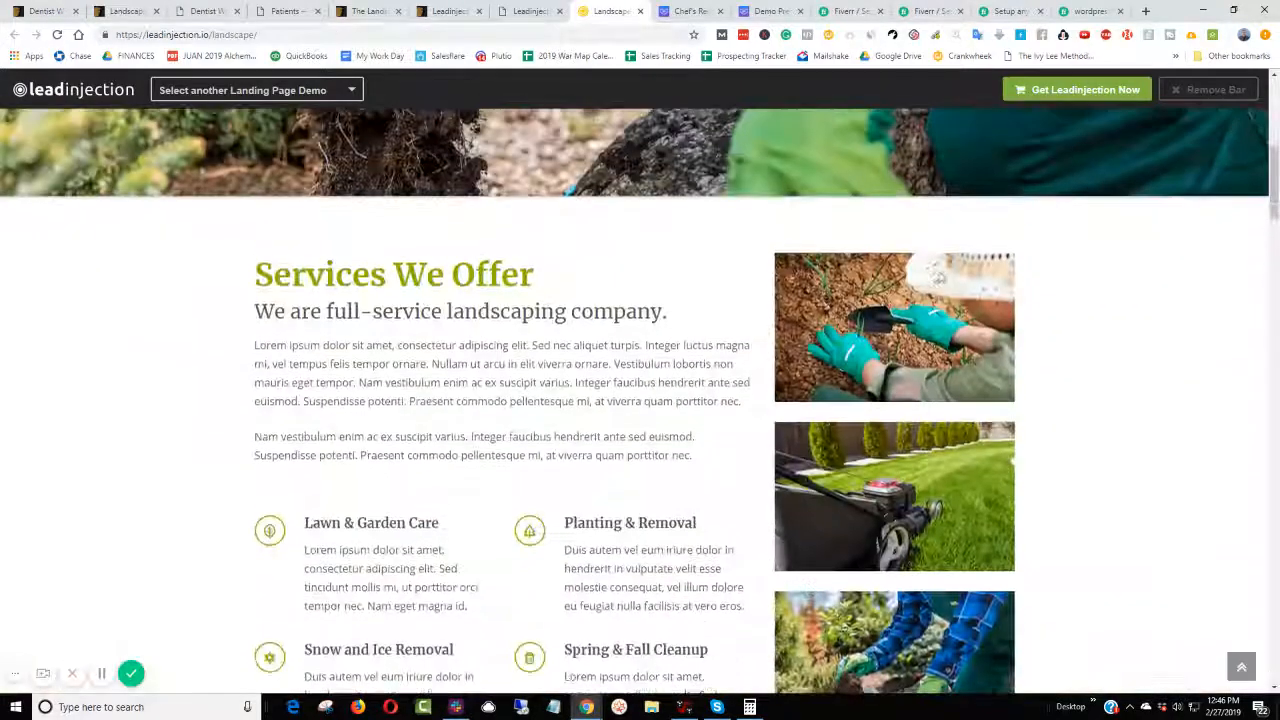
- Scroll the Leadinjection landscaping demo from its hero banner down to the Services We Offer section
{"action": "scroll", "scroll_direction": "up", "scroll_amount": 3}
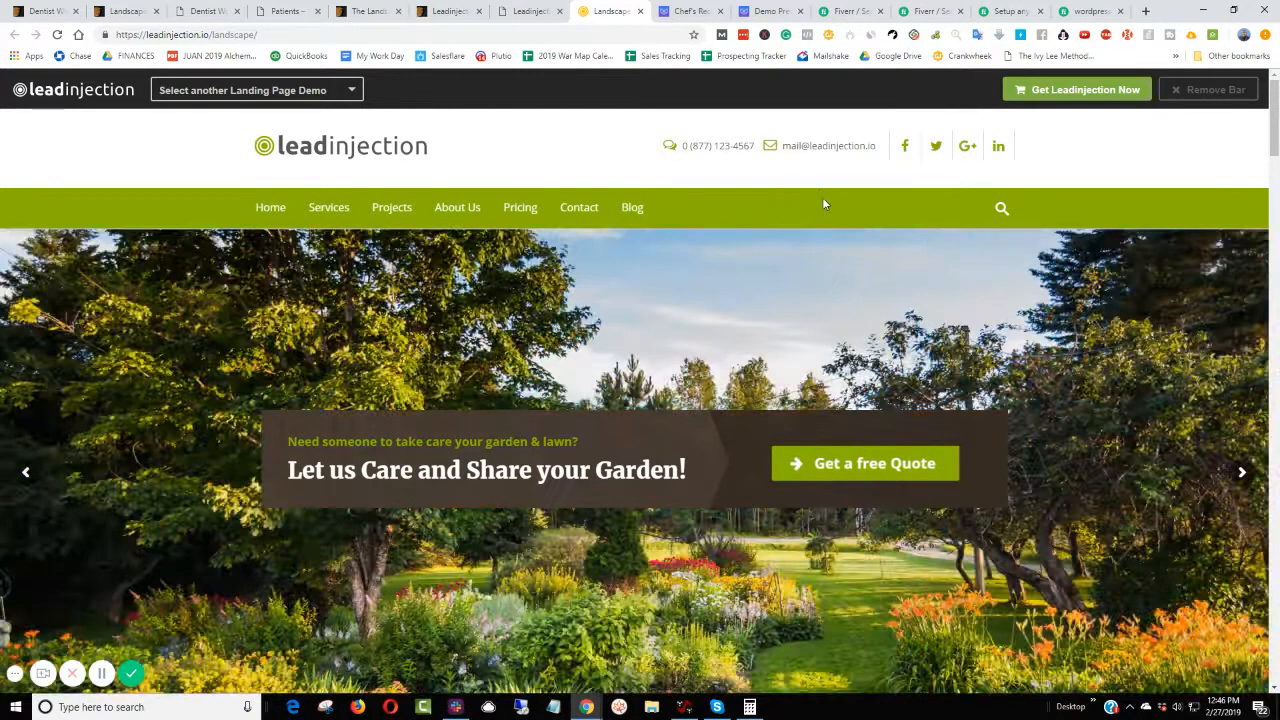
{"action": "scroll", "scroll_direction": "down", "scroll_amount": 3}
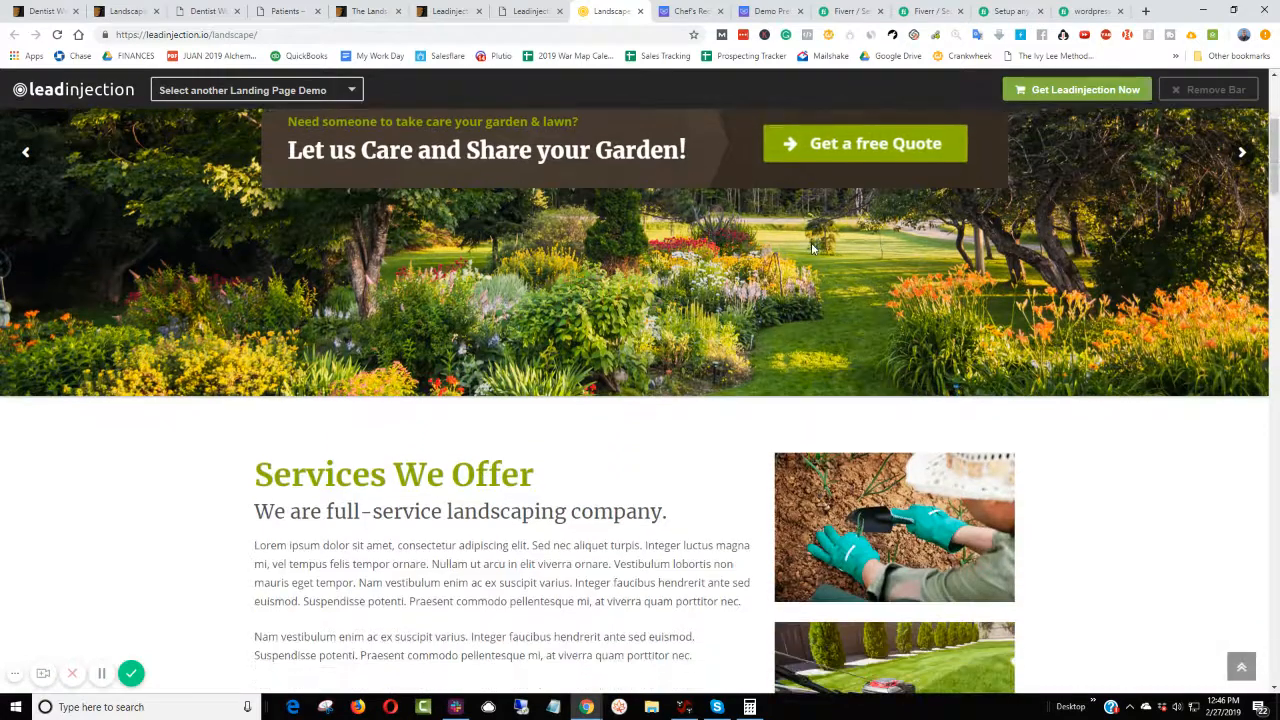
{"action": "scroll", "scroll_direction": "down", "scroll_amount": 3}
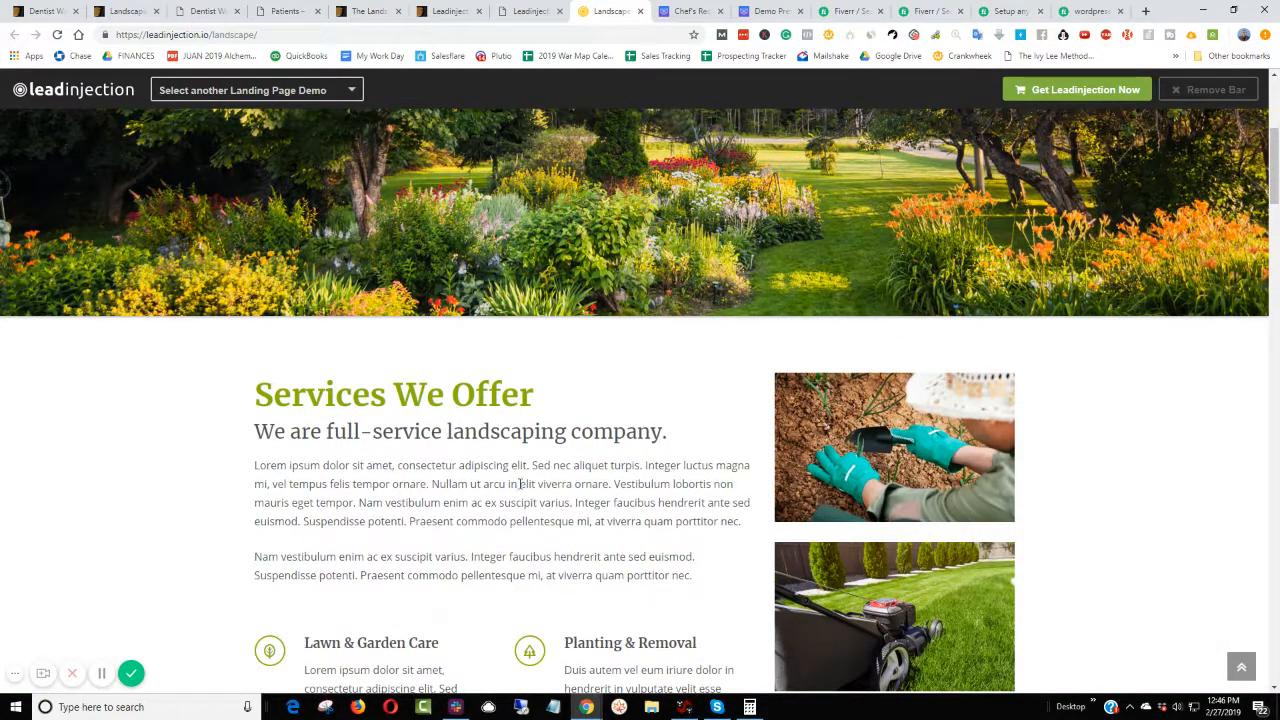
{"action": "scroll", "scroll_direction": "down", "scroll_amount": 3}
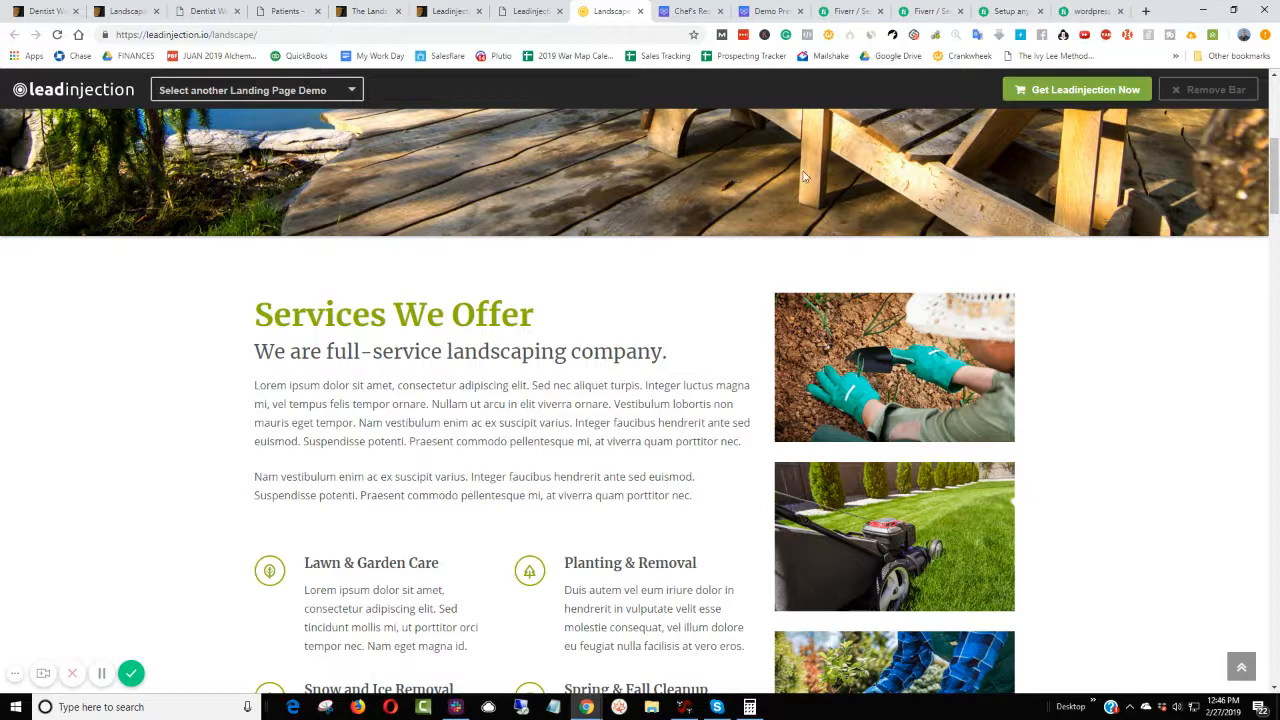
{"action": "mouse_move", "coordinate": [1004, 12]}
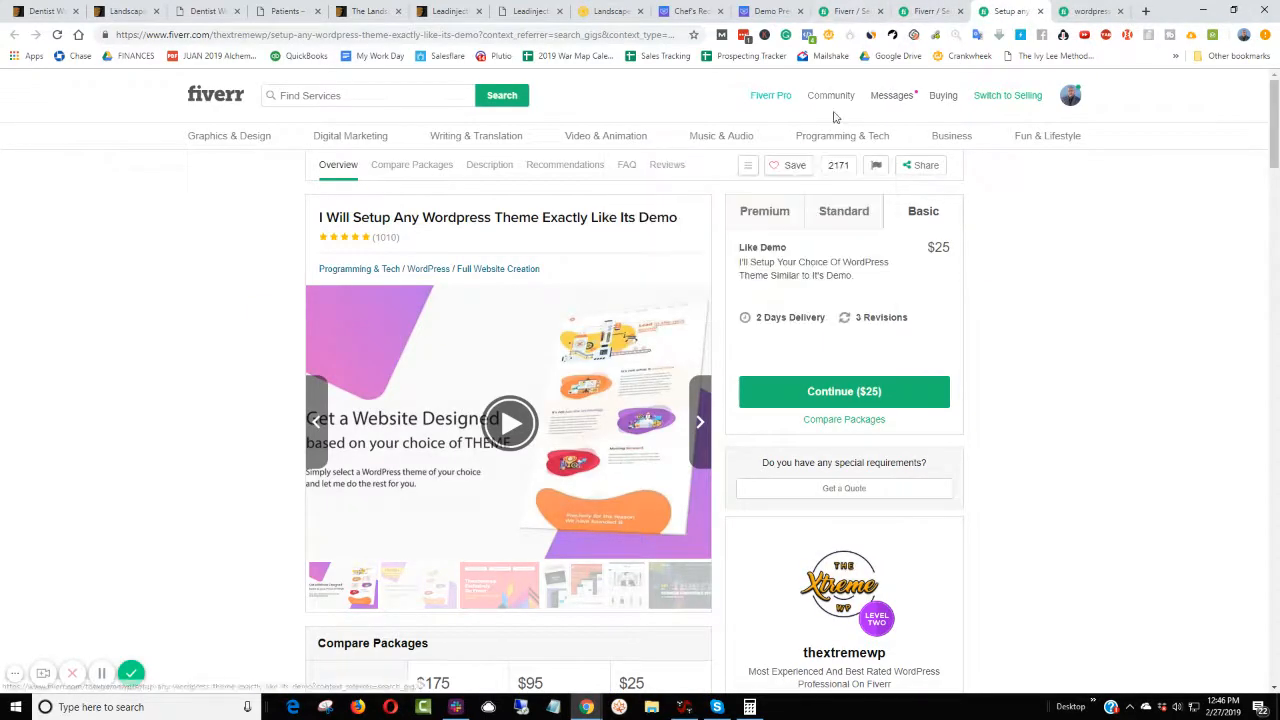
- Compare the gig's Premium, Basic $25 and Standard $95 package details
{"action": "left_click", "coordinate": [764, 212]}
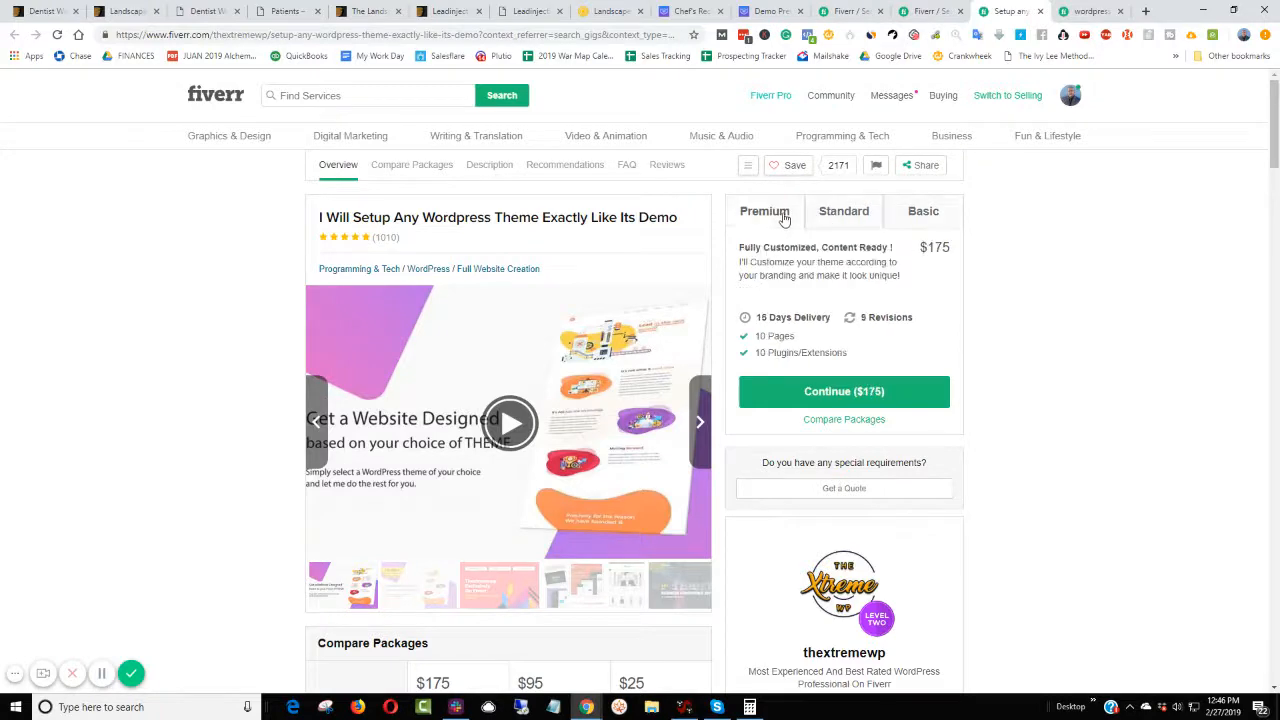
{"action": "left_click", "coordinate": [922, 212]}
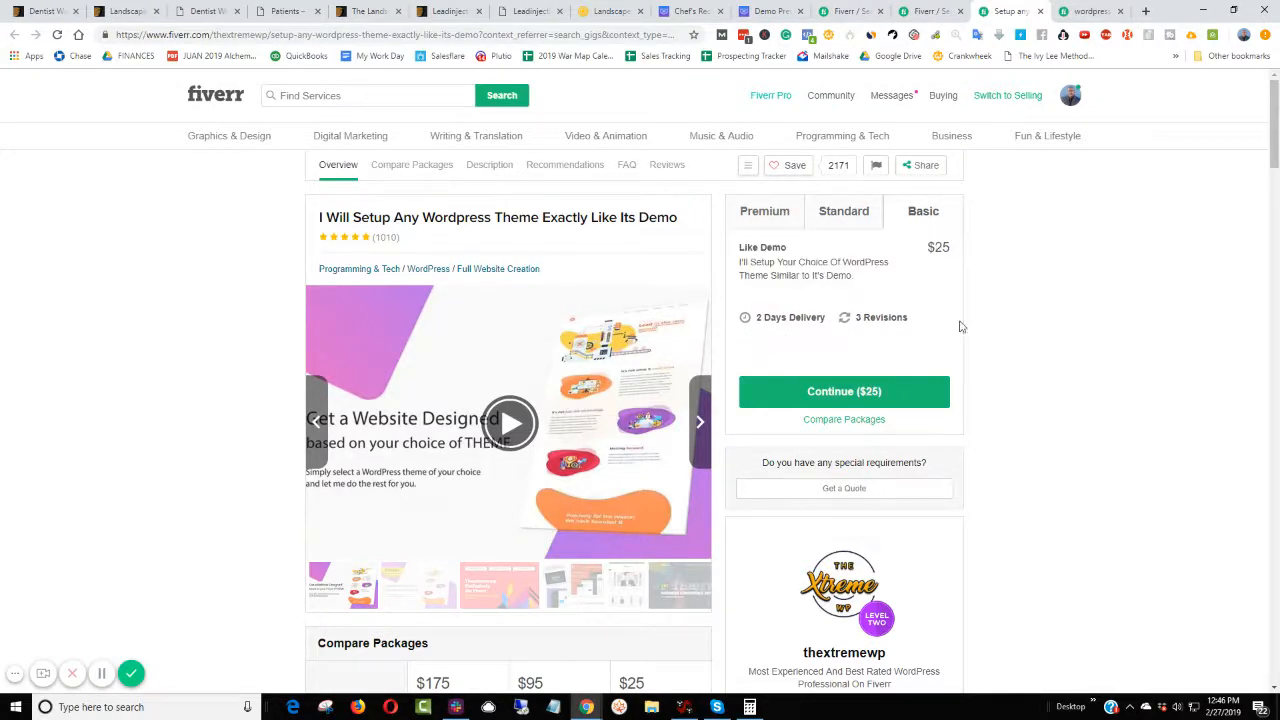
{"action": "scroll", "scroll_direction": "down", "scroll_amount": 3}
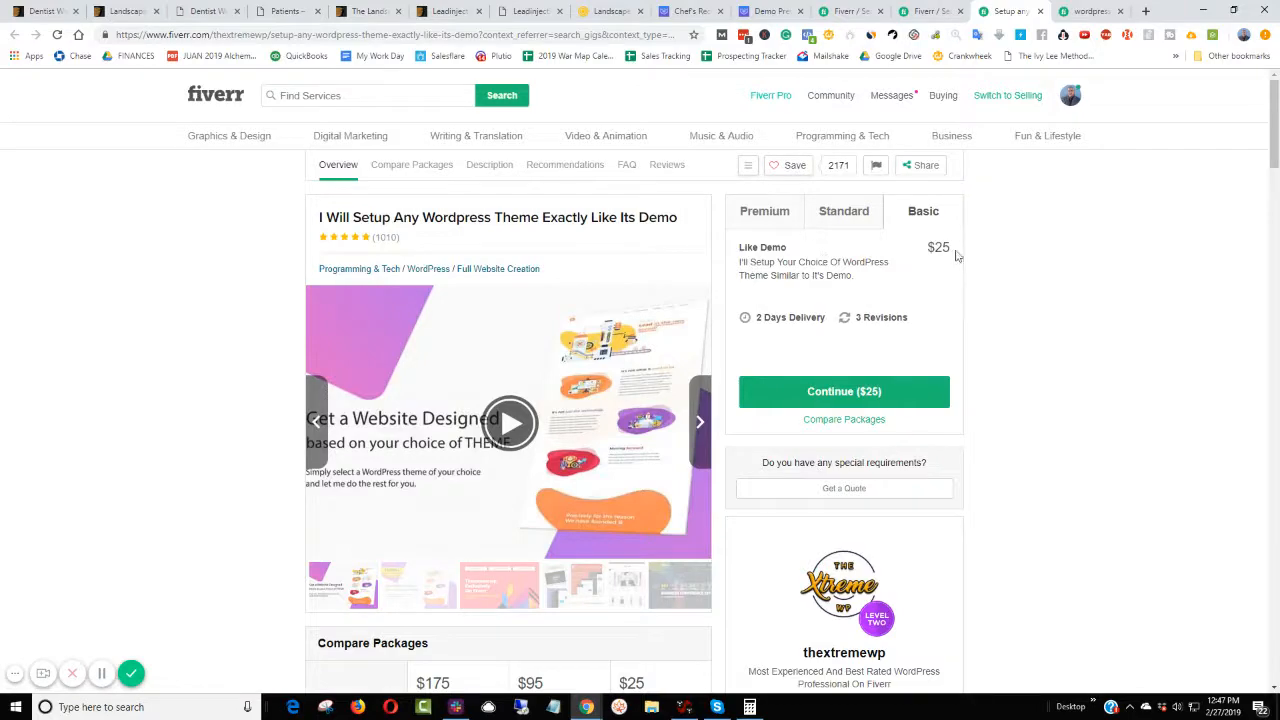
{"action": "left_click", "coordinate": [608, 12]}
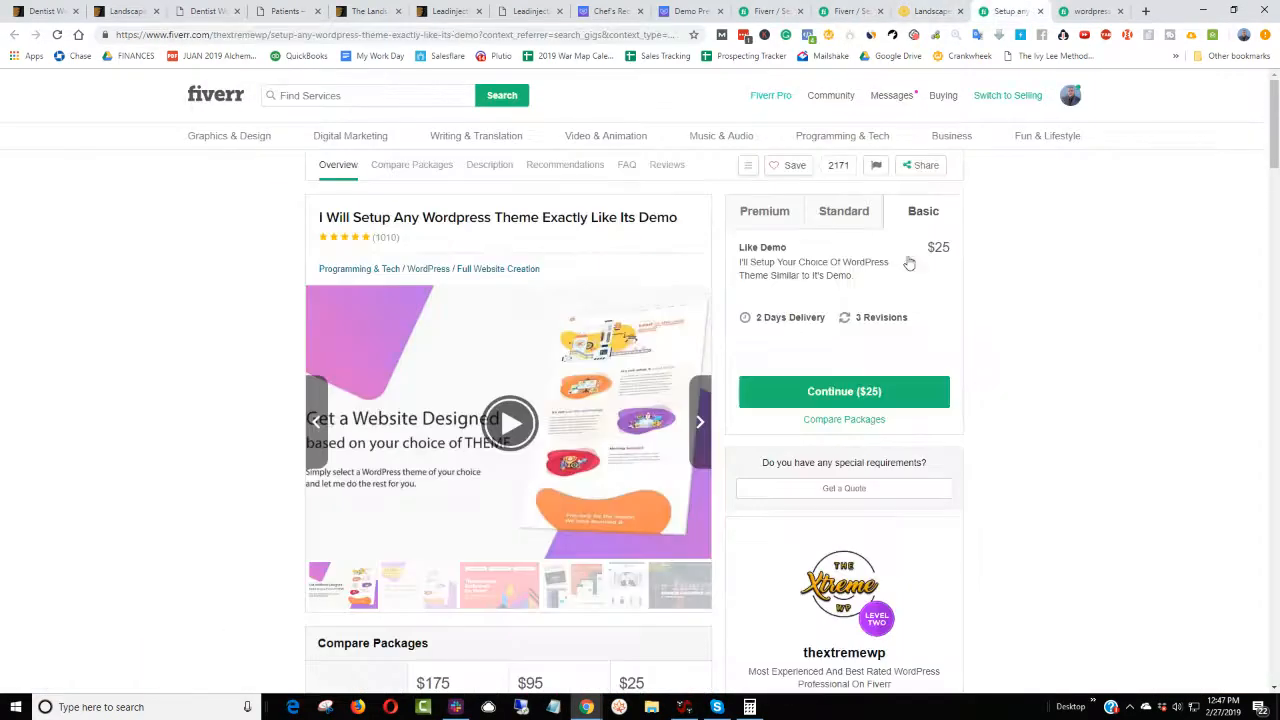
{"action": "left_click", "coordinate": [844, 212]}
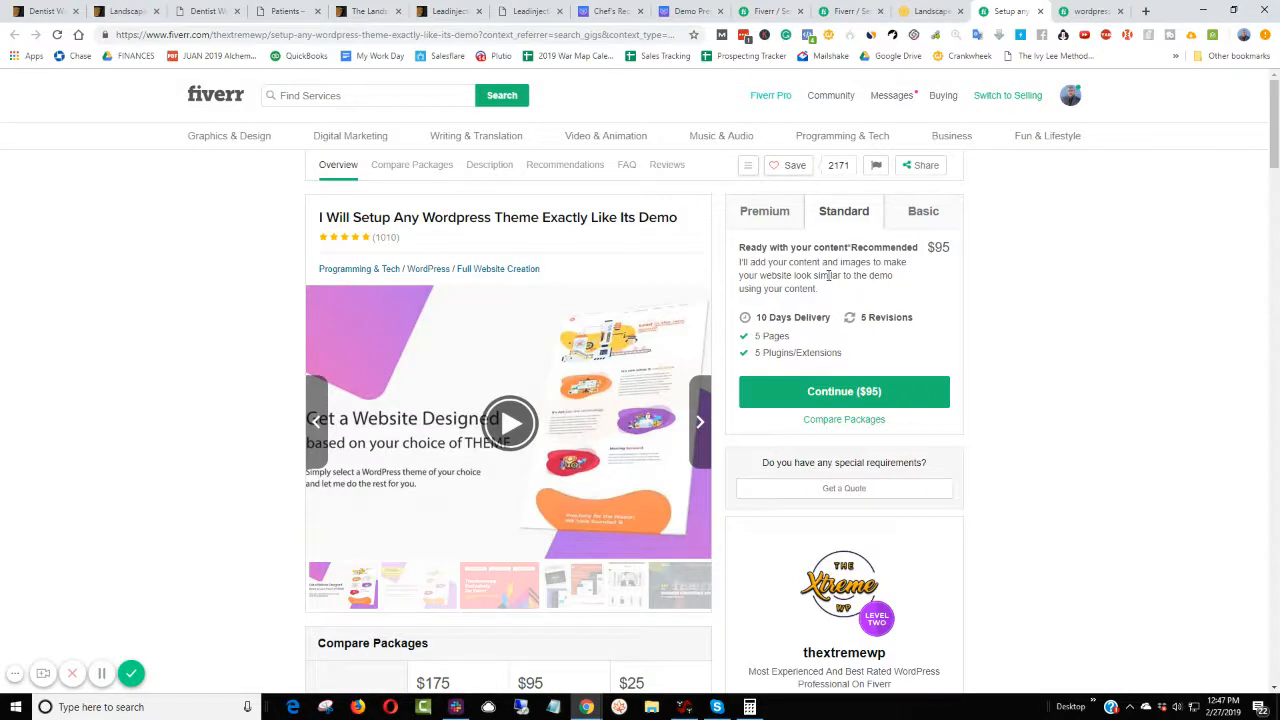
{"action": "mouse_move", "coordinate": [896, 248]}
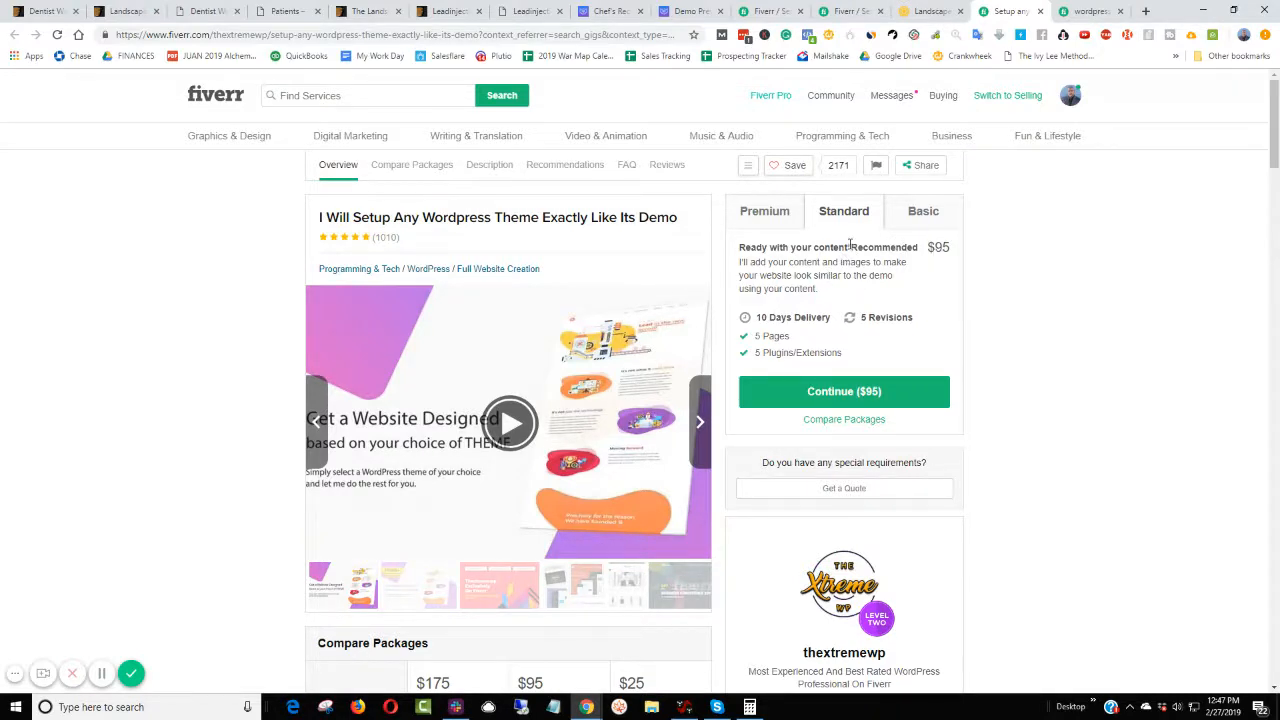
- Scroll the Standard package details again, then open a blank new browser tab
{"action": "scroll", "scroll_direction": "down", "scroll_amount": 3}
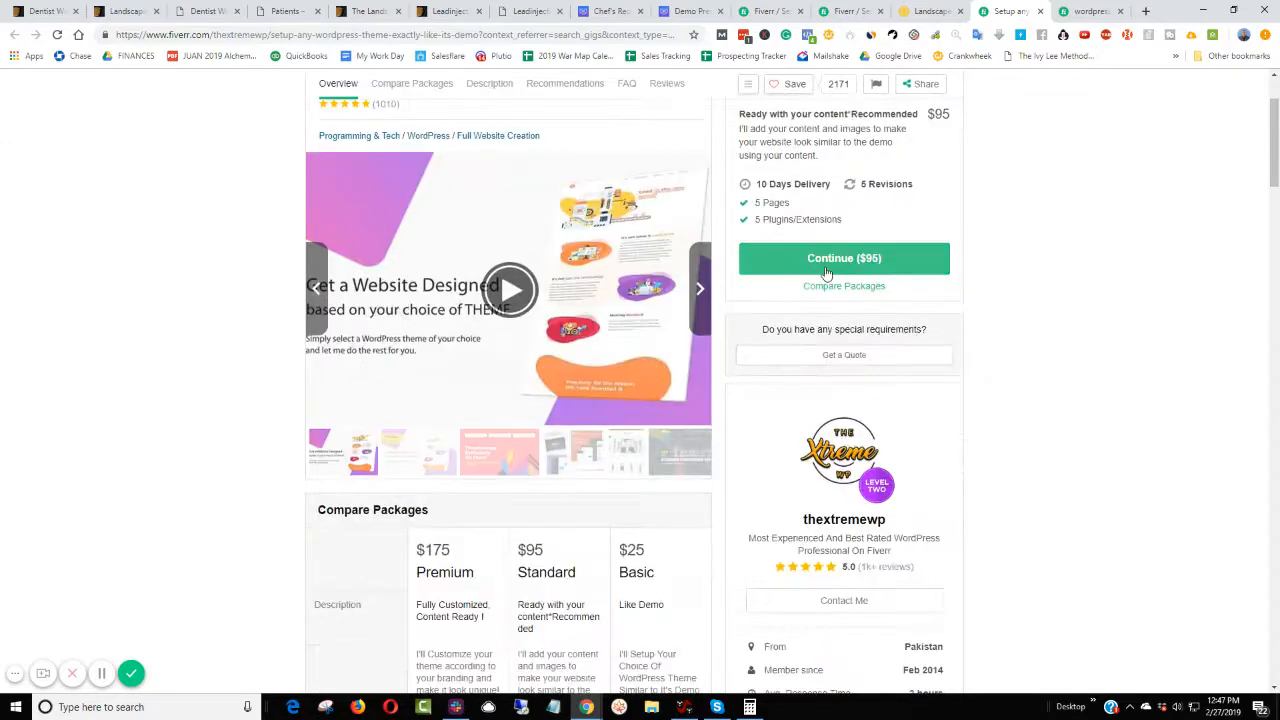
{"action": "scroll", "scroll_direction": "up", "scroll_amount": 3}
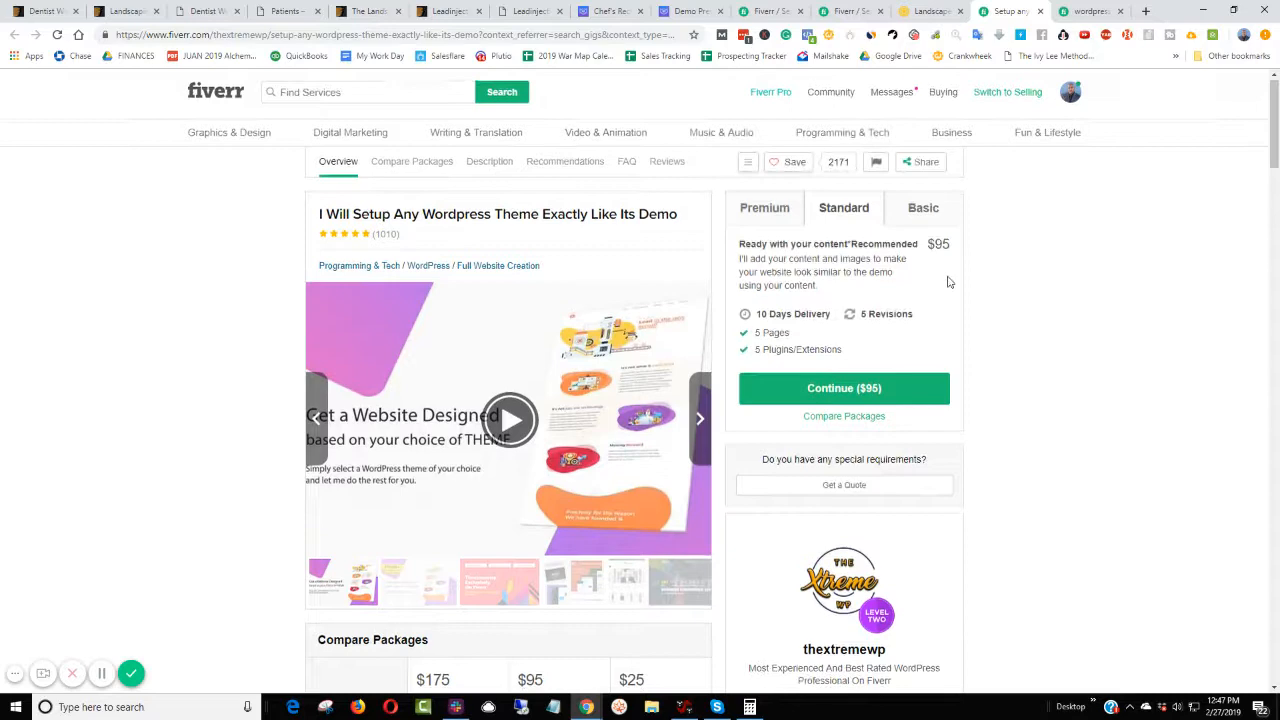
{"action": "scroll", "scroll_direction": "down", "scroll_amount": 3}
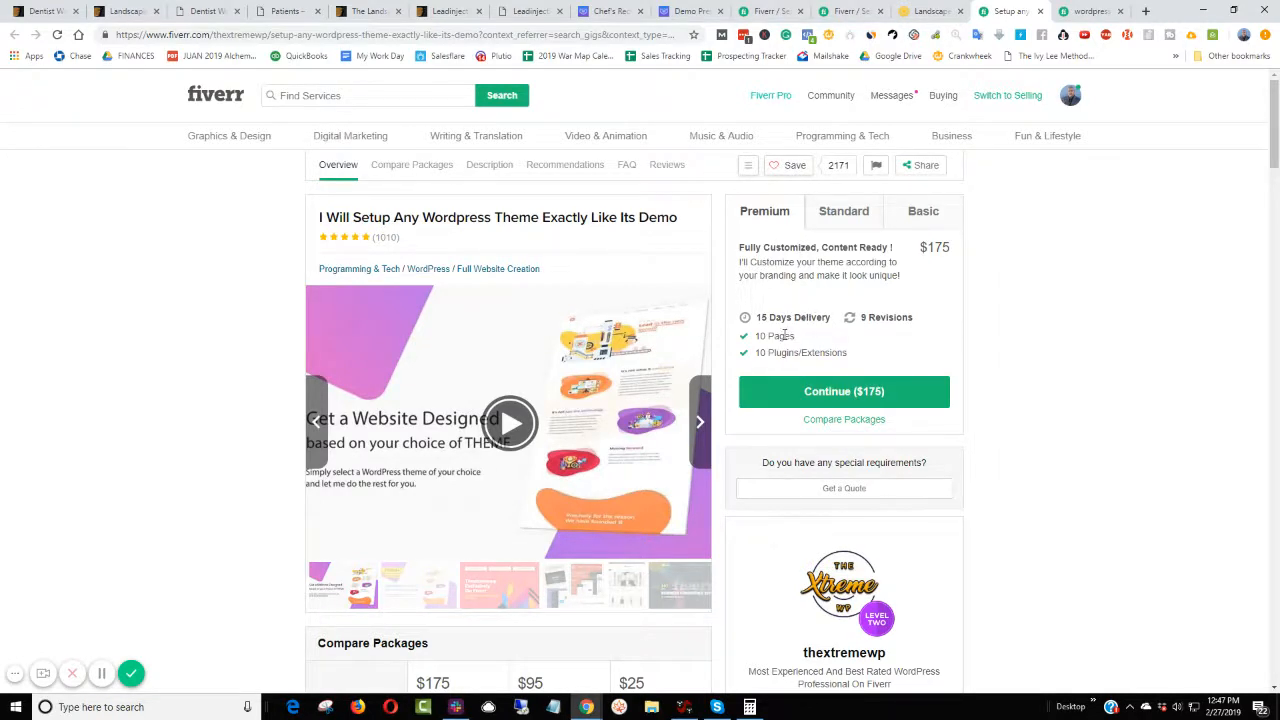
{"action": "left_click", "coordinate": [844, 212]}
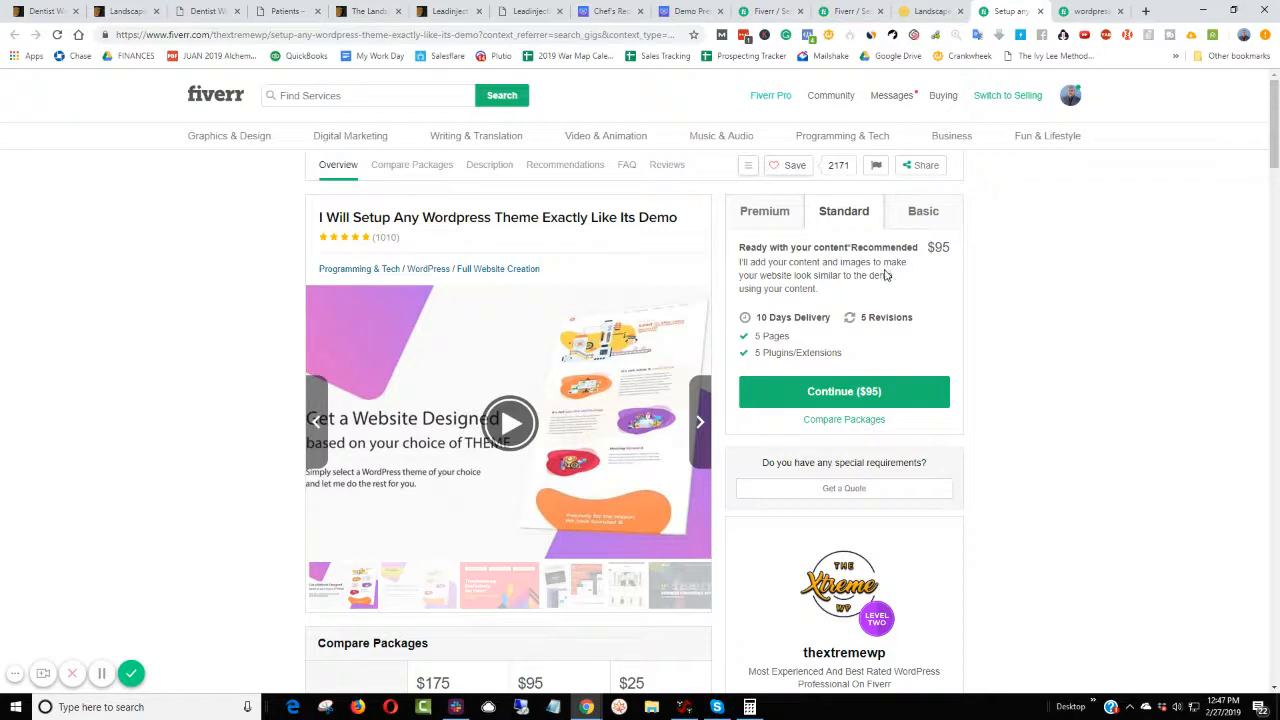
{"action": "mouse_move", "coordinate": [882, 278]}
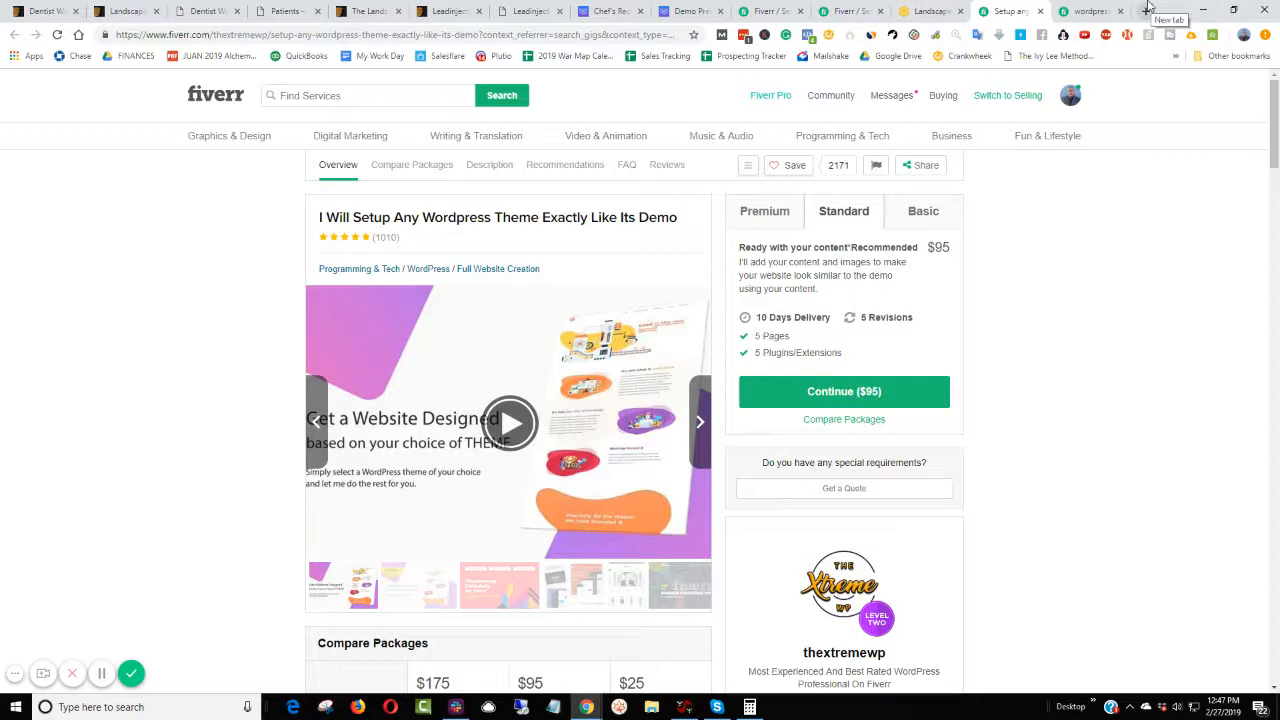
{"action": "left_click", "coordinate": [1144, 12]}
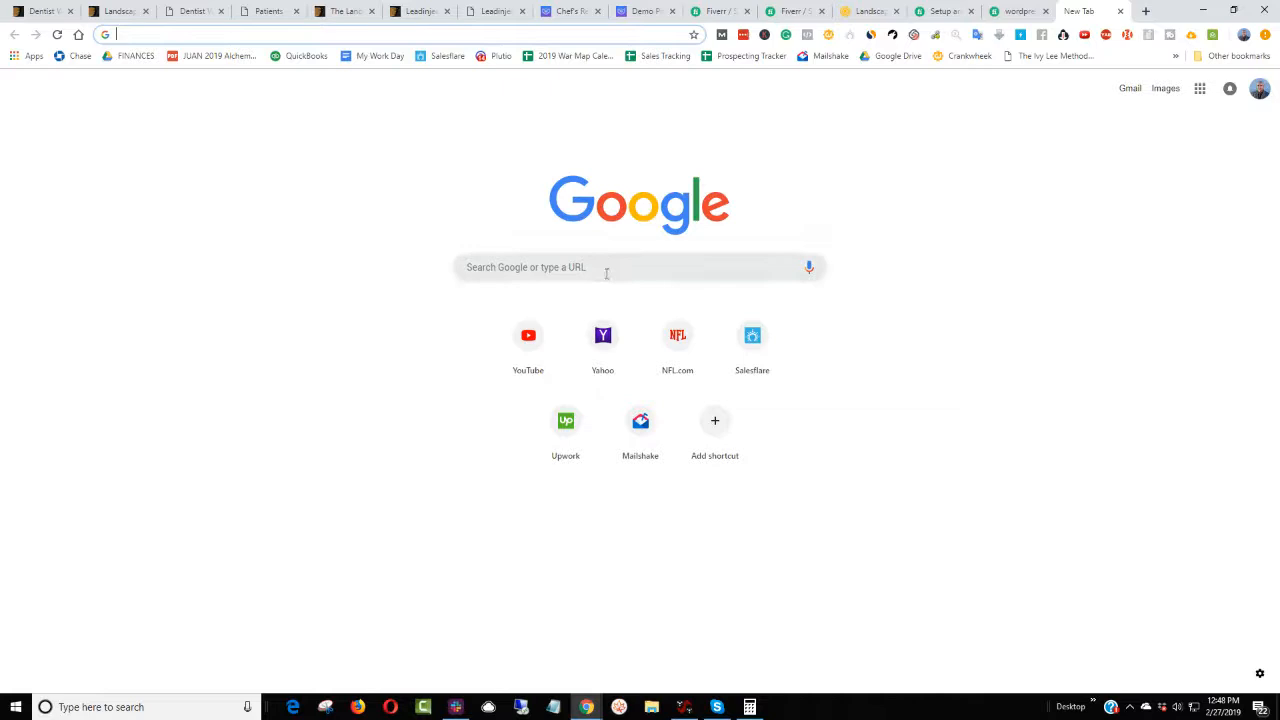
- Search Google for 'seattle dentist' and scroll through the ads, map pack and practice listings
{"action": "left_click", "coordinate": [608, 268]}
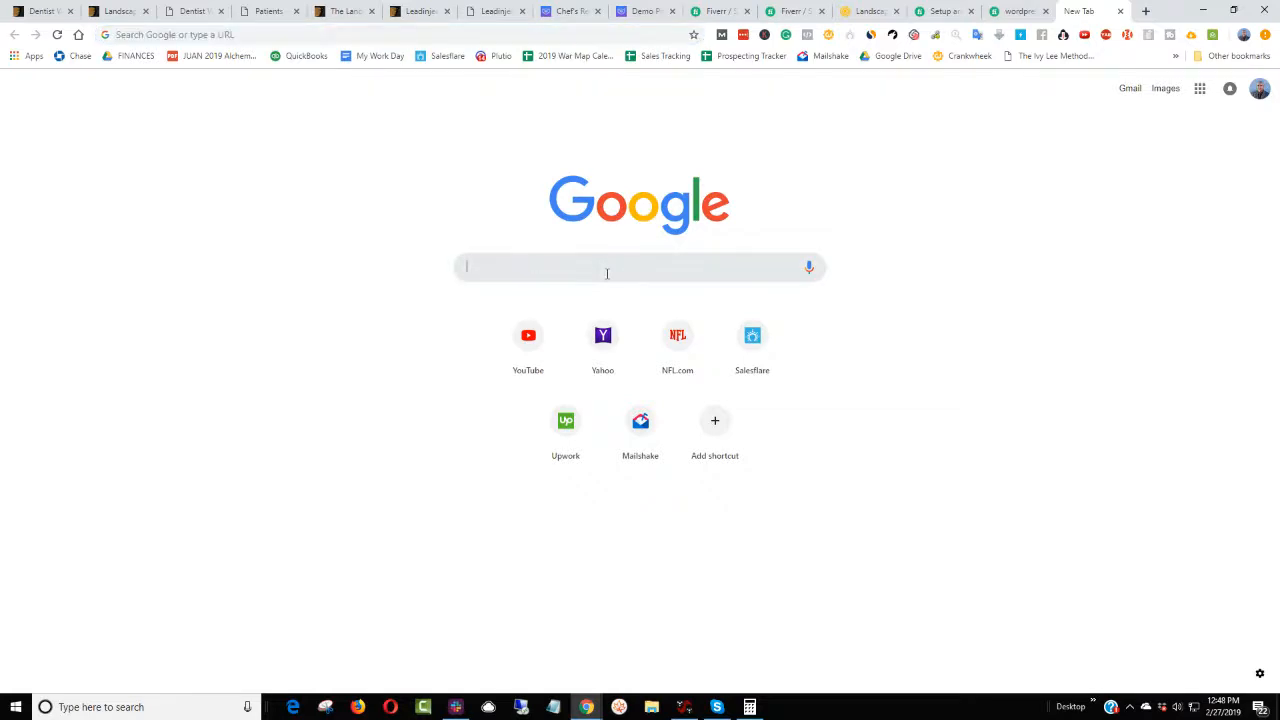
{"action": "type", "text": "local"}
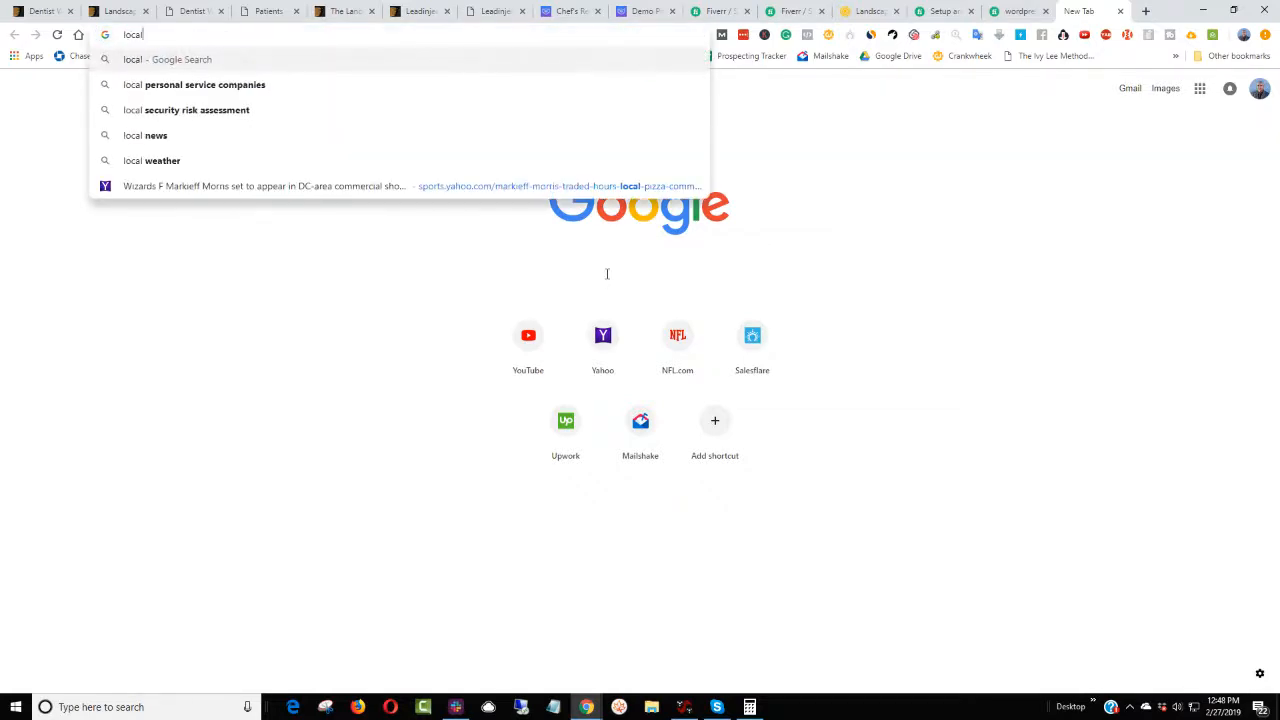
{"action": "type", "text": "seattle den"}
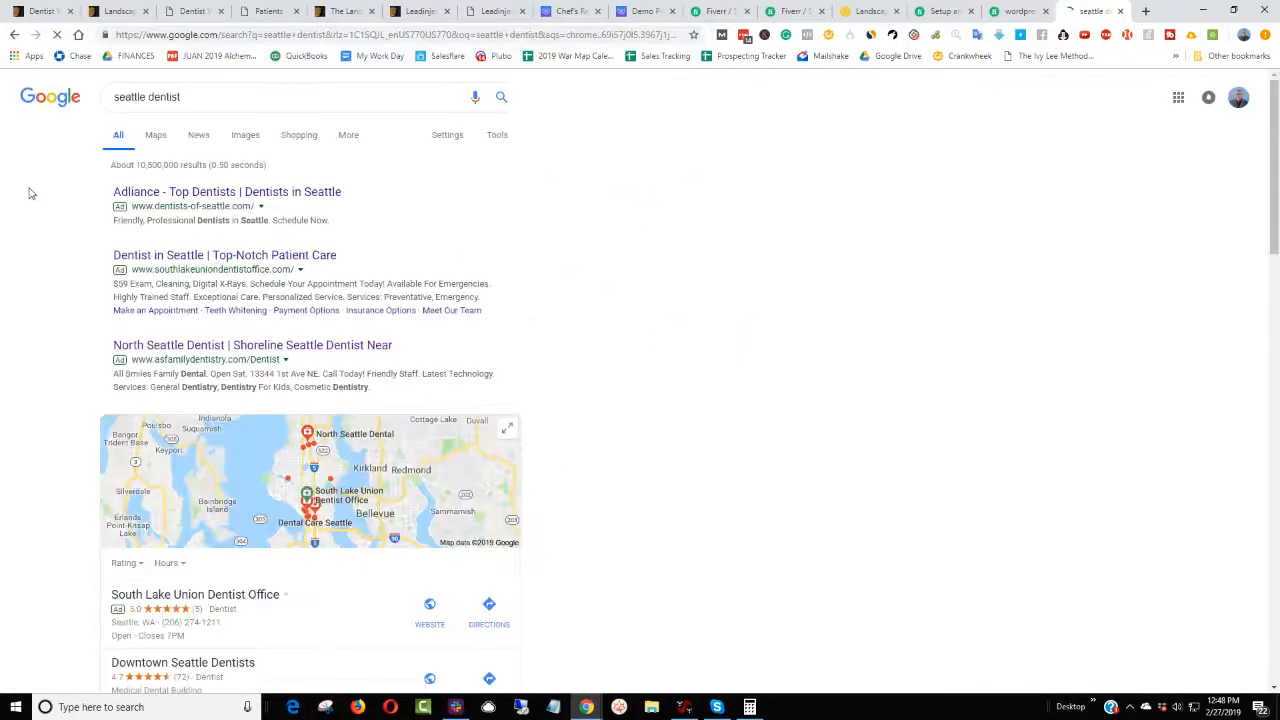
{"action": "scroll", "scroll_direction": "down", "scroll_amount": 3}
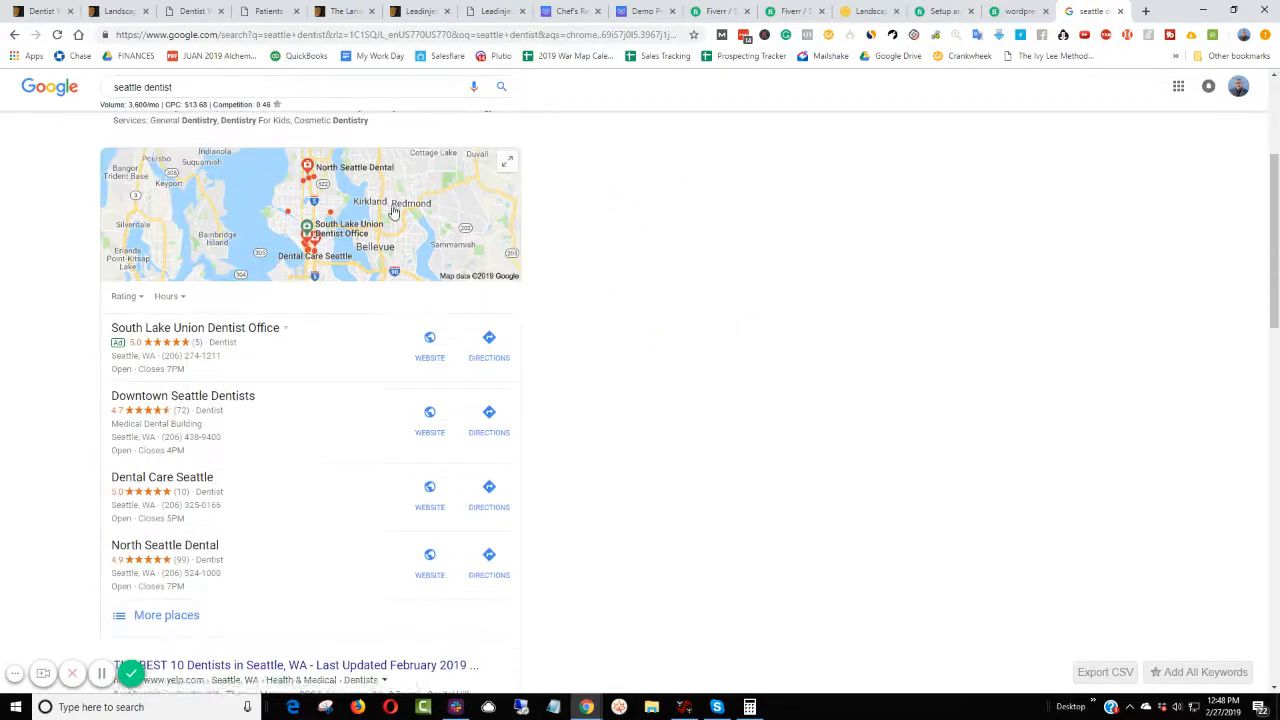
{"action": "scroll", "scroll_direction": "down", "scroll_amount": 3}
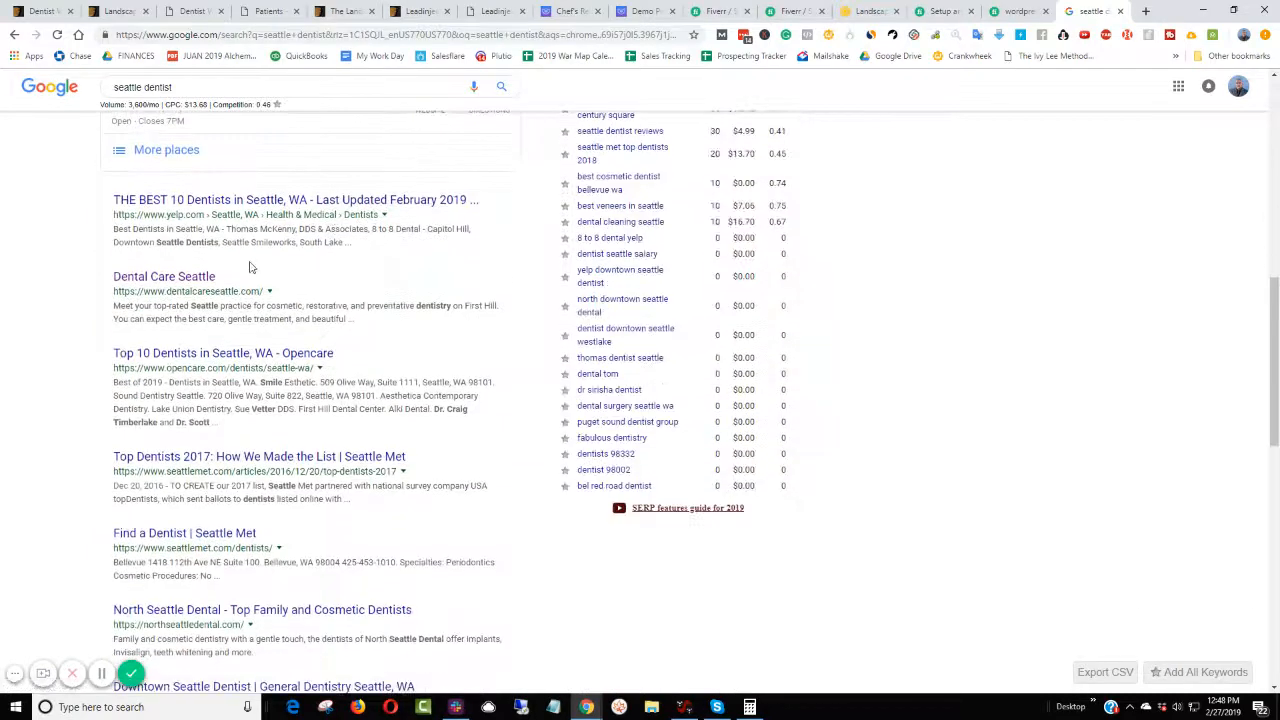
{"action": "left_click", "coordinate": [164, 276]}
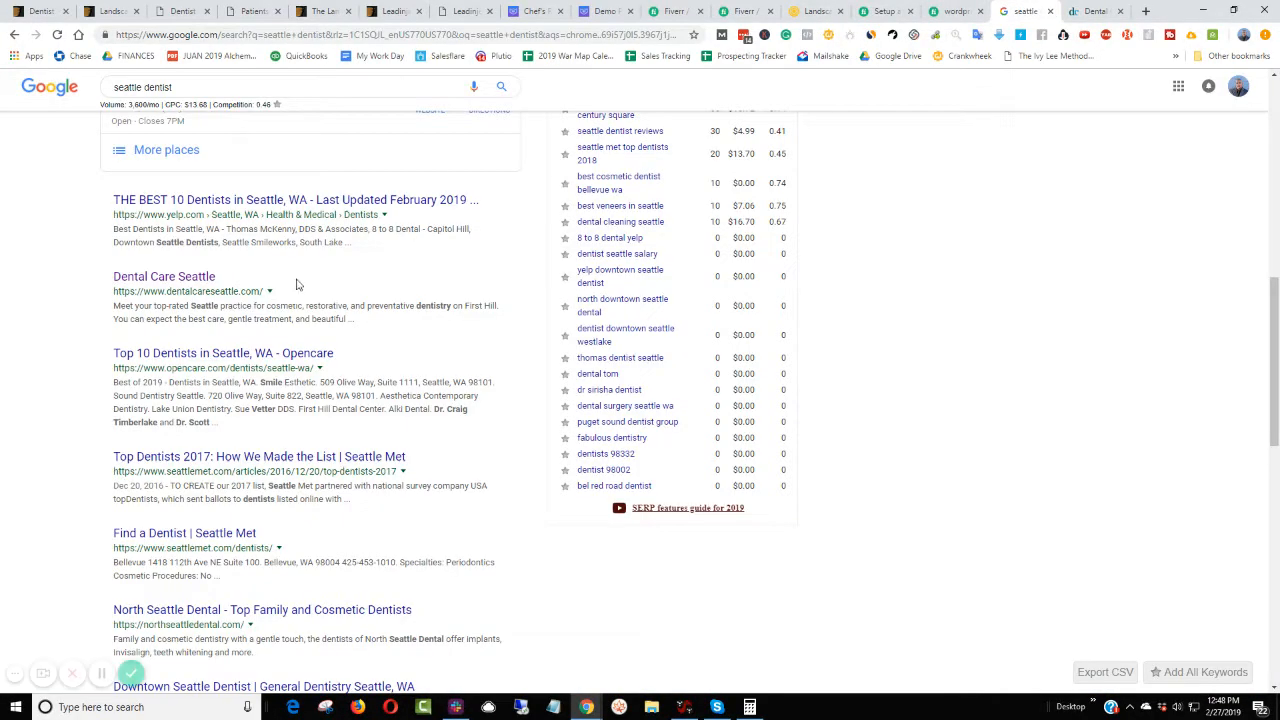
{"action": "scroll", "scroll_direction": "down", "scroll_amount": 3}
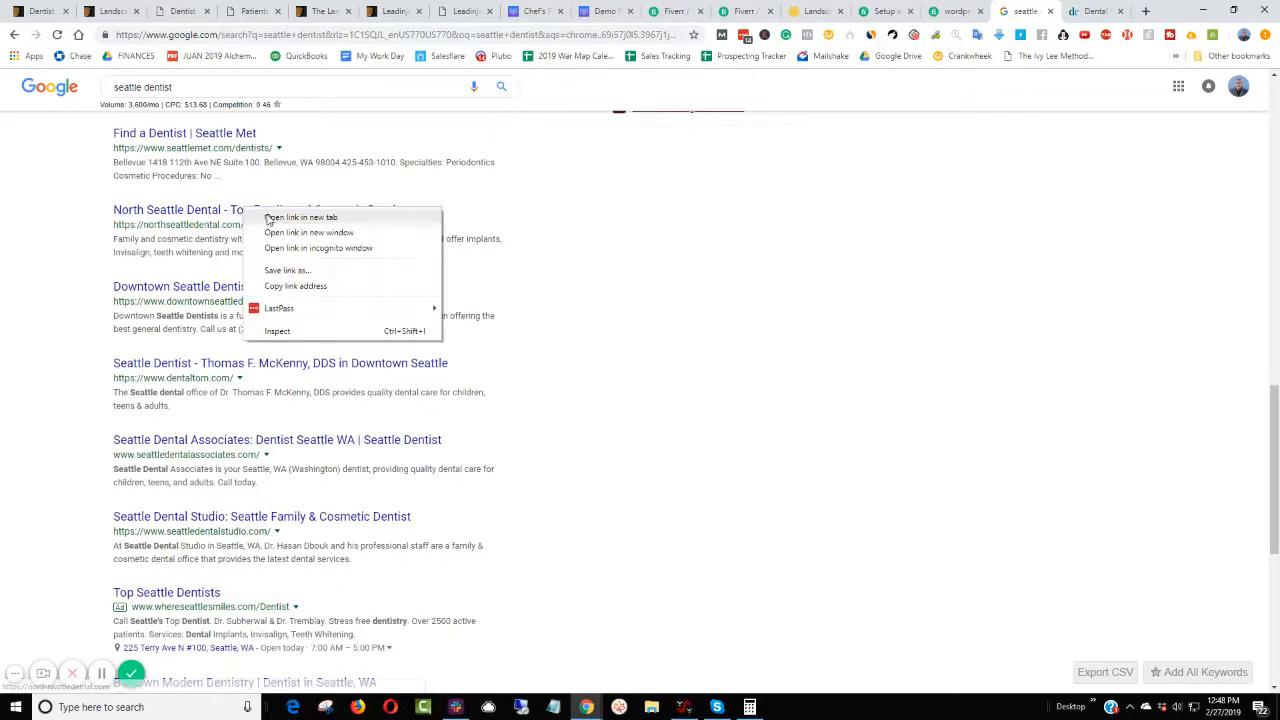
- Open North Seattle Dental's site, check its /wp-admin login page, return to the homepage and start a 'what wp theme' search
{"action": "left_click", "coordinate": [300, 216]}
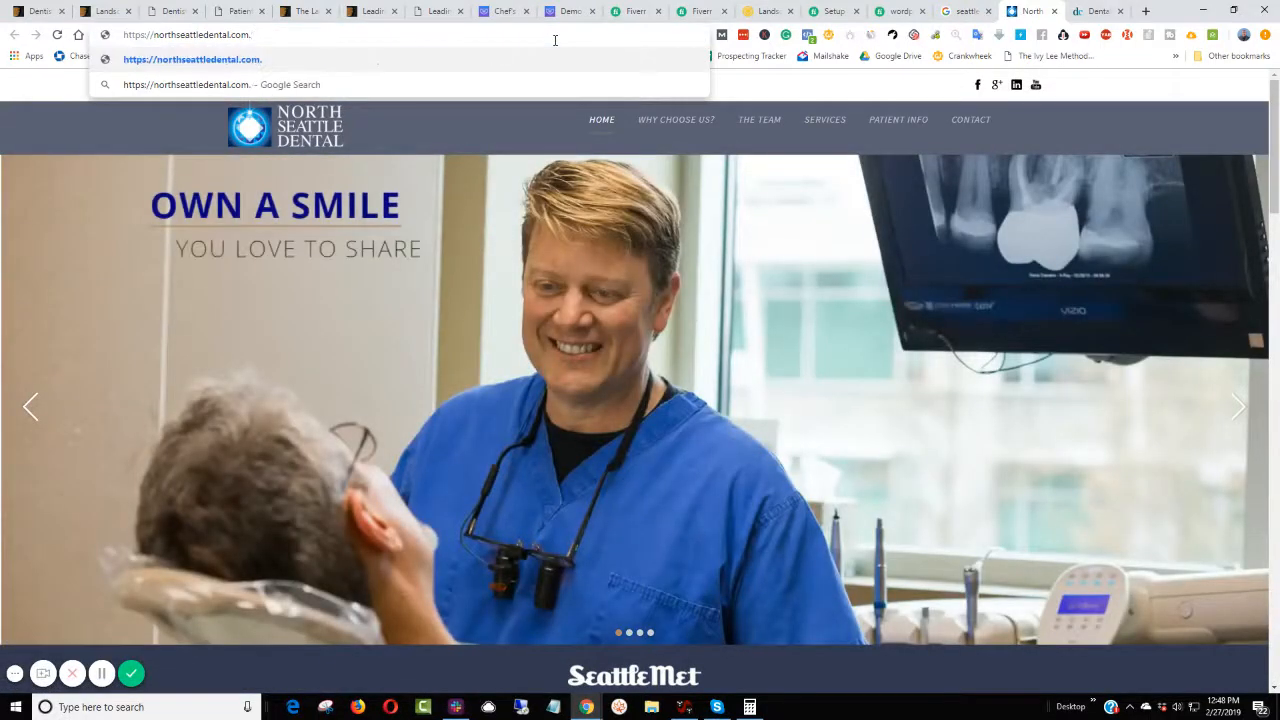
{"action": "type", "text": "/wp-admin"}
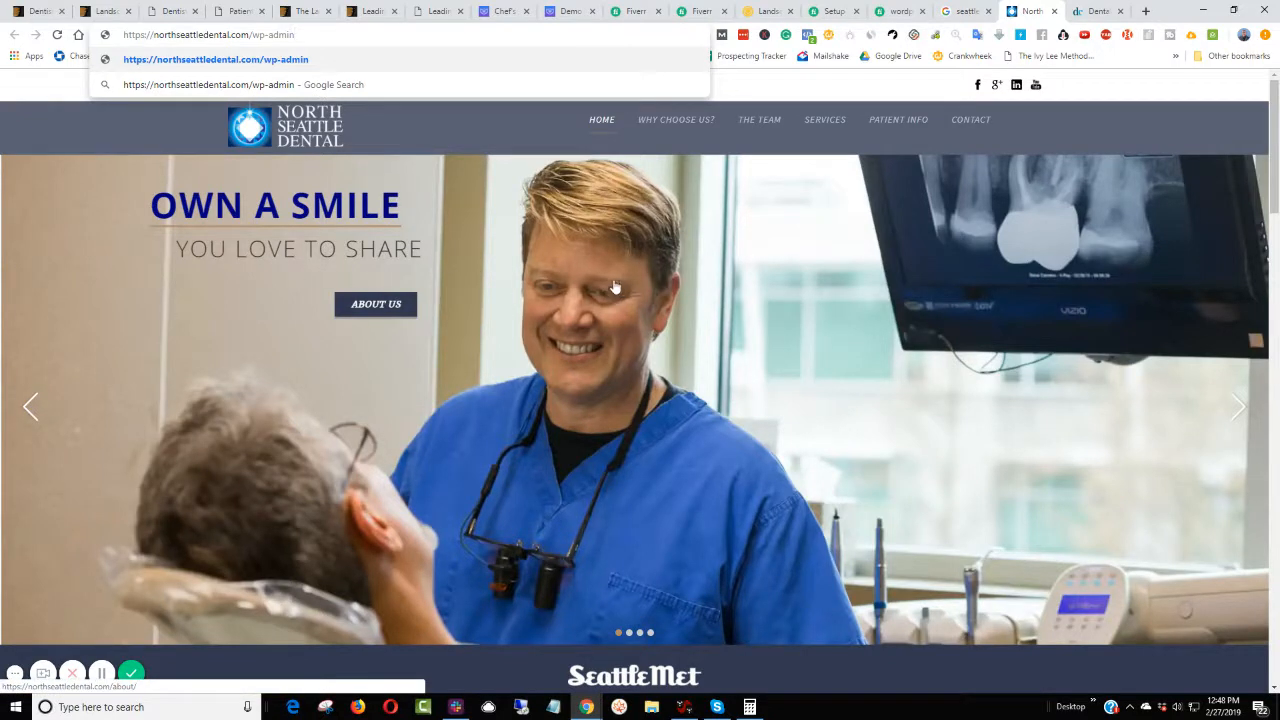
{"action": "mouse_move", "coordinate": [382, 160]}
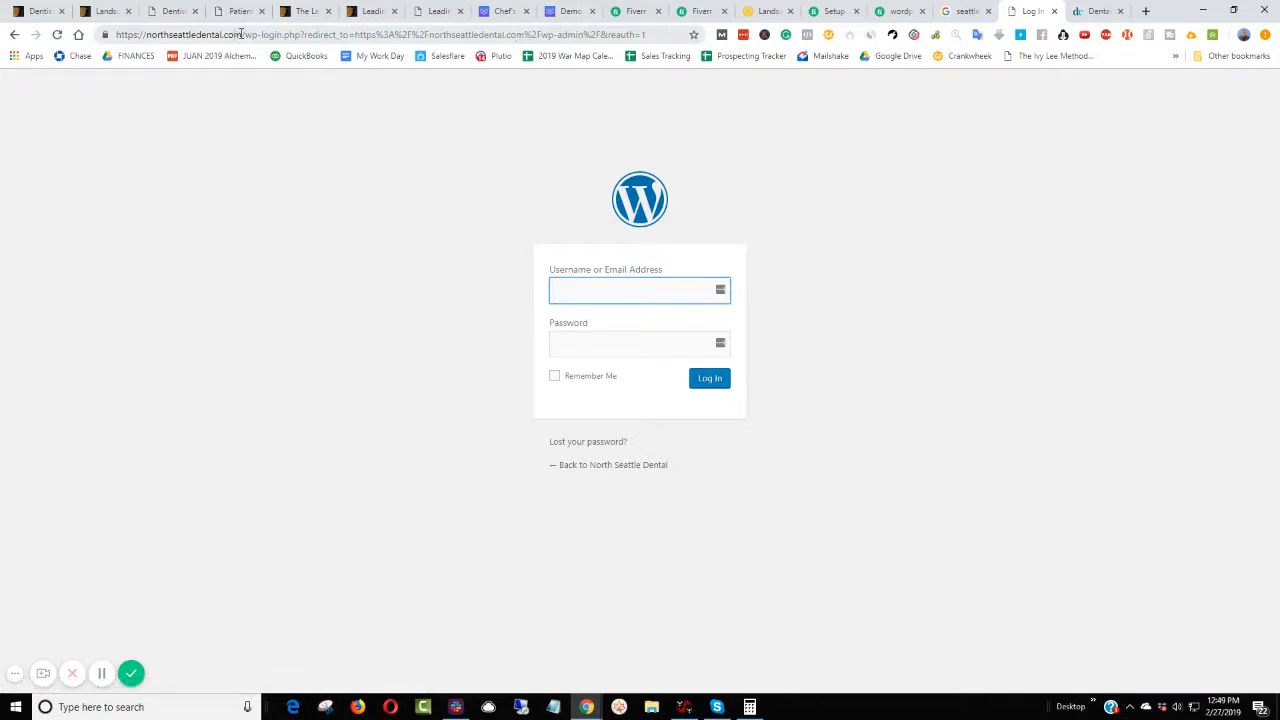
{"action": "left_click", "coordinate": [180, 34]}
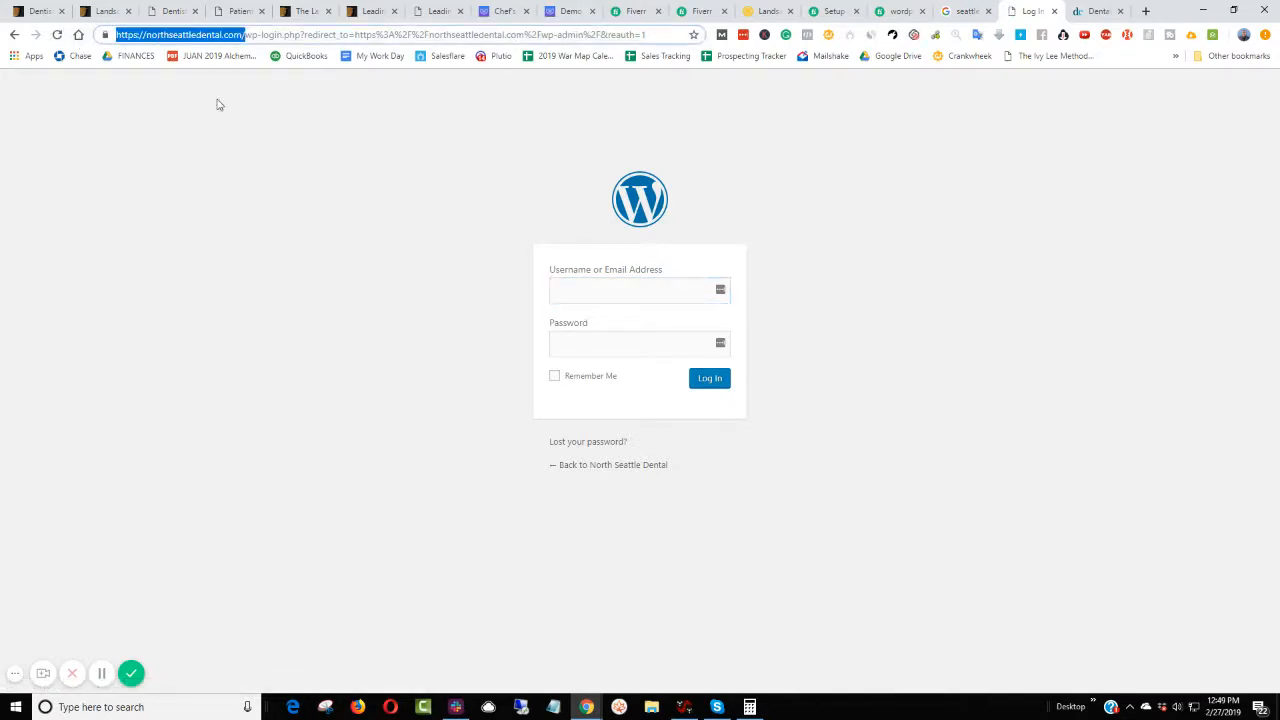
{"action": "left_click", "coordinate": [614, 464]}
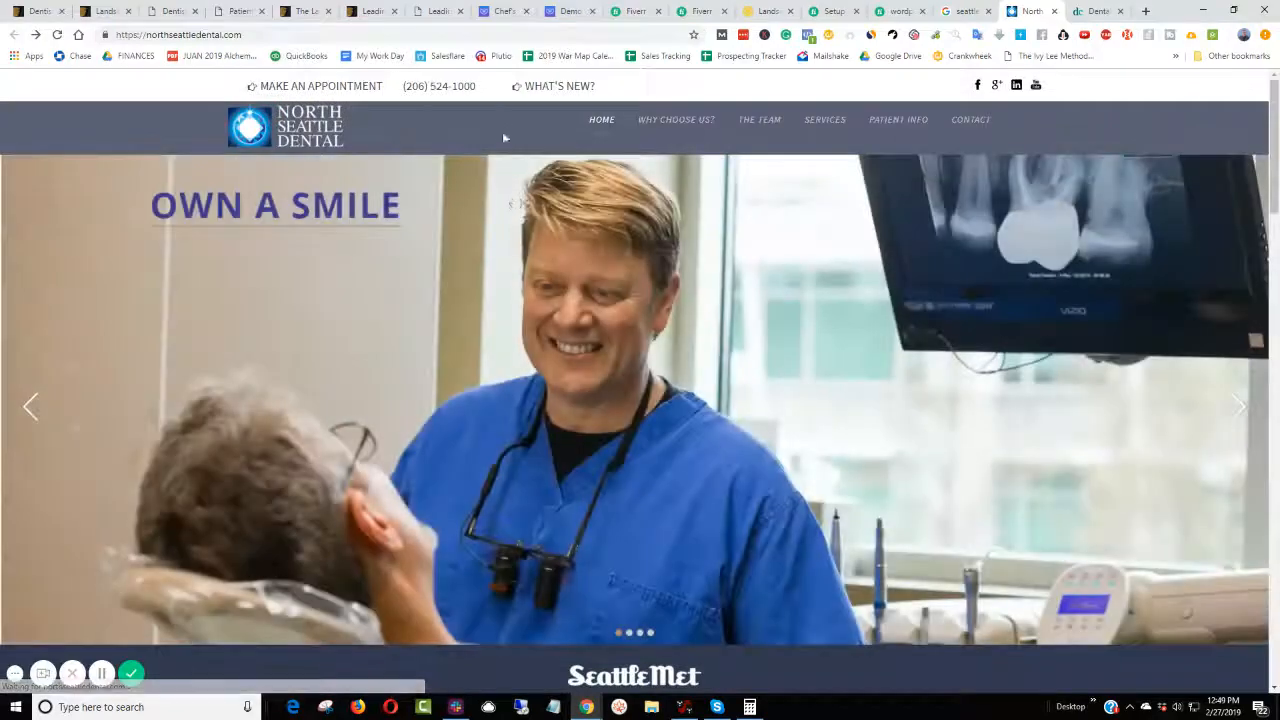
{"action": "scroll", "scroll_direction": "down", "scroll_amount": 3}
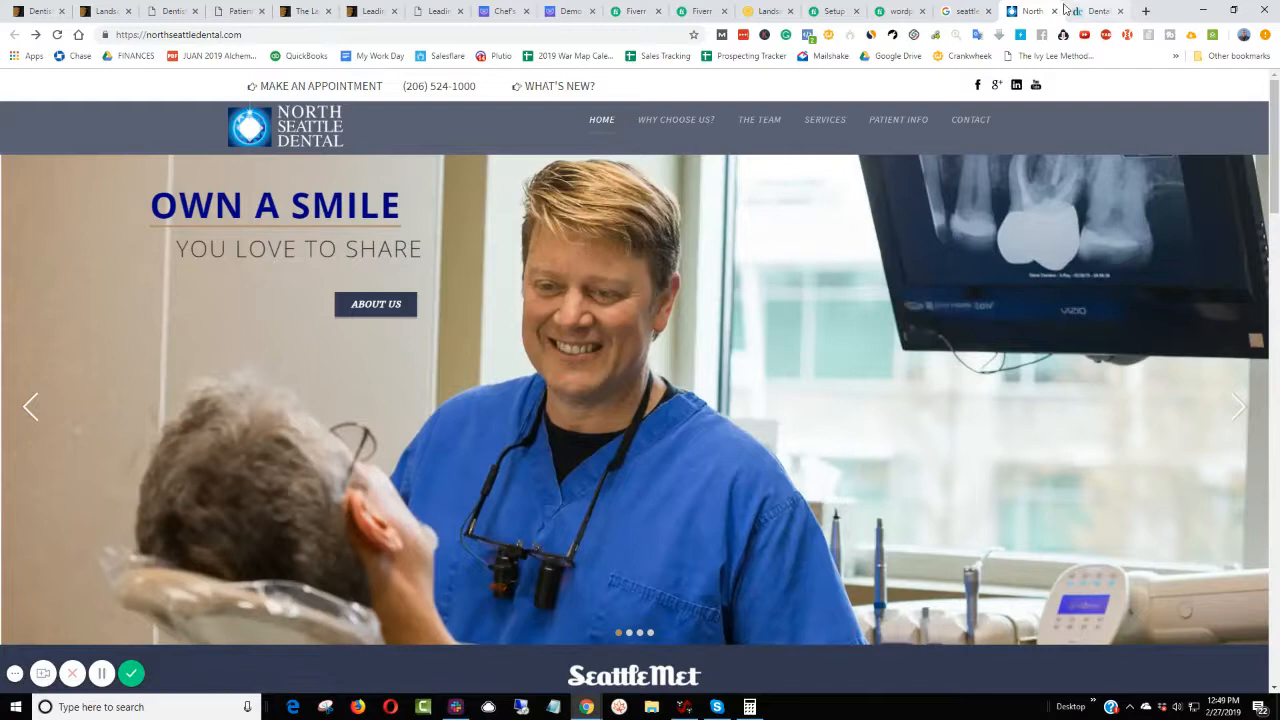
{"action": "type", "text": "what wp theme is that"}
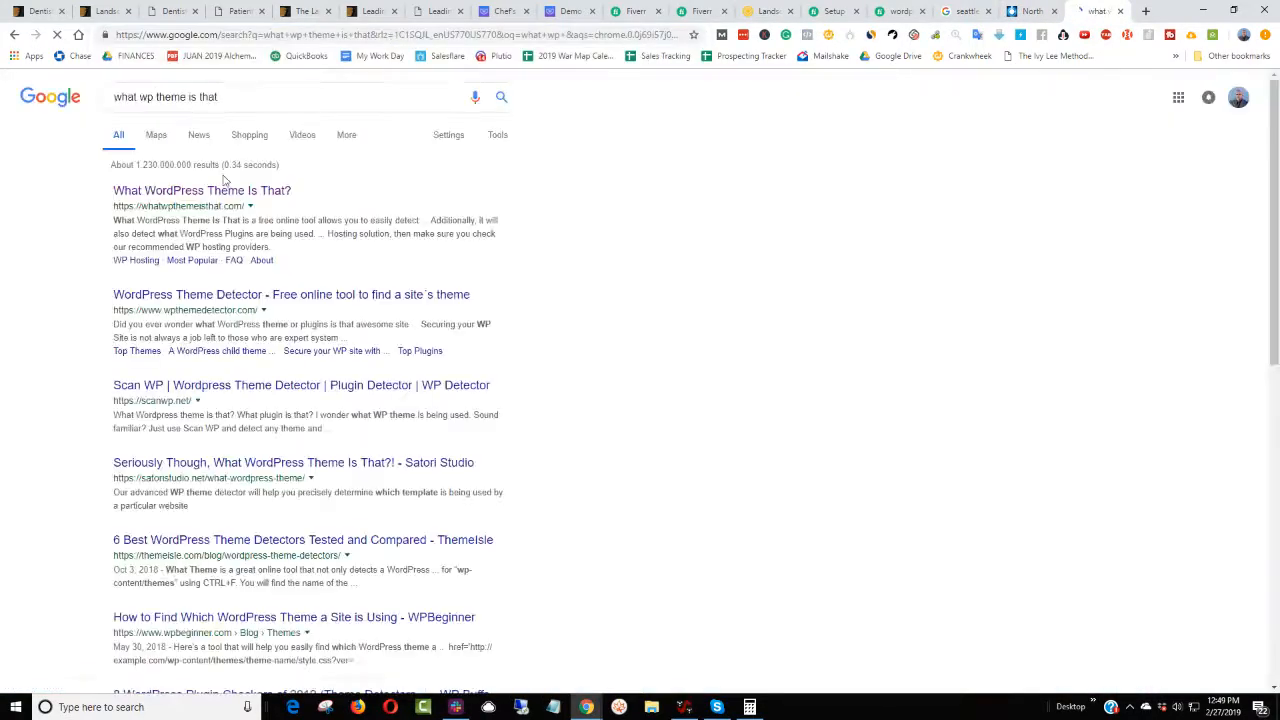
{"action": "left_click", "coordinate": [200, 190]}
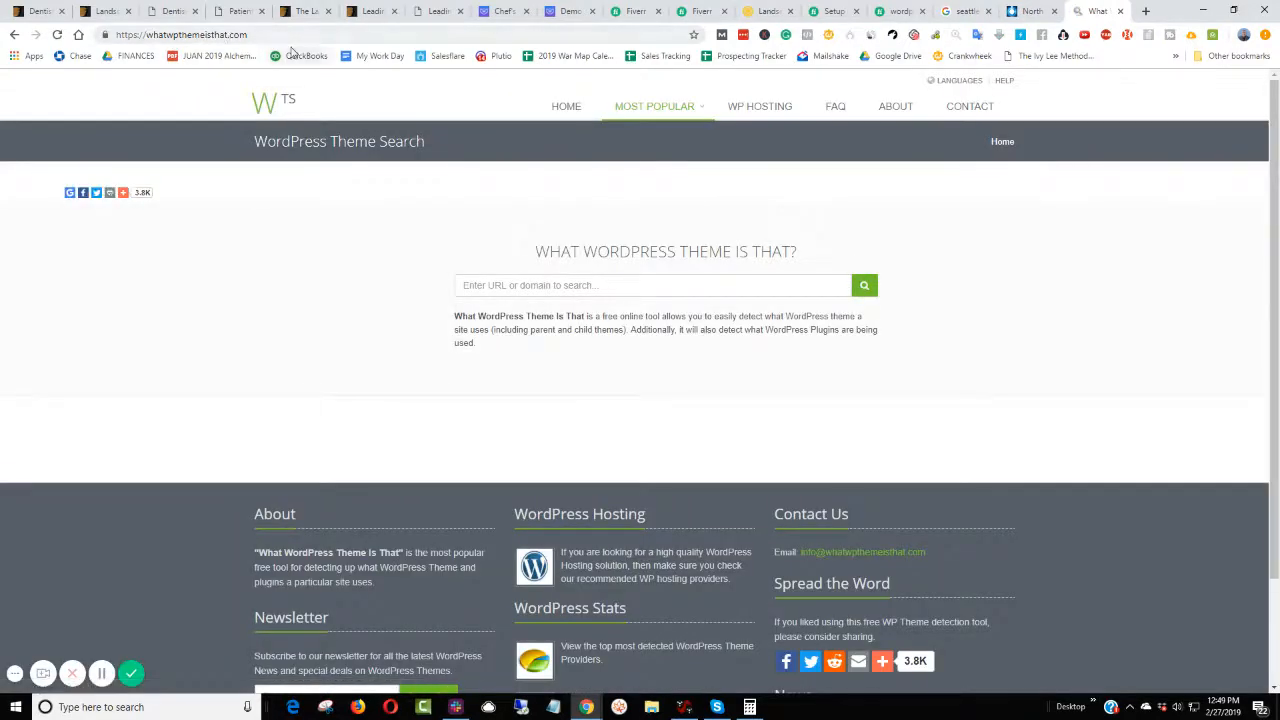
{"action": "type", "text": "https://northseattledental.com/"}
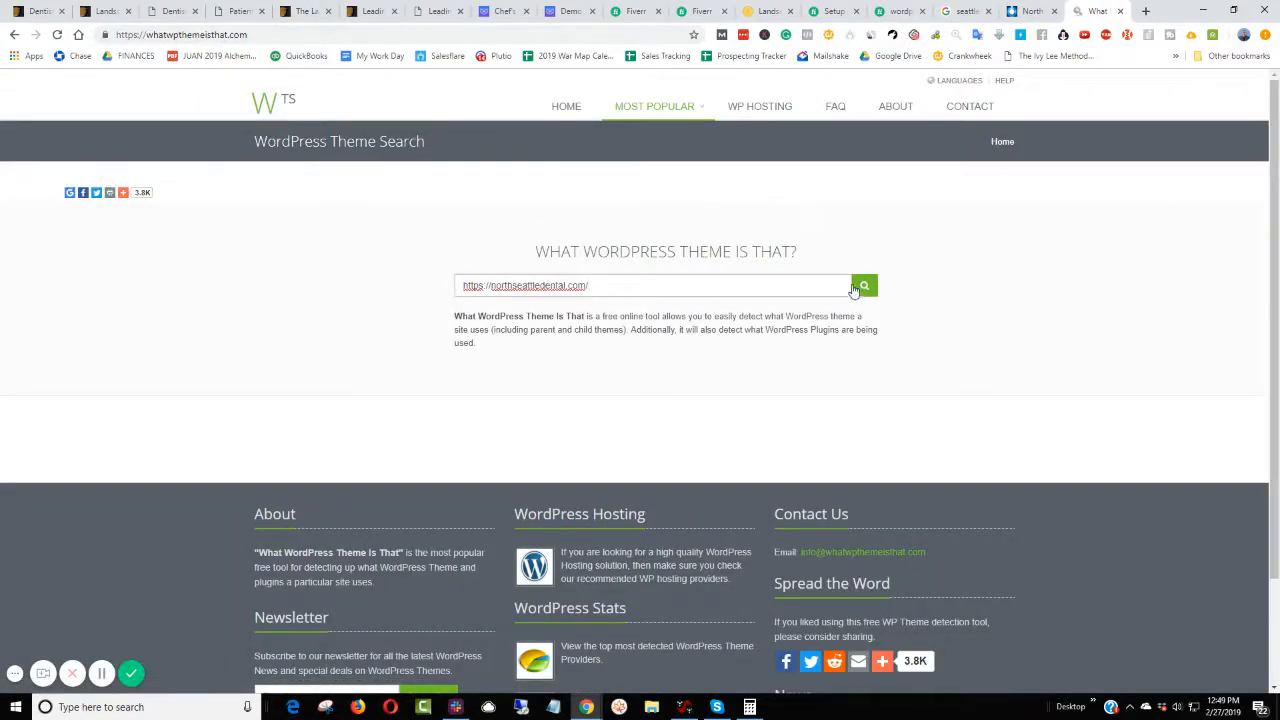
{"action": "left_click", "coordinate": [864, 284]}
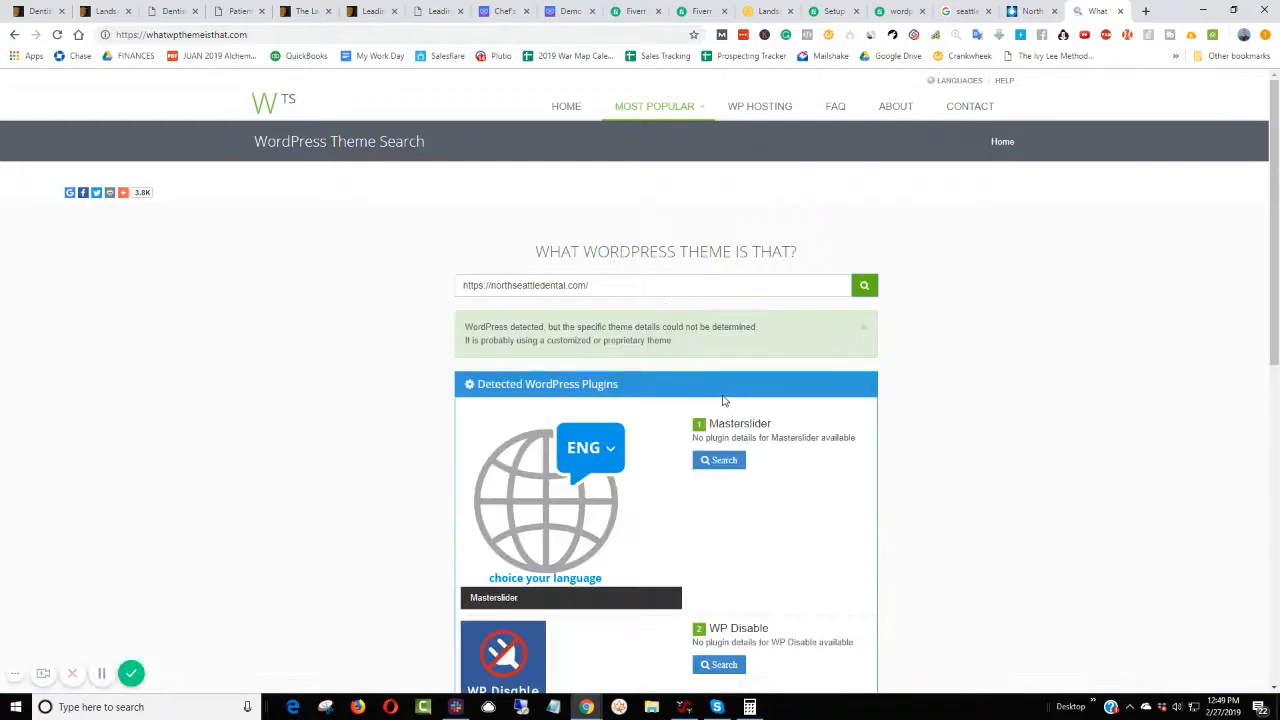
{"action": "scroll", "scroll_direction": "down", "scroll_amount": 3}
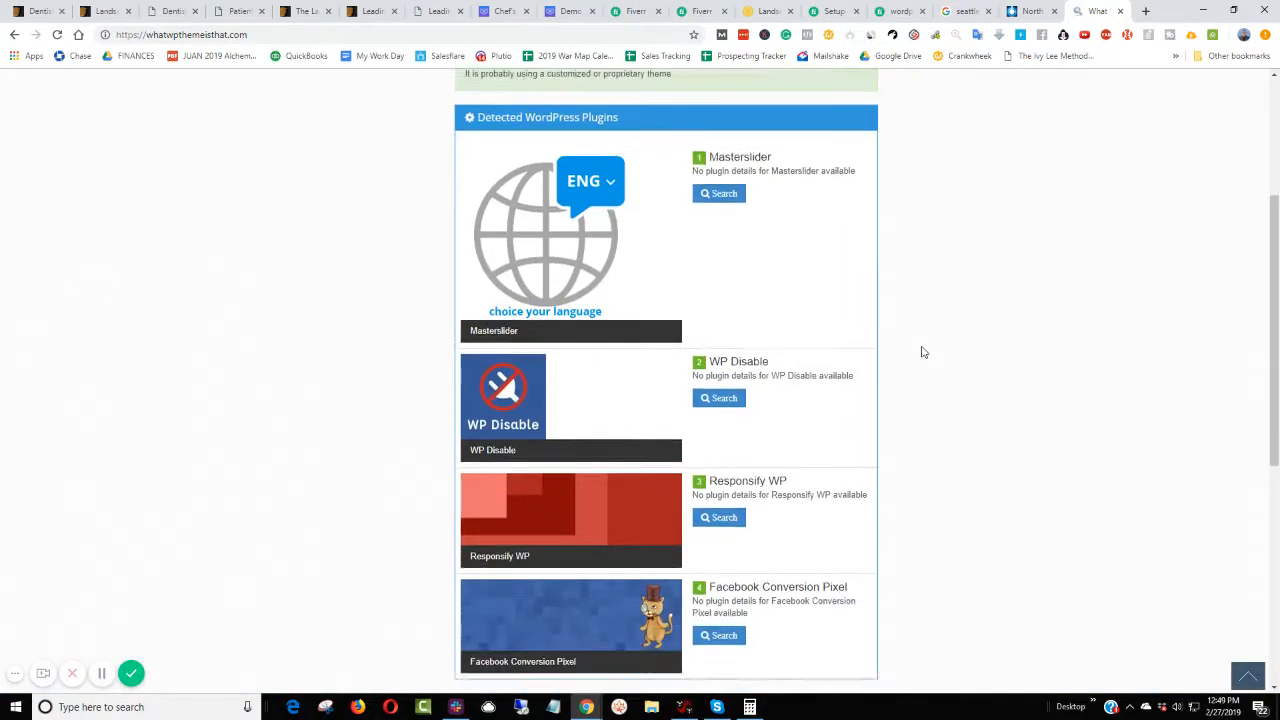
{"action": "scroll", "scroll_direction": "down", "scroll_amount": 3}
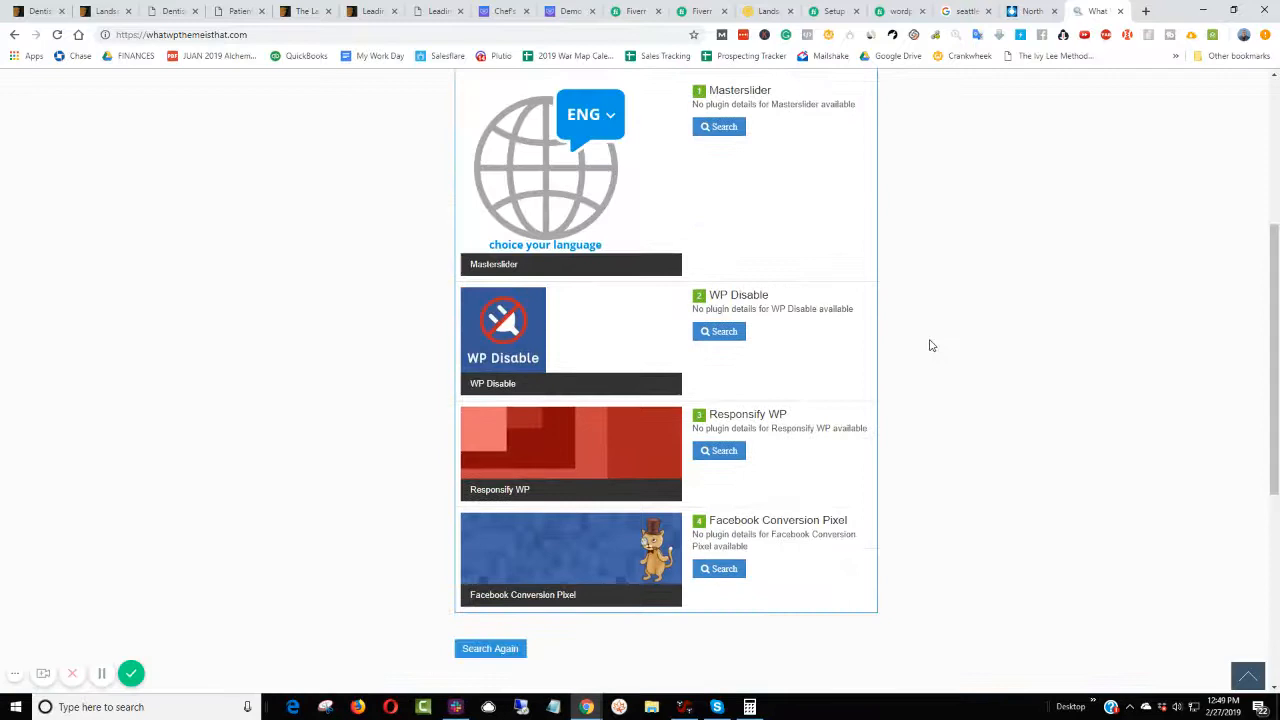
{"action": "mouse_move", "coordinate": [552, 382]}
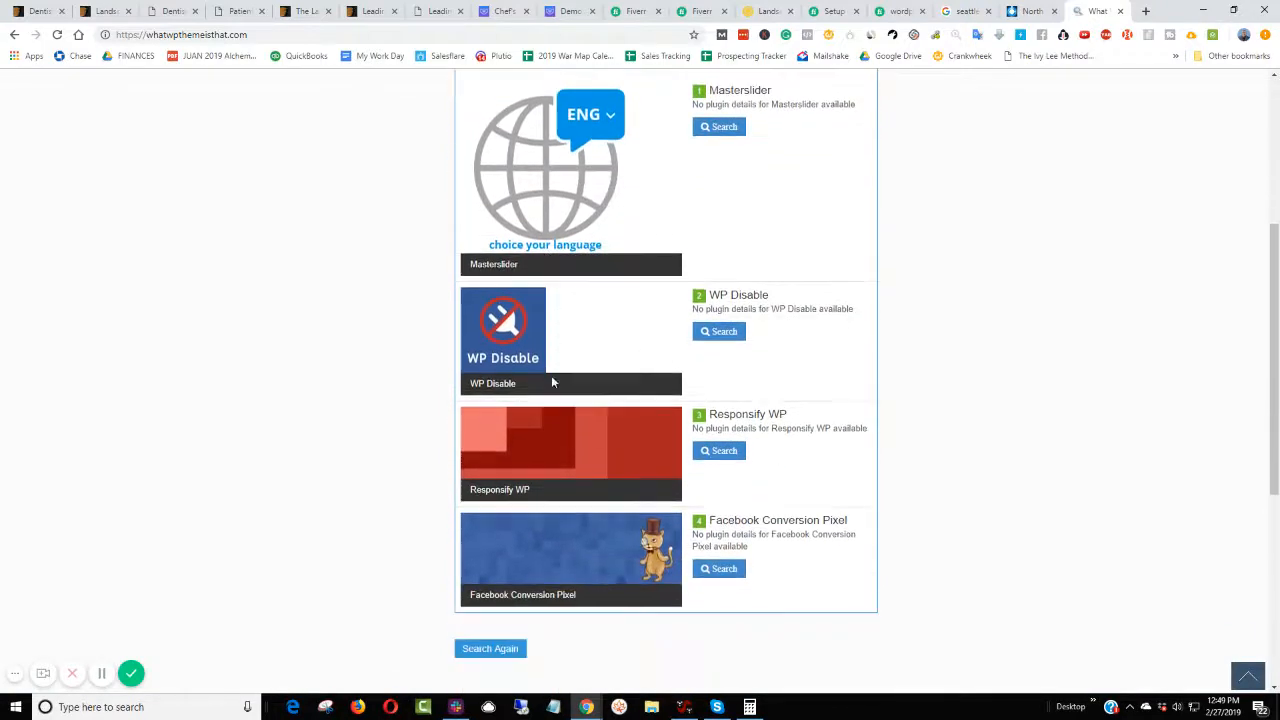
{"action": "scroll", "scroll_direction": "up", "scroll_amount": 3}
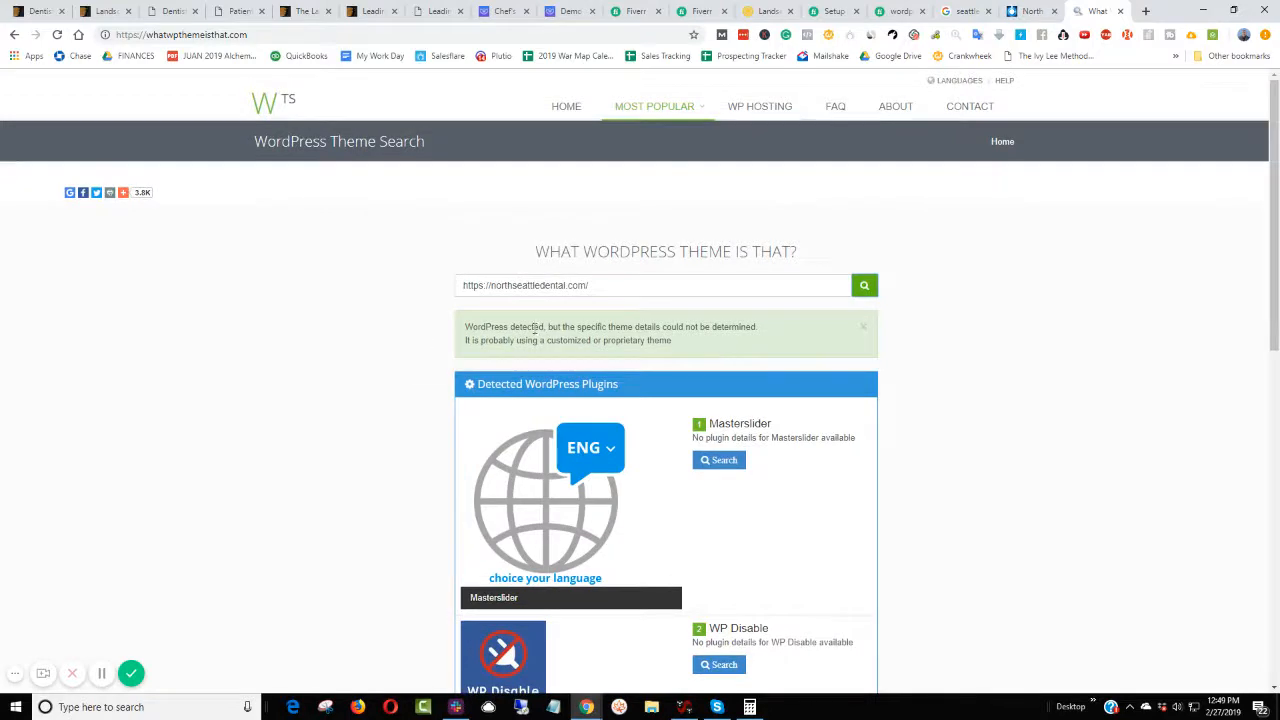
{"action": "mouse_move", "coordinate": [512, 352]}
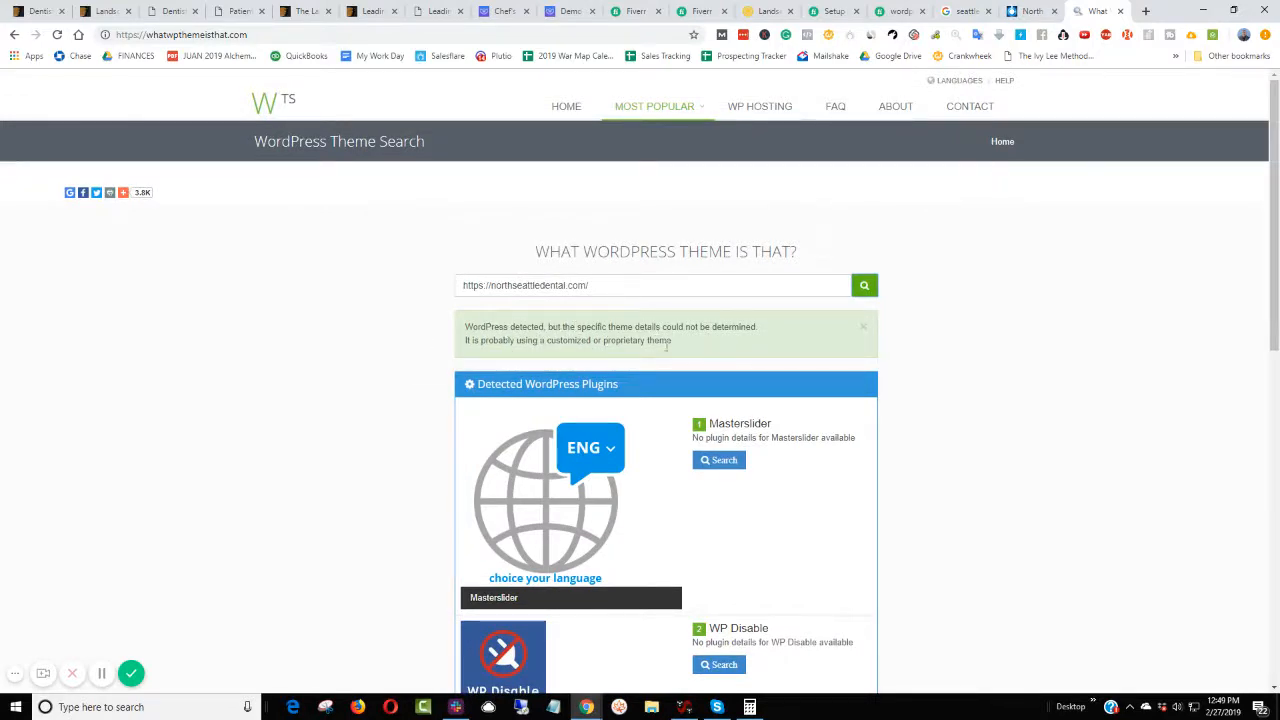
{"action": "mouse_move", "coordinate": [584, 360]}
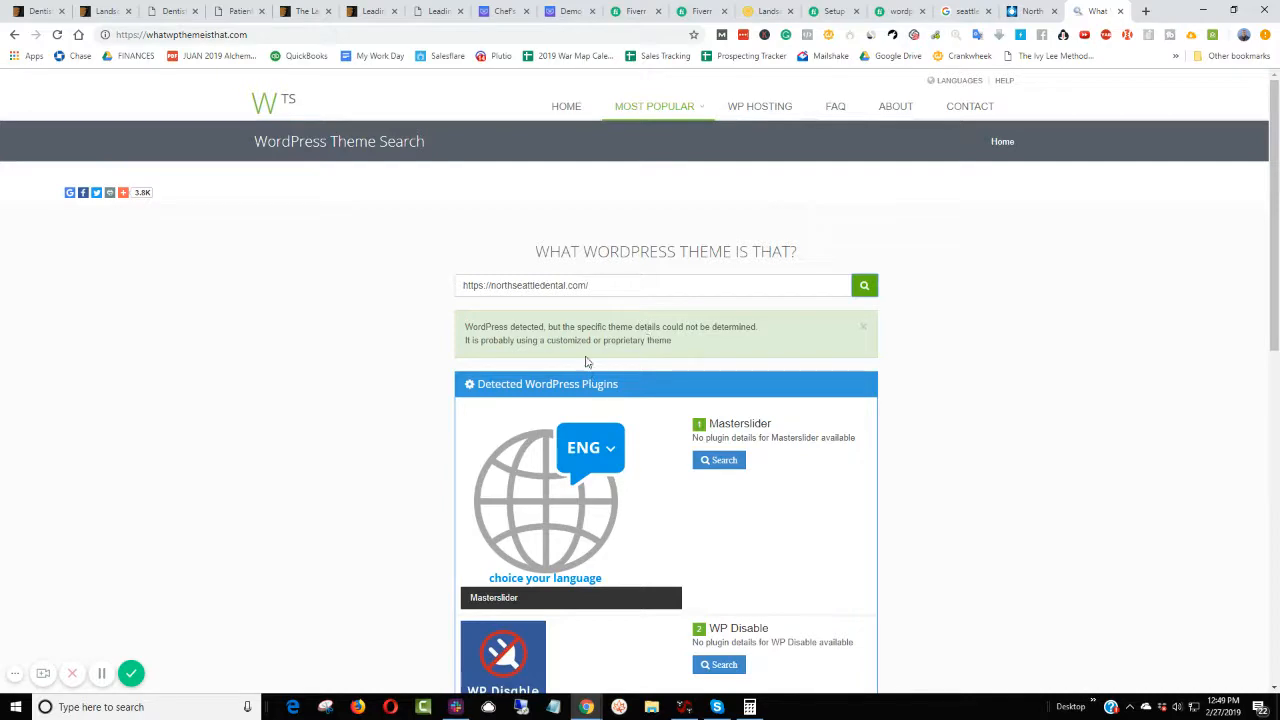
{"action": "mouse_move", "coordinate": [598, 354]}
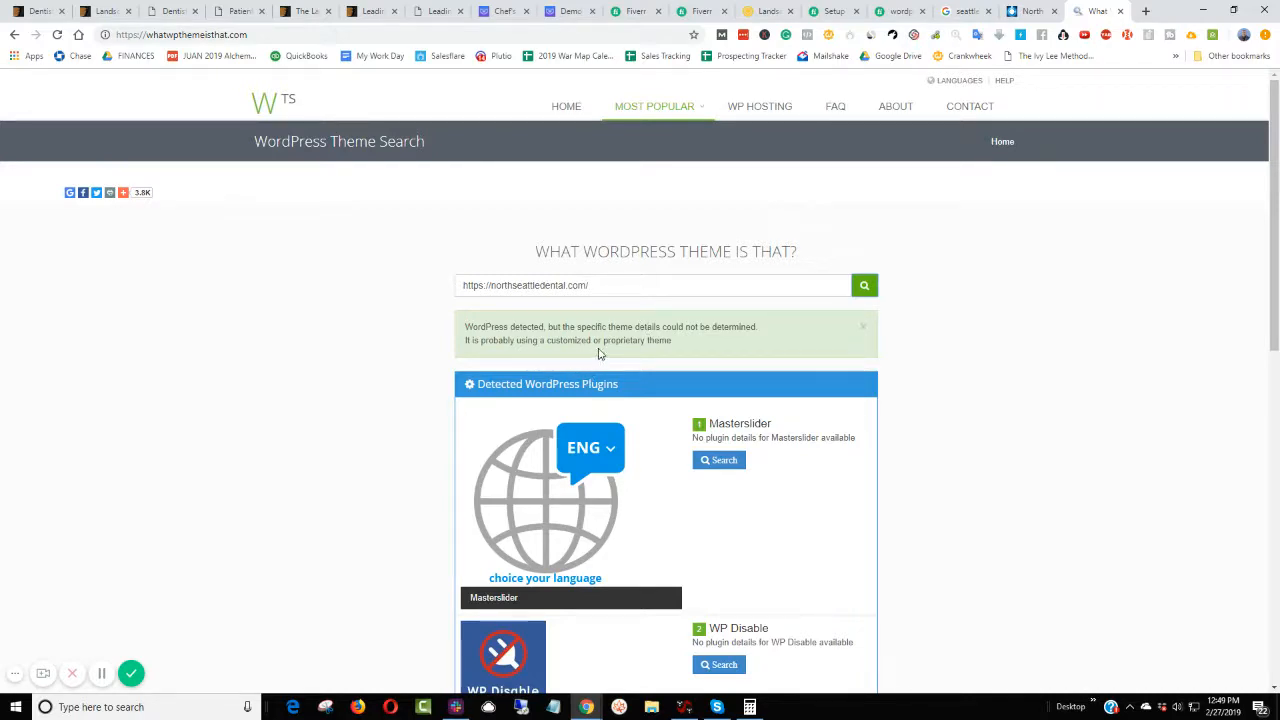
{"action": "mouse_move", "coordinate": [614, 366]}
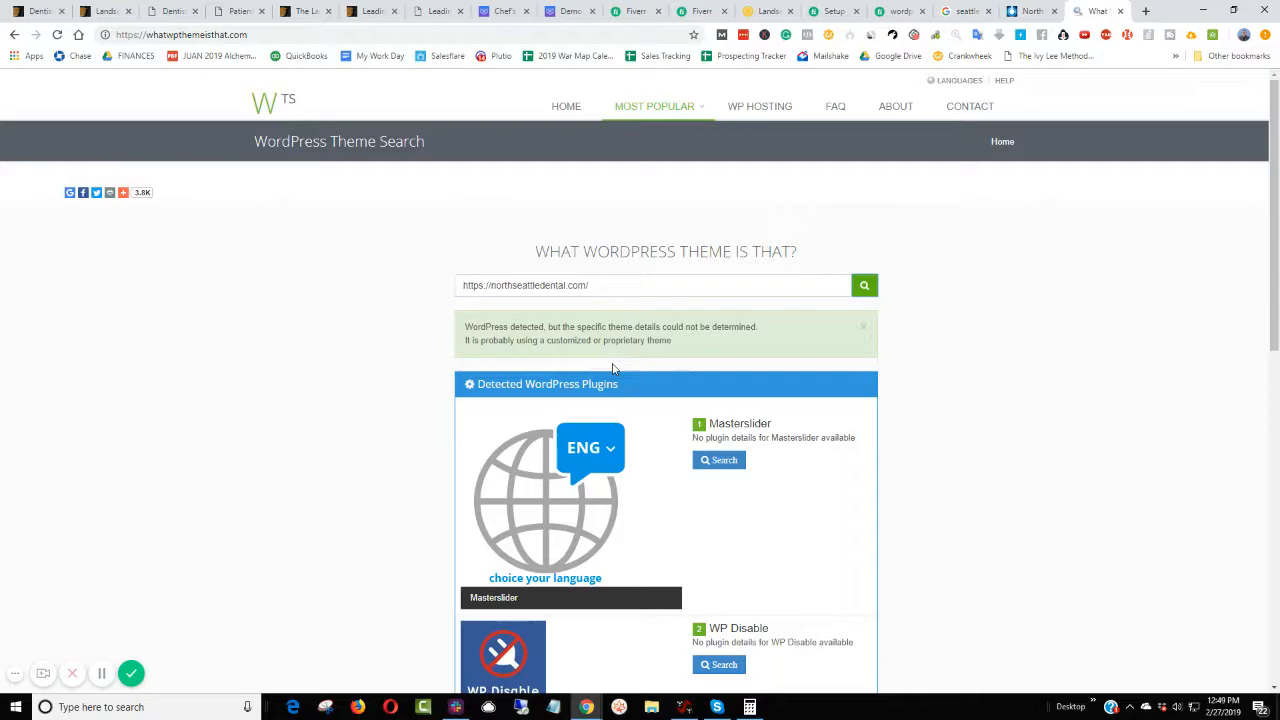
{"action": "scroll", "scroll_direction": "down", "scroll_amount": 3}
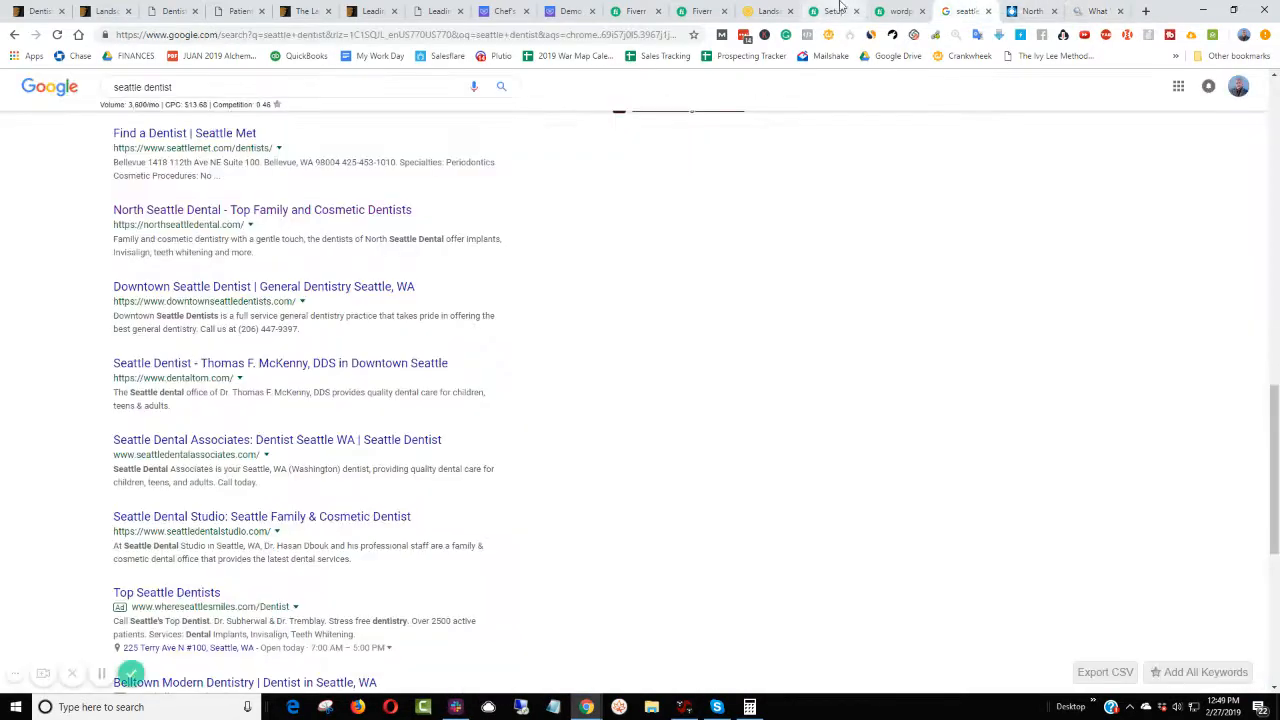
- Review the $100 WordPress website design gig's Basic package, then return to the 'setup website like demo' results
{"action": "left_click", "coordinate": [836, 12]}
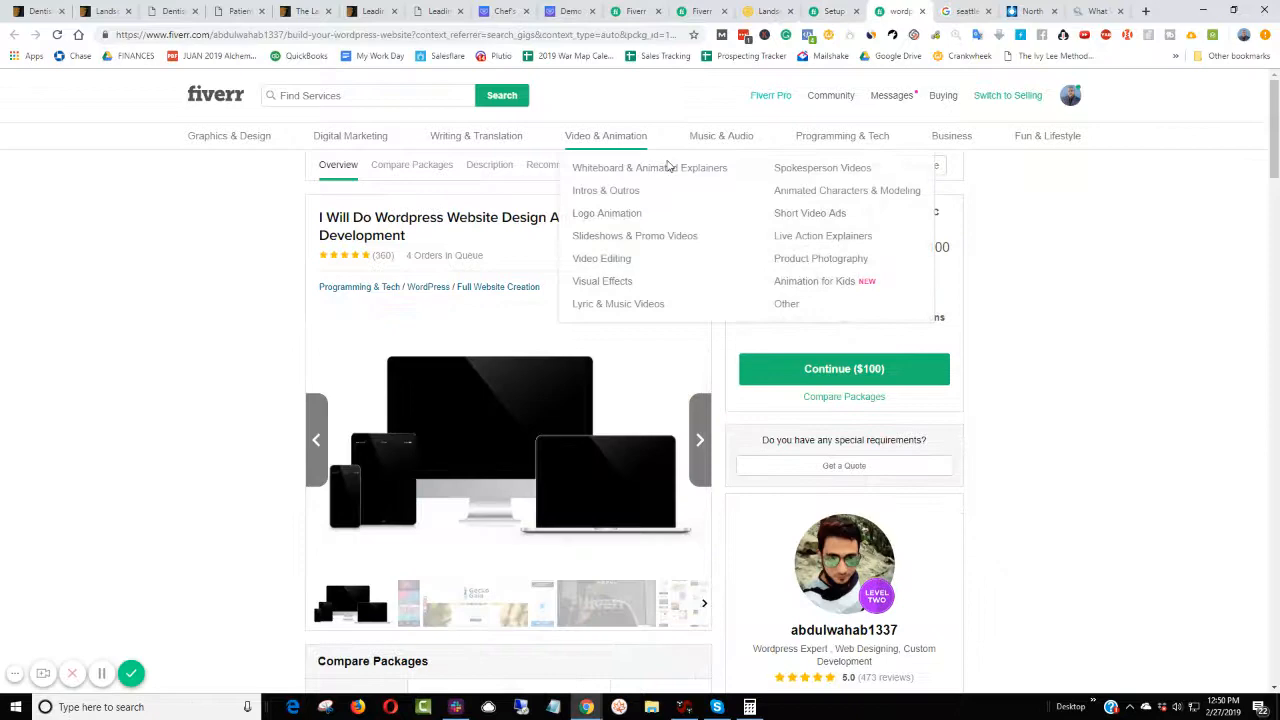
{"action": "scroll", "scroll_direction": "down", "scroll_amount": 3}
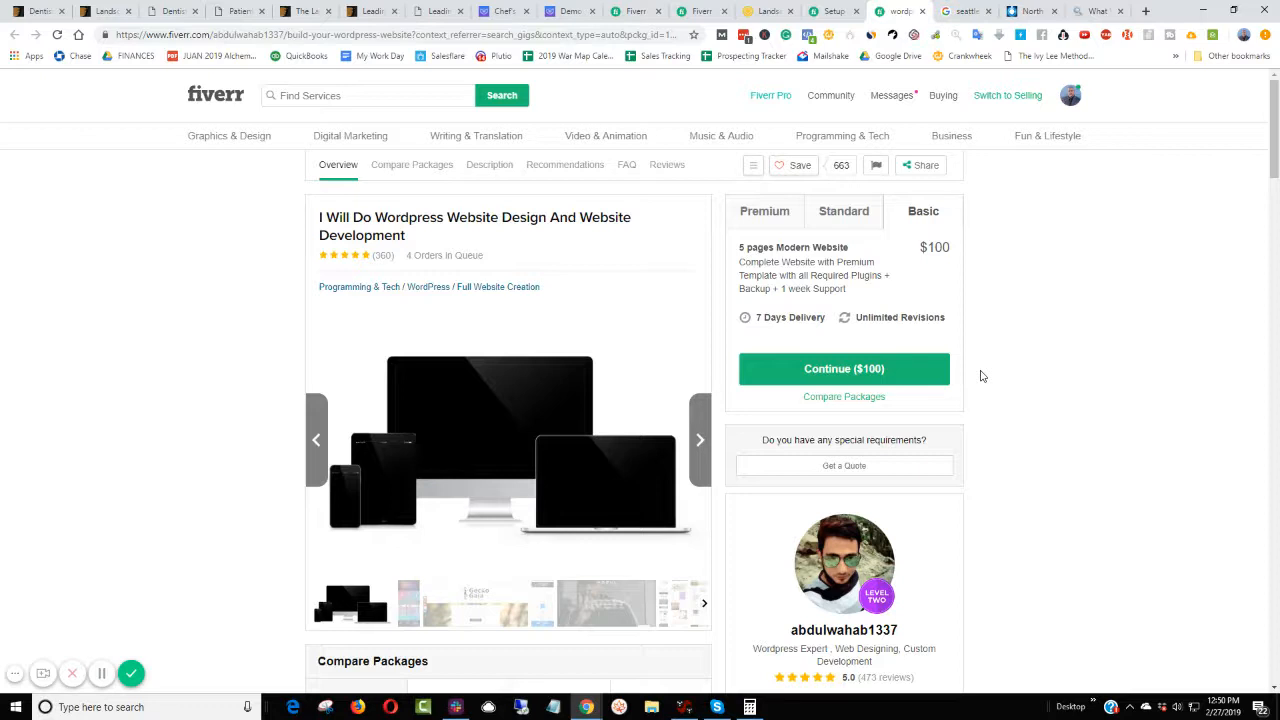
{"action": "mouse_move", "coordinate": [1024, 326]}
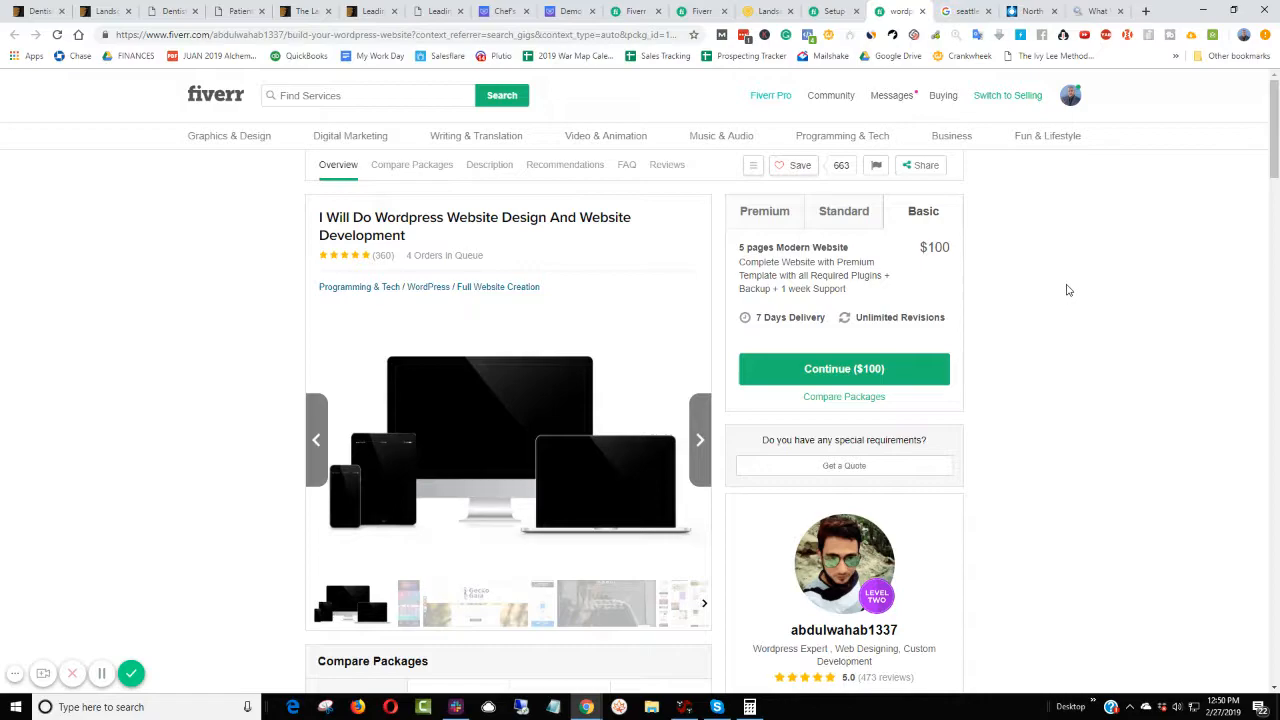
{"action": "mouse_move", "coordinate": [1084, 280]}
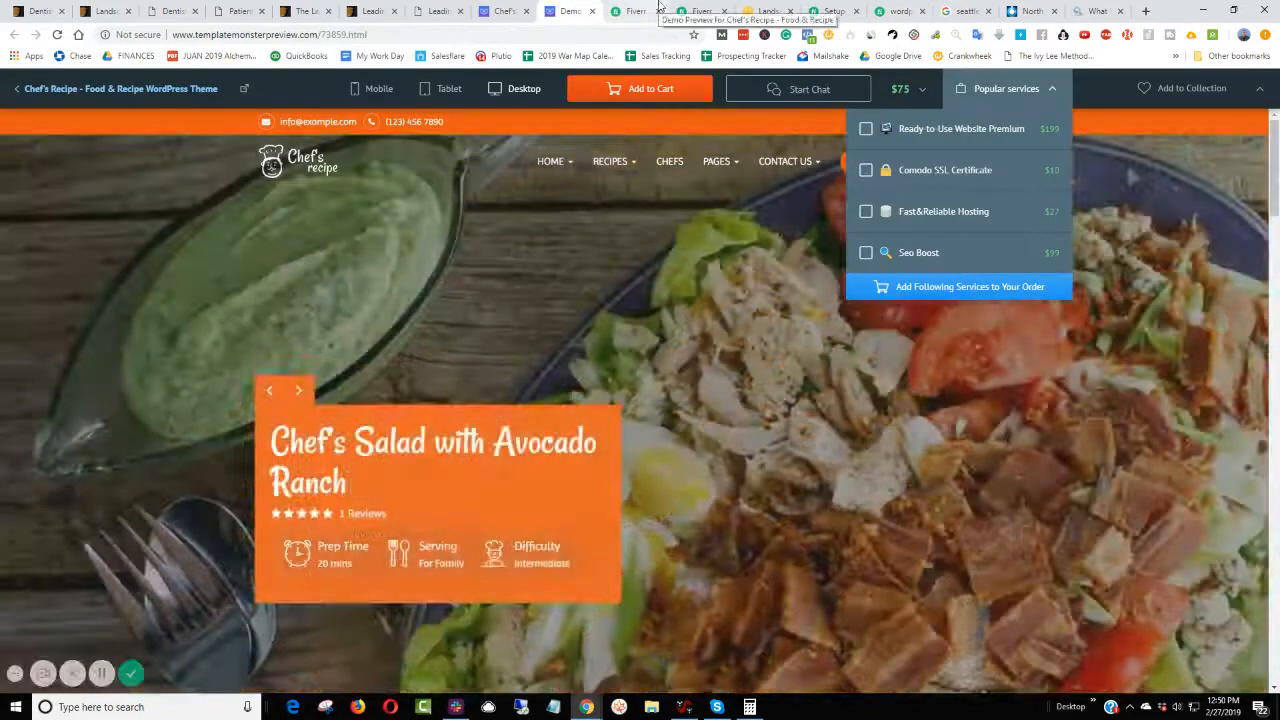
{"action": "left_click", "coordinate": [690, 12]}
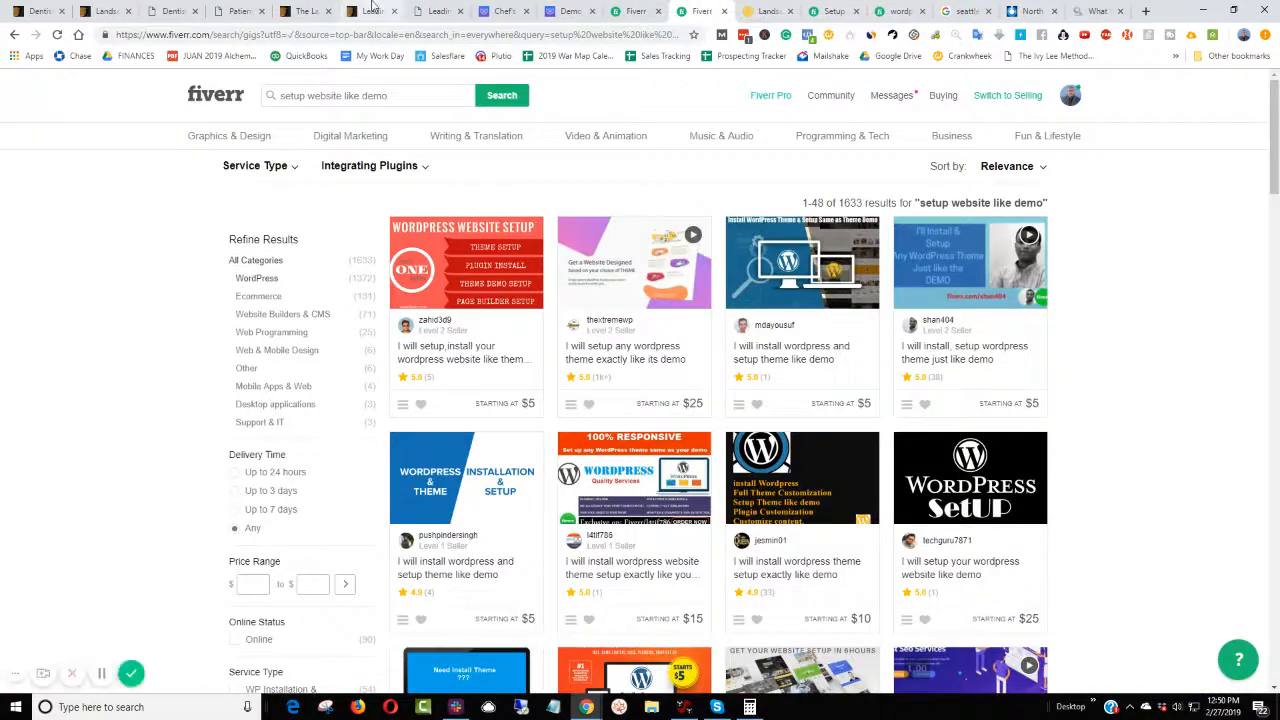
- Revisit the Leadinjection and Dentist WP demos, scroll the Dentist preview, then return to the landscaping search
{"action": "left_click", "coordinate": [372, 12]}
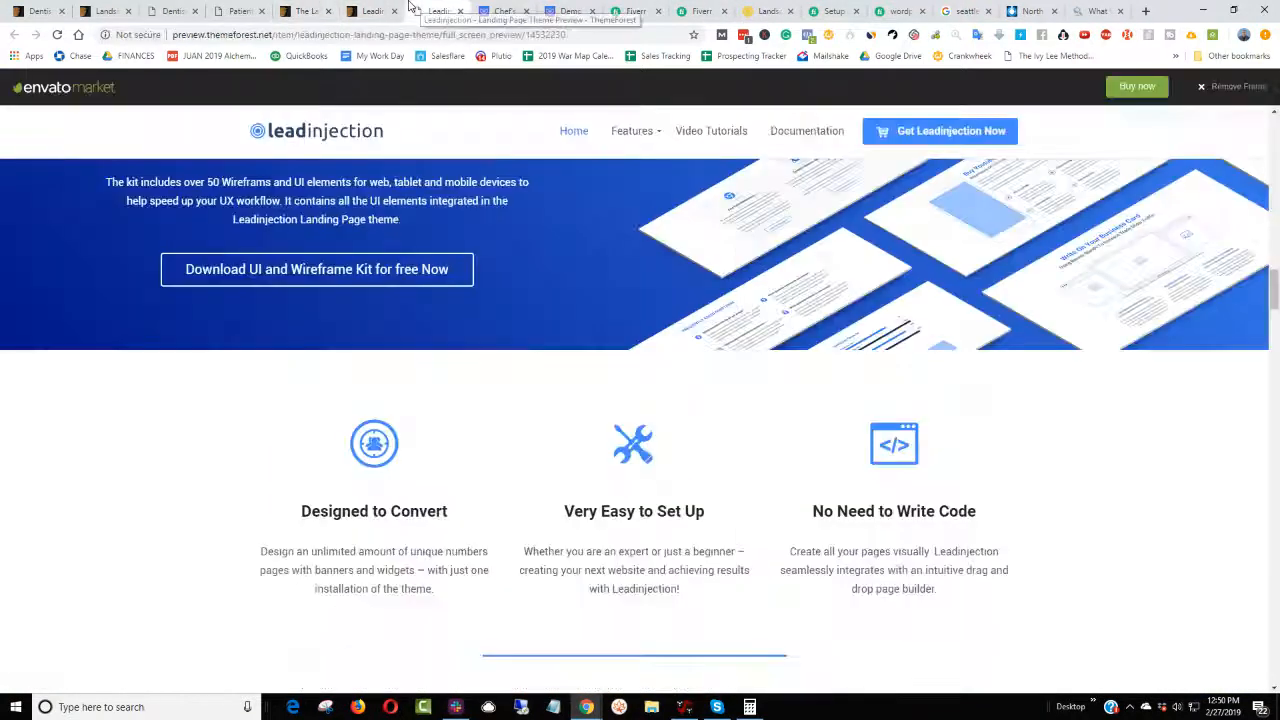
{"action": "left_click", "coordinate": [240, 12]}
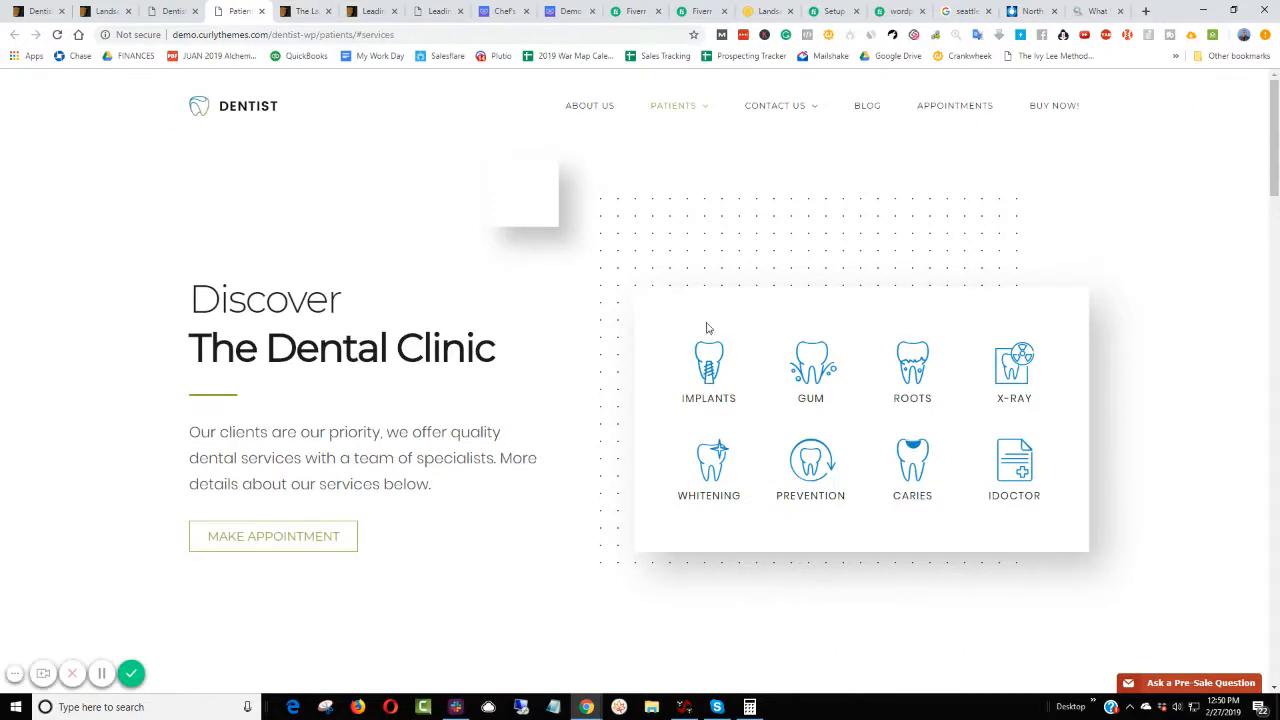
{"action": "left_click", "coordinate": [168, 10]}
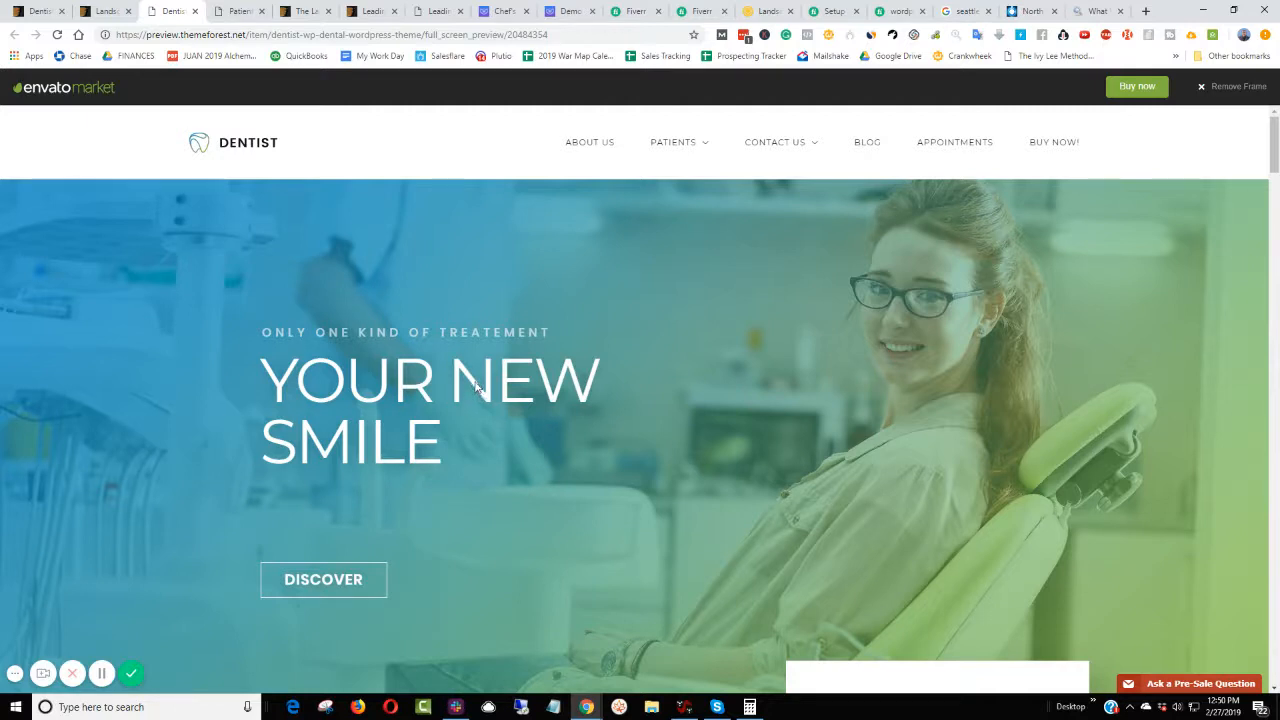
{"action": "mouse_move", "coordinate": [200, 156]}
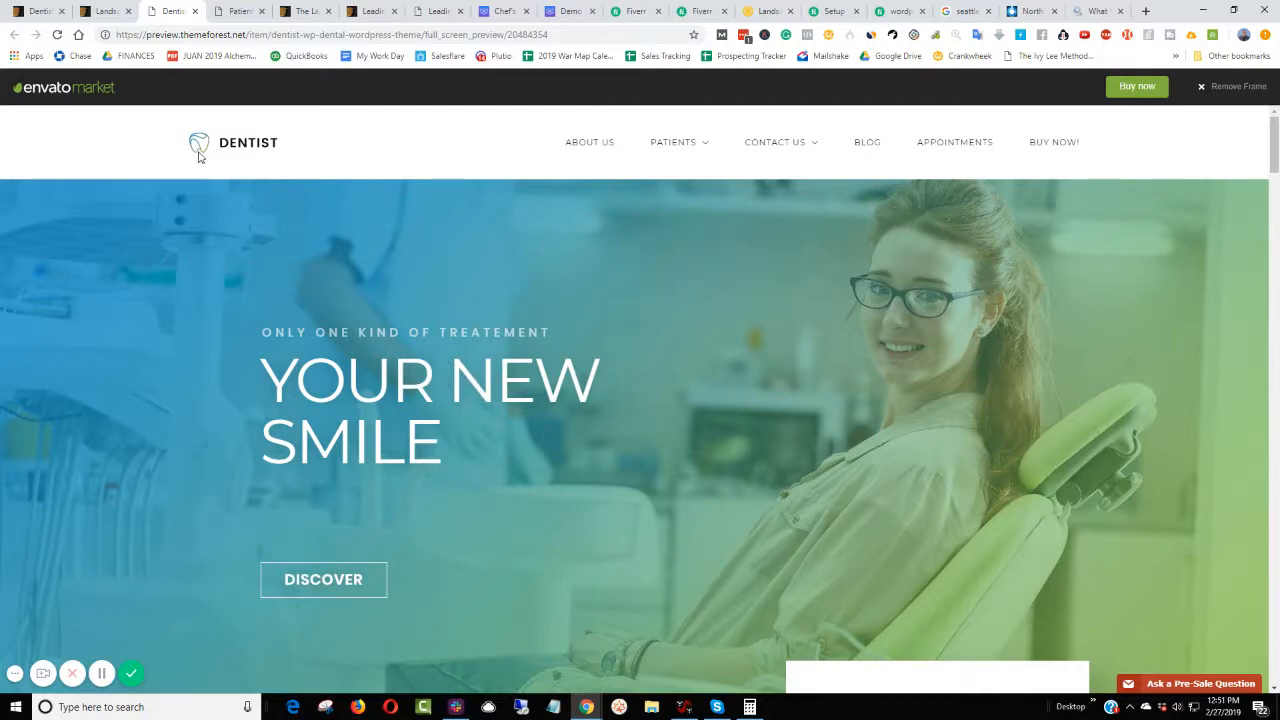
{"action": "scroll", "scroll_direction": "down", "scroll_amount": 3}
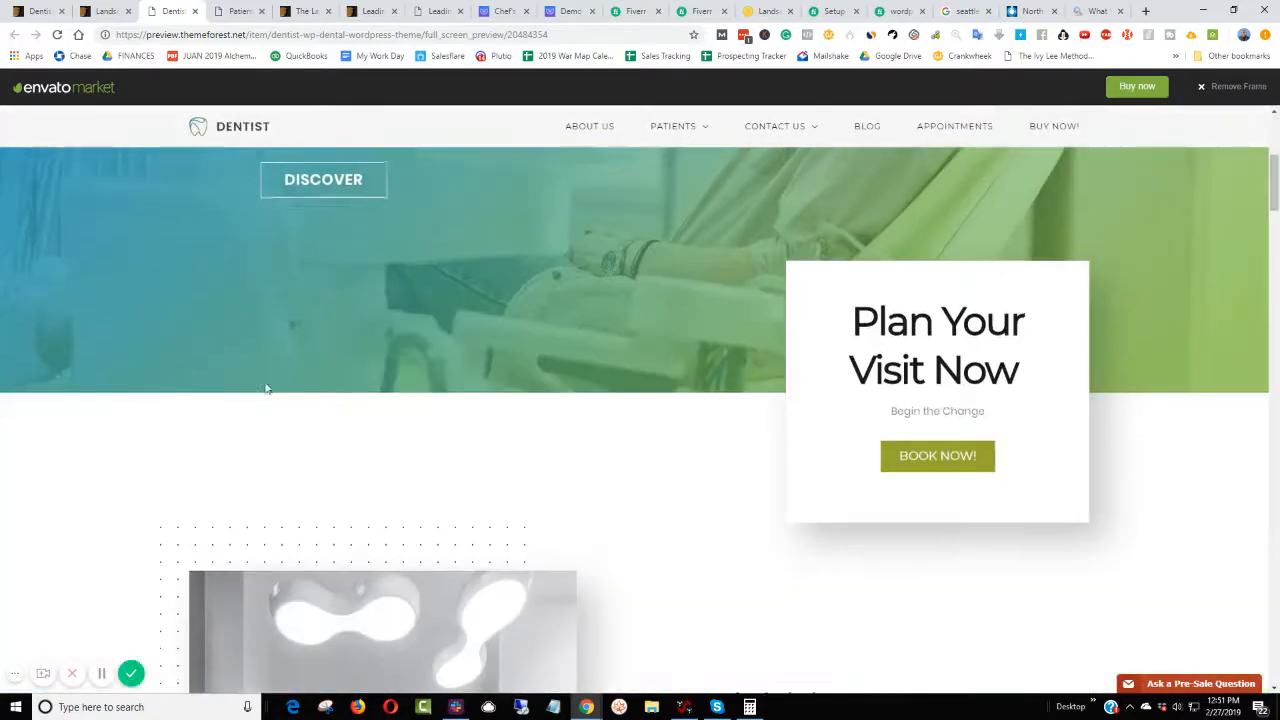
{"action": "scroll", "scroll_direction": "down", "scroll_amount": 3}
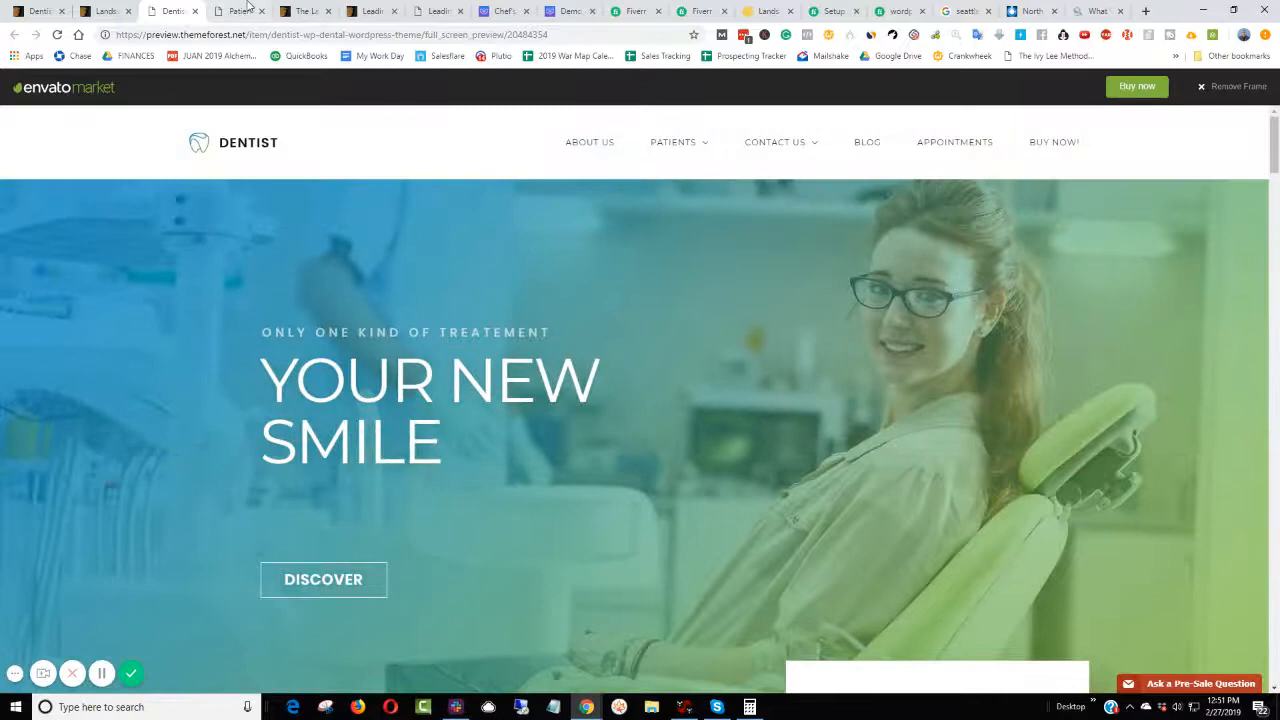
{"action": "left_click", "coordinate": [304, 12]}
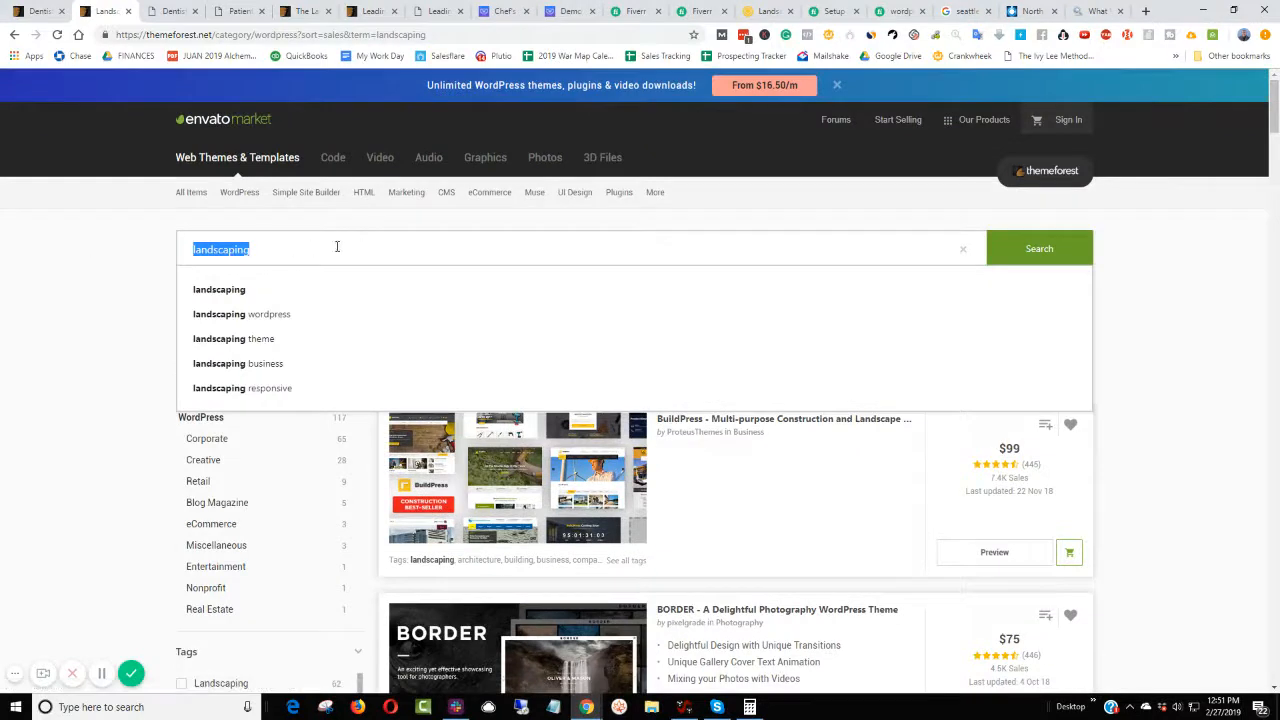
{"action": "mouse_move", "coordinate": [930, 458]}
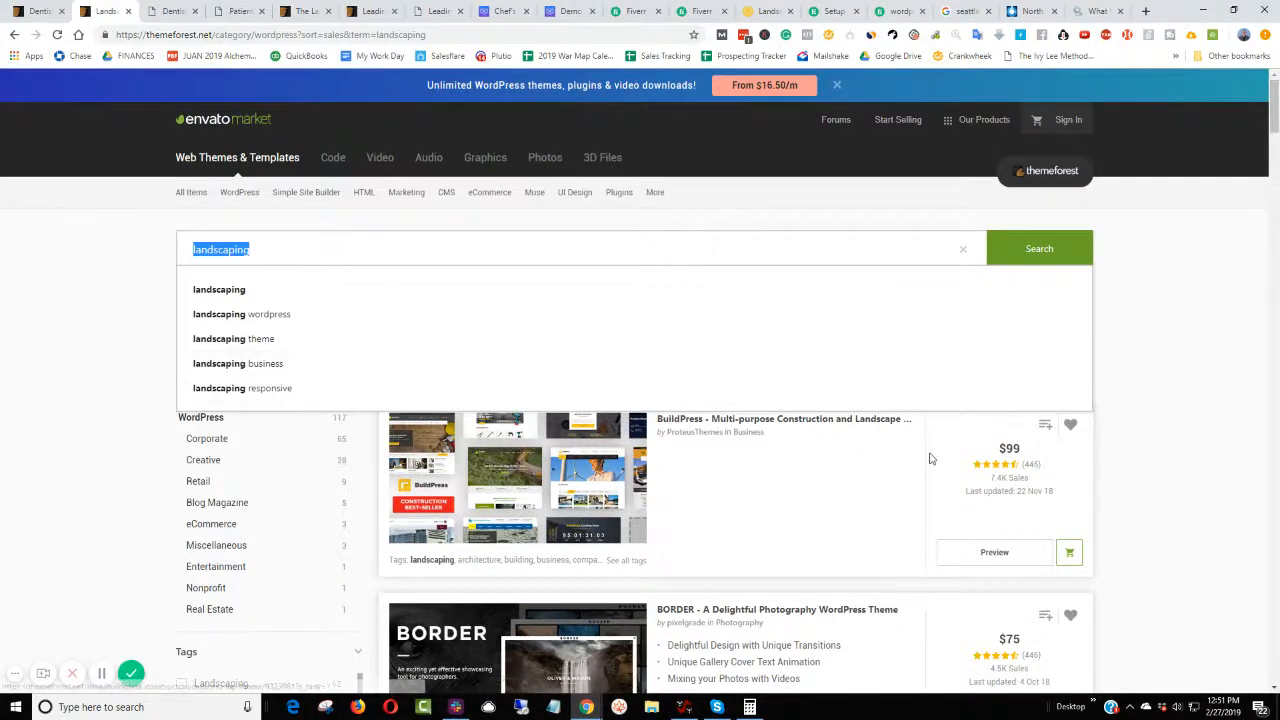
{"action": "mouse_move", "coordinate": [1016, 464]}
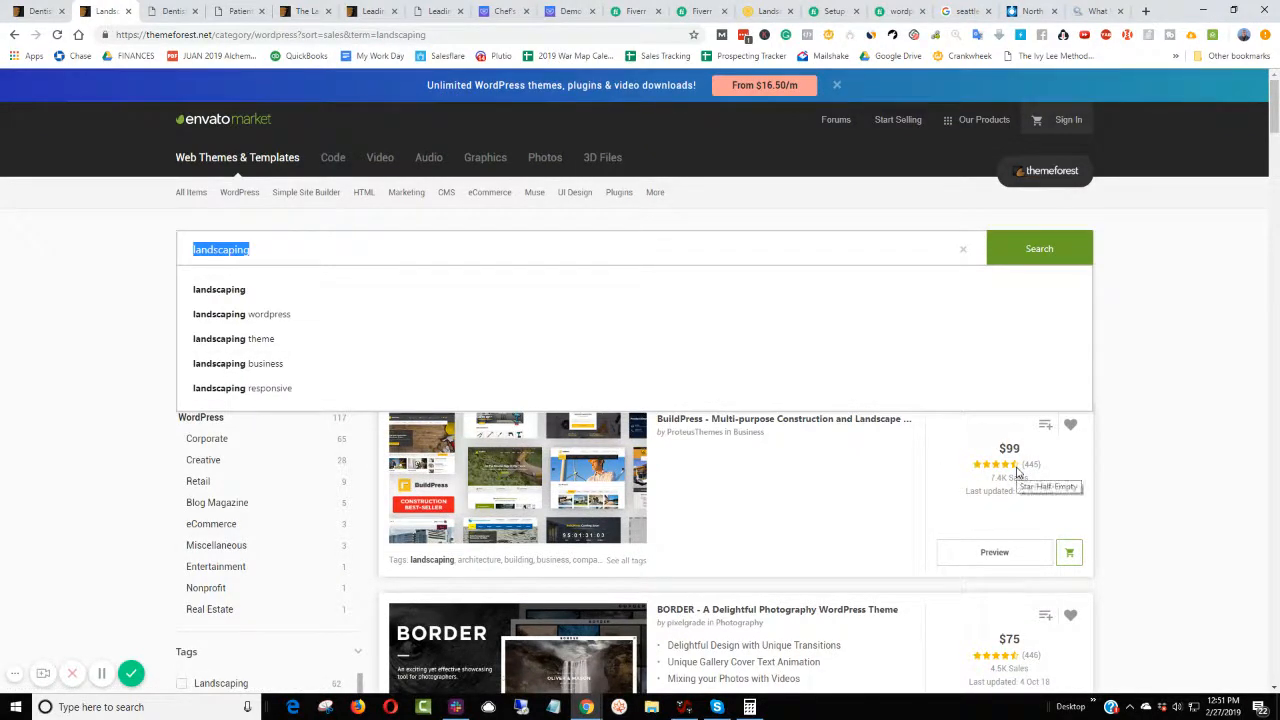
- Search ThemeForest for 'local business theme' and scroll through the 102 matching WordPress themes
{"action": "left_click", "coordinate": [1038, 248]}
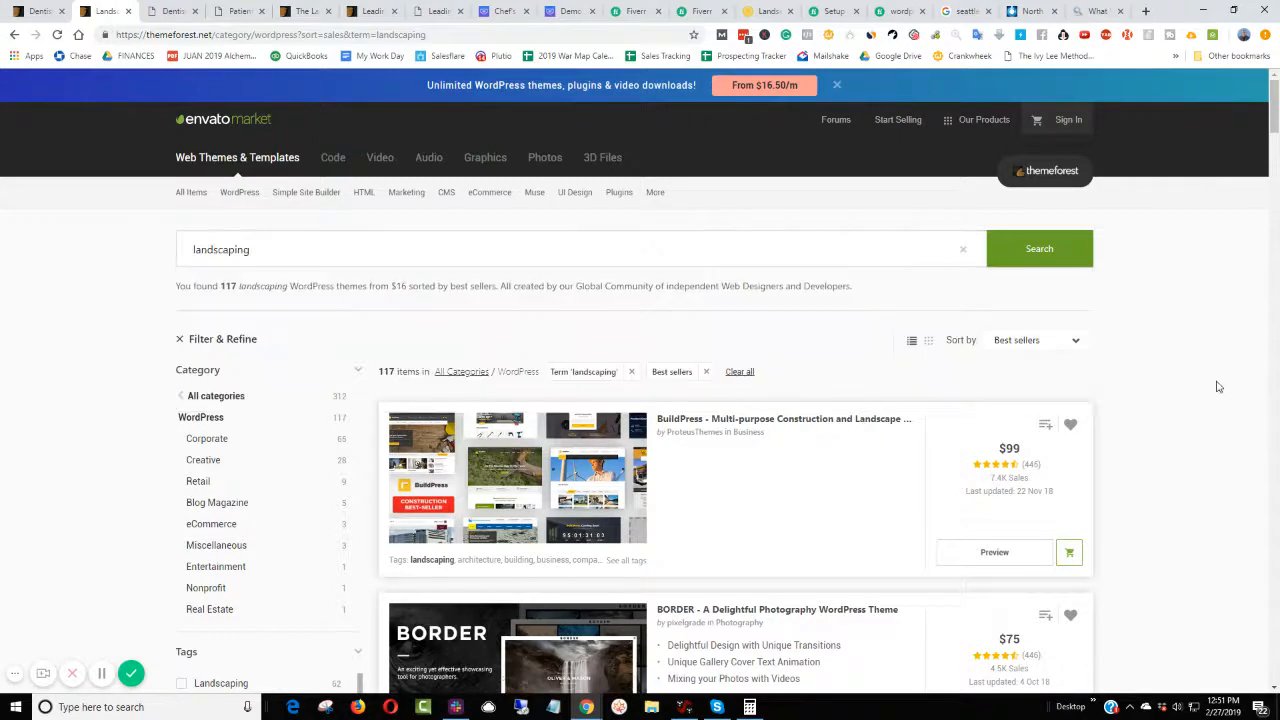
{"action": "mouse_move", "coordinate": [1210, 400]}
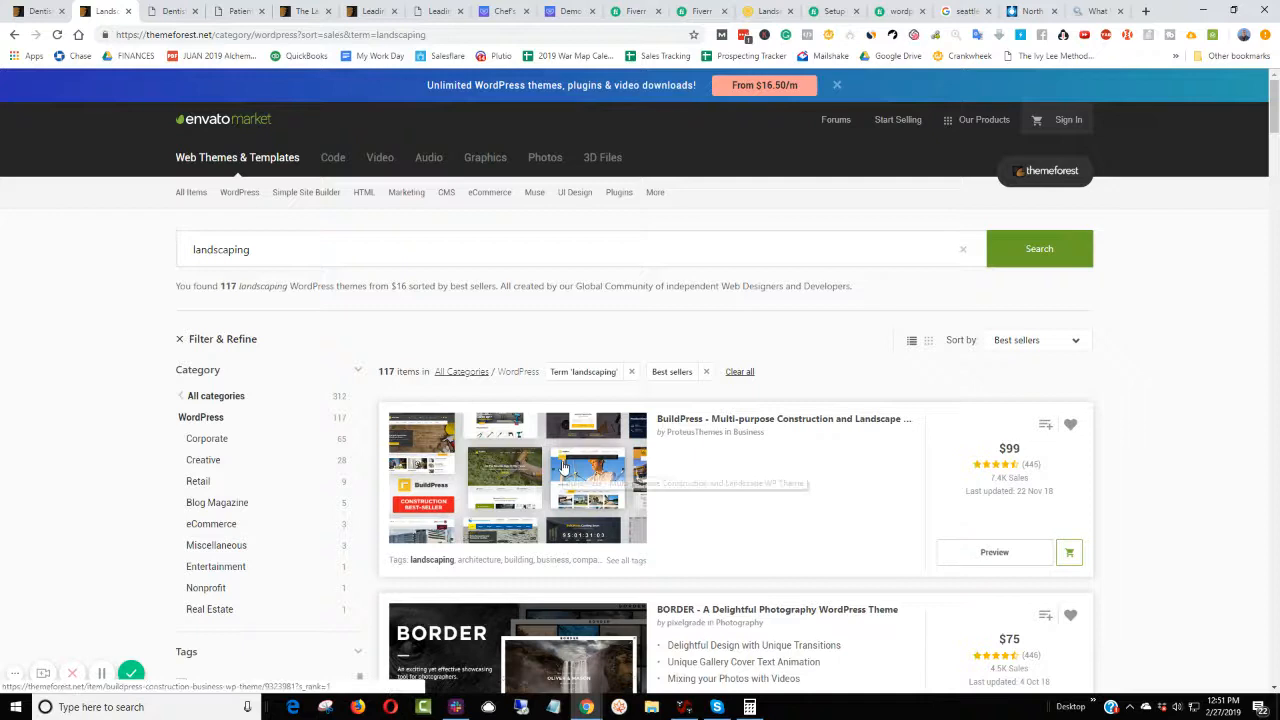
{"action": "type", "text": "local business theme"}
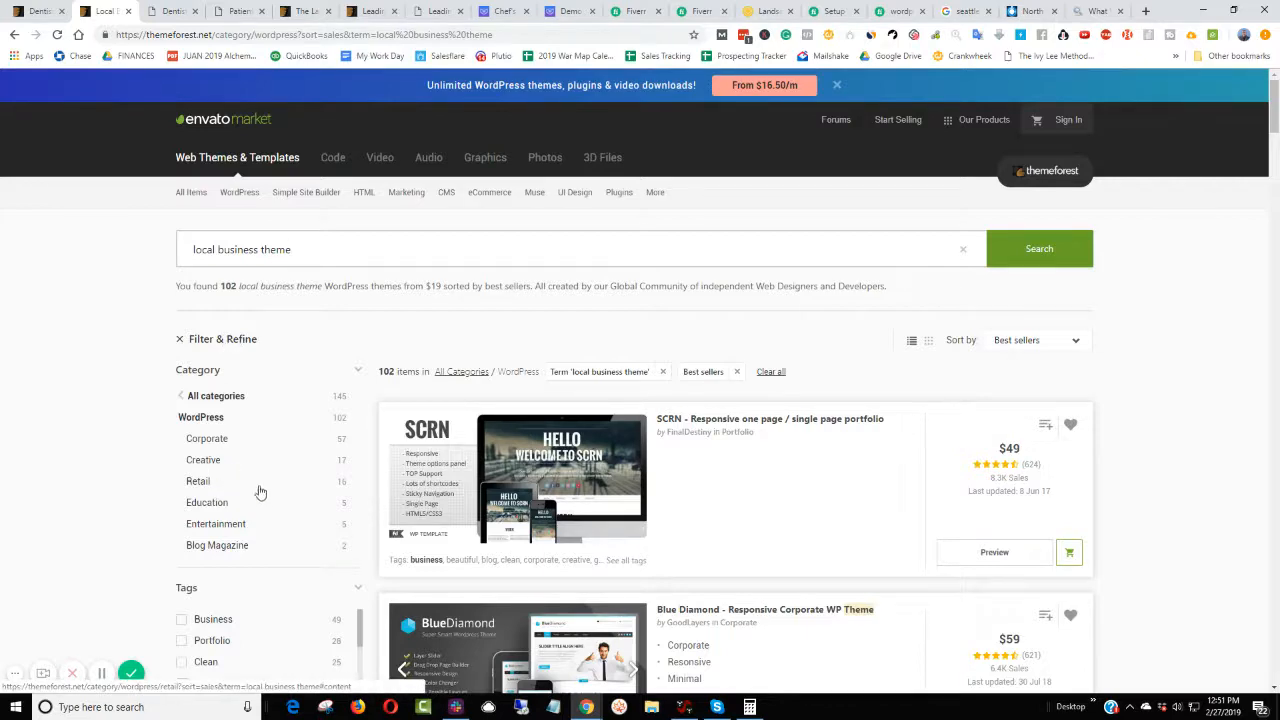
{"action": "scroll", "scroll_direction": "down", "scroll_amount": 3}
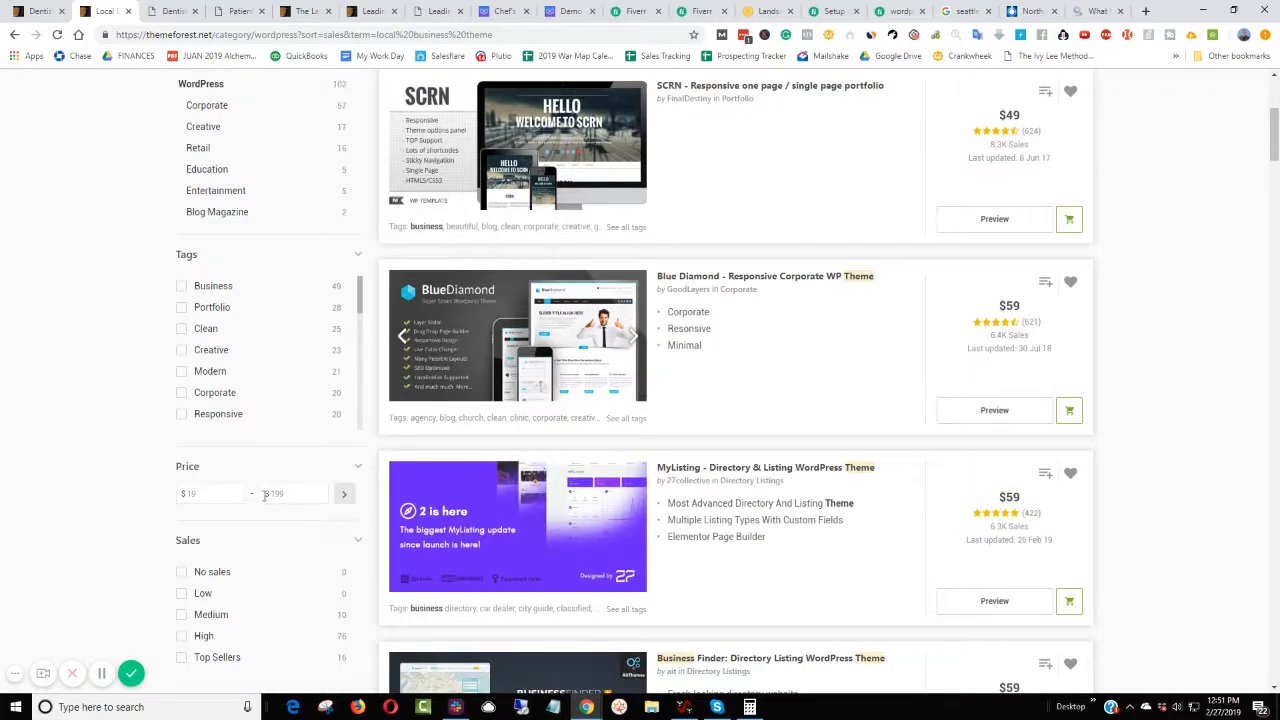
{"action": "scroll", "scroll_direction": "down", "scroll_amount": 3}
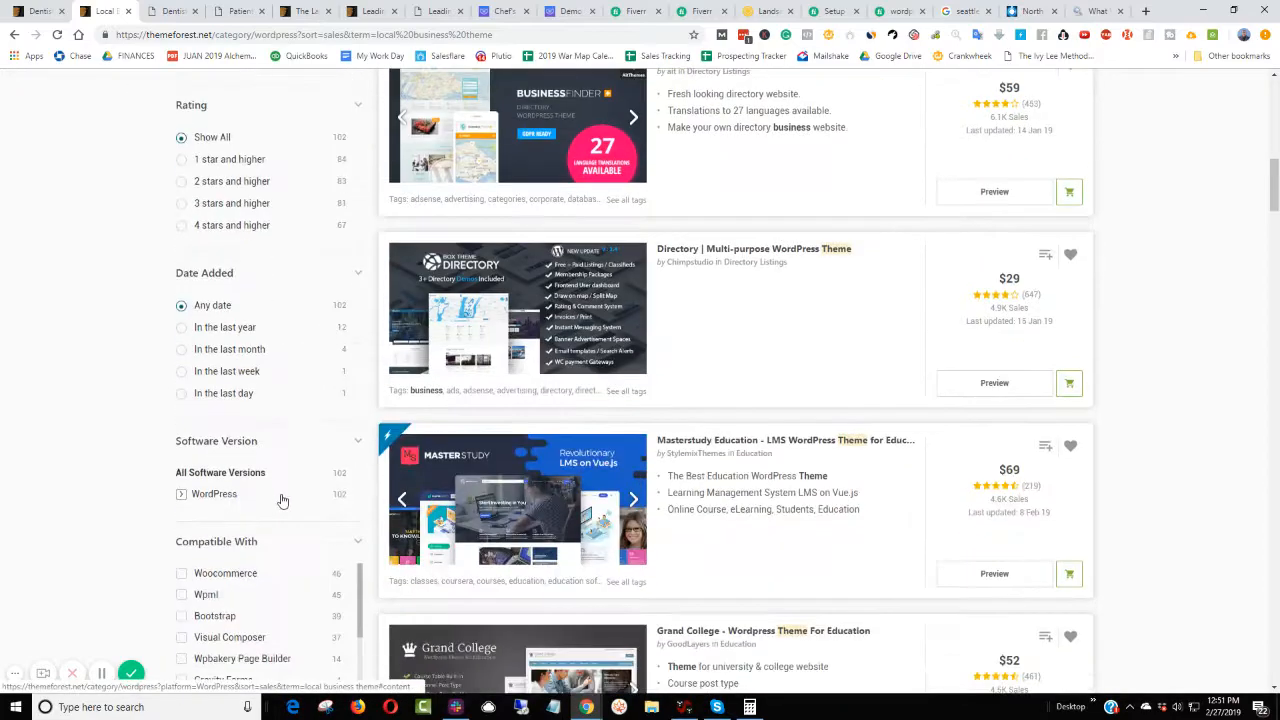
{"action": "scroll", "scroll_direction": "down", "scroll_amount": 3}
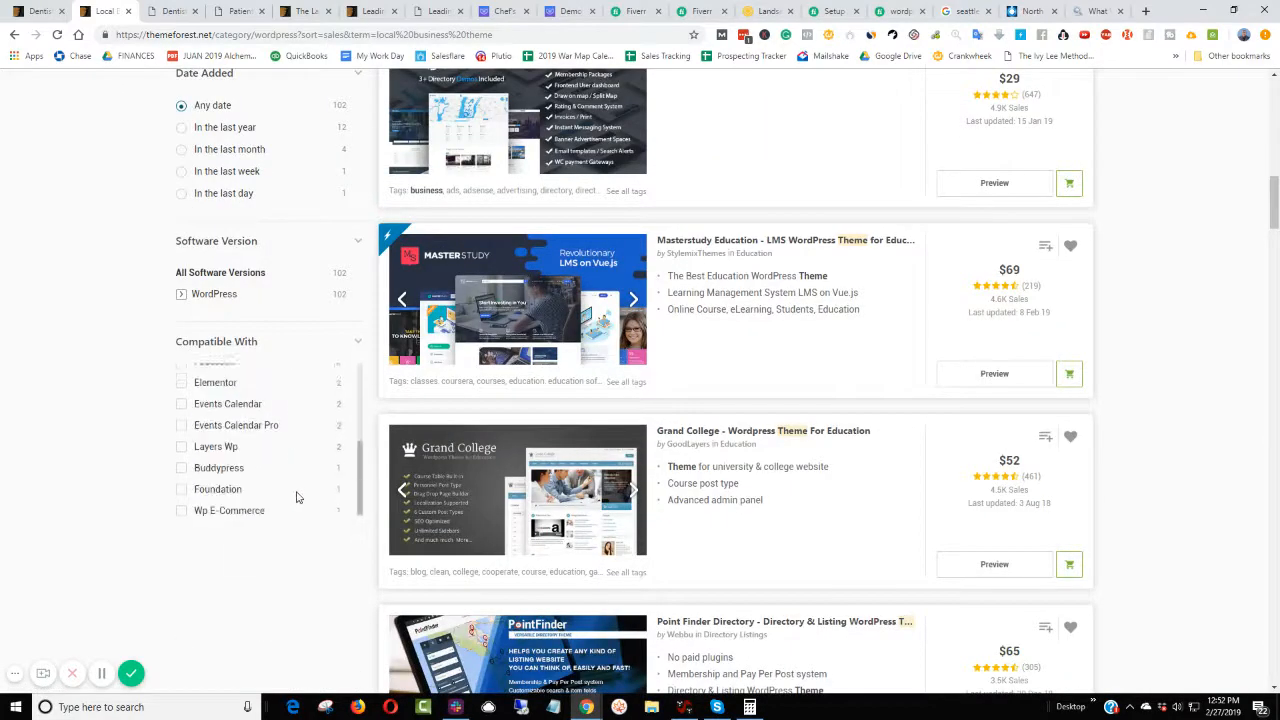
{"action": "scroll", "scroll_direction": "down", "scroll_amount": 3}
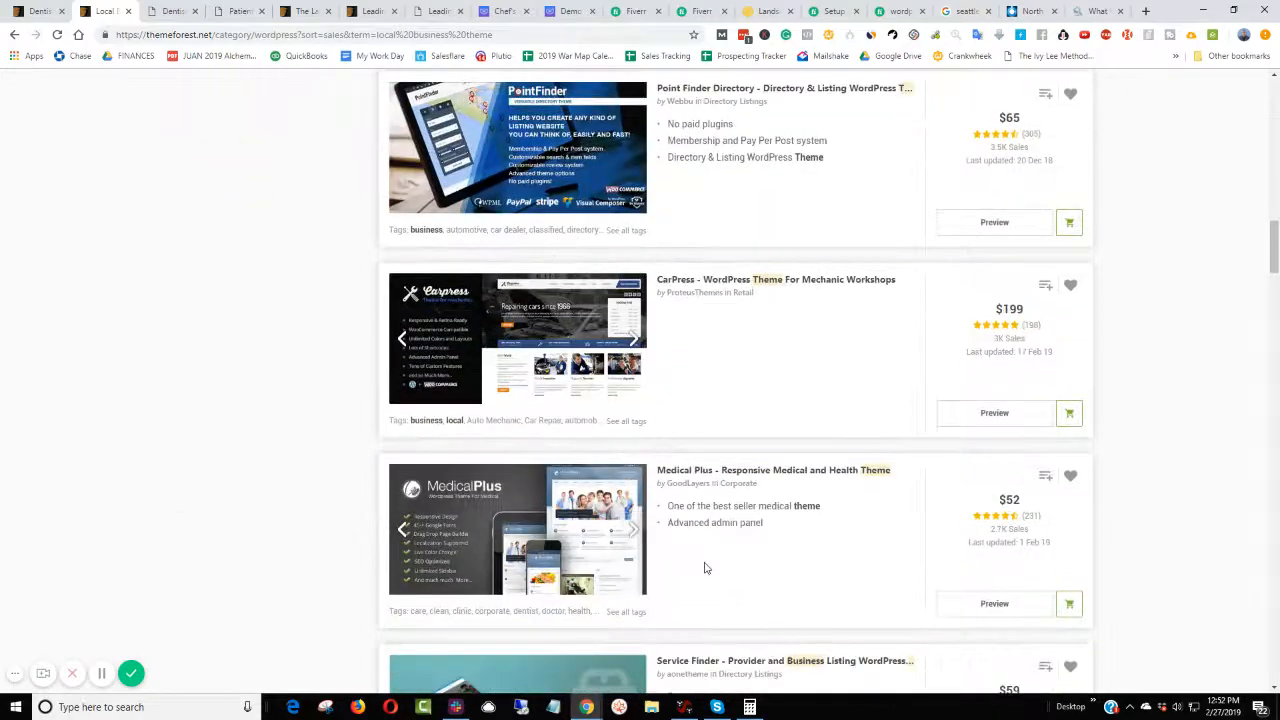
{"action": "scroll", "scroll_direction": "down", "scroll_amount": 3}
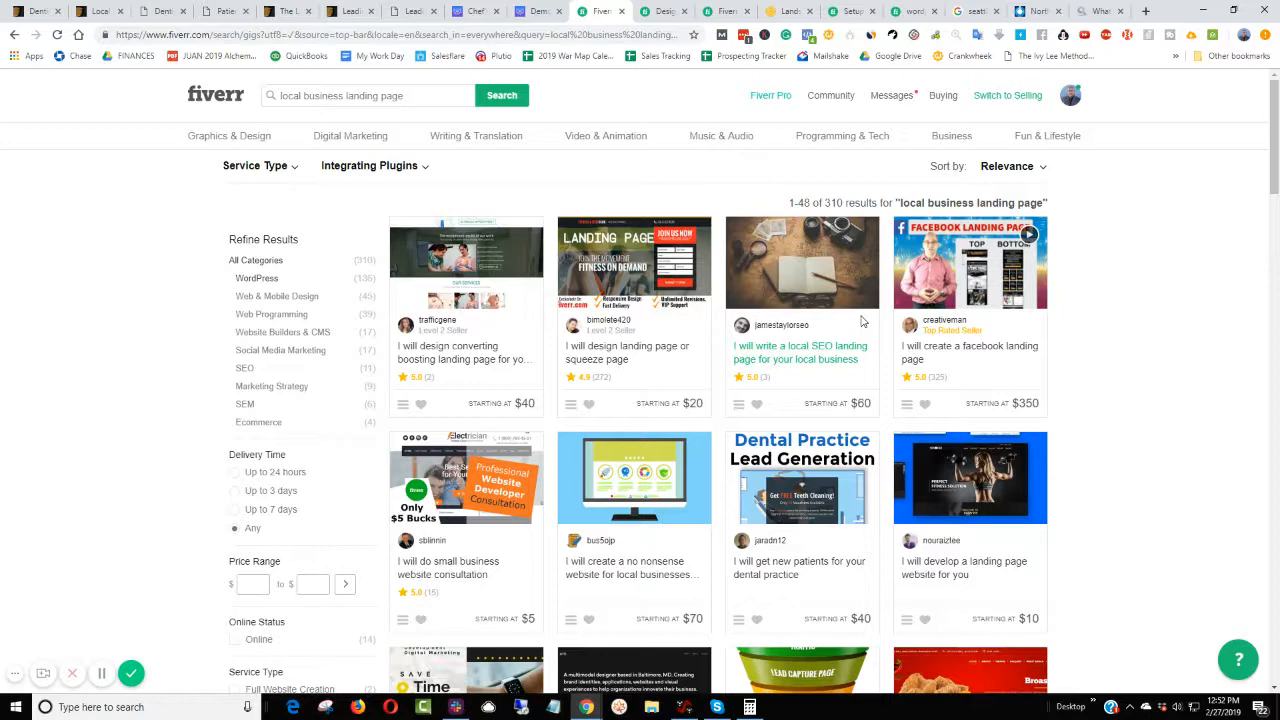
- Browse the 'local business landing page' results and open the $20 landing or squeeze page gig
{"action": "scroll", "scroll_direction": "down", "scroll_amount": 3}
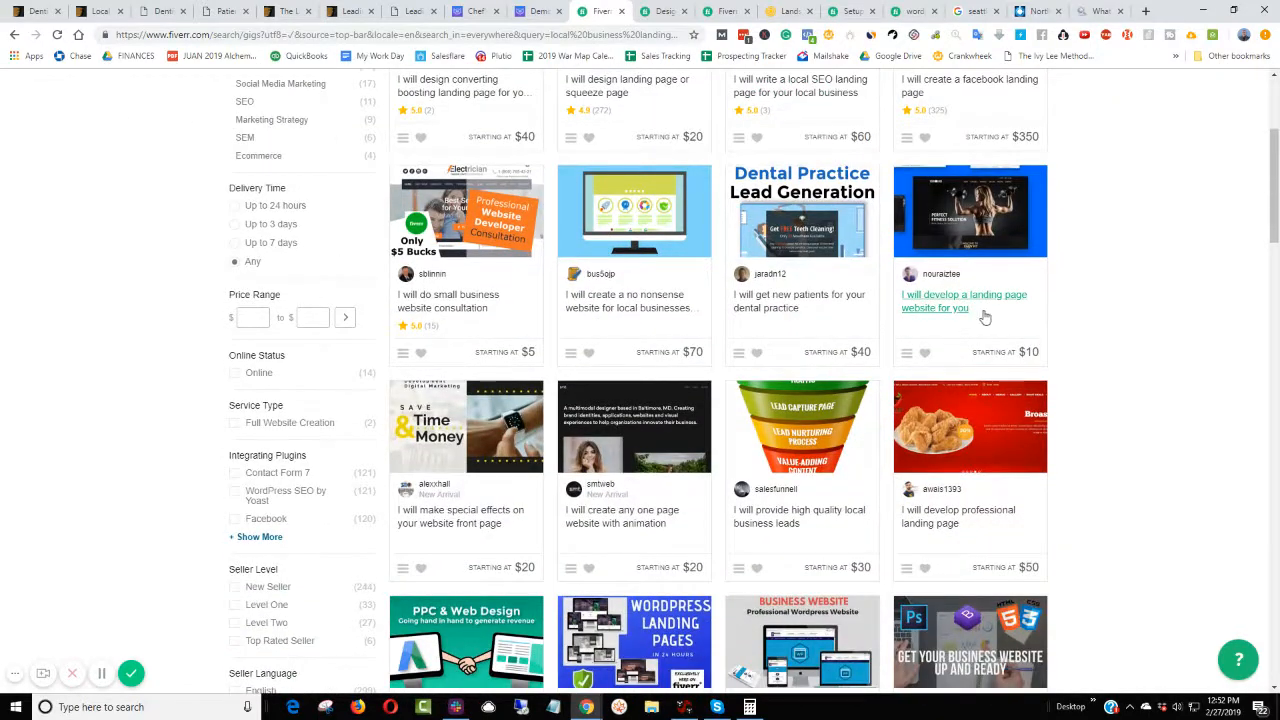
{"action": "scroll", "scroll_direction": "down", "scroll_amount": 3}
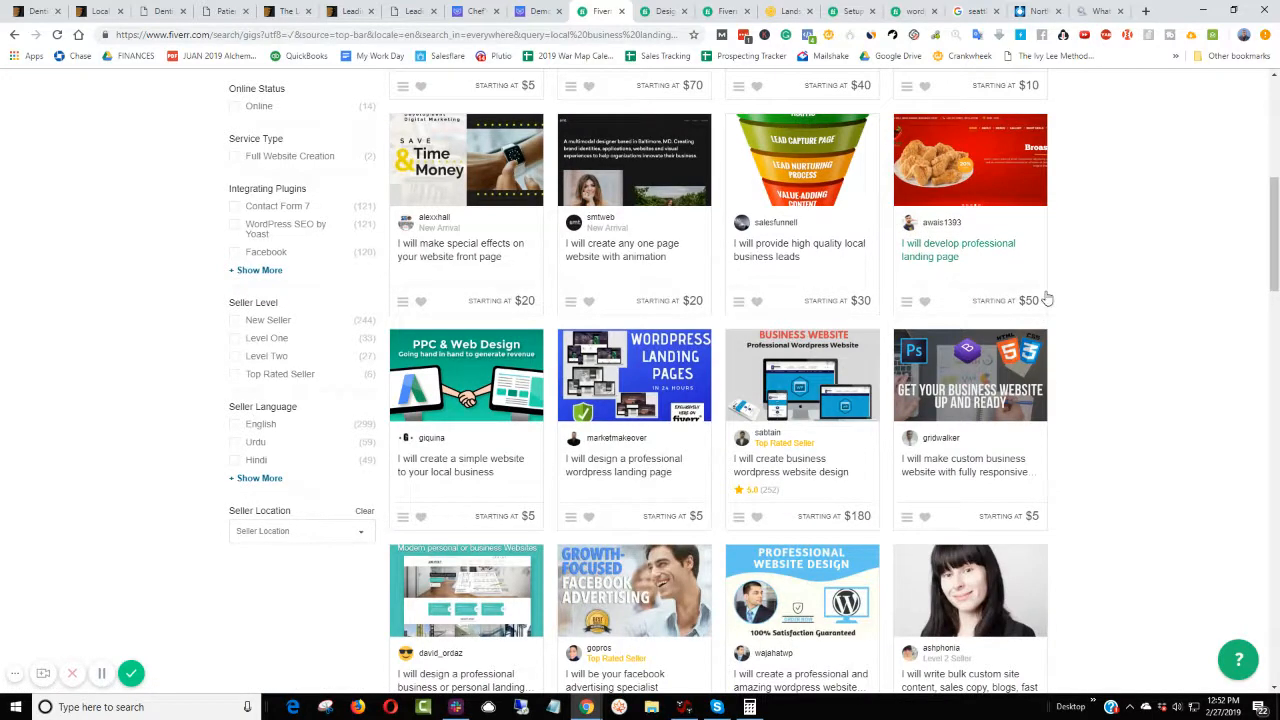
{"action": "scroll", "scroll_direction": "down", "scroll_amount": 3}
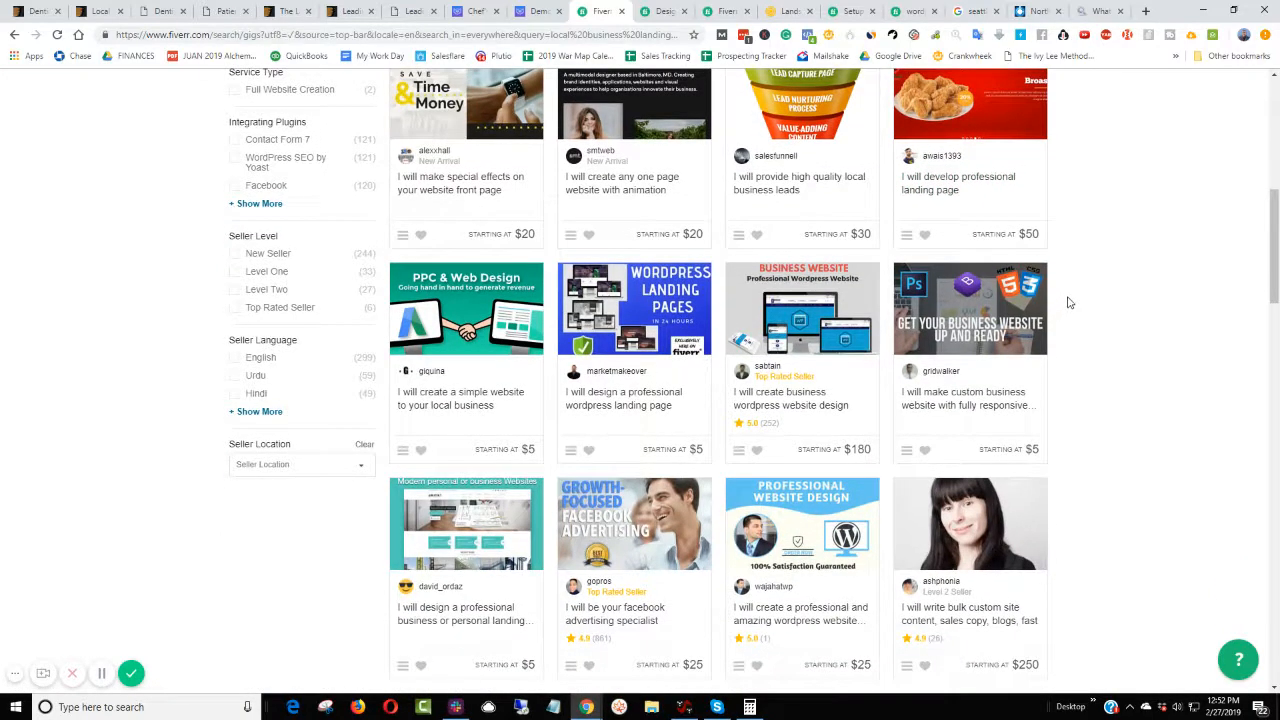
{"action": "scroll", "scroll_direction": "down", "scroll_amount": 3}
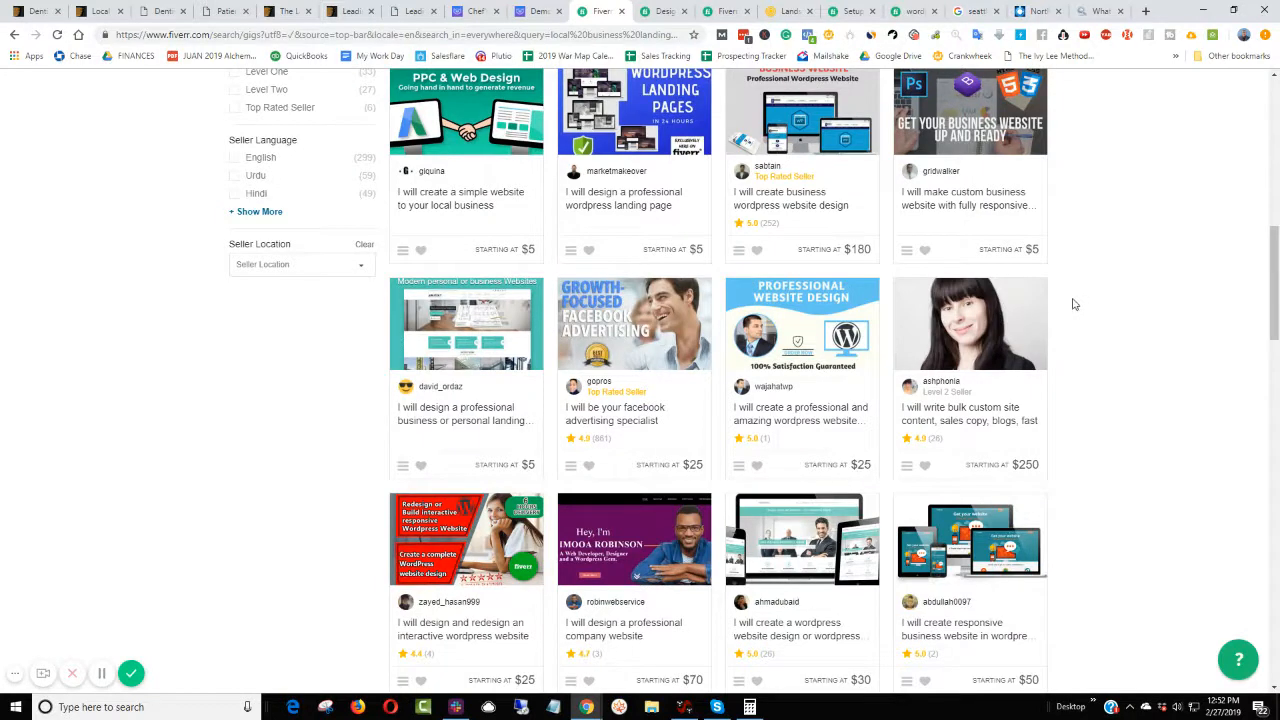
{"action": "left_click", "coordinate": [1036, 12]}
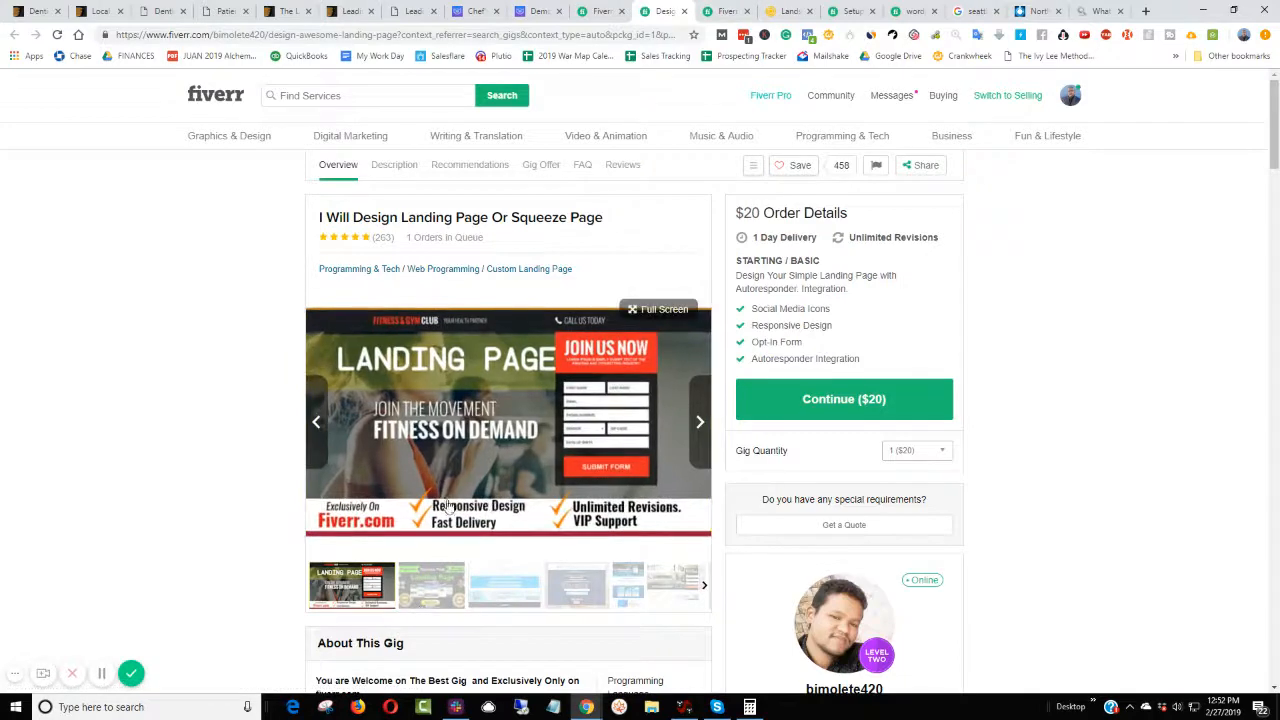
{"action": "scroll", "scroll_direction": "down", "scroll_amount": 3}
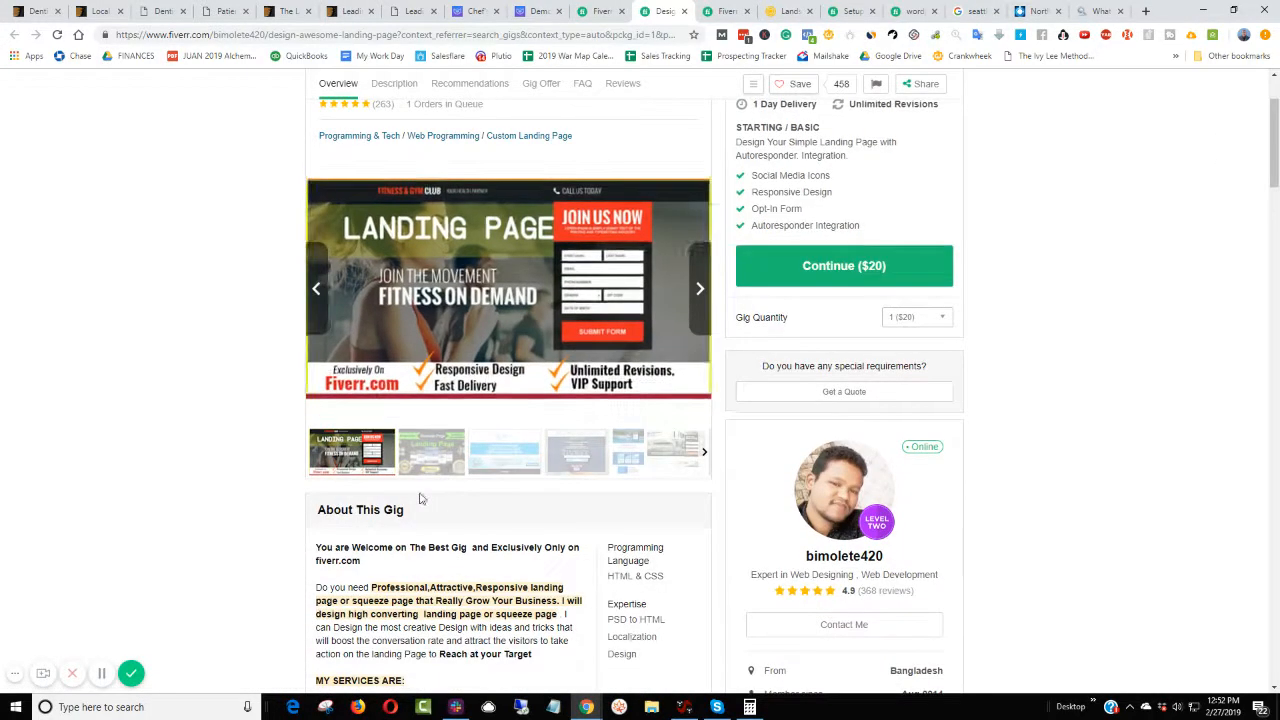
{"action": "left_click", "coordinate": [504, 452]}
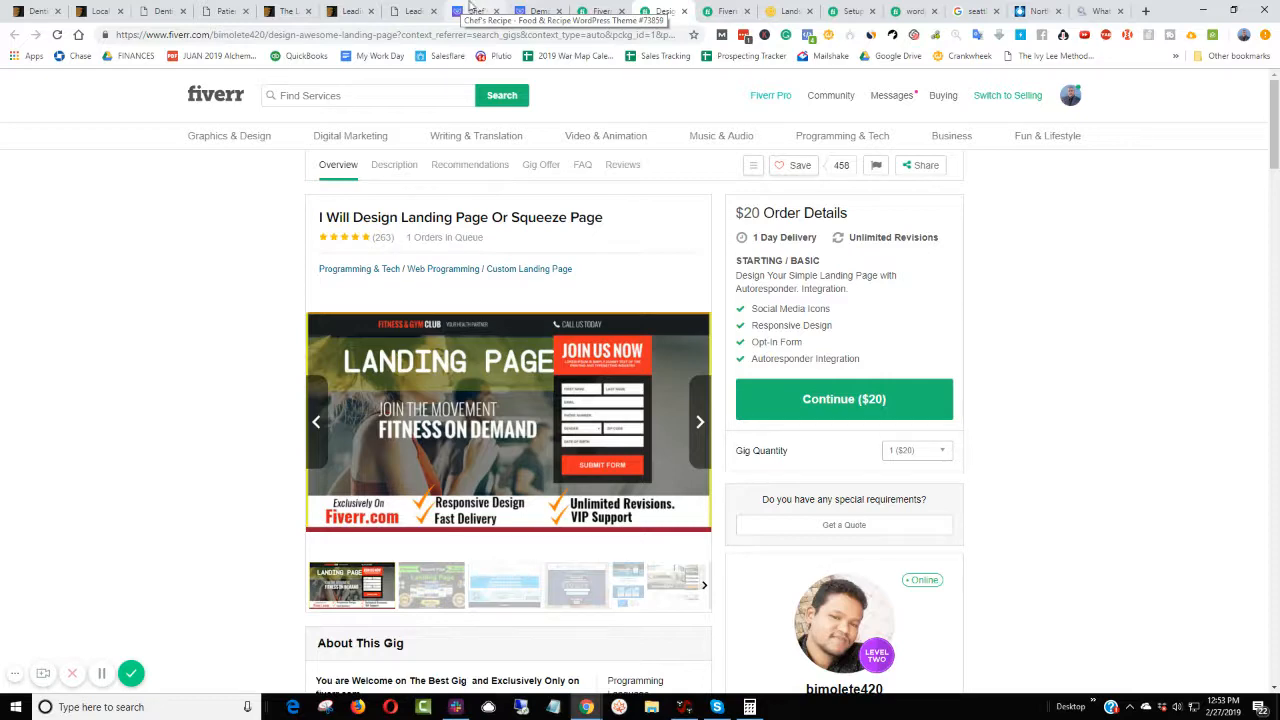
- Go to yellowpages.com and search 'home remodel' in Seattle, WA
{"action": "left_click", "coordinate": [476, 12]}
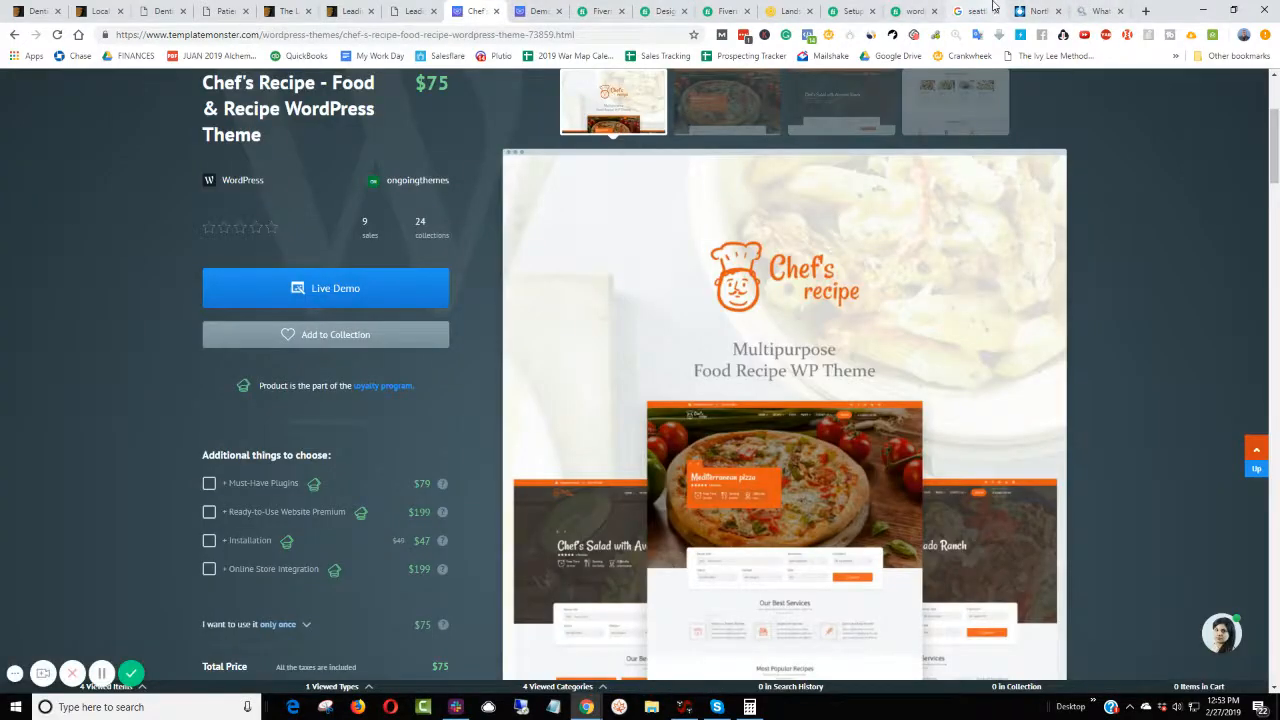
{"action": "left_click", "coordinate": [976, 12]}
{"action": "type", "text": "ye"}
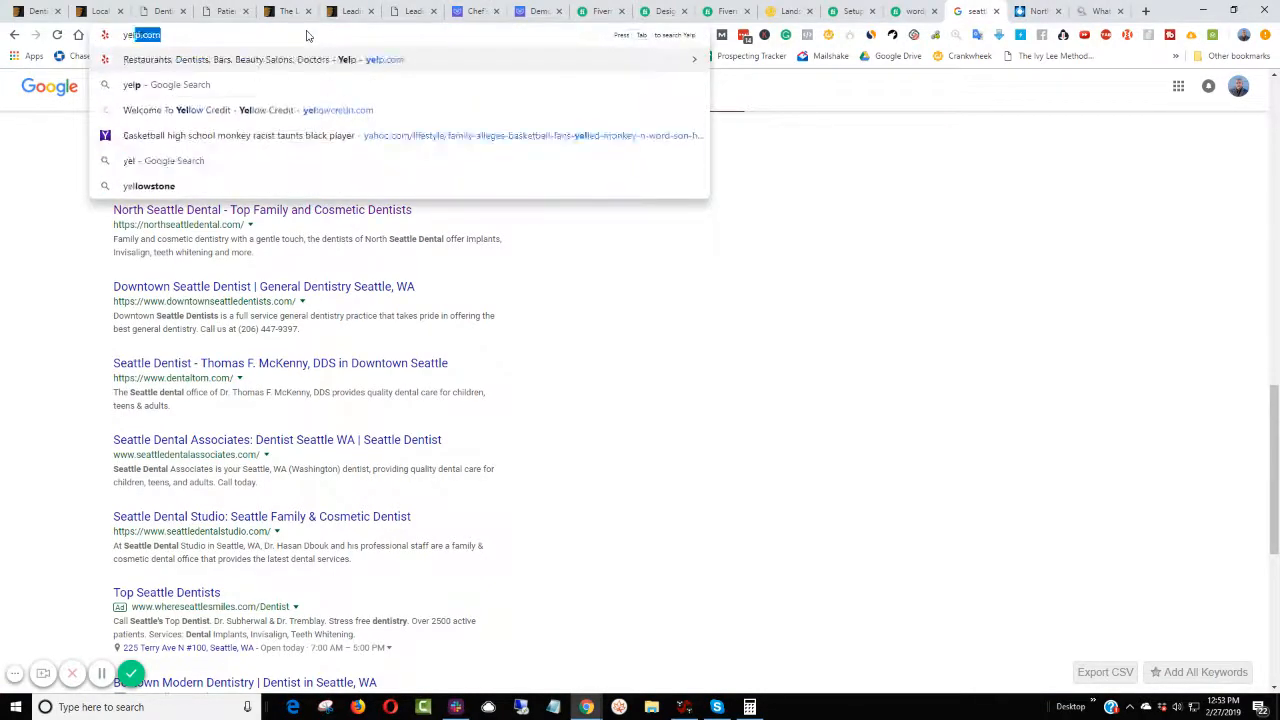
{"action": "type", "text": "yu"}
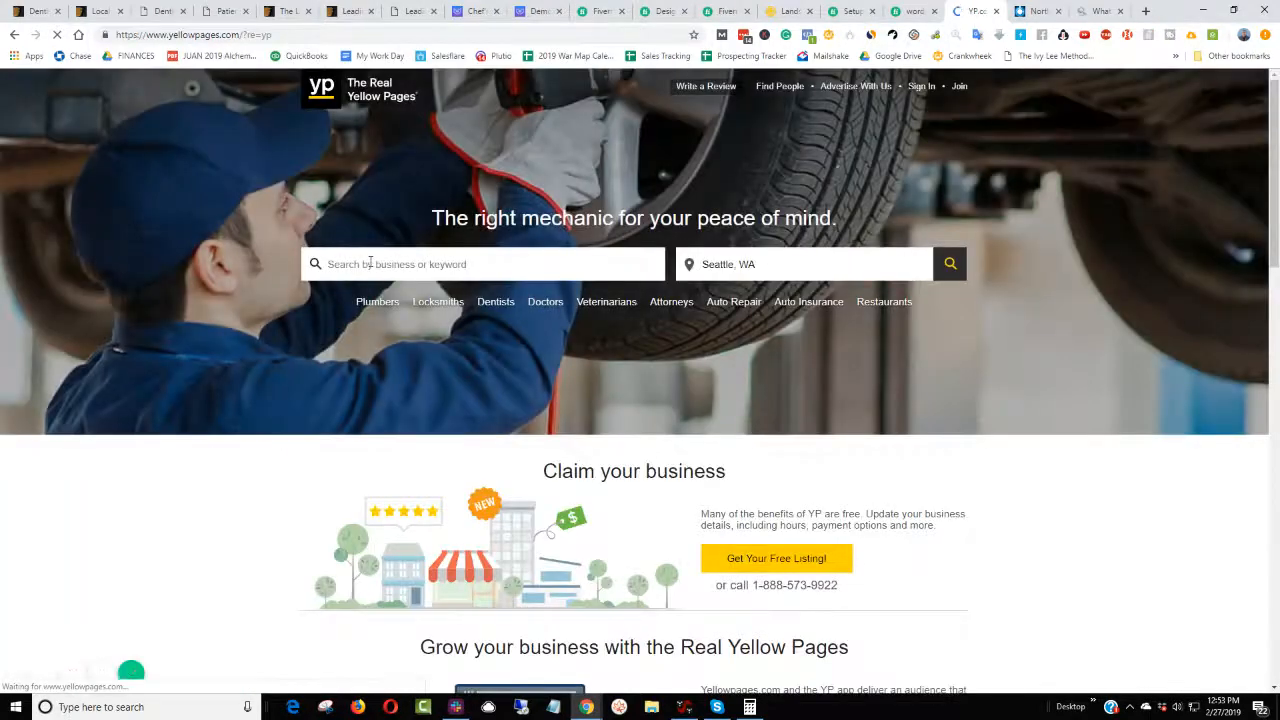
{"action": "left_click", "coordinate": [484, 264]}
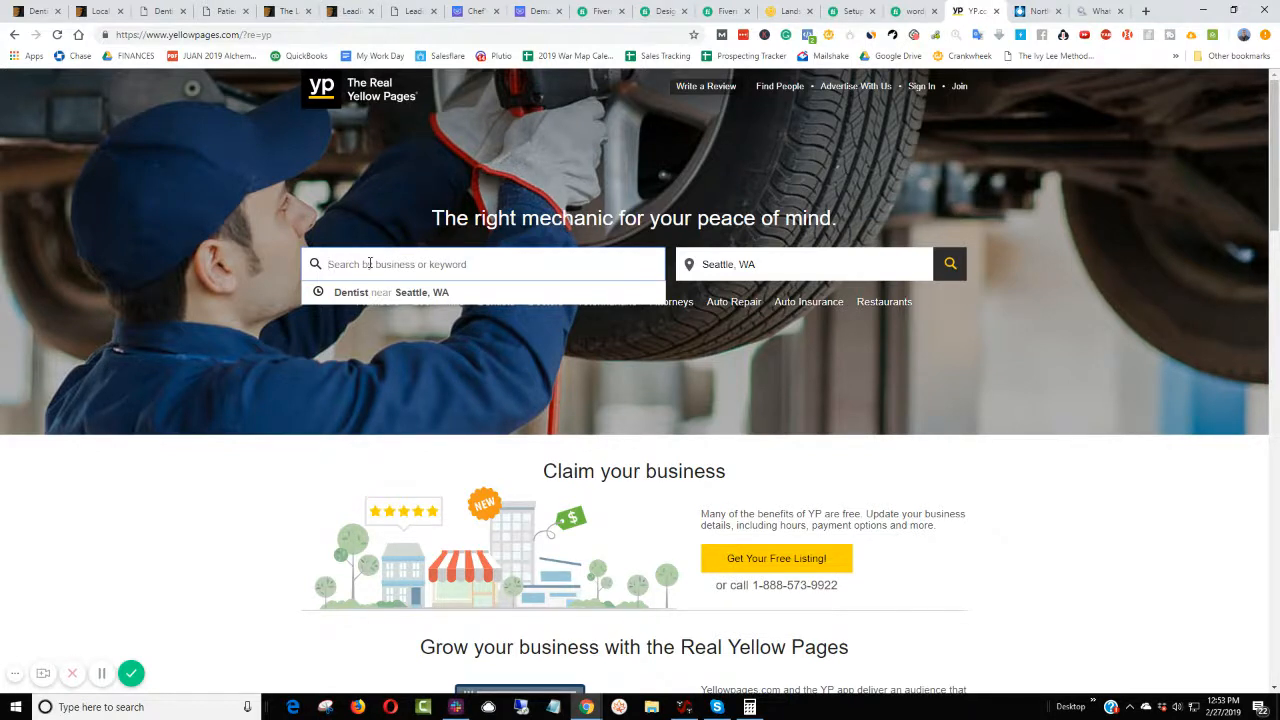
{"action": "type", "text": "home remodel"}
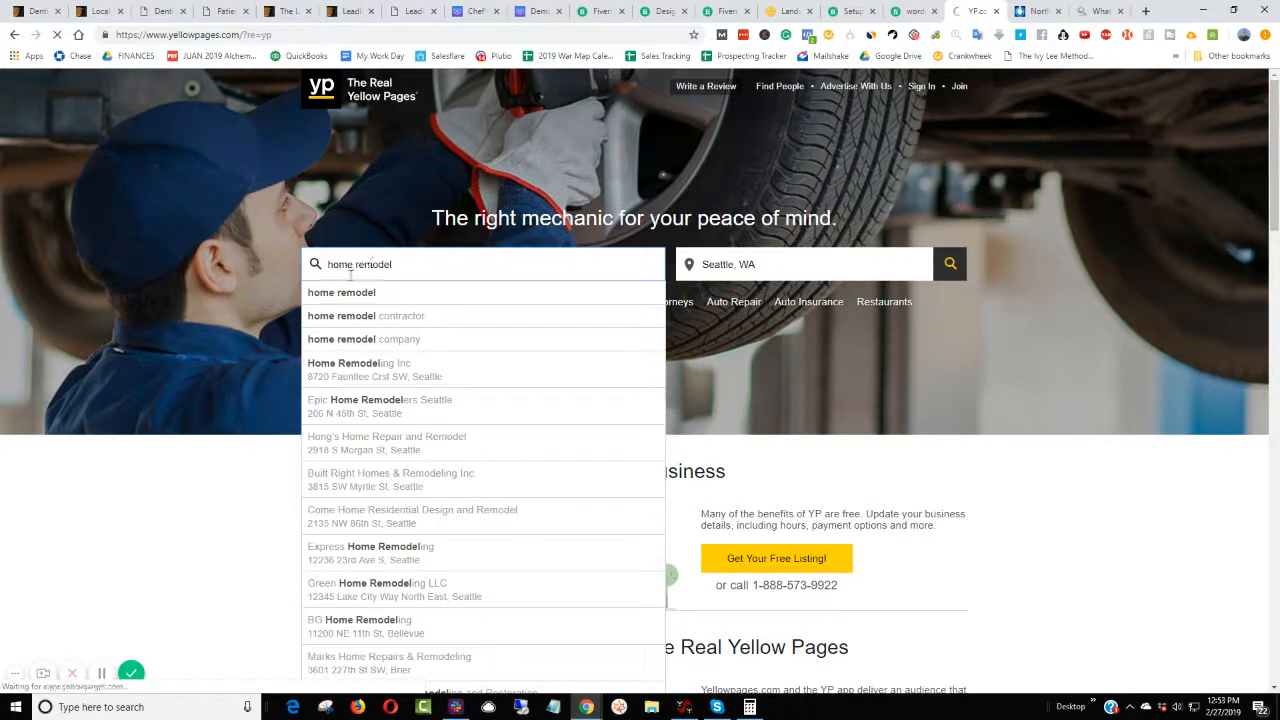
{"action": "left_click", "coordinate": [948, 264]}
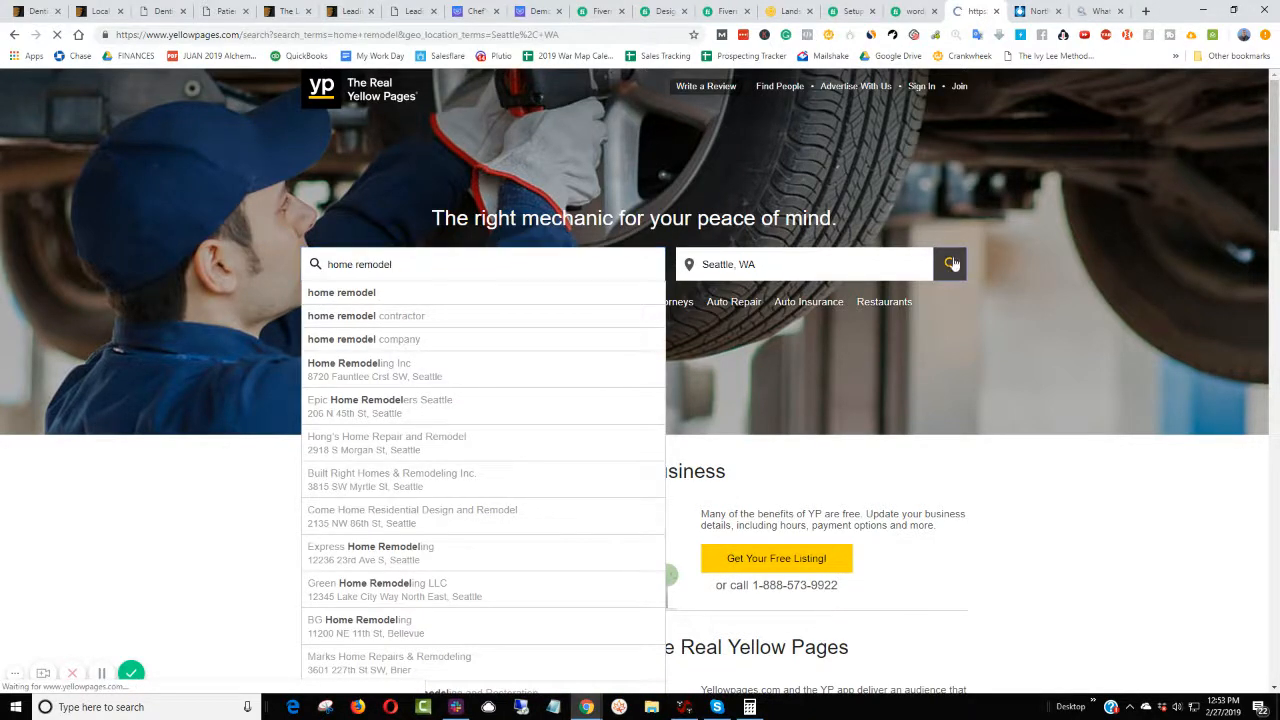
{"action": "left_click", "coordinate": [948, 264]}
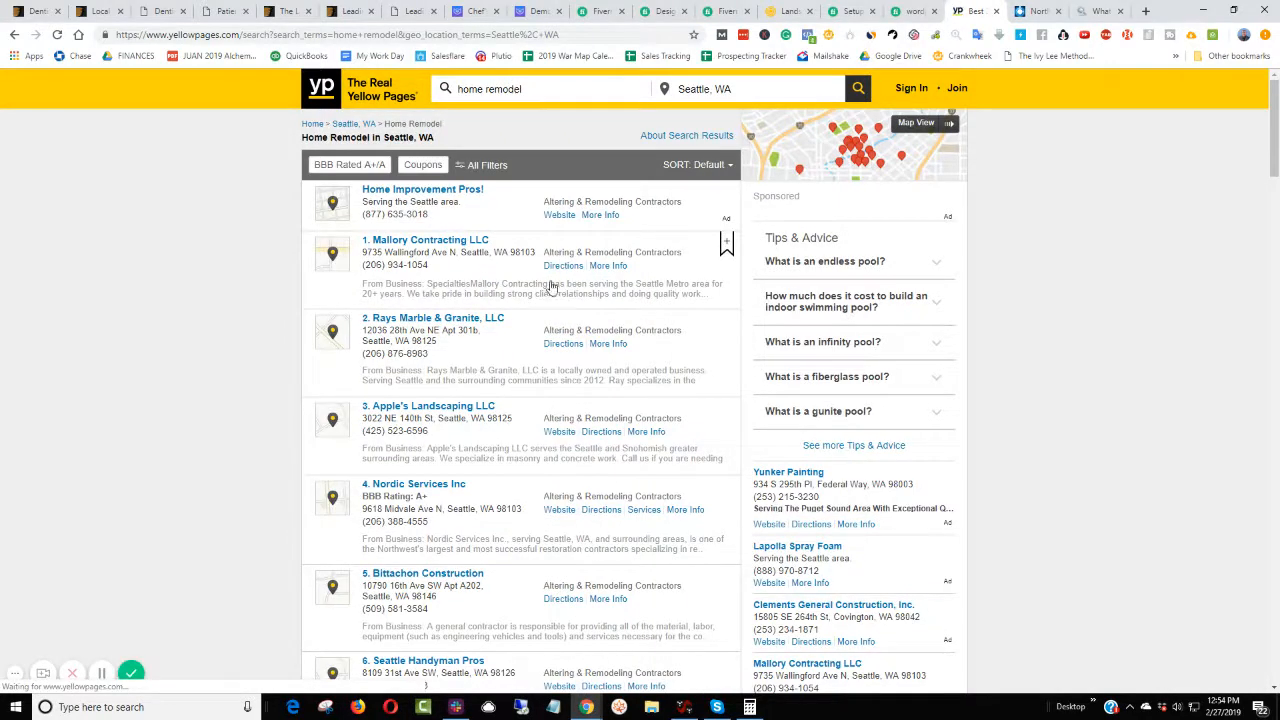
- Open the Pioneer Plumbing and Lapolla Spray Foam listings and review Lapolla's company website
{"action": "scroll", "scroll_direction": "down", "scroll_amount": 3}
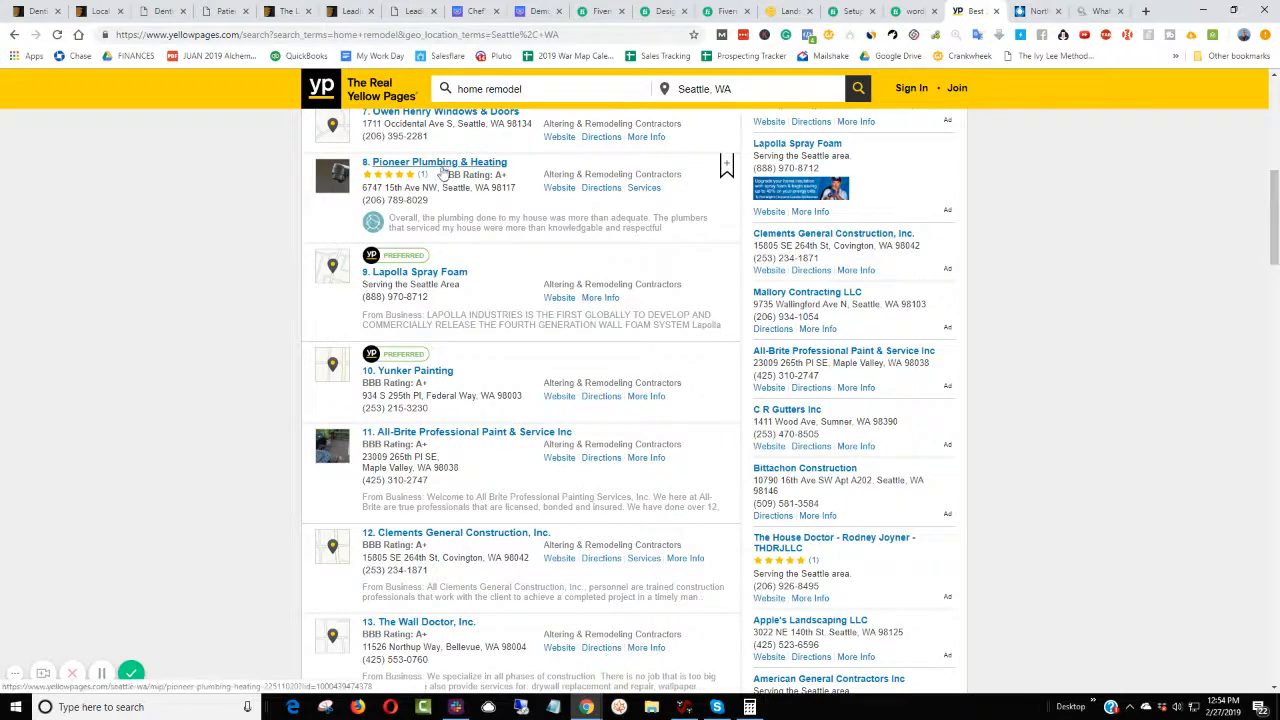
{"action": "right_click", "coordinate": [414, 272]}
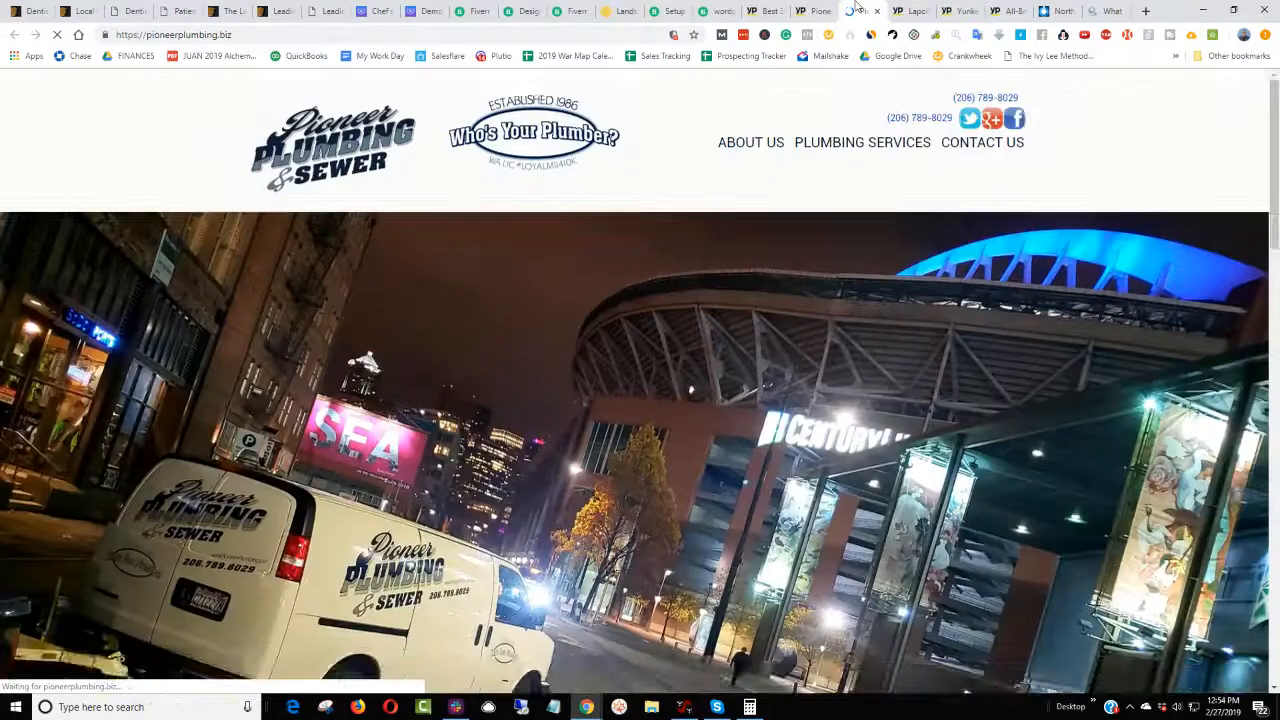
{"action": "left_click", "coordinate": [862, 12]}
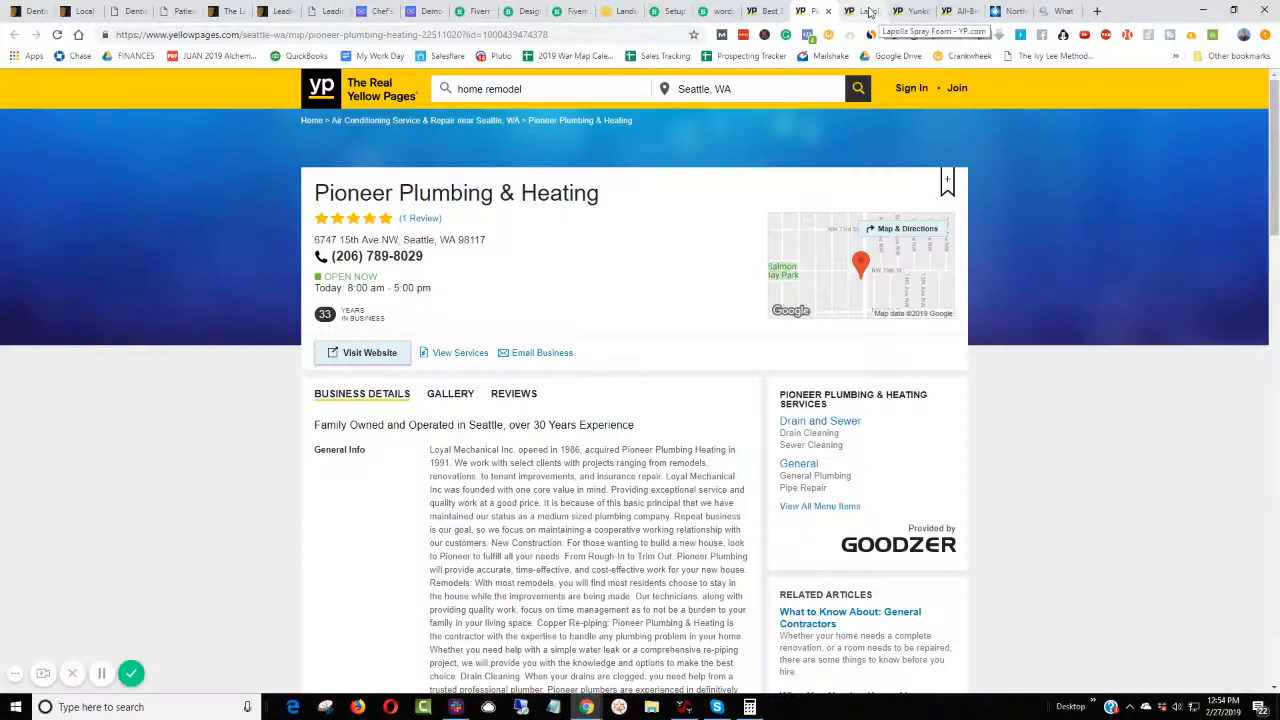
{"action": "left_click", "coordinate": [890, 12]}
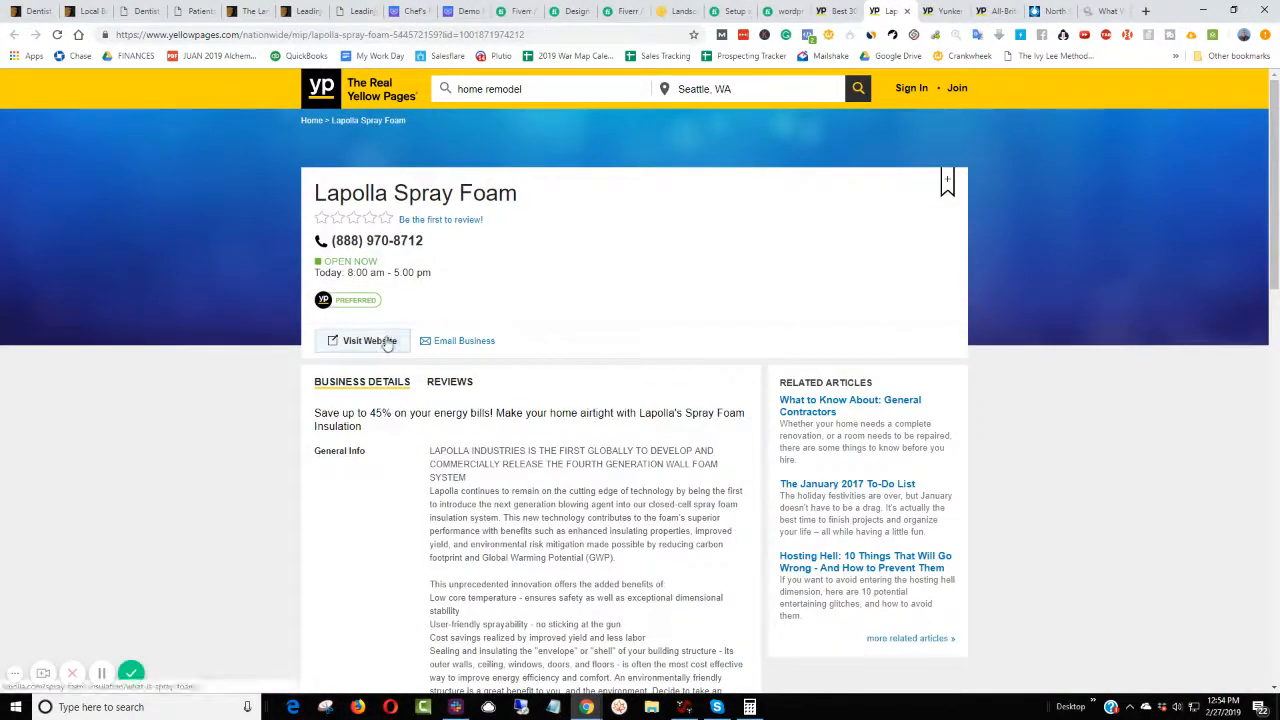
{"action": "left_click", "coordinate": [364, 340]}
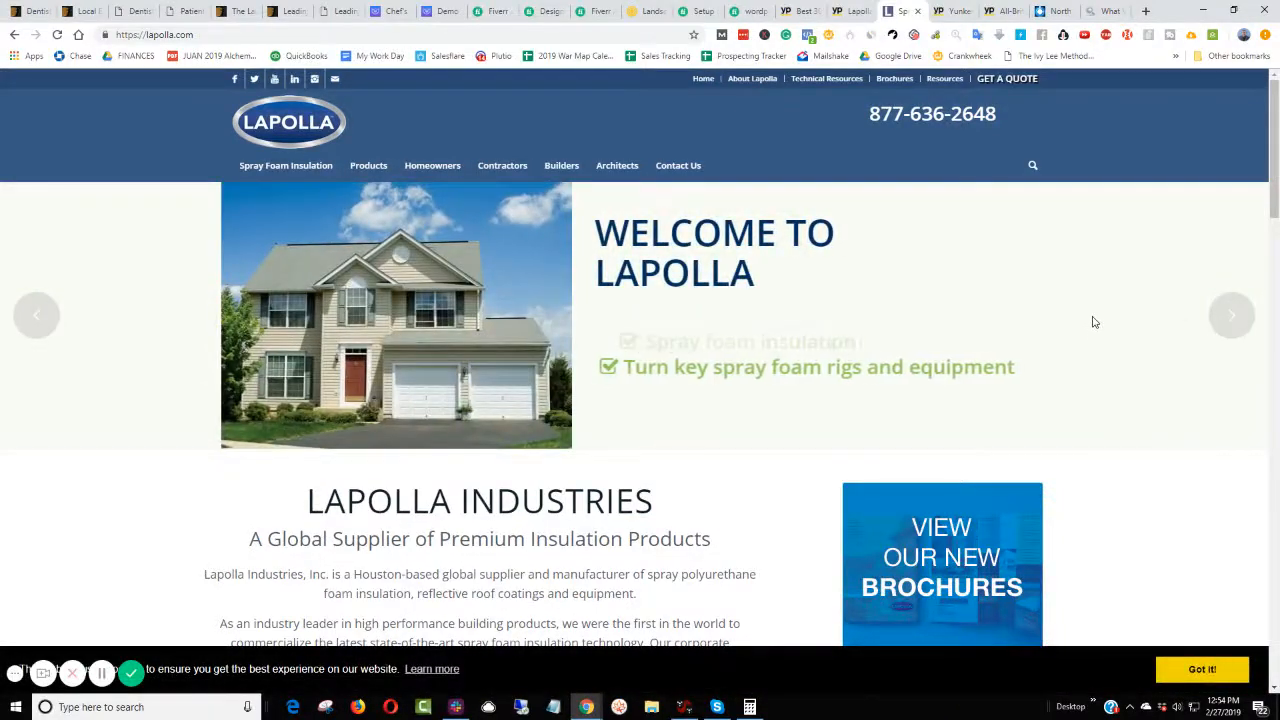
{"action": "scroll", "scroll_direction": "down", "scroll_amount": 3}
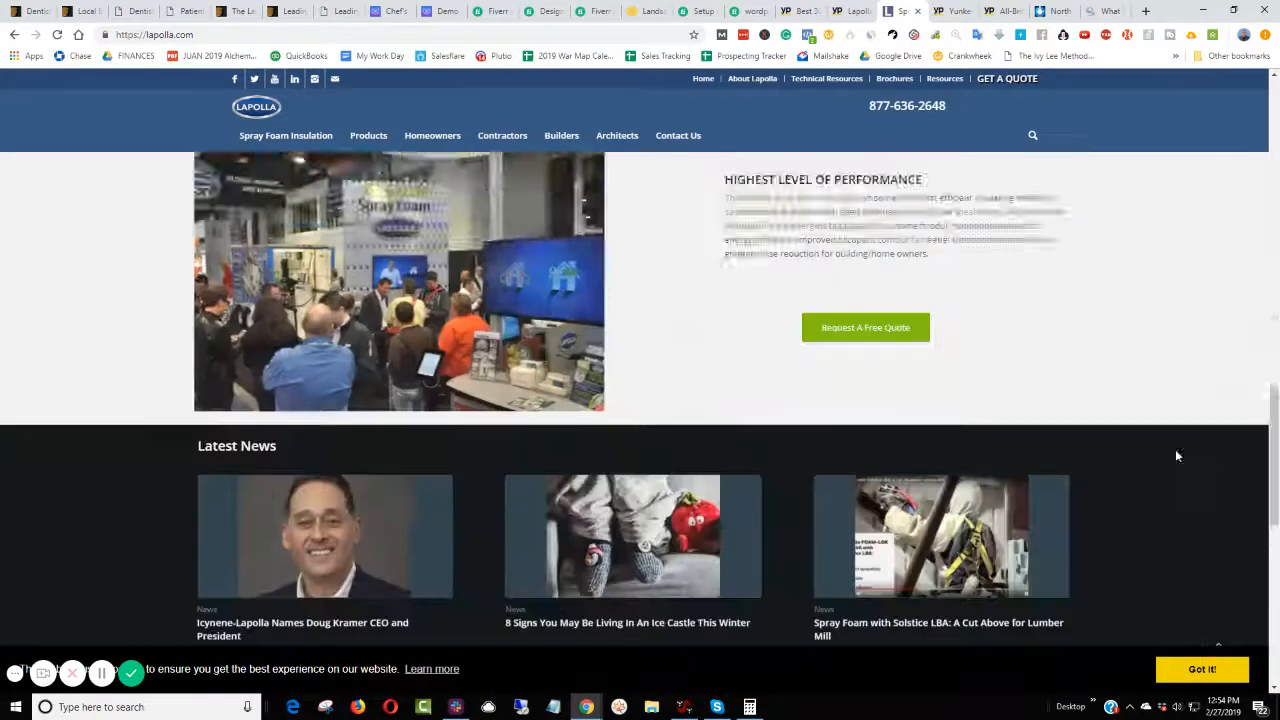
{"action": "scroll", "scroll_direction": "down", "scroll_amount": 3}
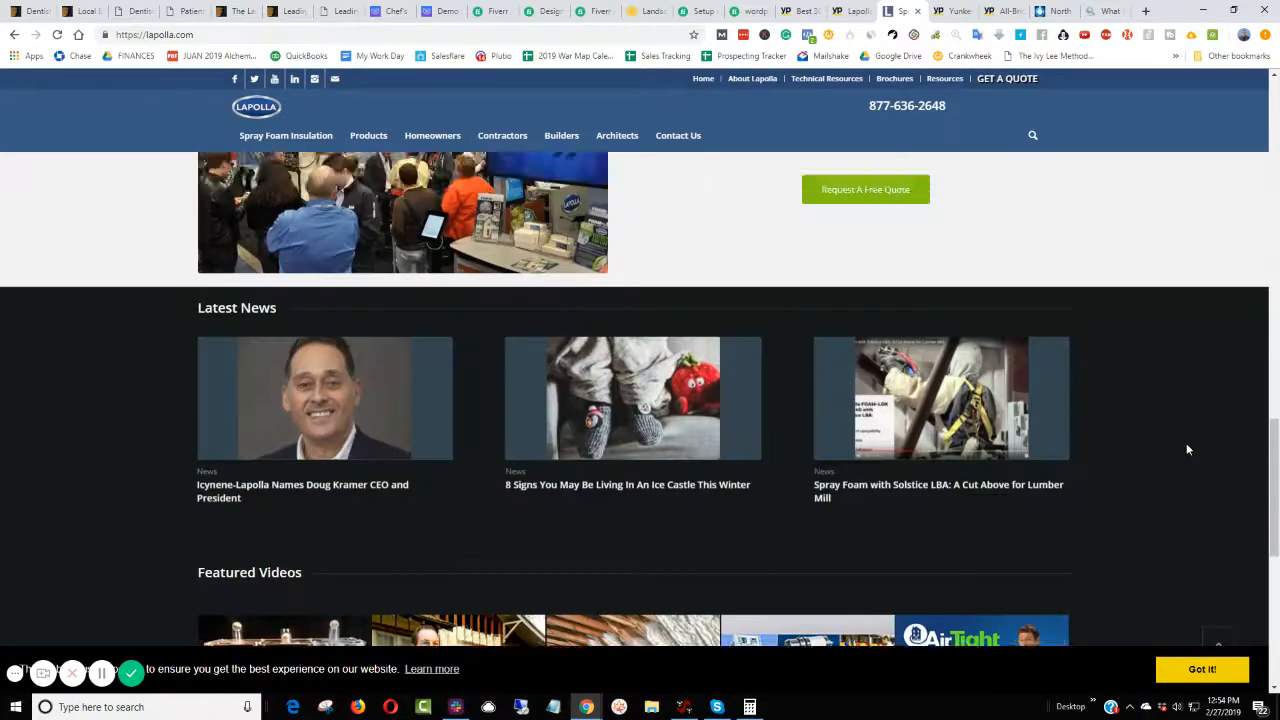
- Open the Yunker Painting listing and visit its own website
{"action": "left_click", "coordinate": [900, 12]}
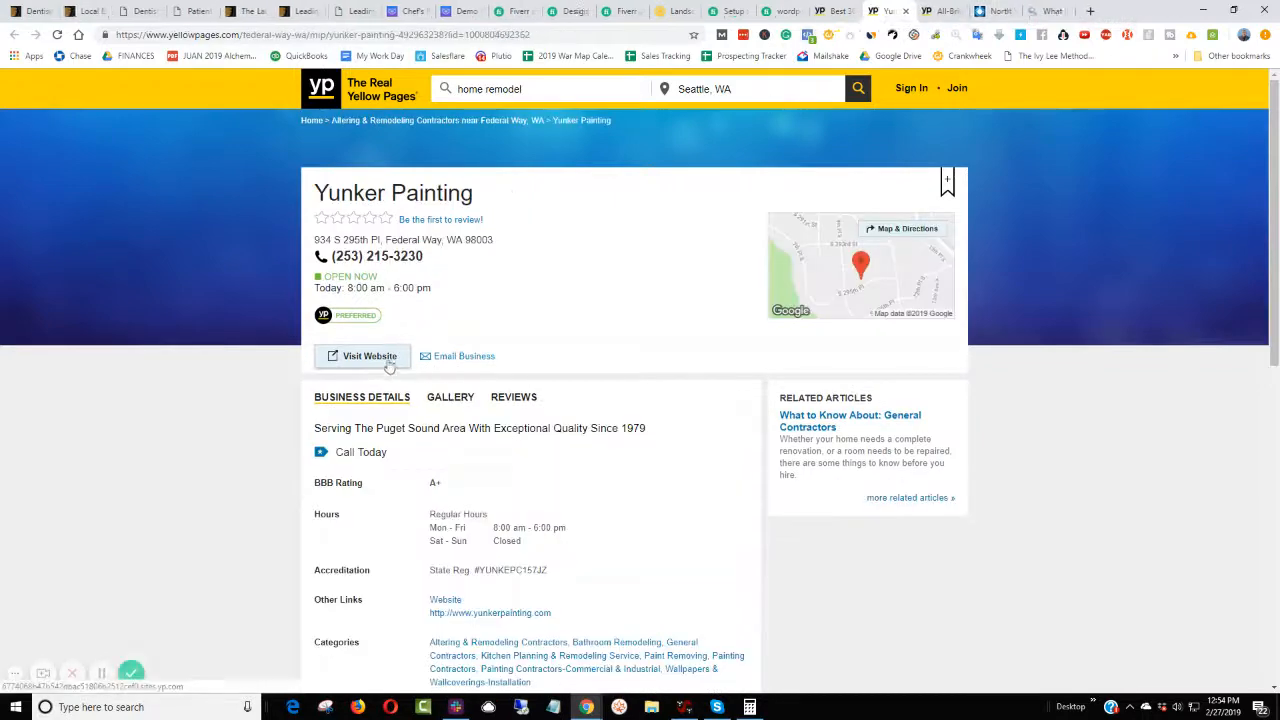
{"action": "left_click", "coordinate": [368, 356]}
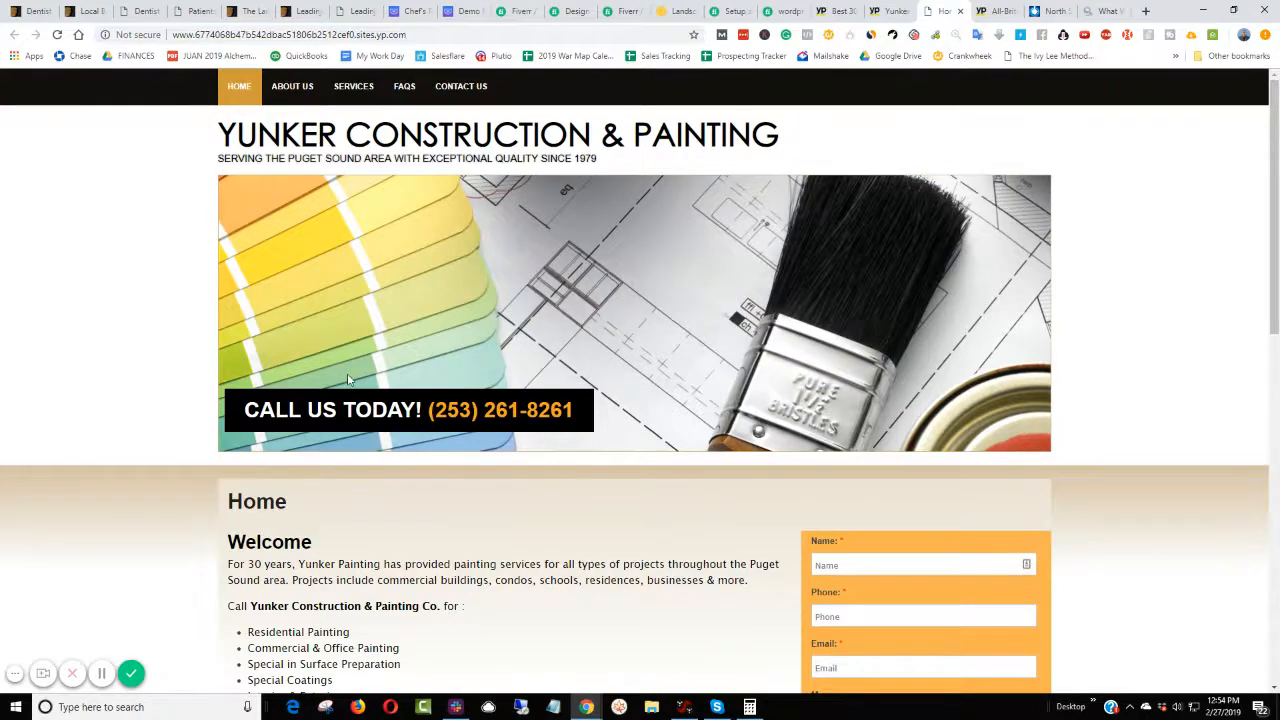
{"action": "scroll", "scroll_direction": "down", "scroll_amount": 3}
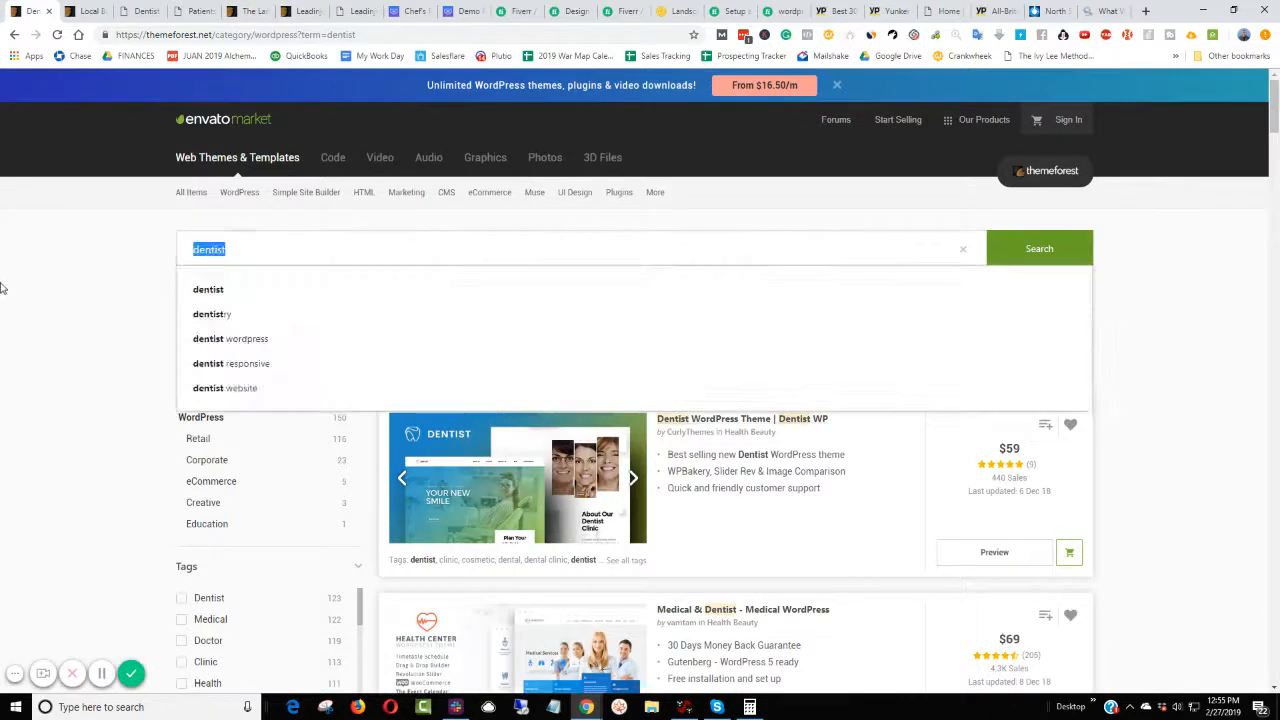
- Search ThemeForest for 'painting' and open the ProRange theme's live demo
{"action": "type", "text": "painting"}
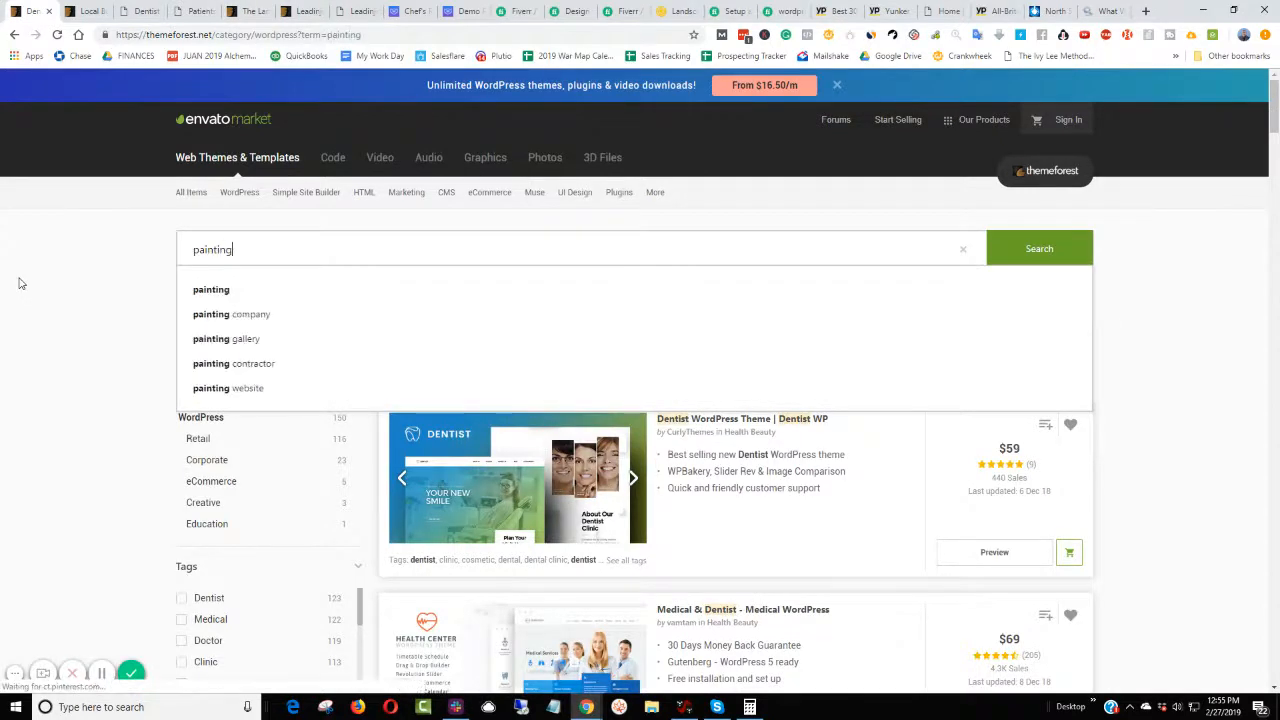
{"action": "left_click", "coordinate": [1040, 248]}
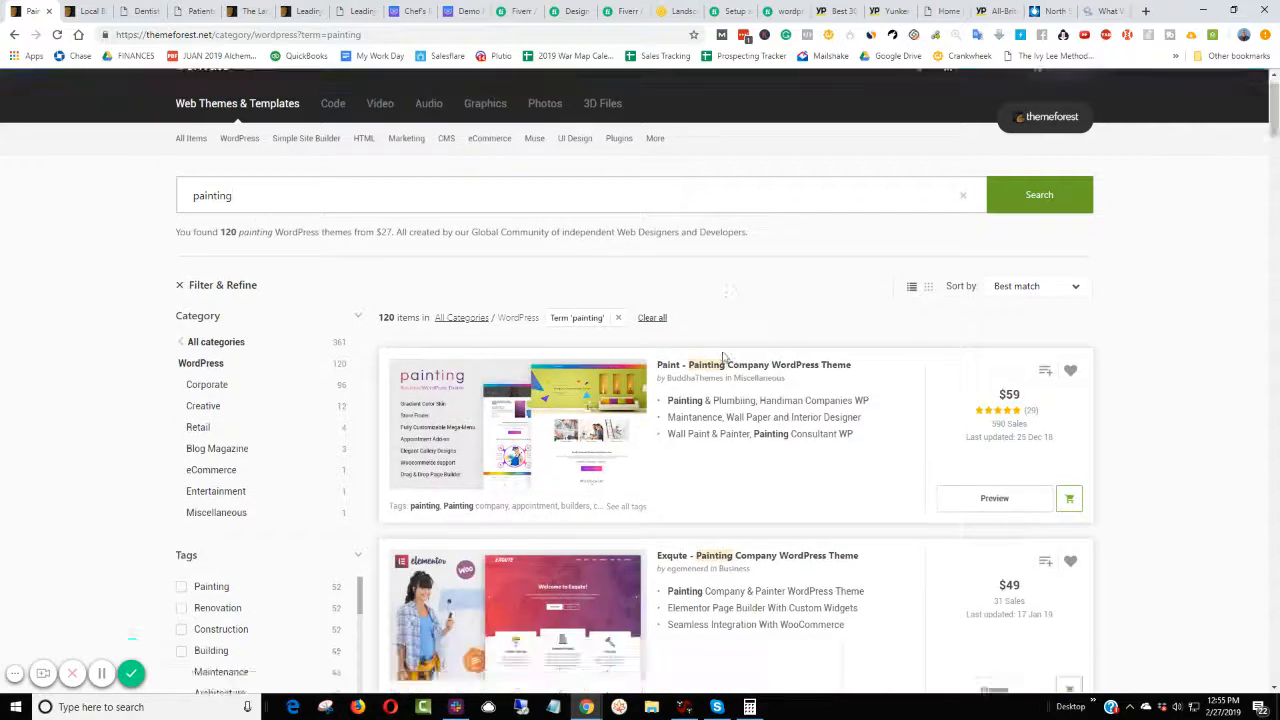
{"action": "scroll", "scroll_direction": "down", "scroll_amount": 3}
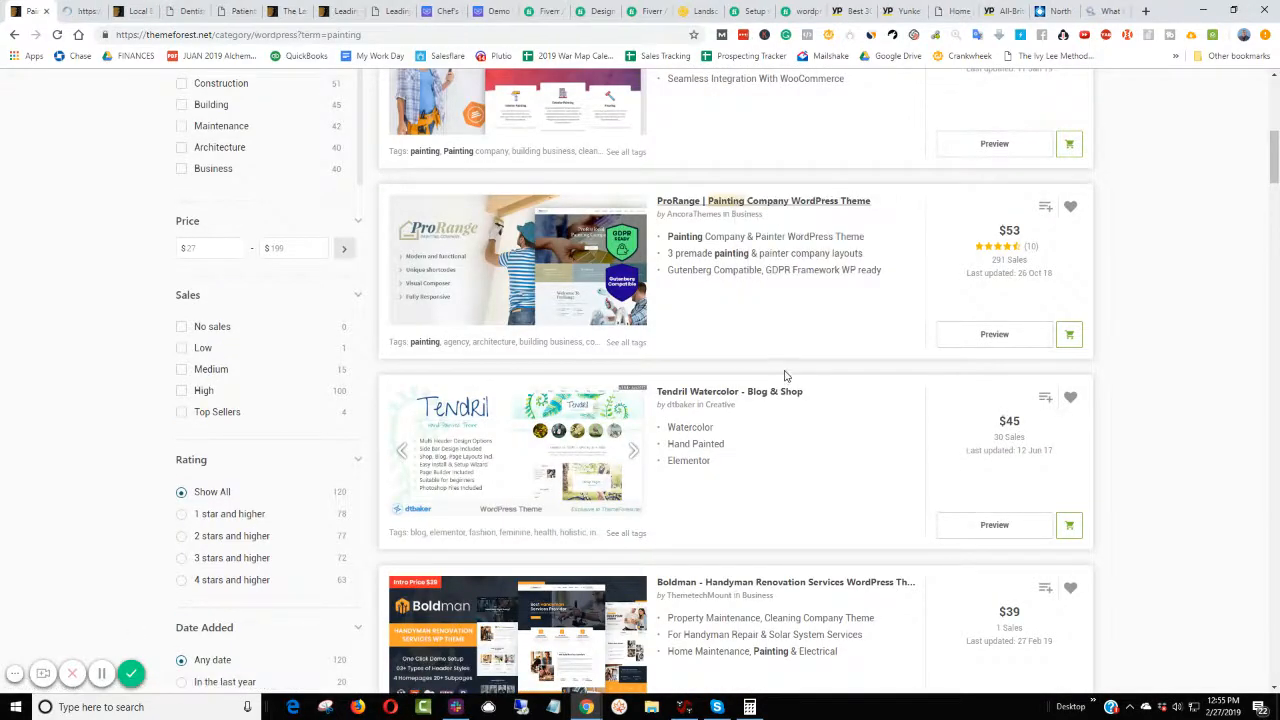
{"action": "left_click", "coordinate": [762, 200]}
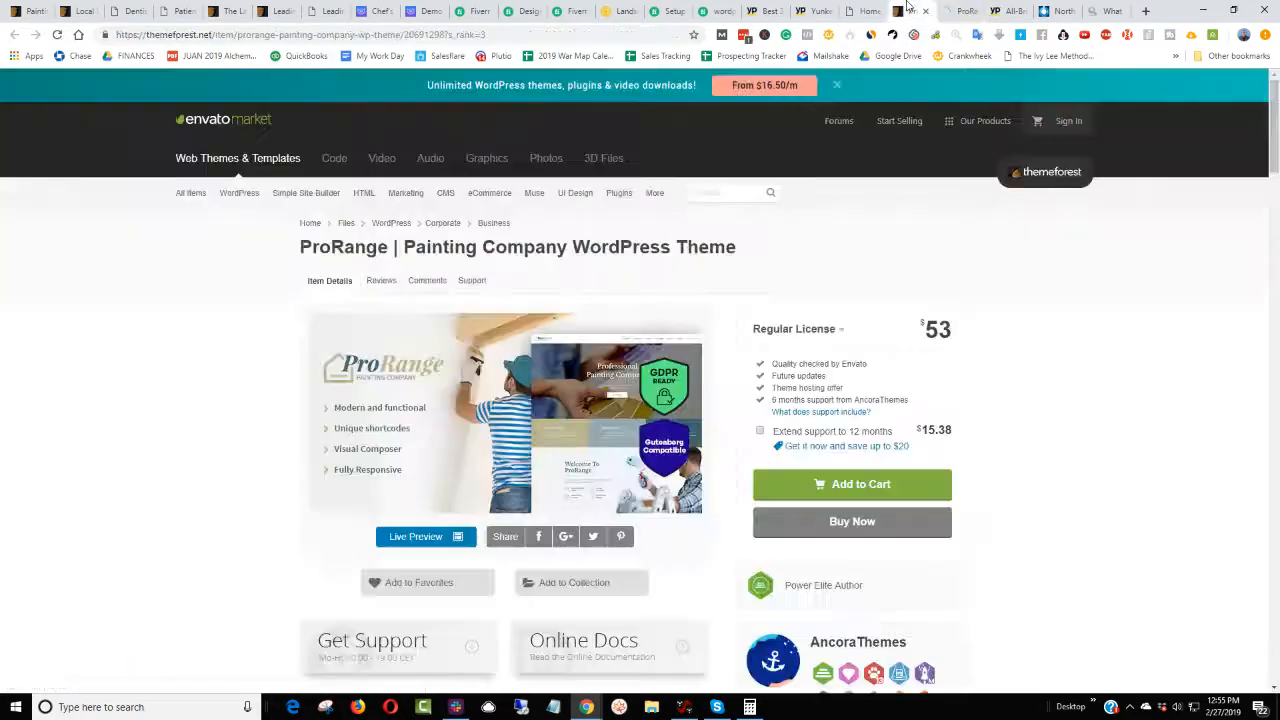
{"action": "left_click", "coordinate": [416, 536]}
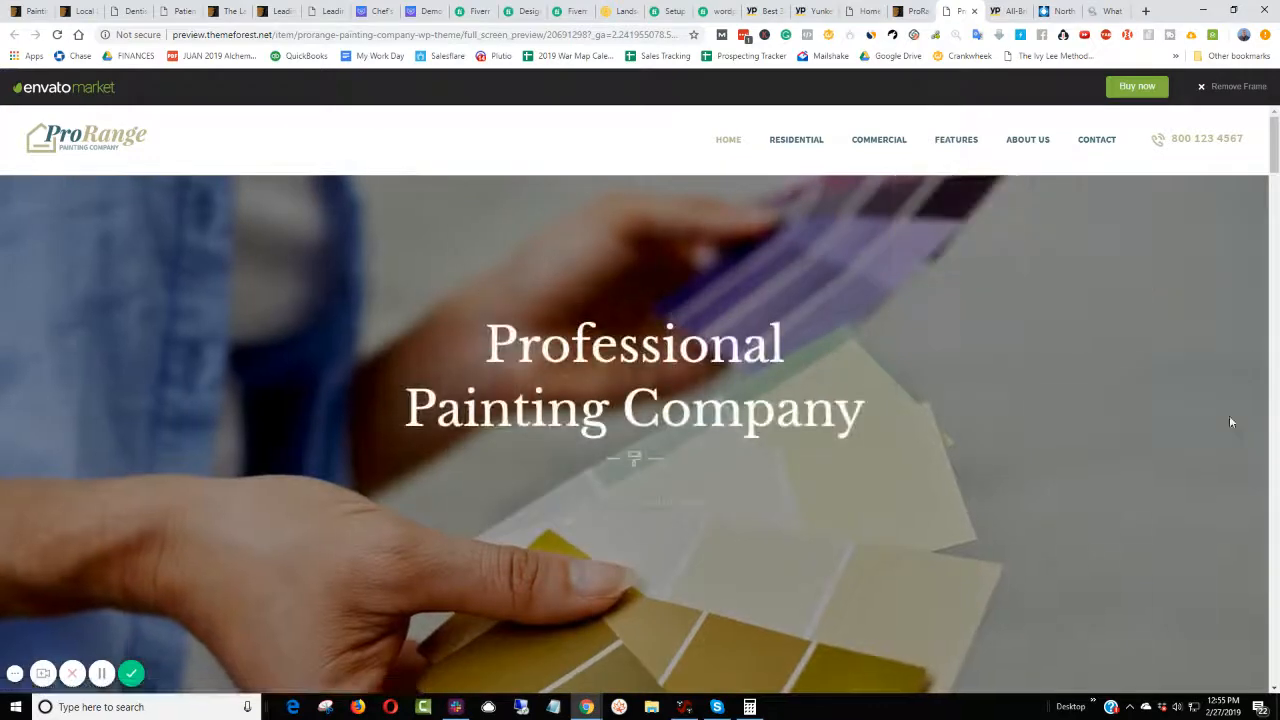
- Scroll the ProRange demo's welcome, services and contact sections alongside Yunker Painting's site
{"action": "scroll", "scroll_direction": "down", "scroll_amount": 3}
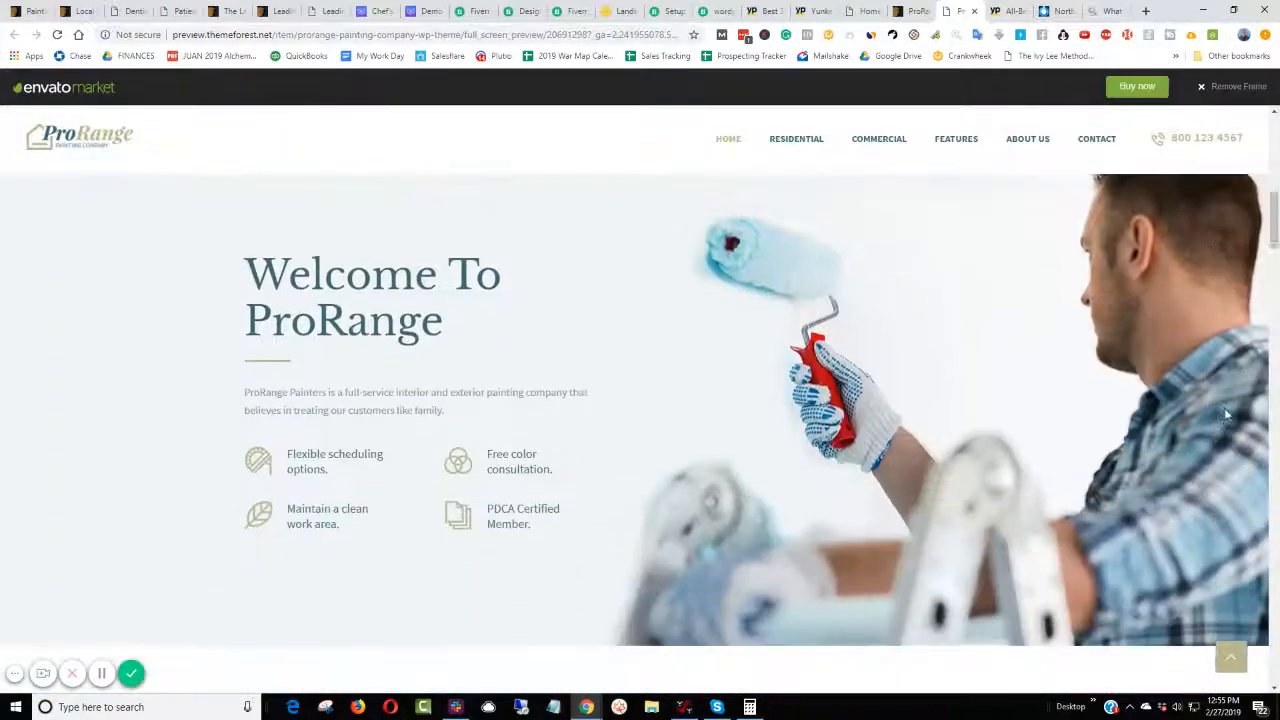
{"action": "left_click", "coordinate": [1010, 12]}
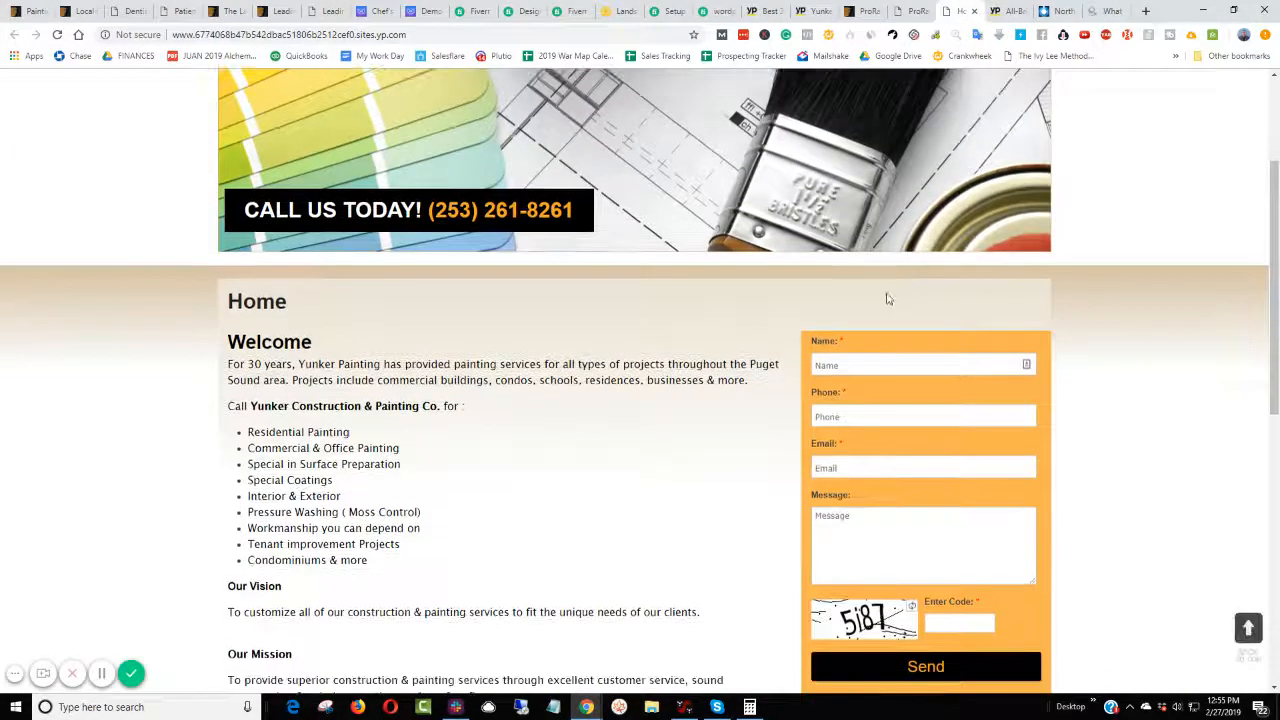
{"action": "scroll", "scroll_direction": "down", "scroll_amount": 3}
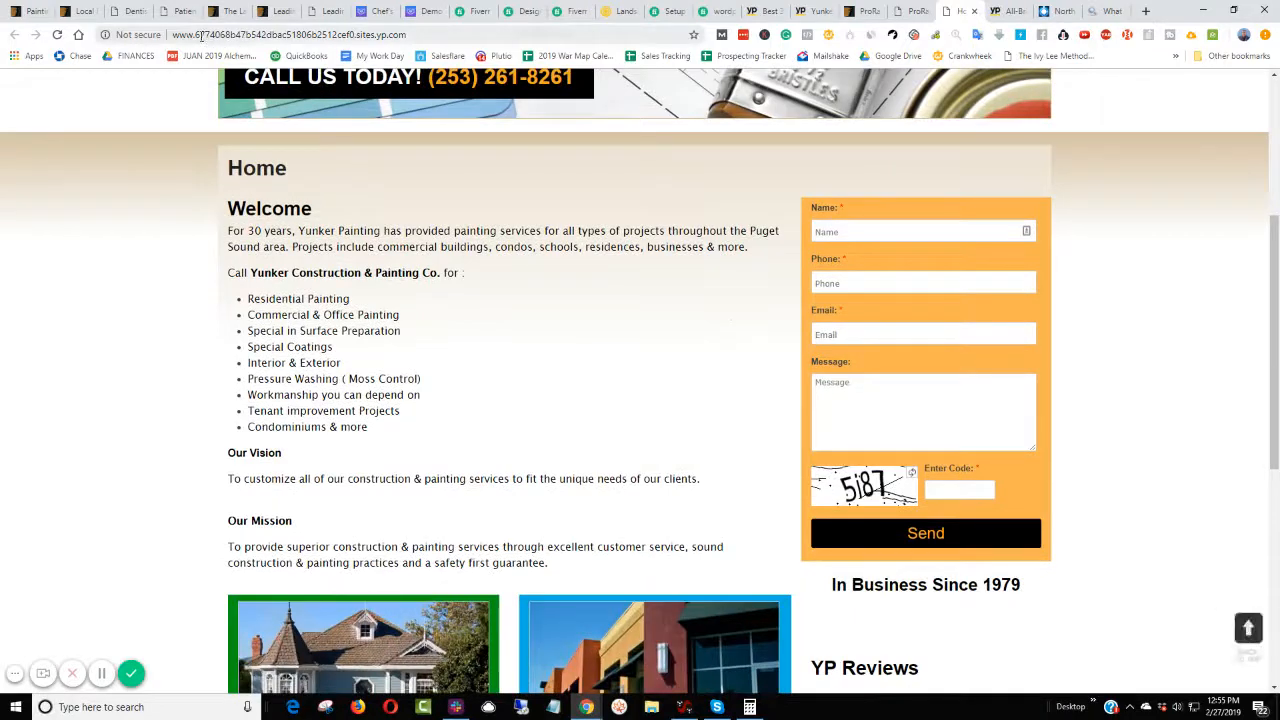
{"action": "scroll", "scroll_direction": "down", "scroll_amount": 3}
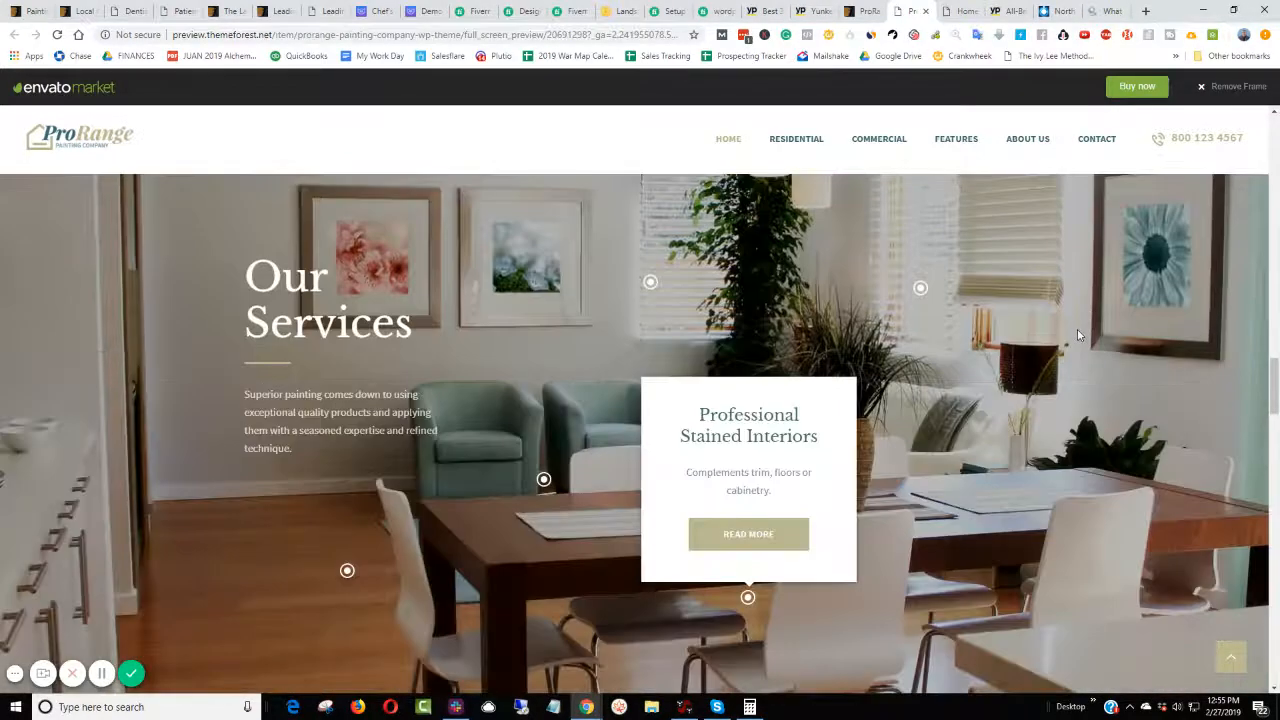
{"action": "scroll", "scroll_direction": "down", "scroll_amount": 3}
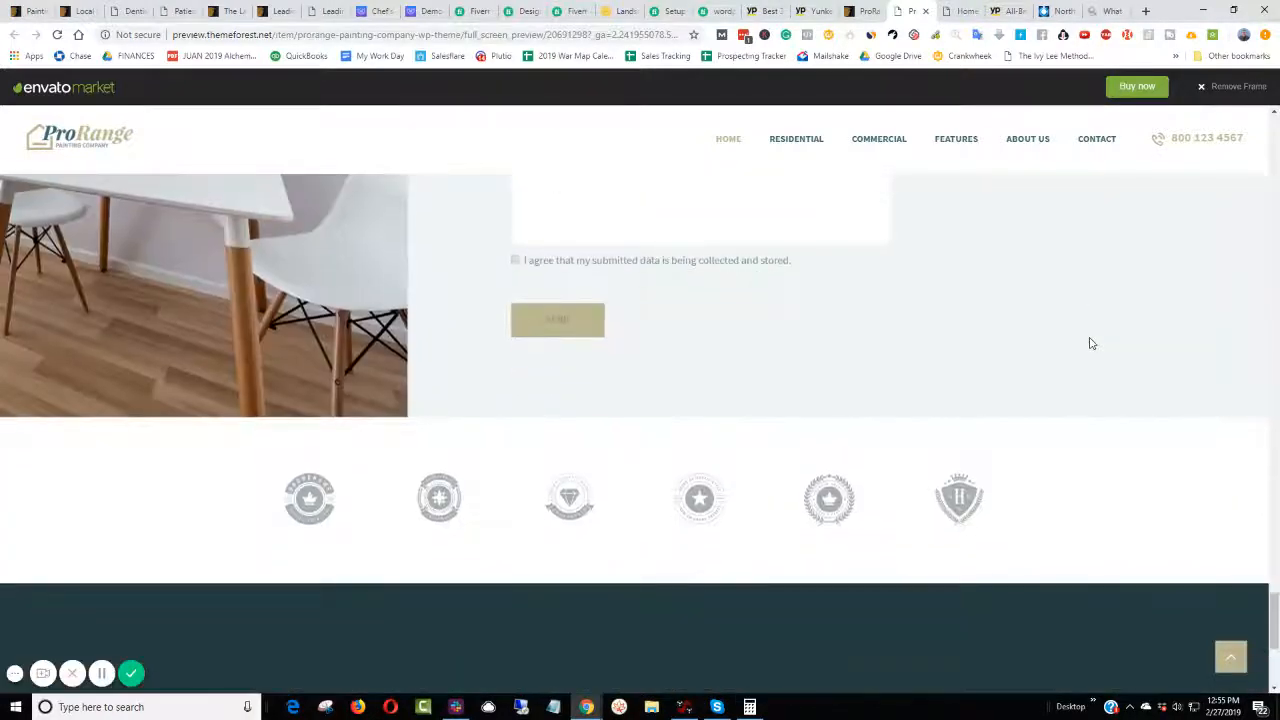
{"action": "scroll", "scroll_direction": "down", "scroll_amount": 3}
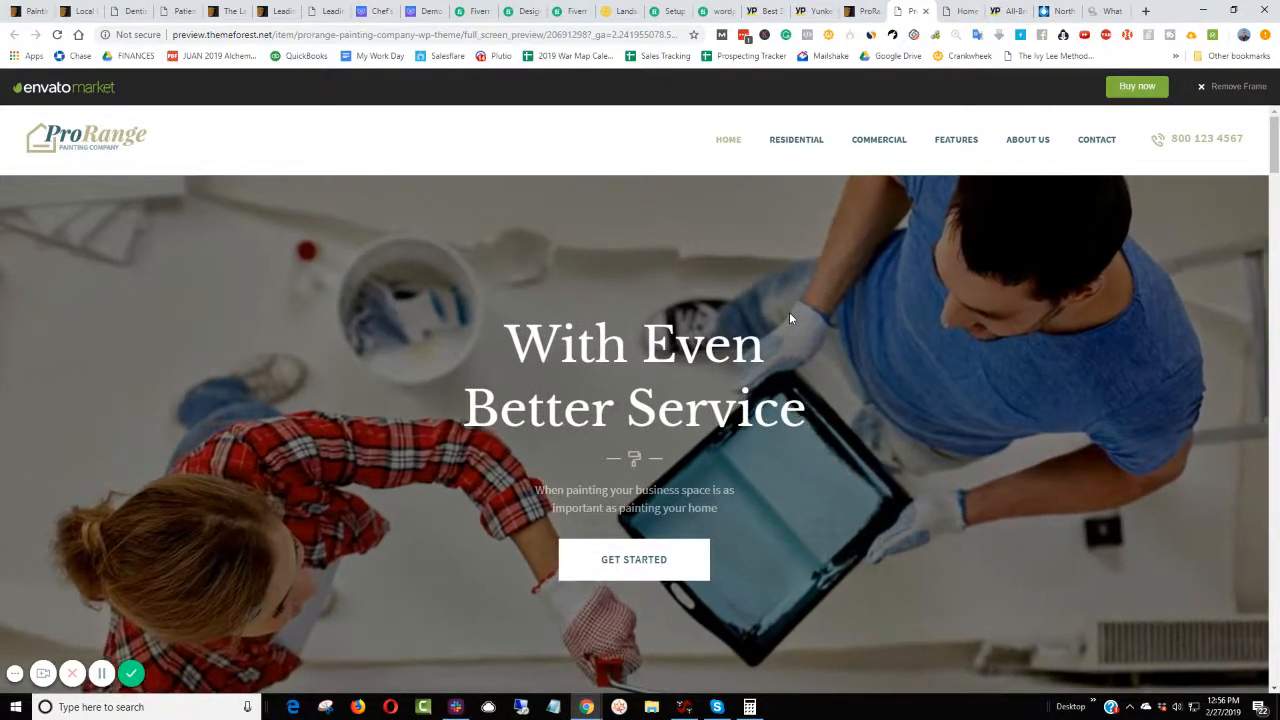
{"action": "scroll", "scroll_direction": "down", "scroll_amount": 3}
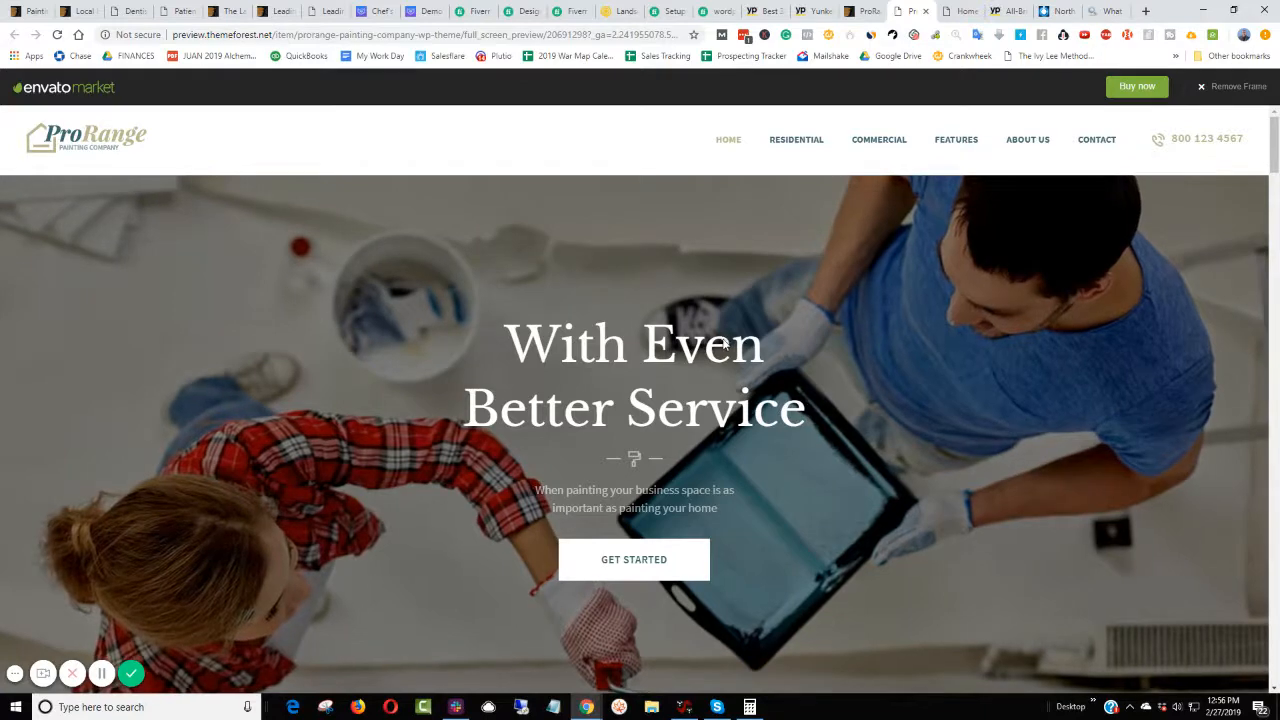